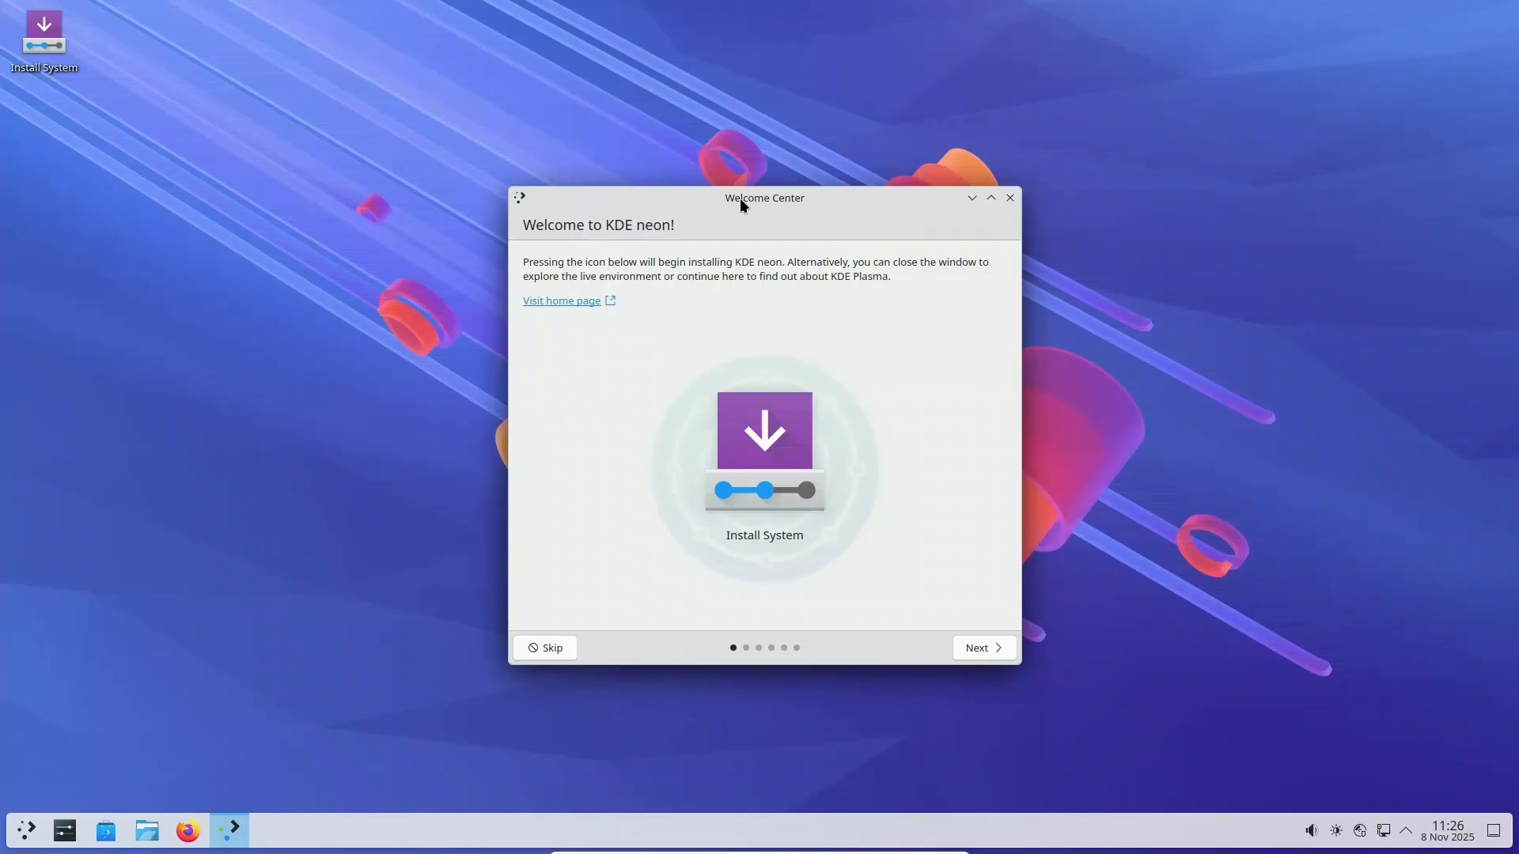
pyautogui.moveTo(1500, 443)
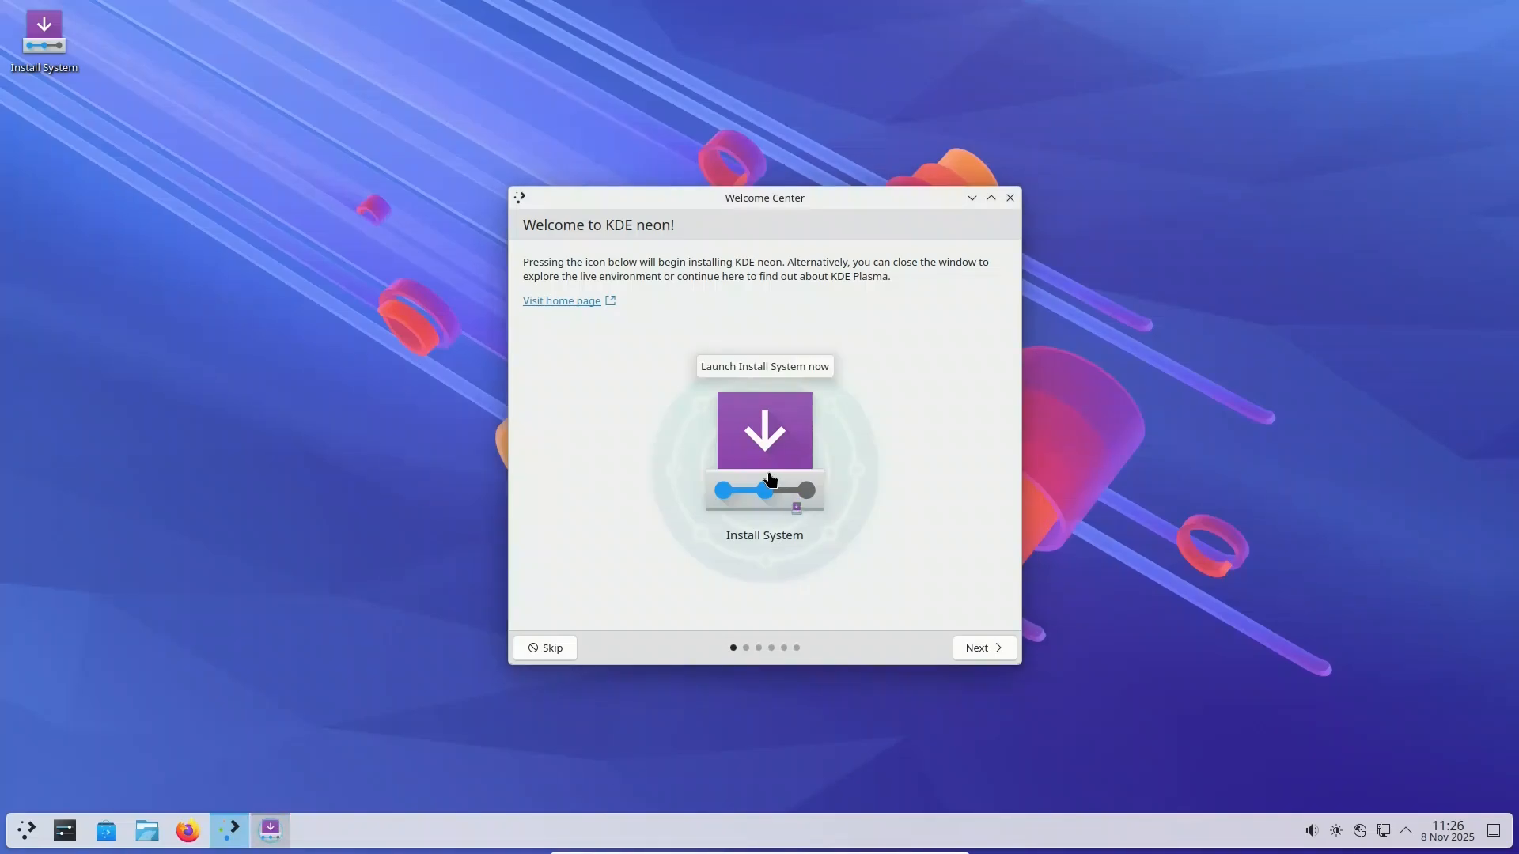
# Launch the KDE neon installer and accept the default language and keyboard layout
pyautogui.click(764, 429)
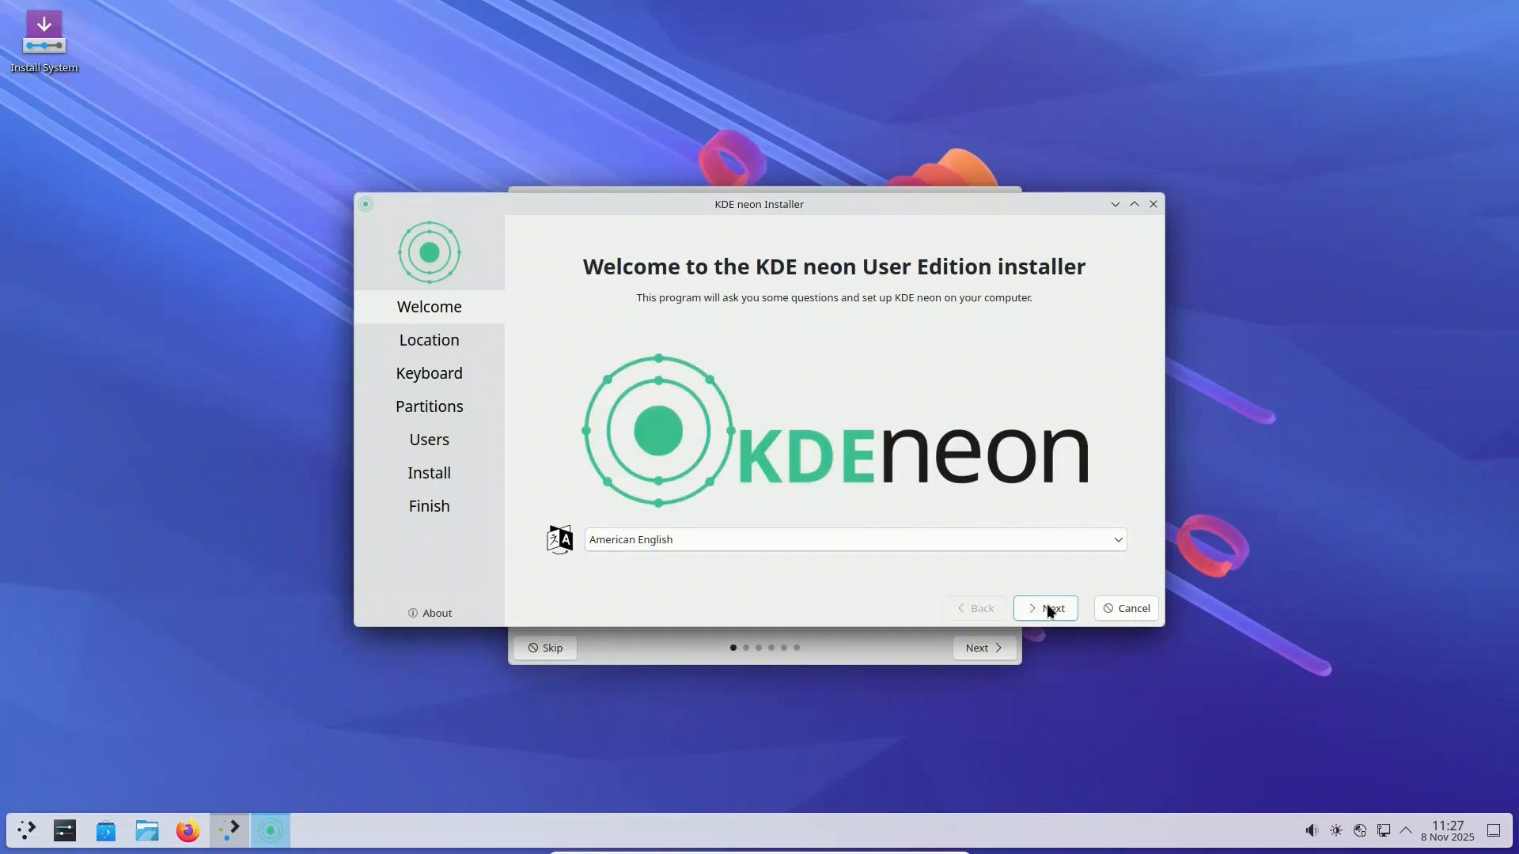
pyautogui.click(1045, 607)
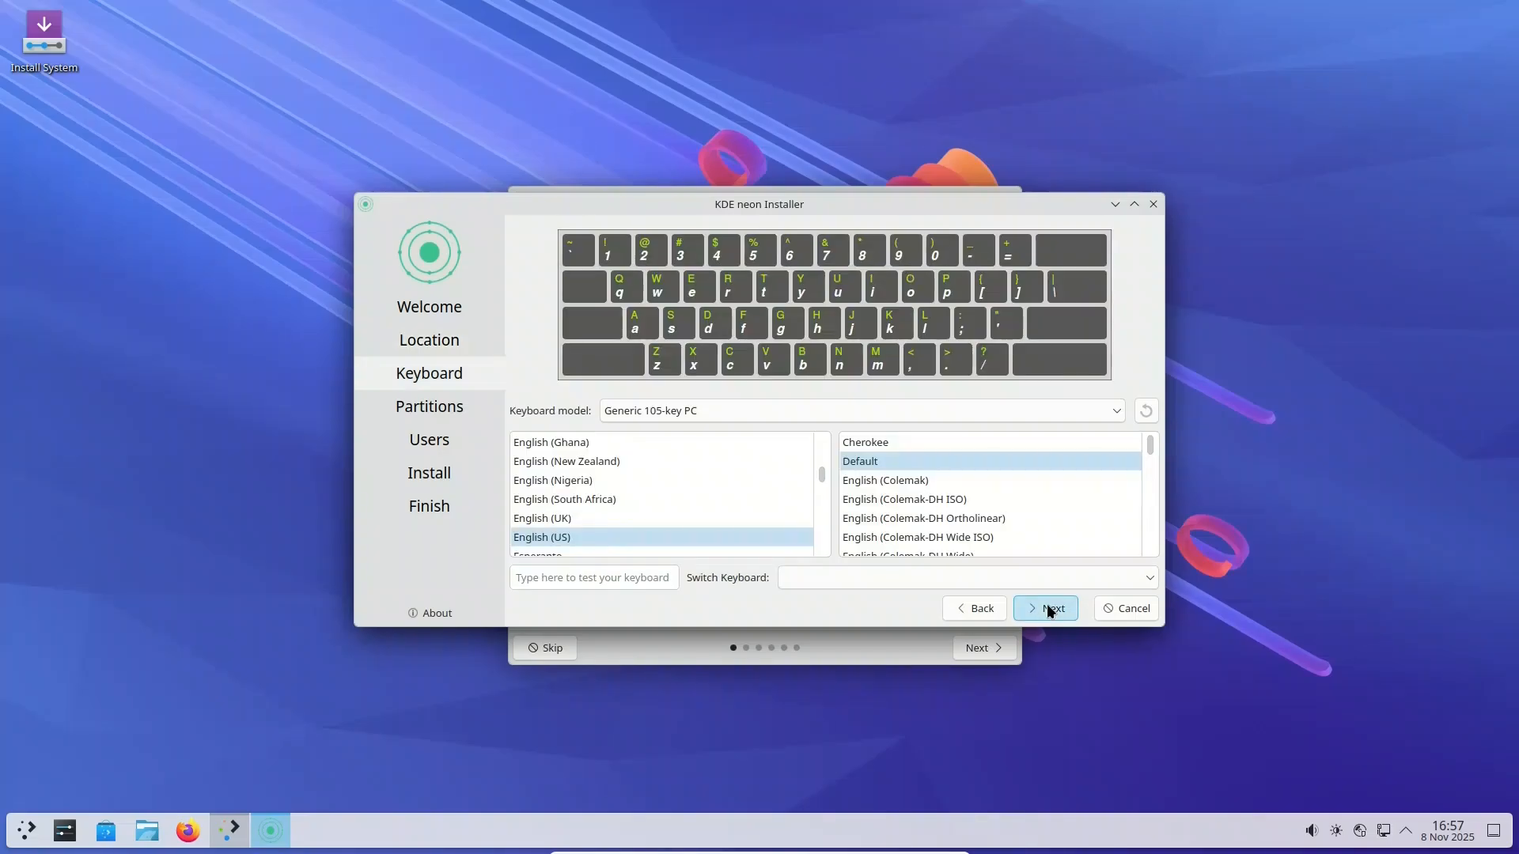
pyautogui.click(1045, 608)
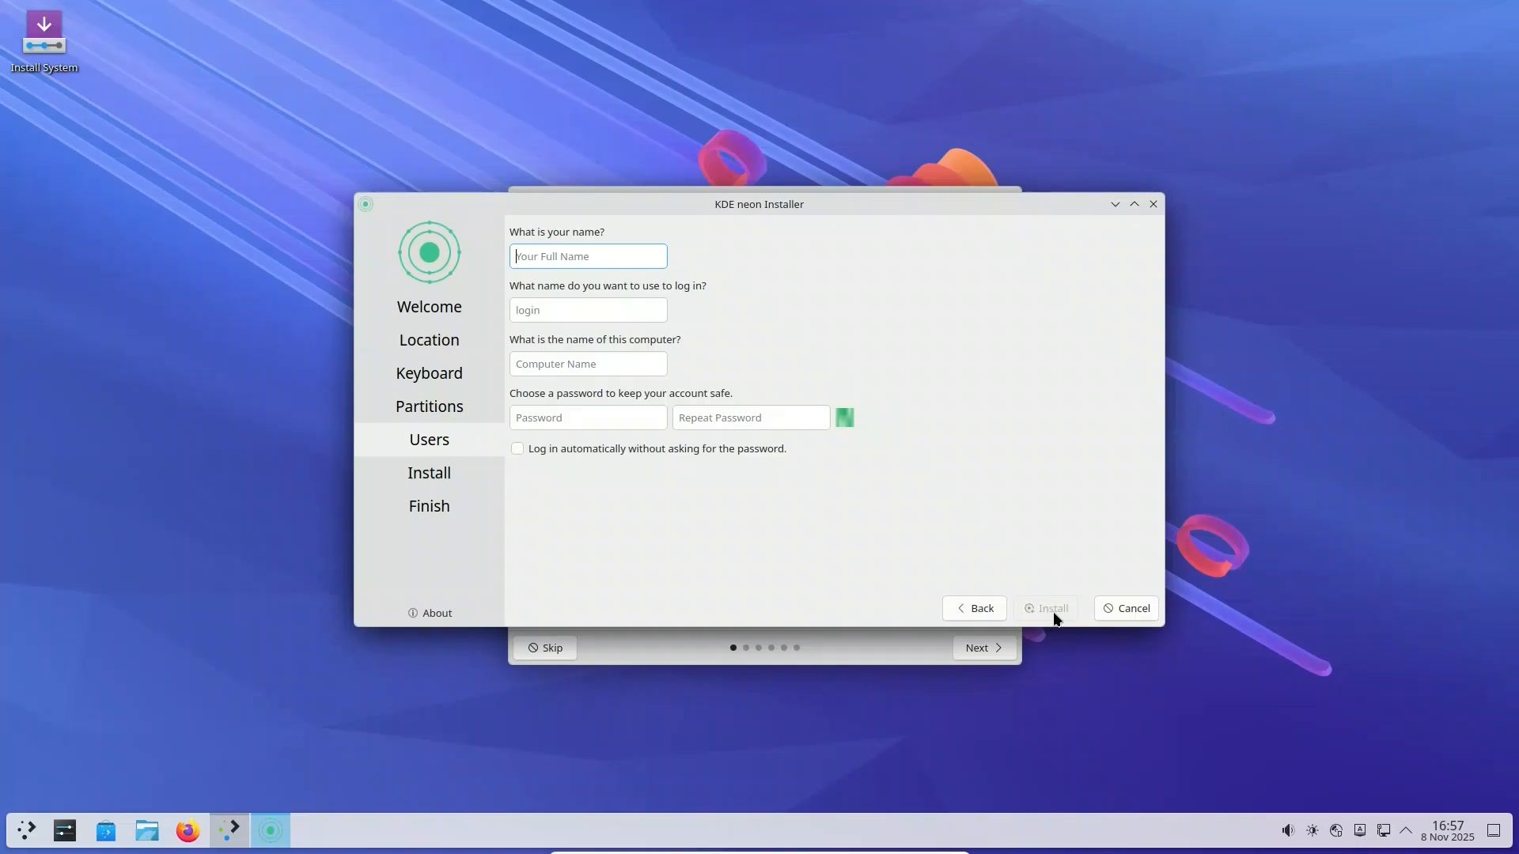
# Create user 'Swapnil' with automatic login, run the installation and finish with a restart
pyautogui.write('Swapnil')
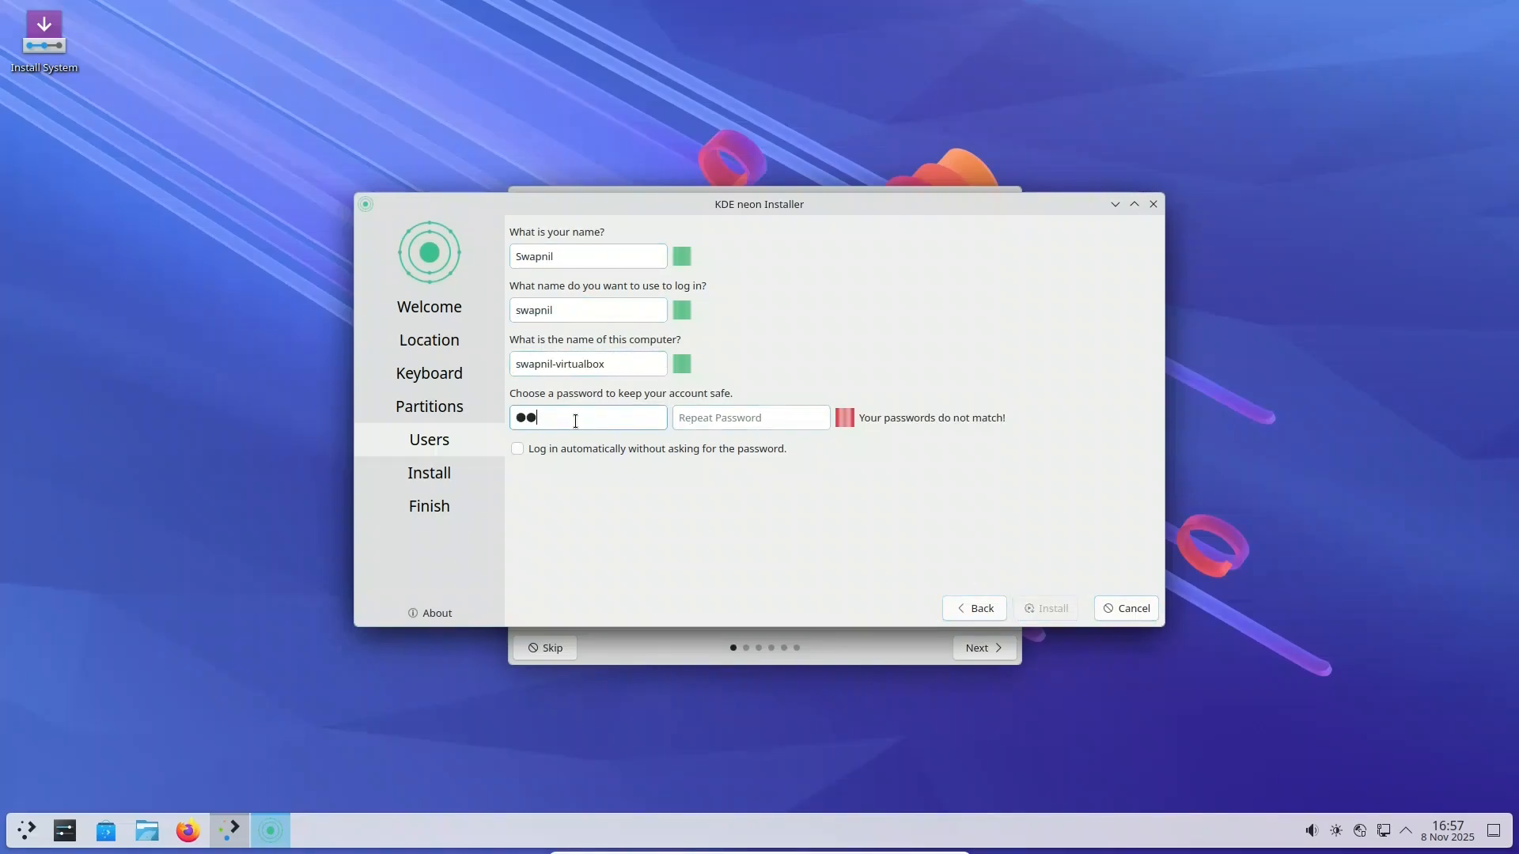
pyautogui.click(518, 448)
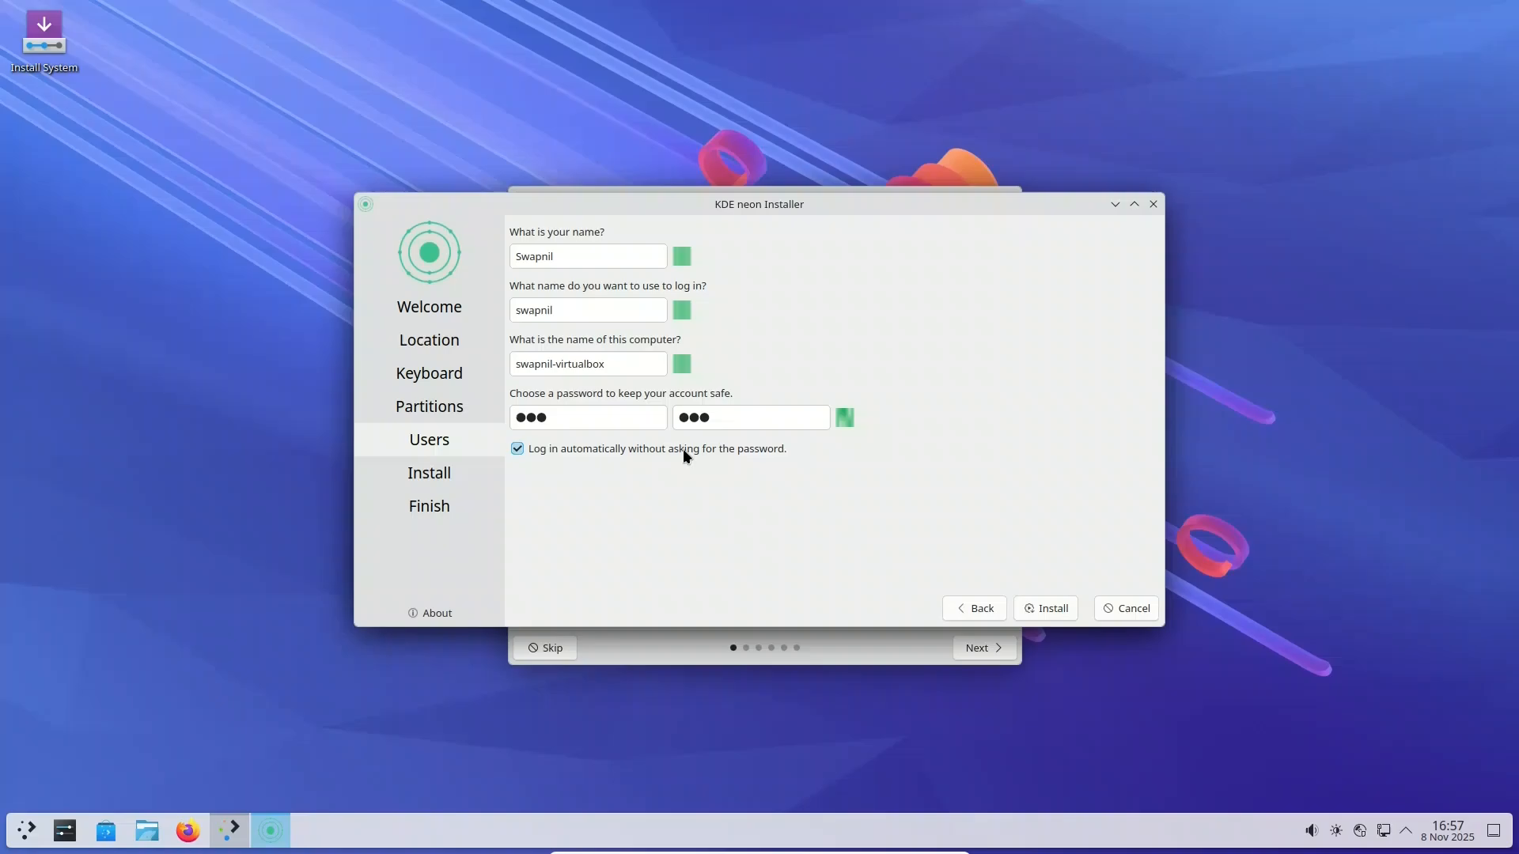
pyautogui.click(1046, 608)
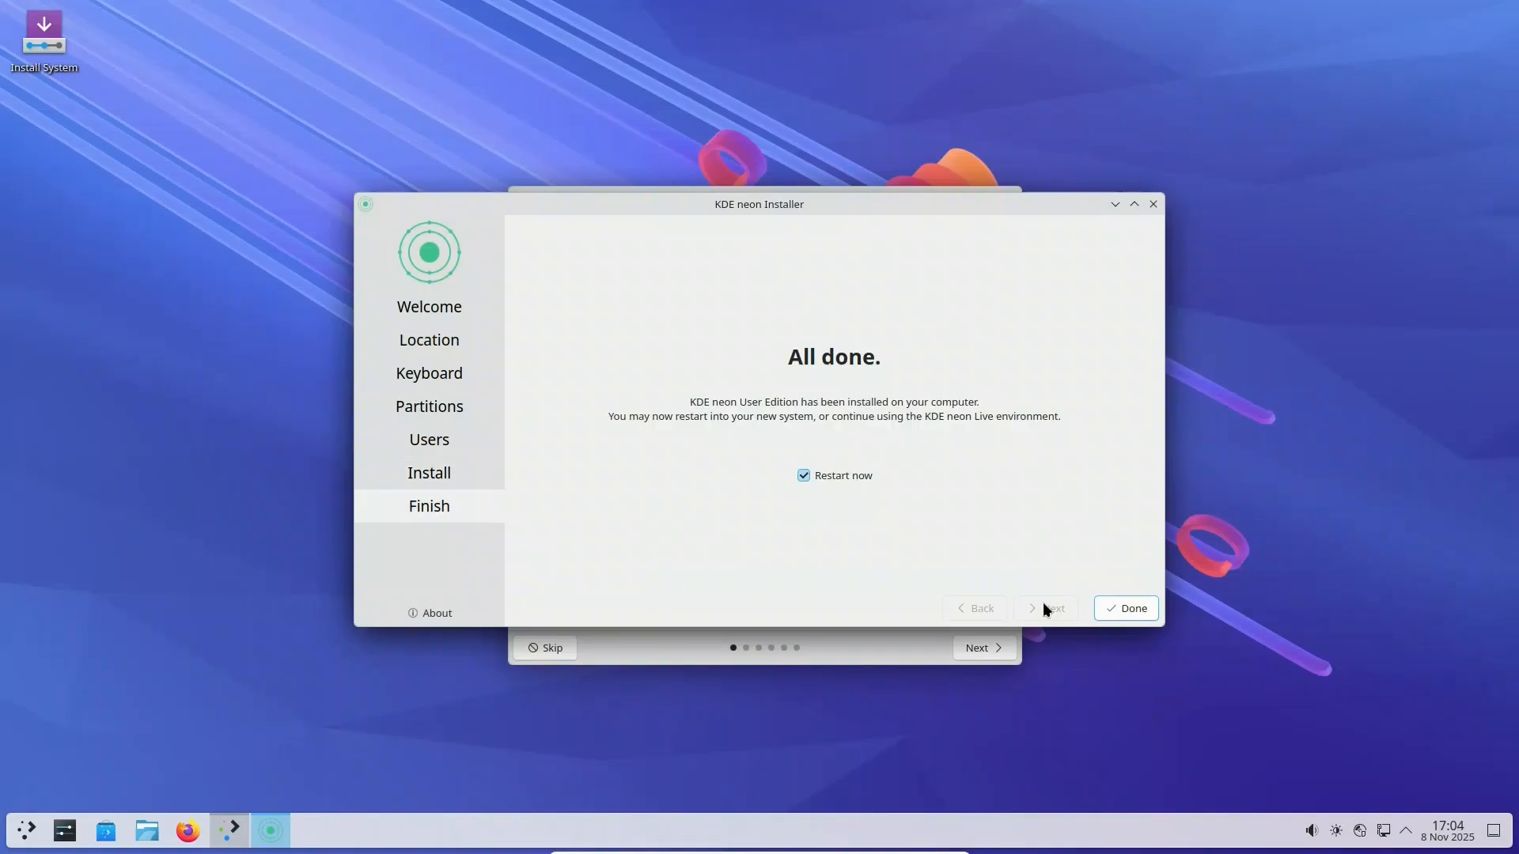
pyautogui.click(1125, 608)
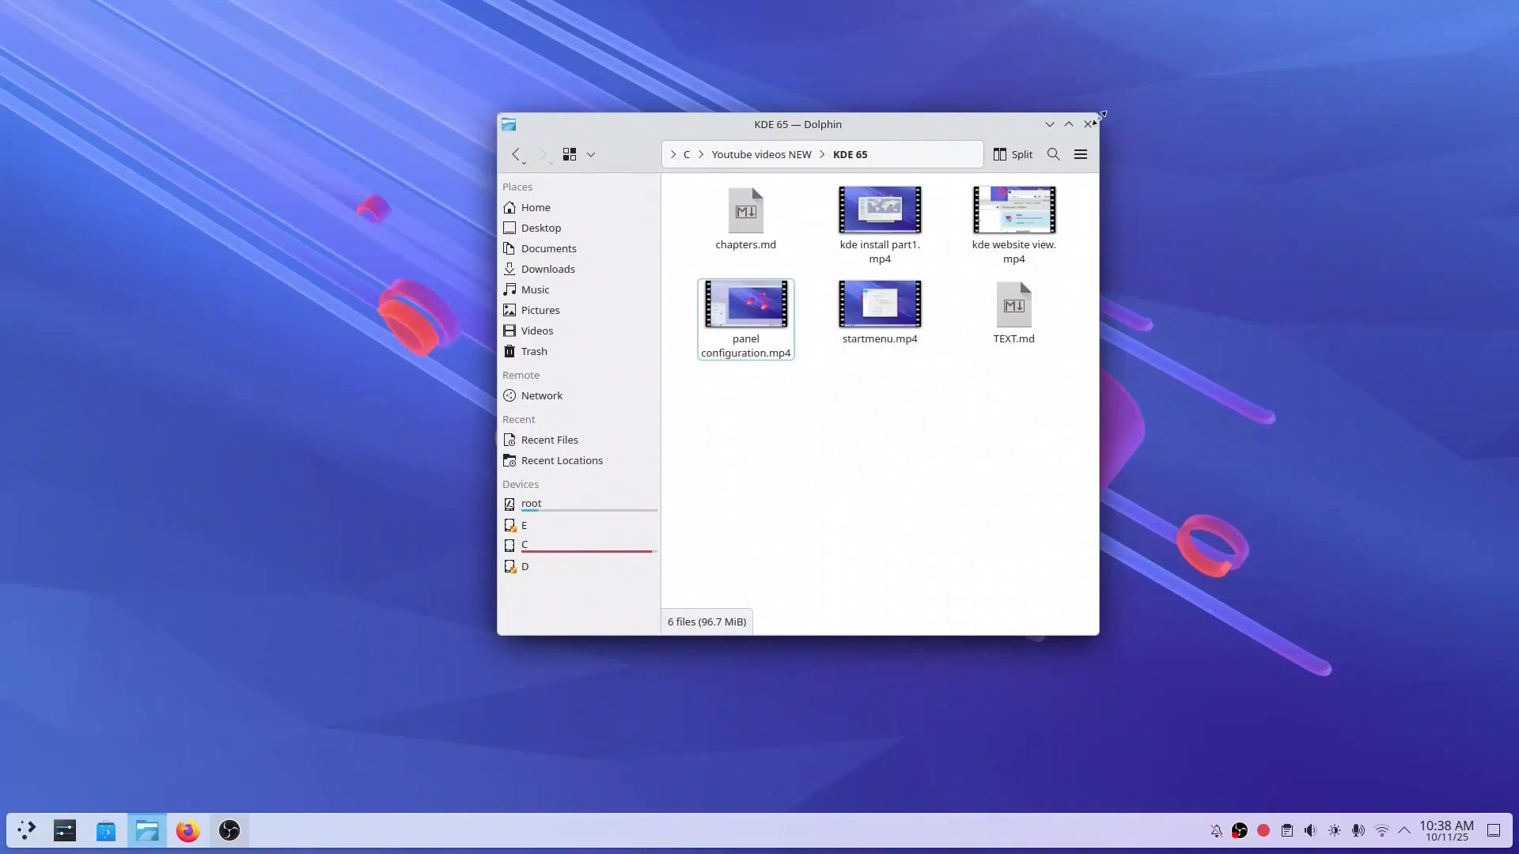
pyautogui.moveTo(1099, 636)
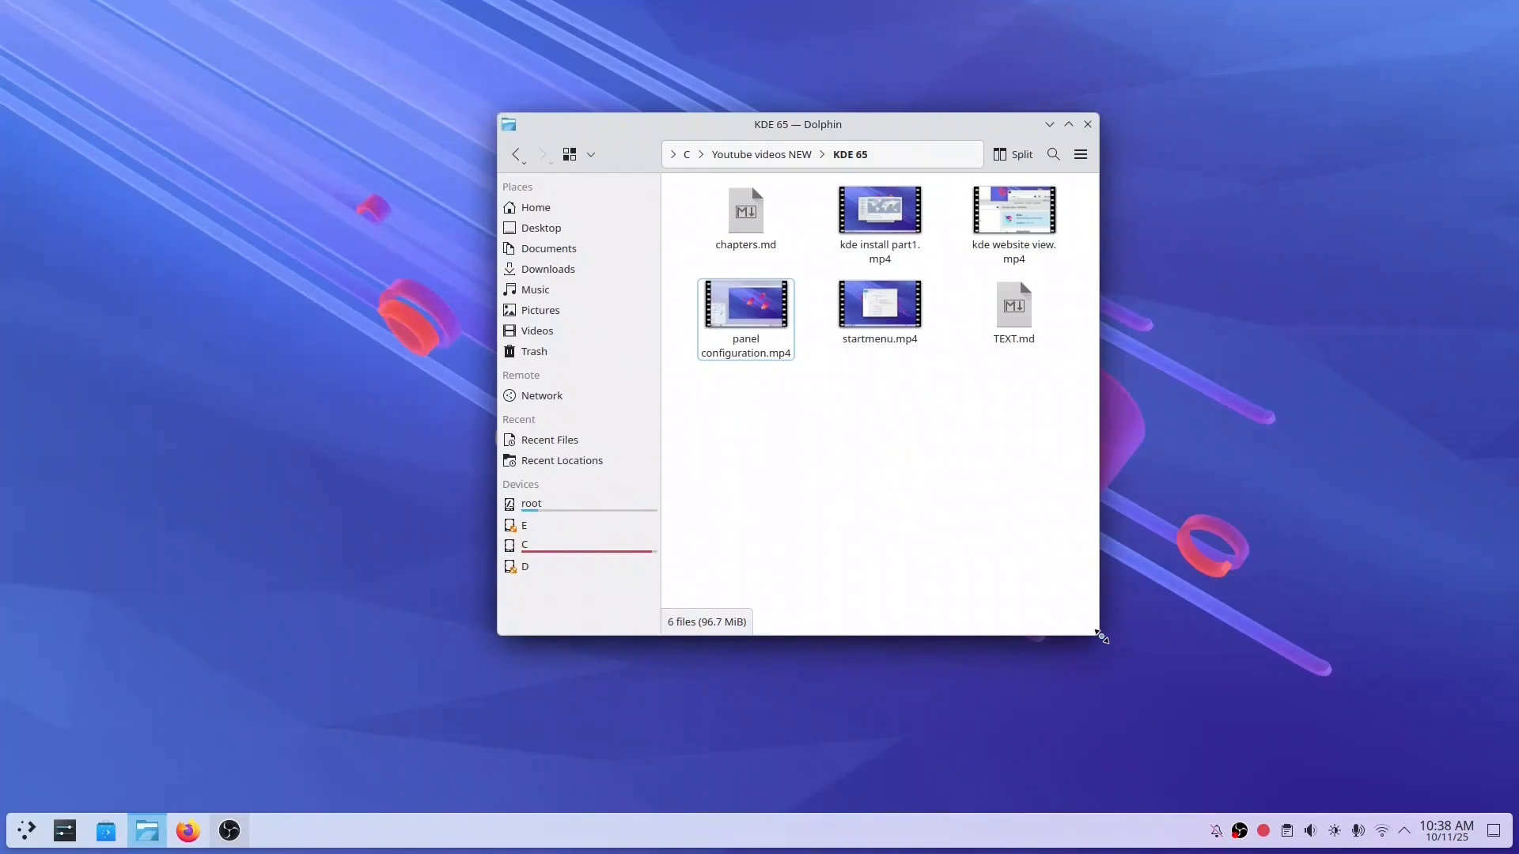
pyautogui.moveTo(498, 633)
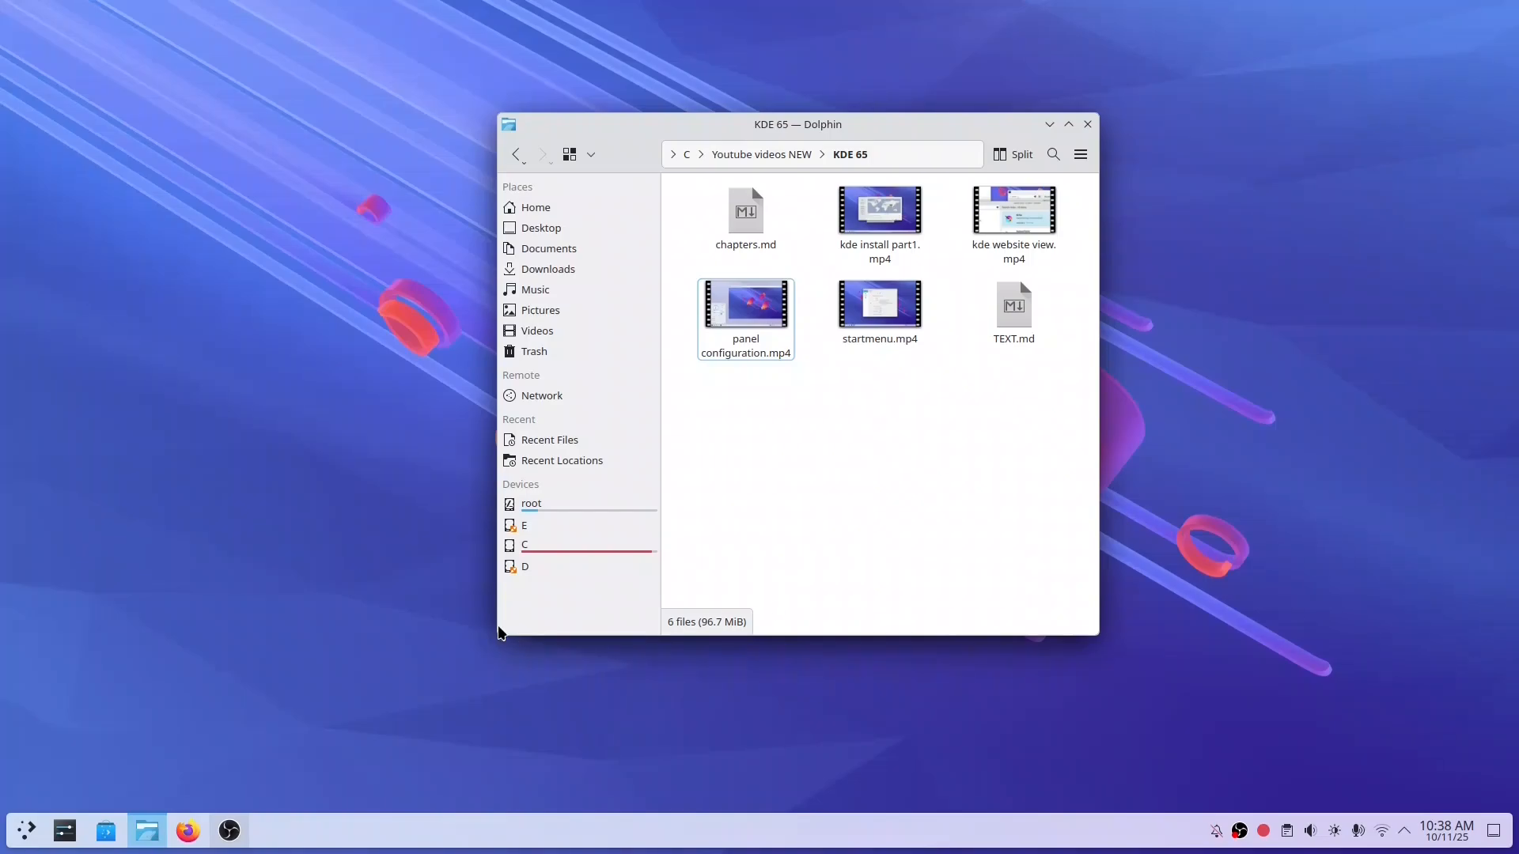
pyautogui.moveTo(1054, 154)
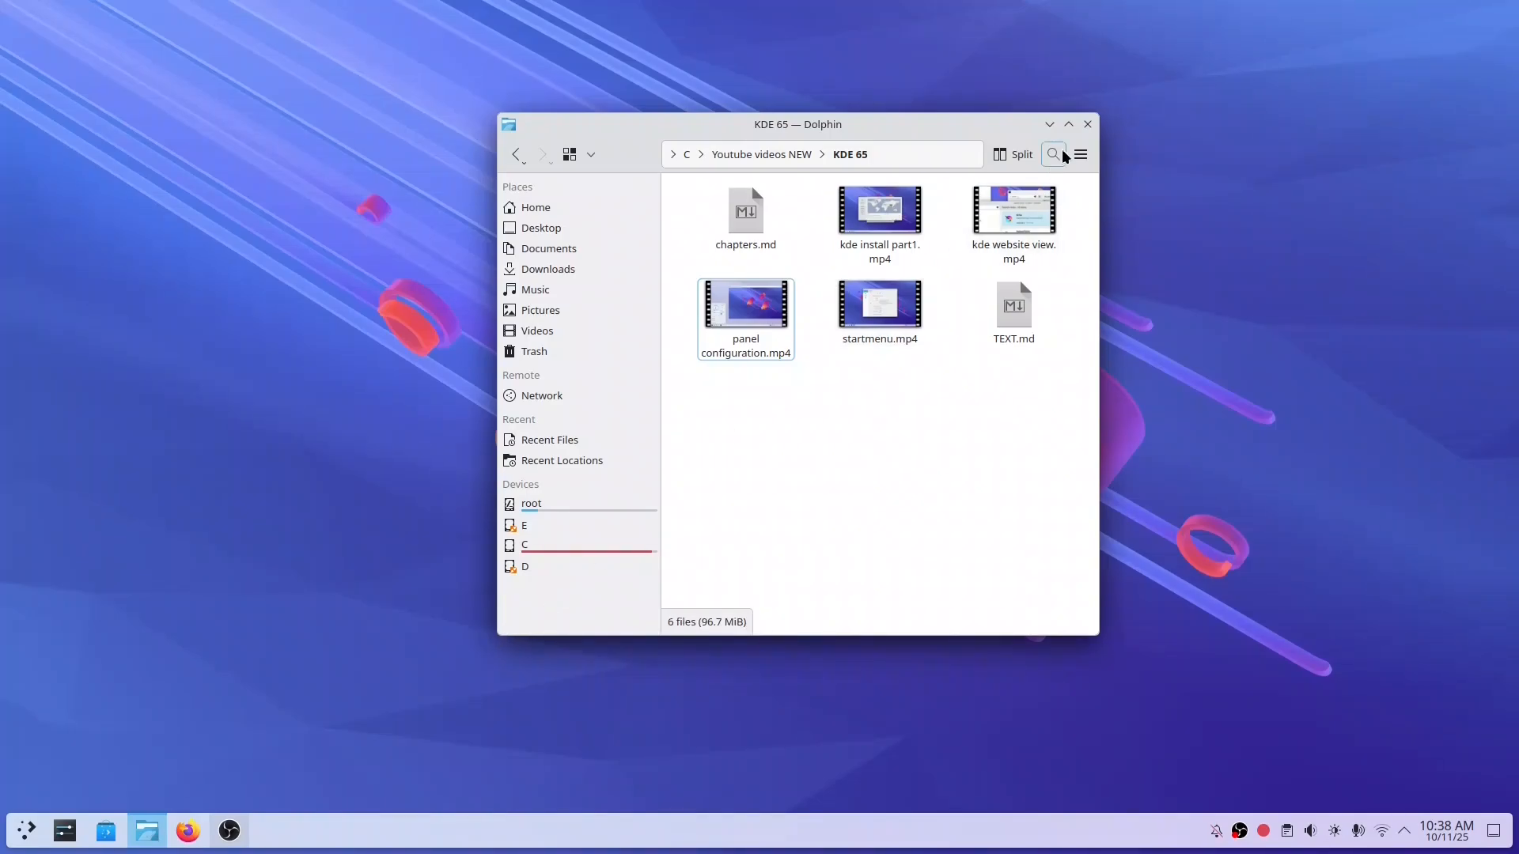
# Close the Dolphin window showing the KDE 65 folder, leaving the desktop clear
pyautogui.click(1085, 123)
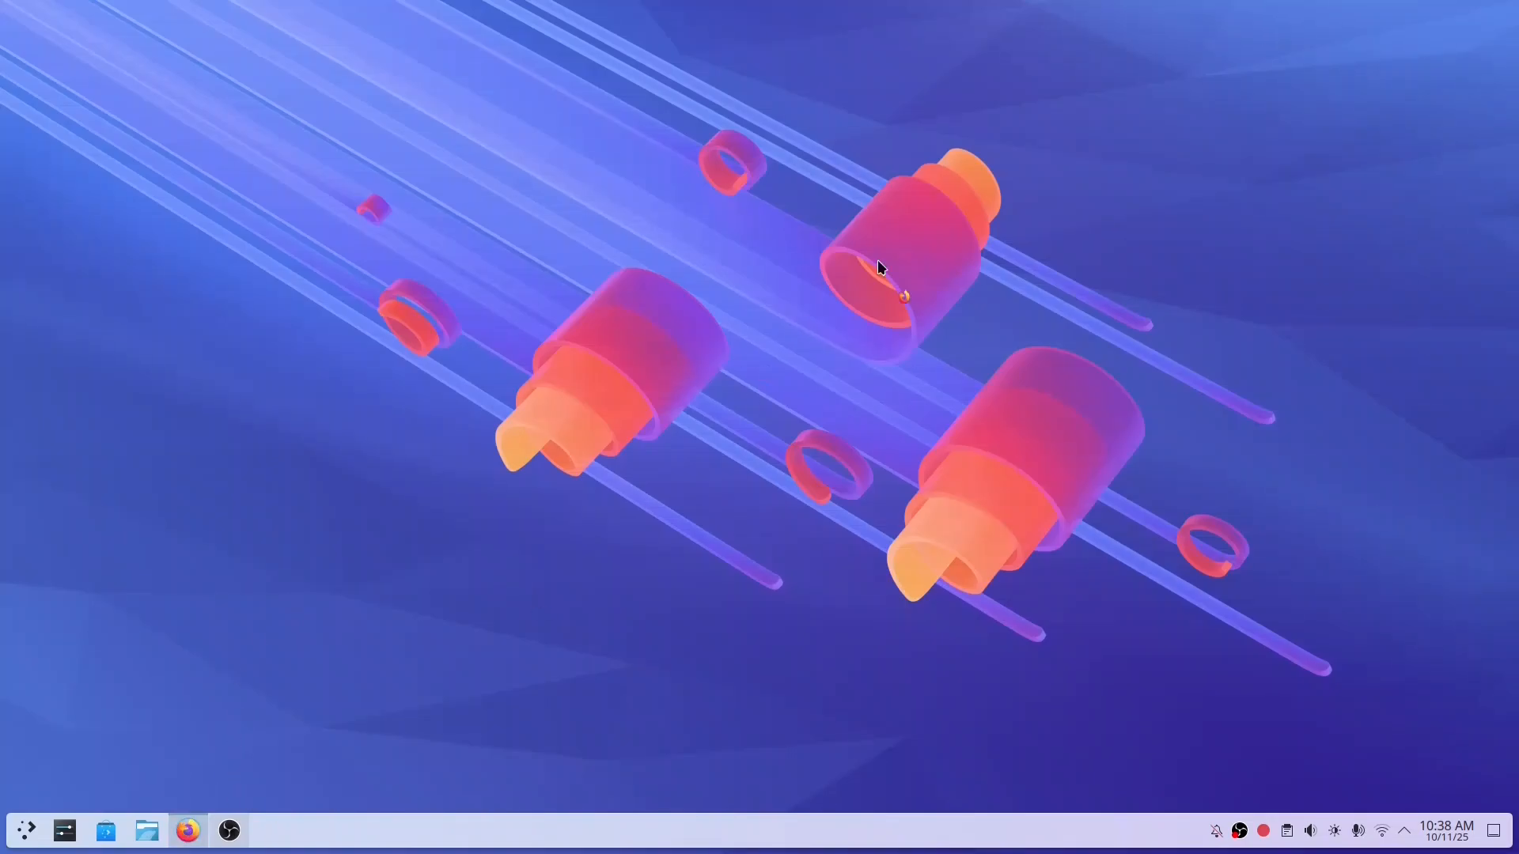
pyautogui.click(187, 830)
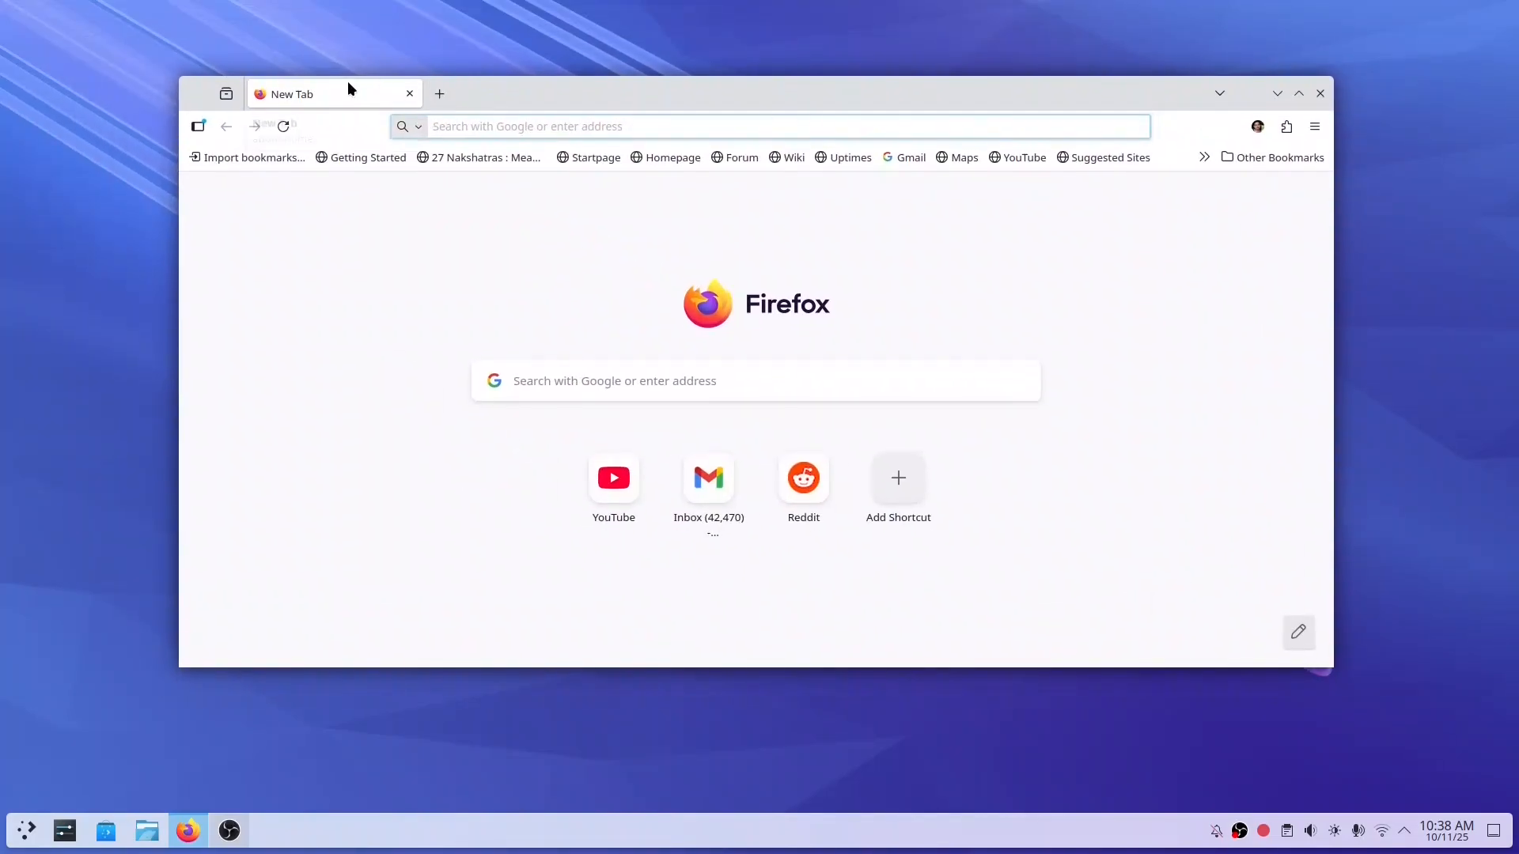
pyautogui.moveTo(1302, 88)
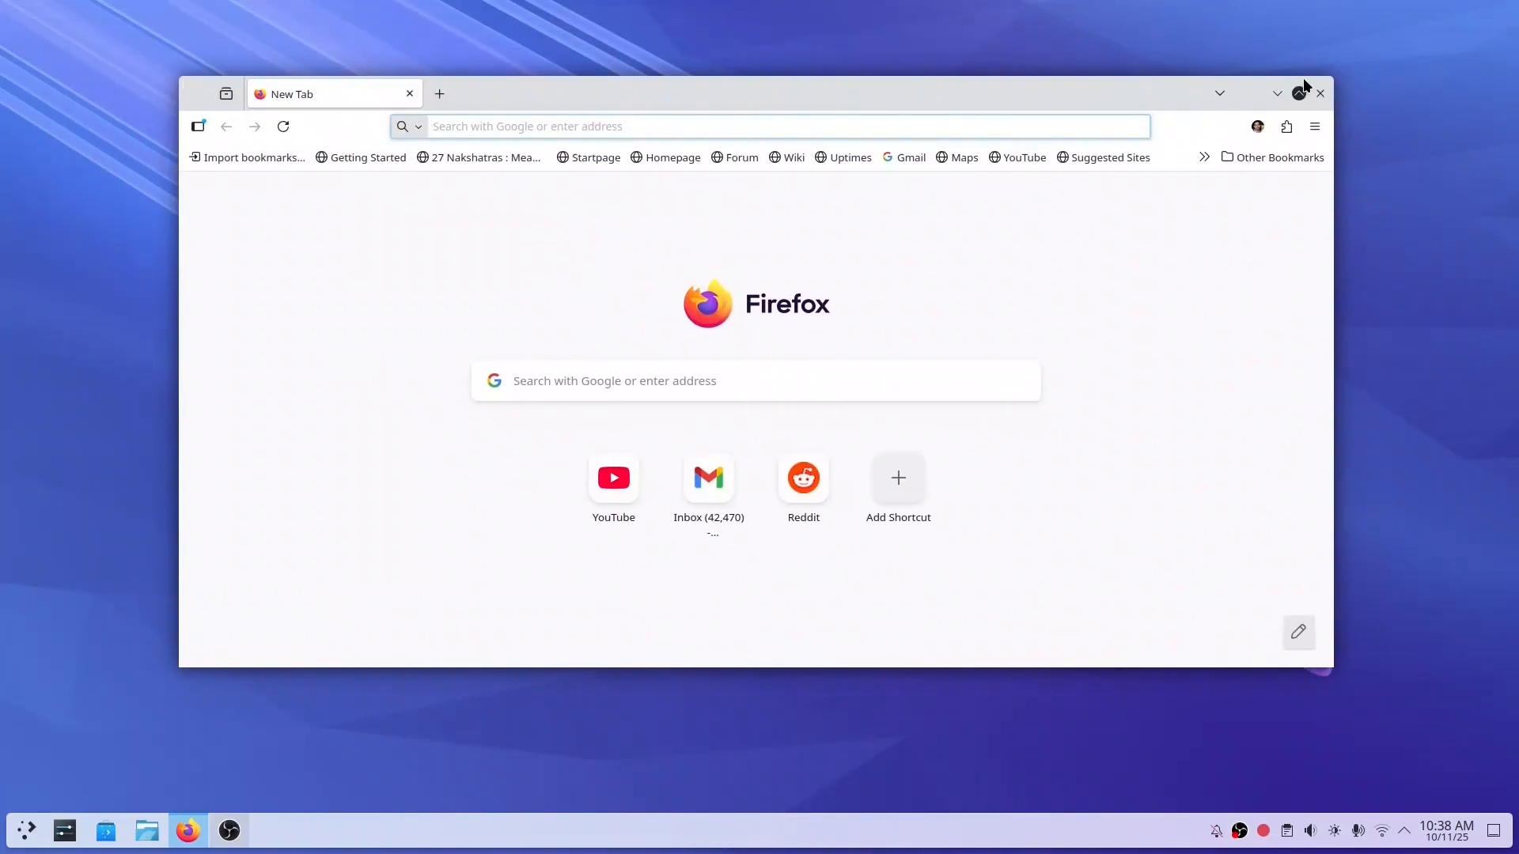
pyautogui.moveTo(1348, 663)
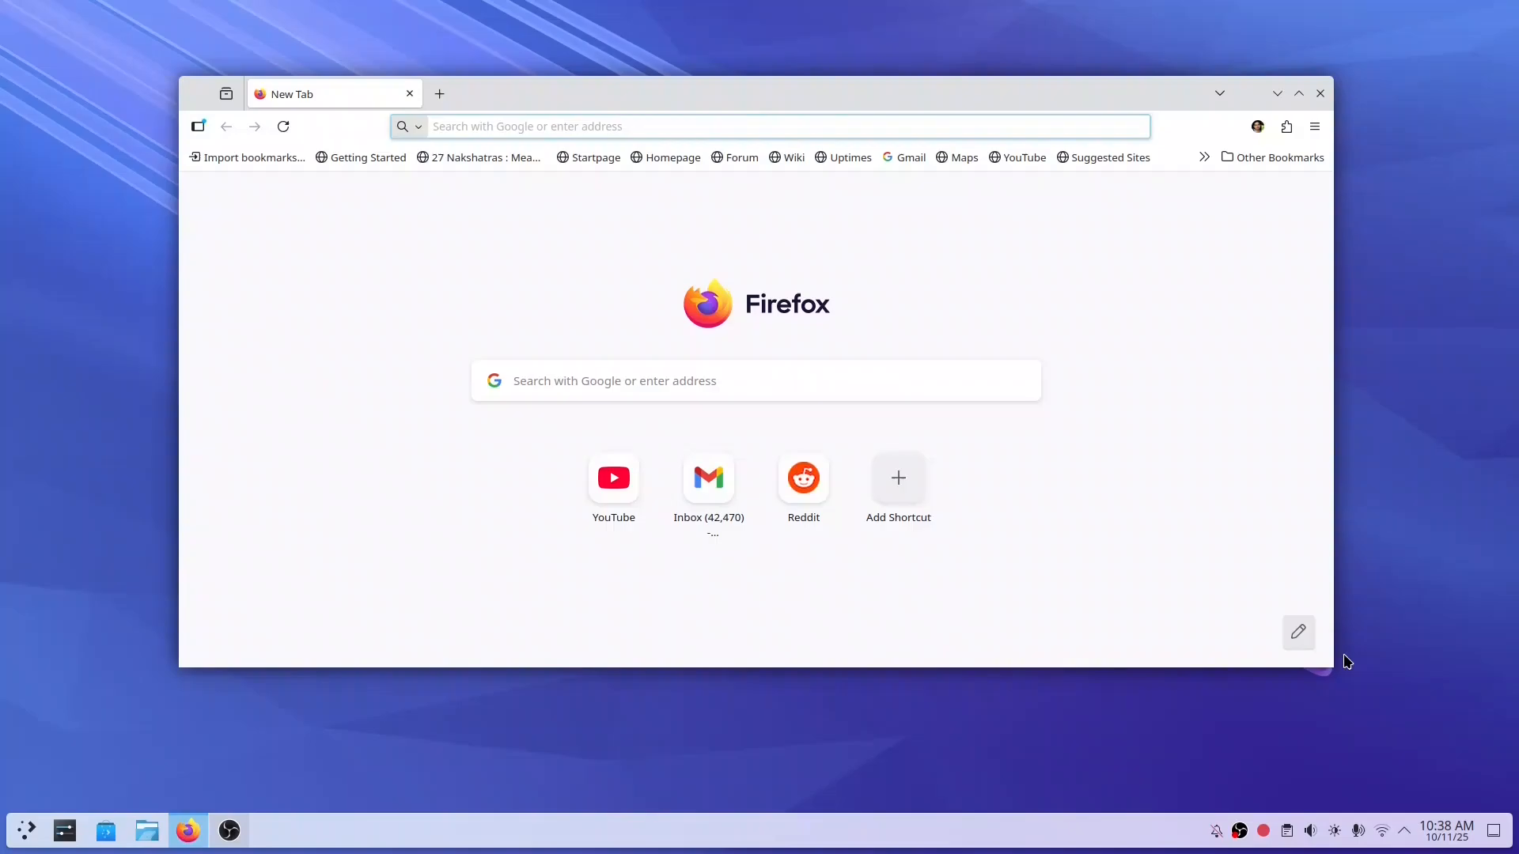
pyautogui.moveTo(1342, 666)
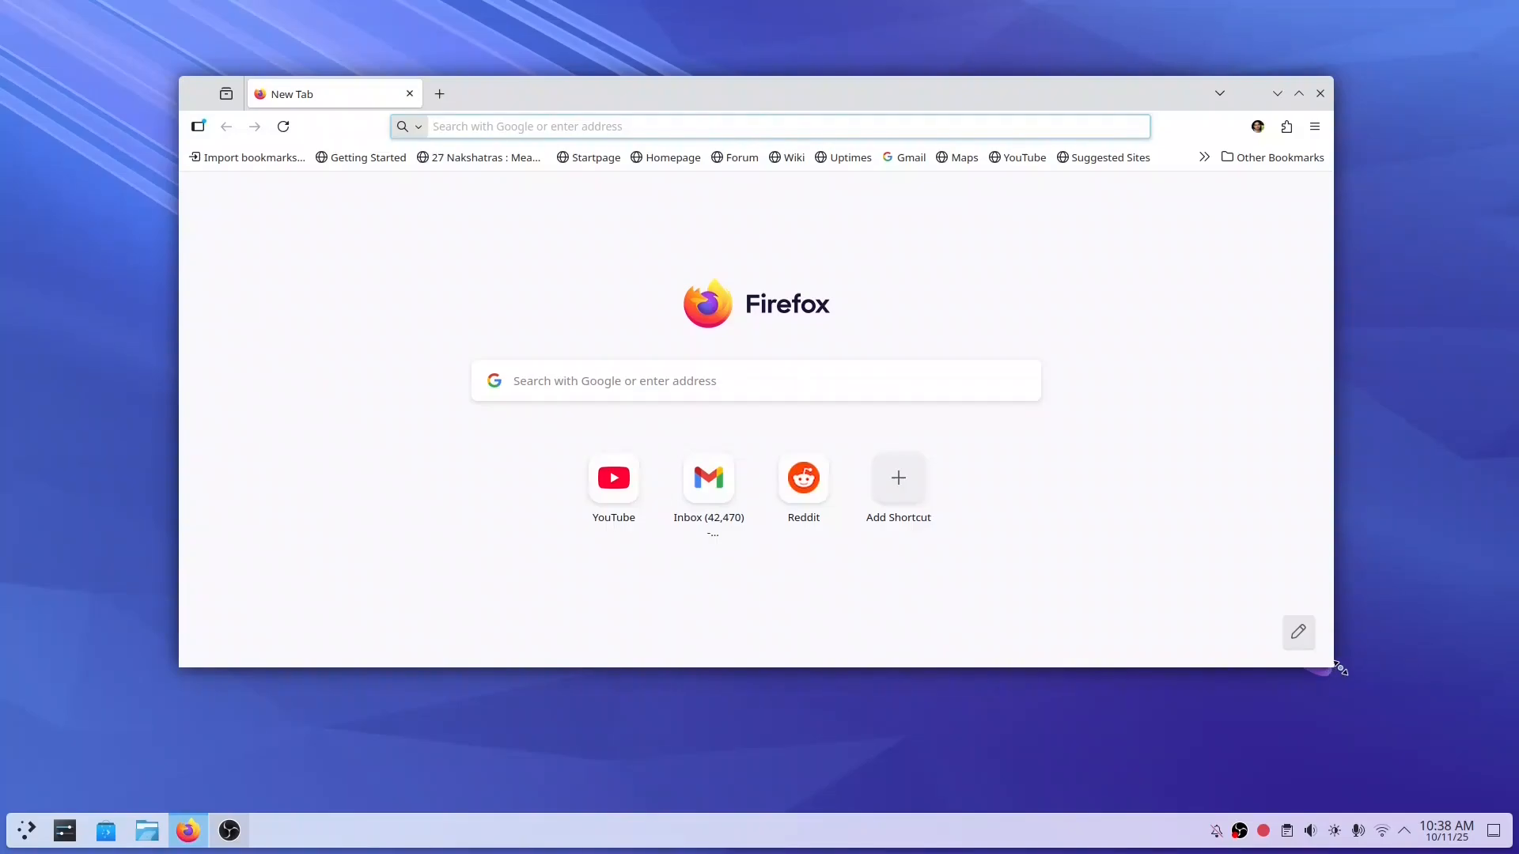
pyautogui.moveTo(169, 654)
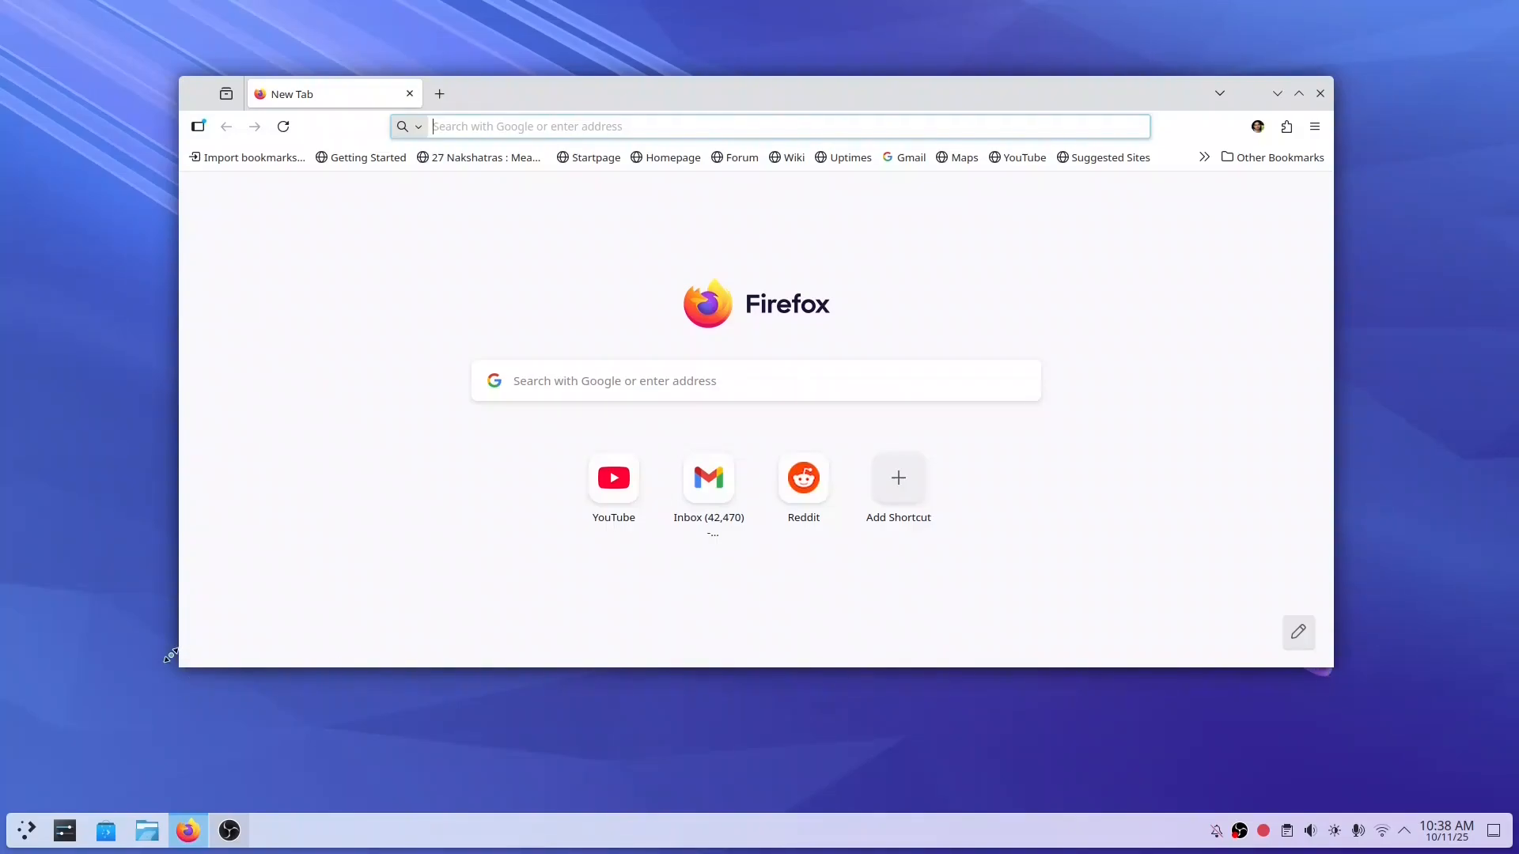
pyautogui.moveTo(1320, 93)
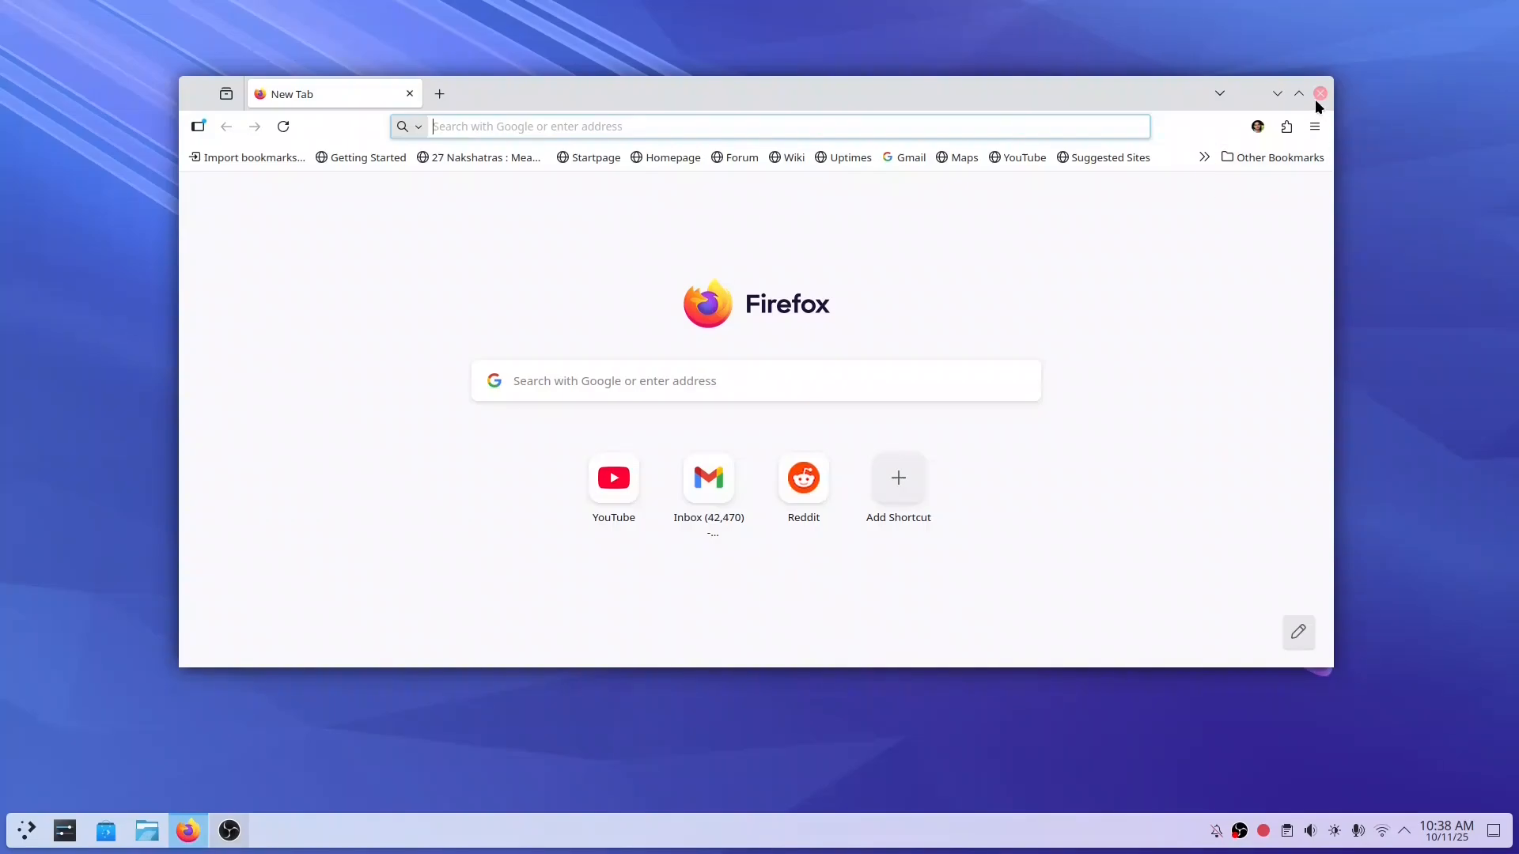
pyautogui.click(1320, 93)
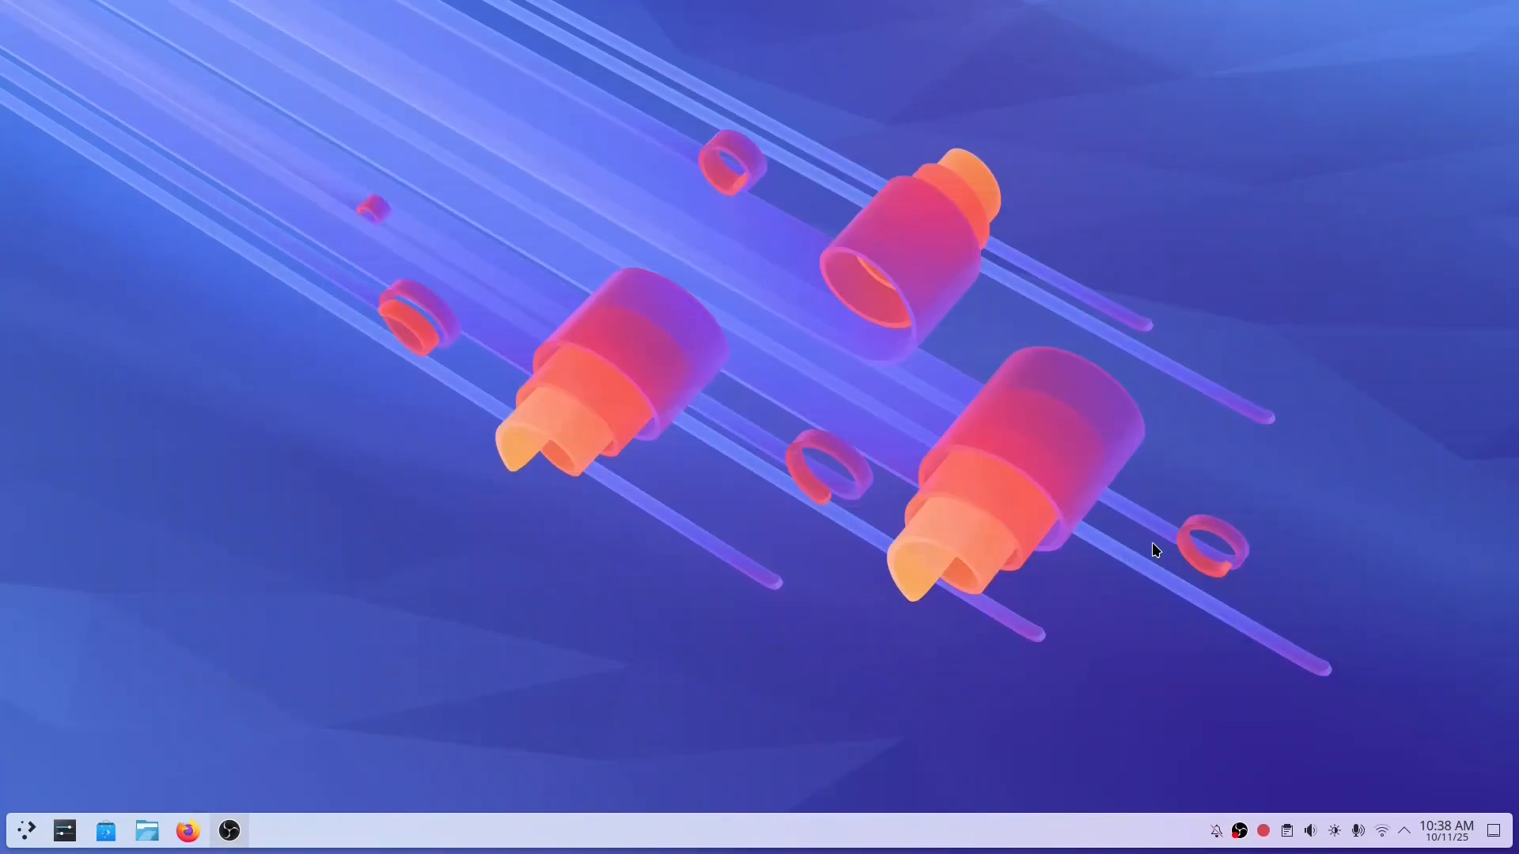
# Review Display Configuration, keeping landscape orientation and the colour profile at None
pyautogui.click(65, 831)
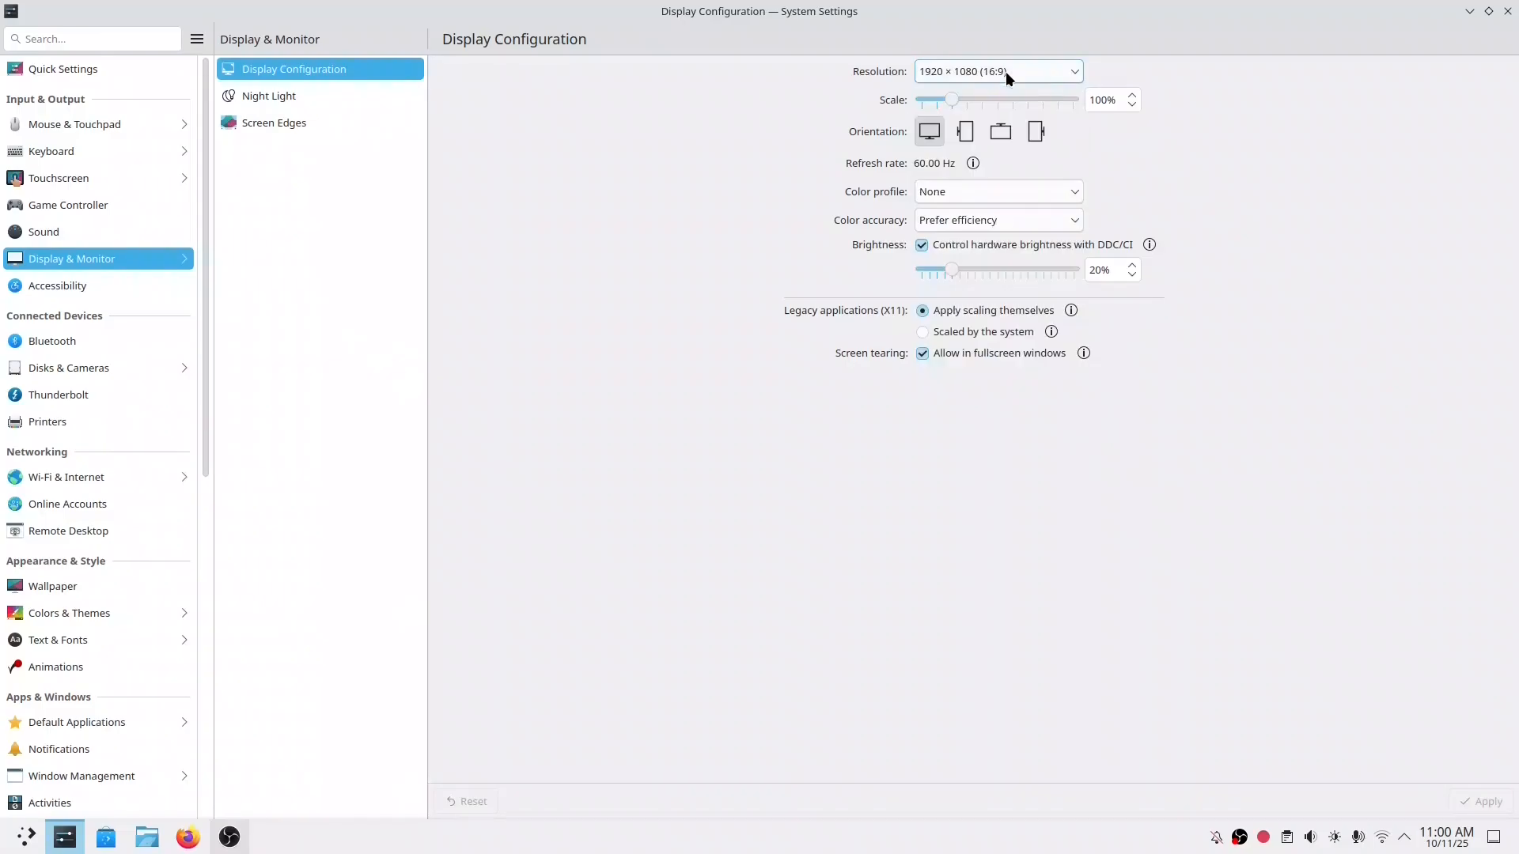
pyautogui.click(965, 131)
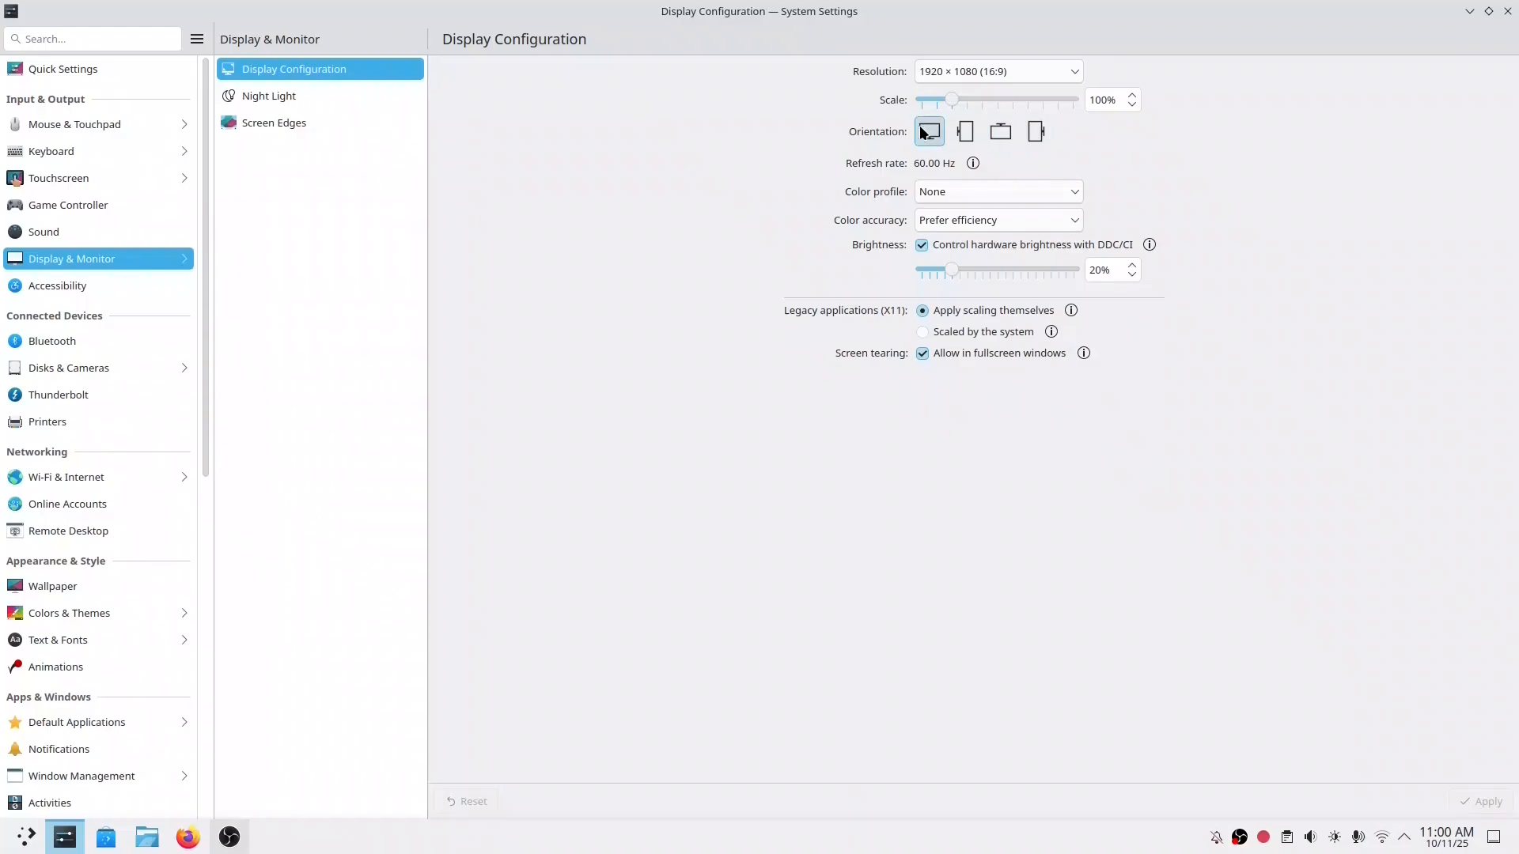
pyautogui.click(995, 192)
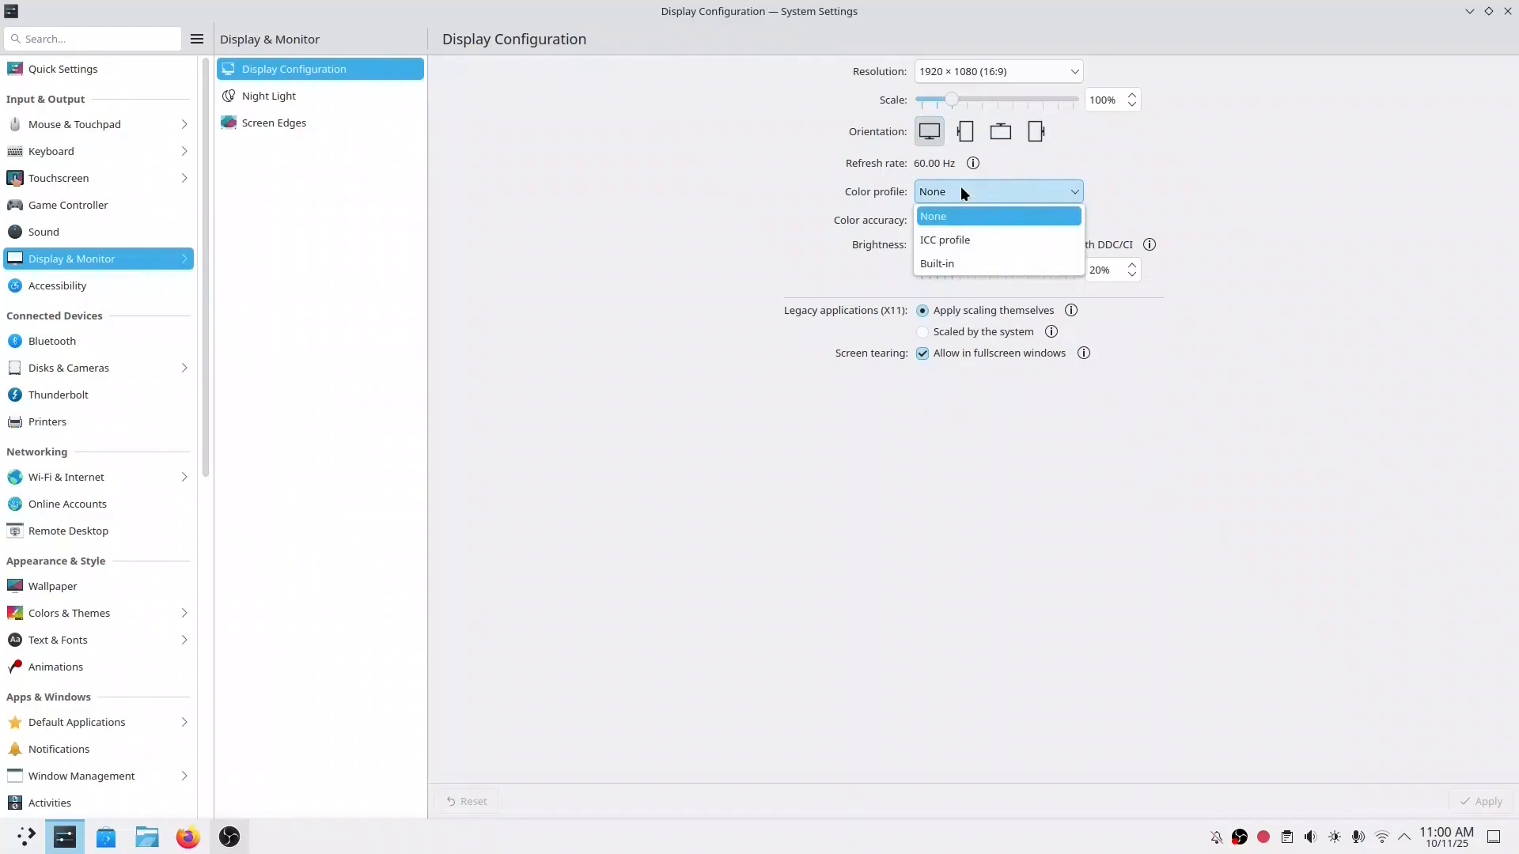
pyautogui.click(933, 217)
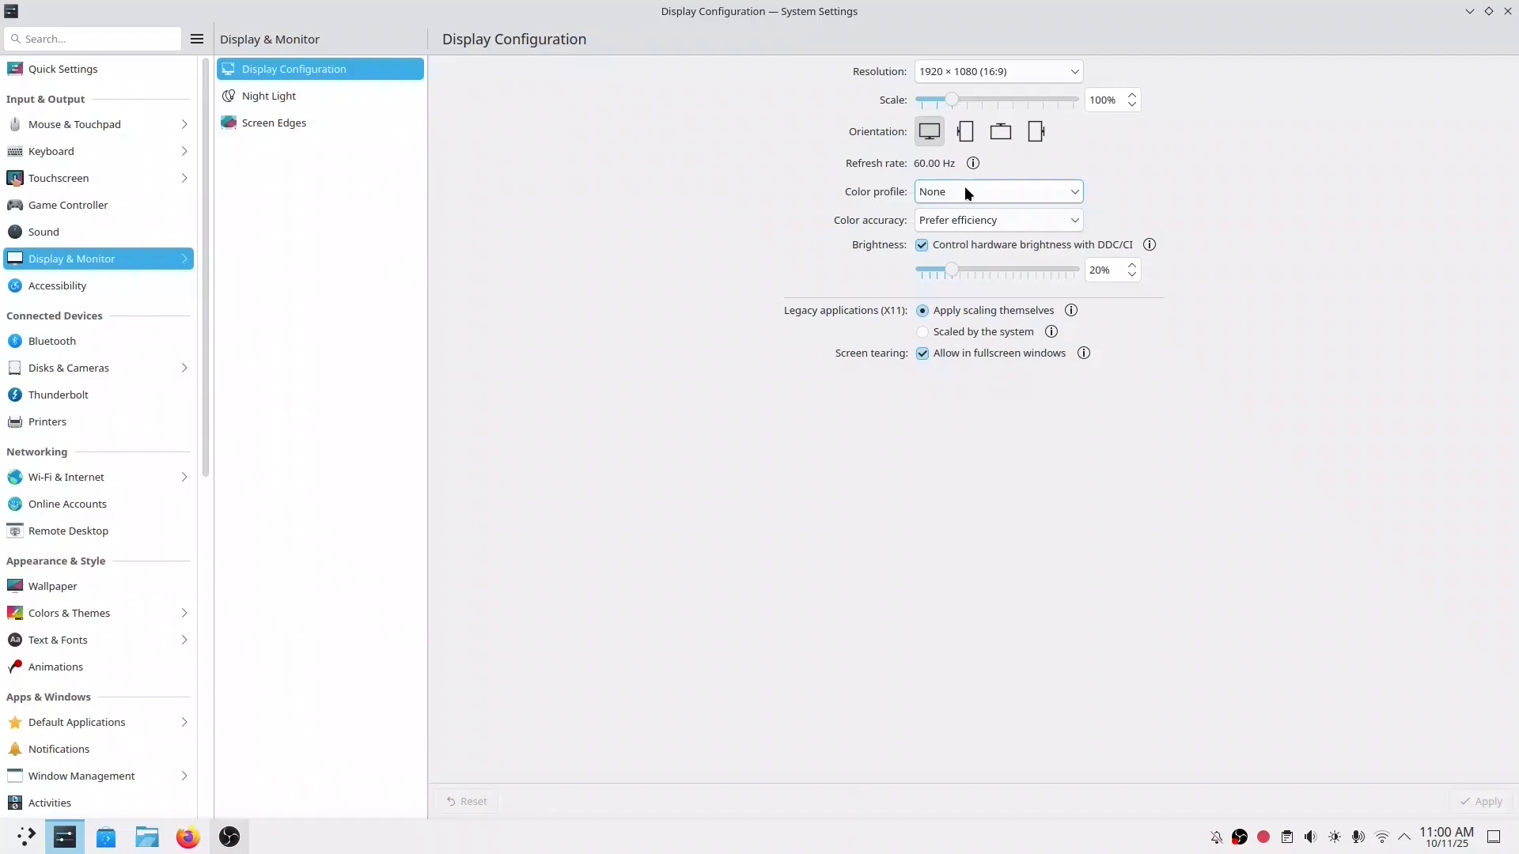
# Set colour accuracy to Prefer color accuracy and move on to Night Light
pyautogui.click(996, 220)
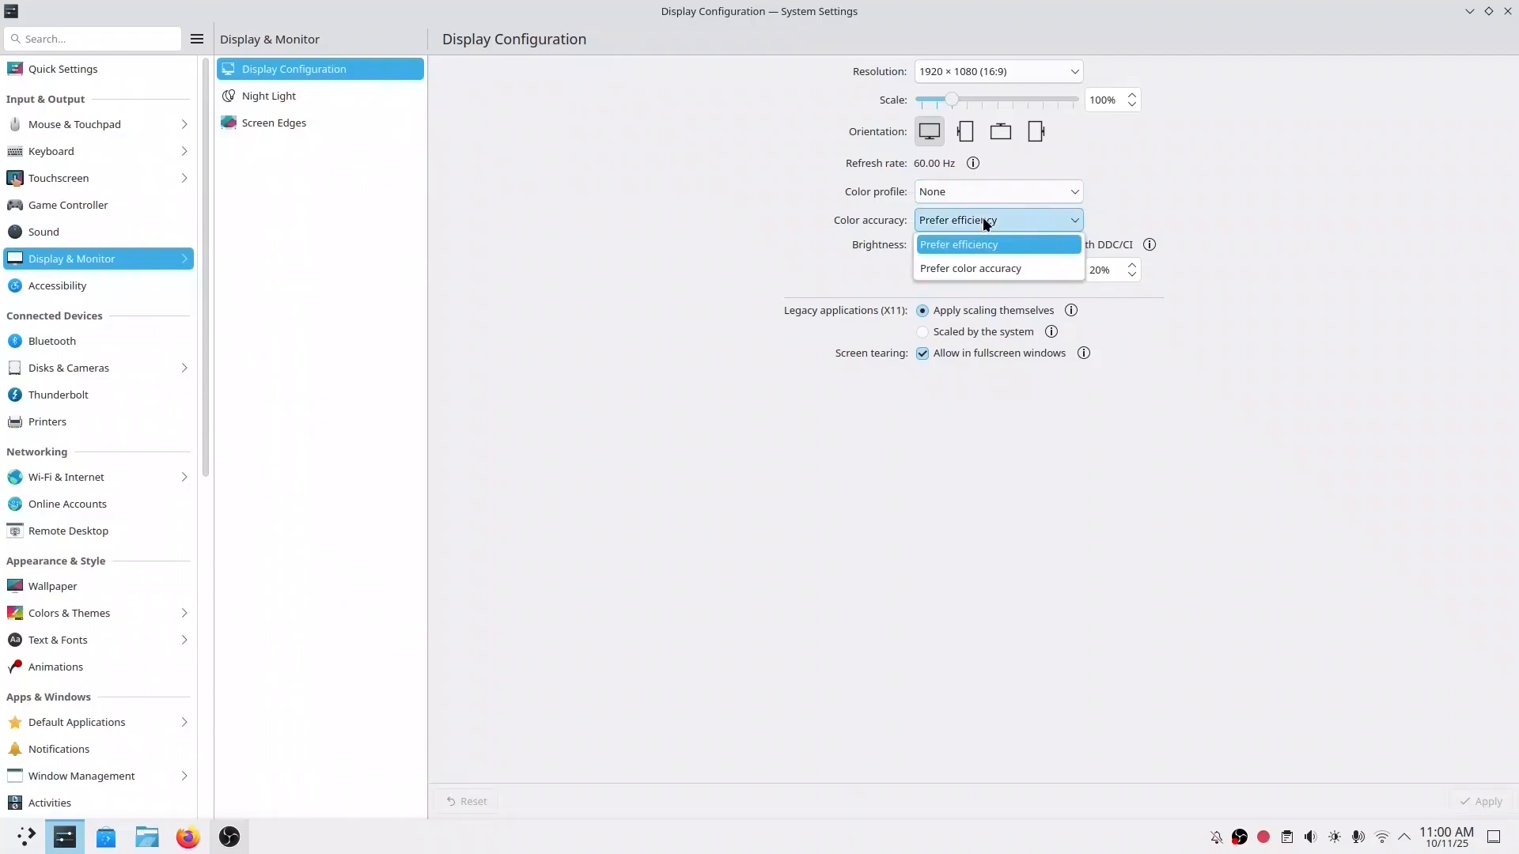
pyautogui.click(969, 268)
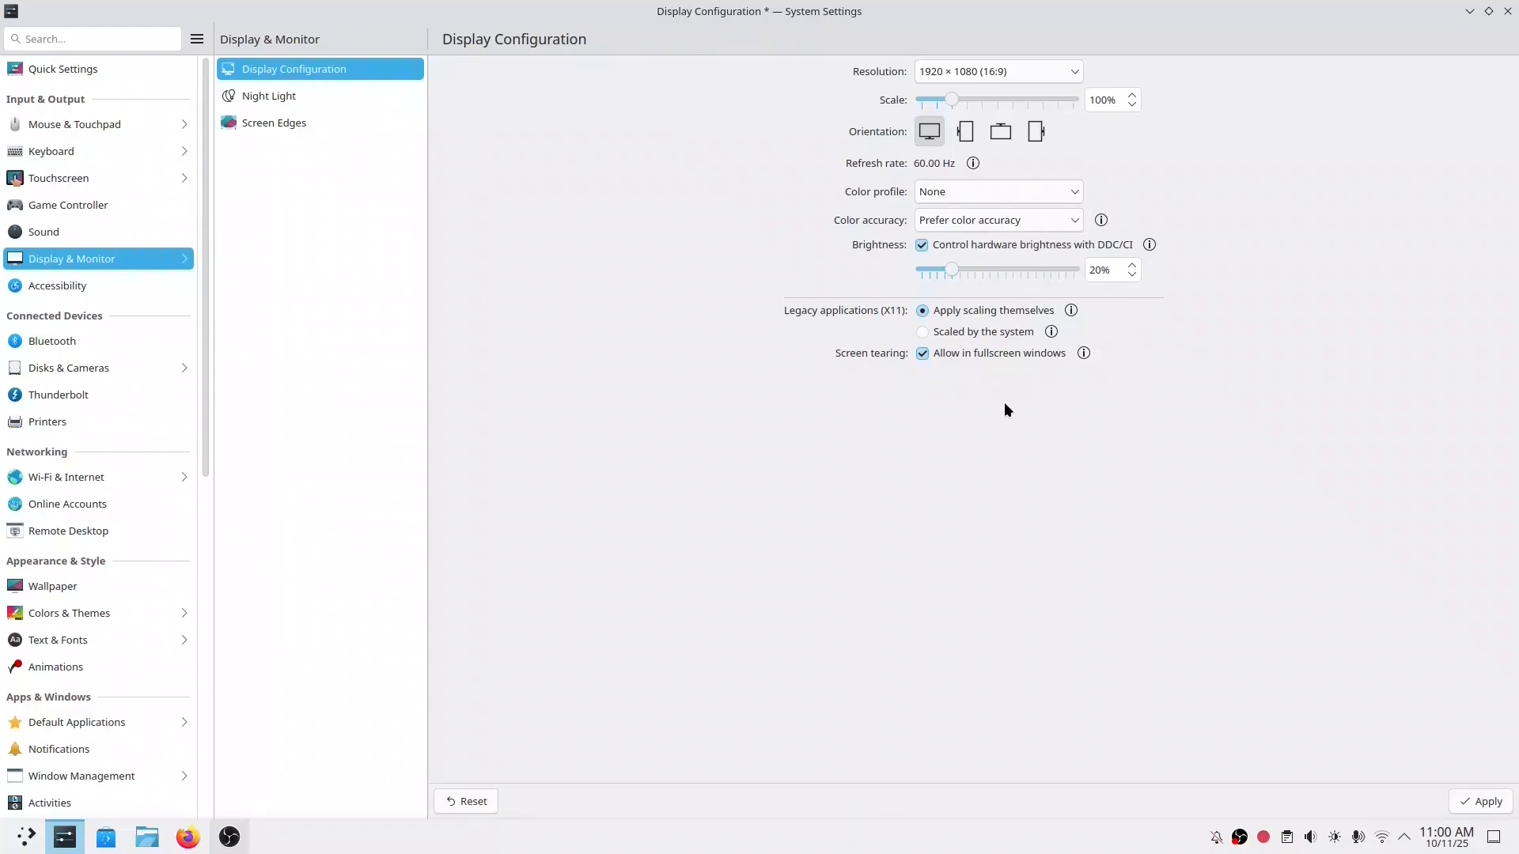
pyautogui.click(269, 95)
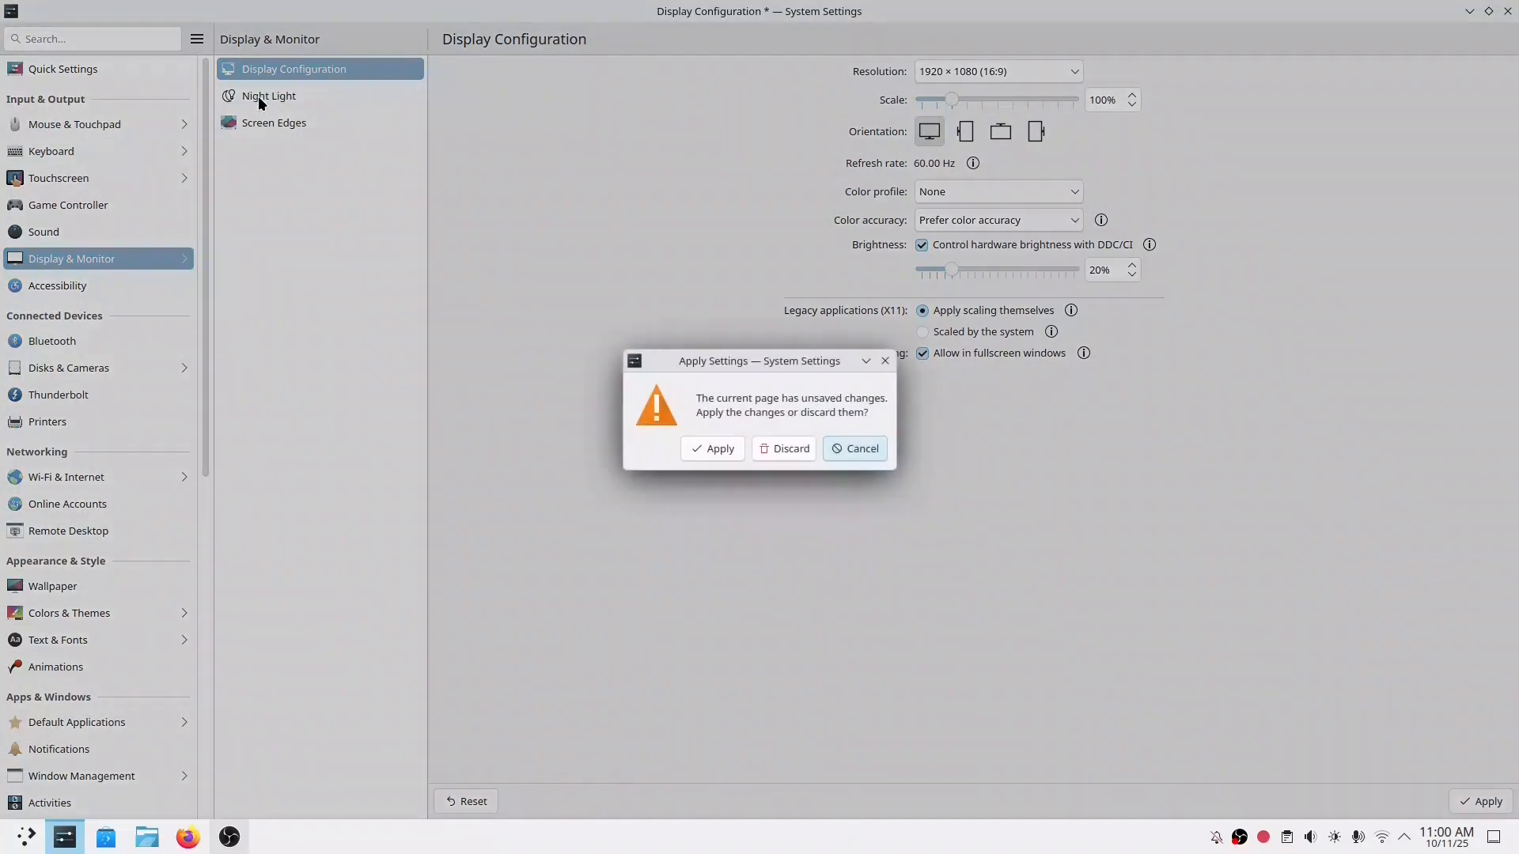
# Discard the display change, set Night Light switching to sunrise and sunset, and view the day-night cycle location dialog
pyautogui.click(783, 448)
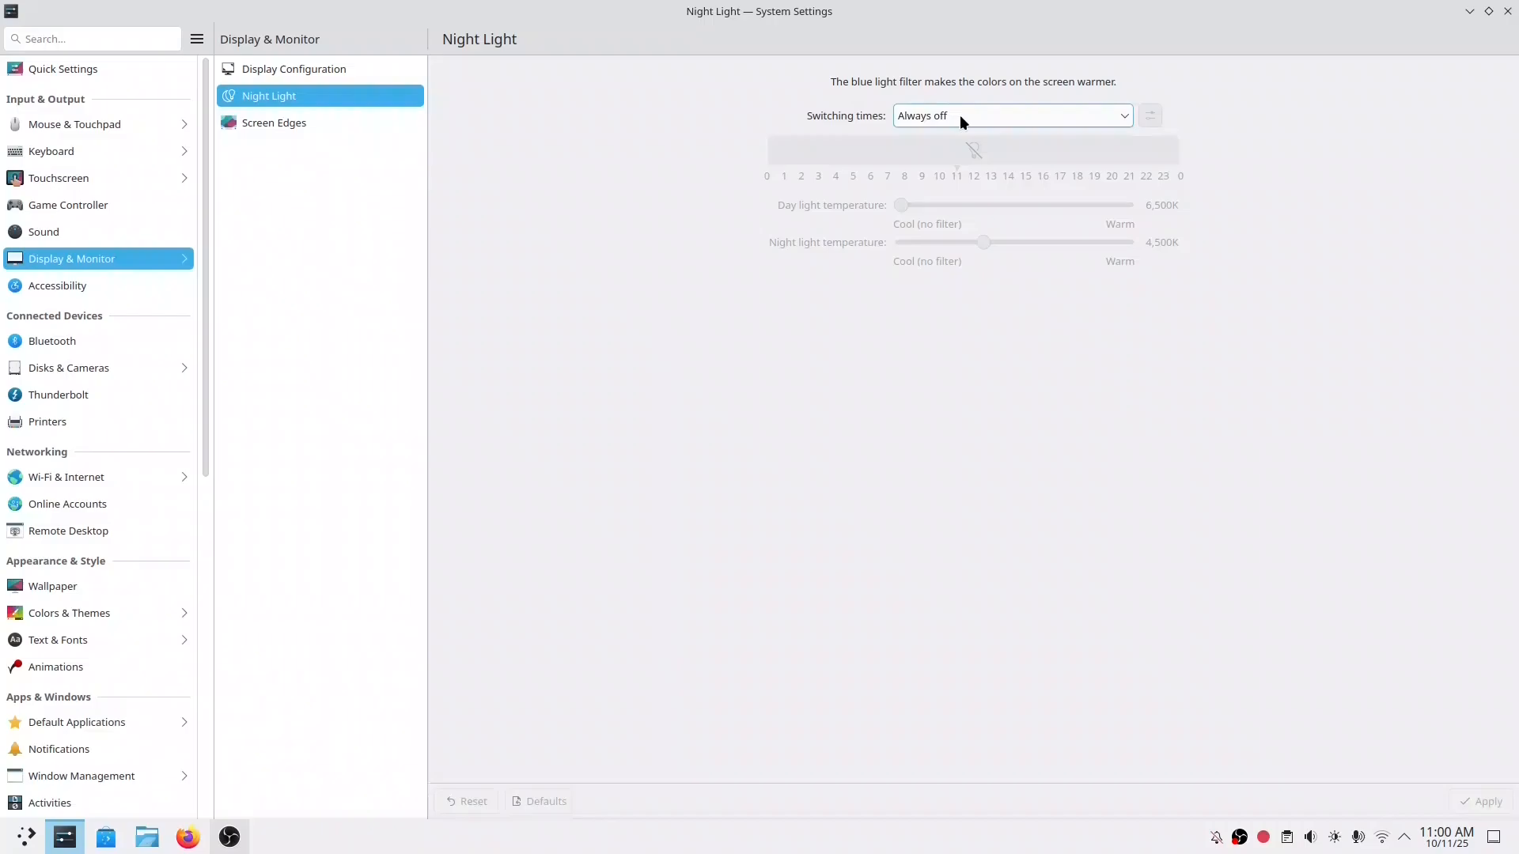
pyautogui.click(1011, 115)
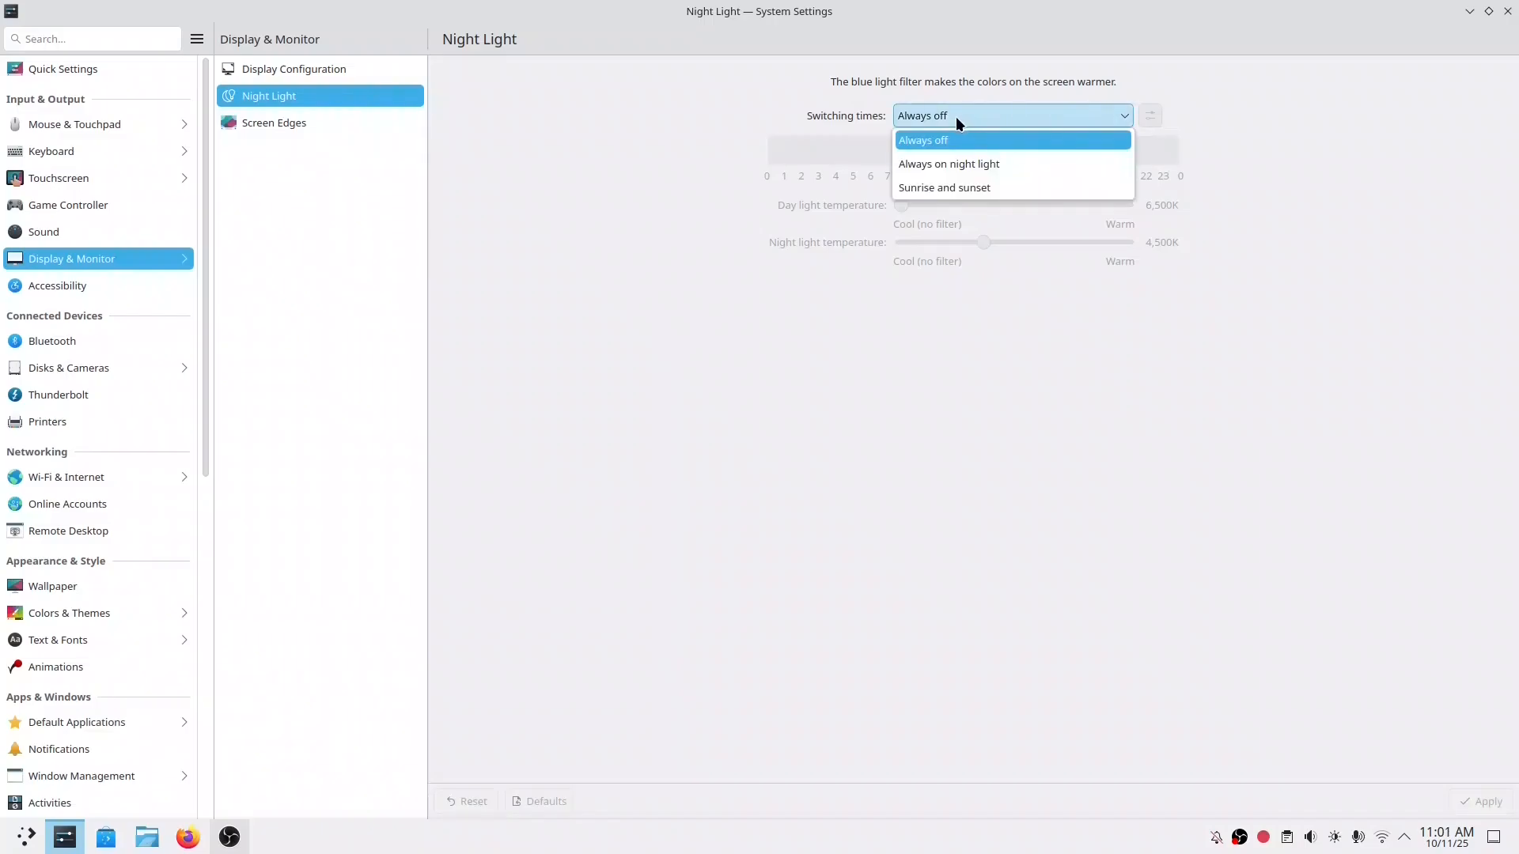
pyautogui.click(944, 189)
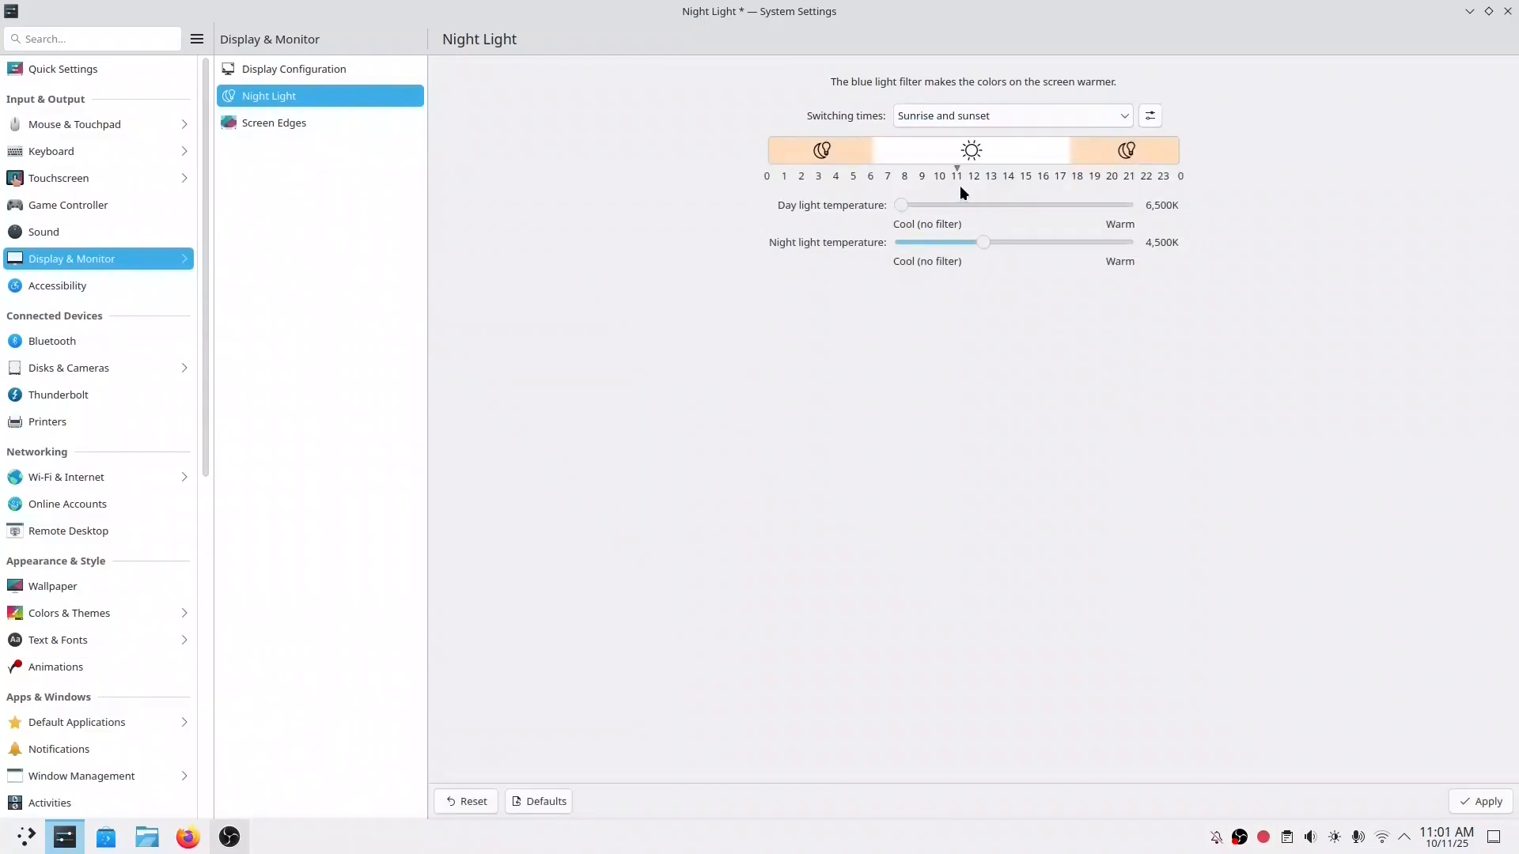
pyautogui.moveTo(1006, 219)
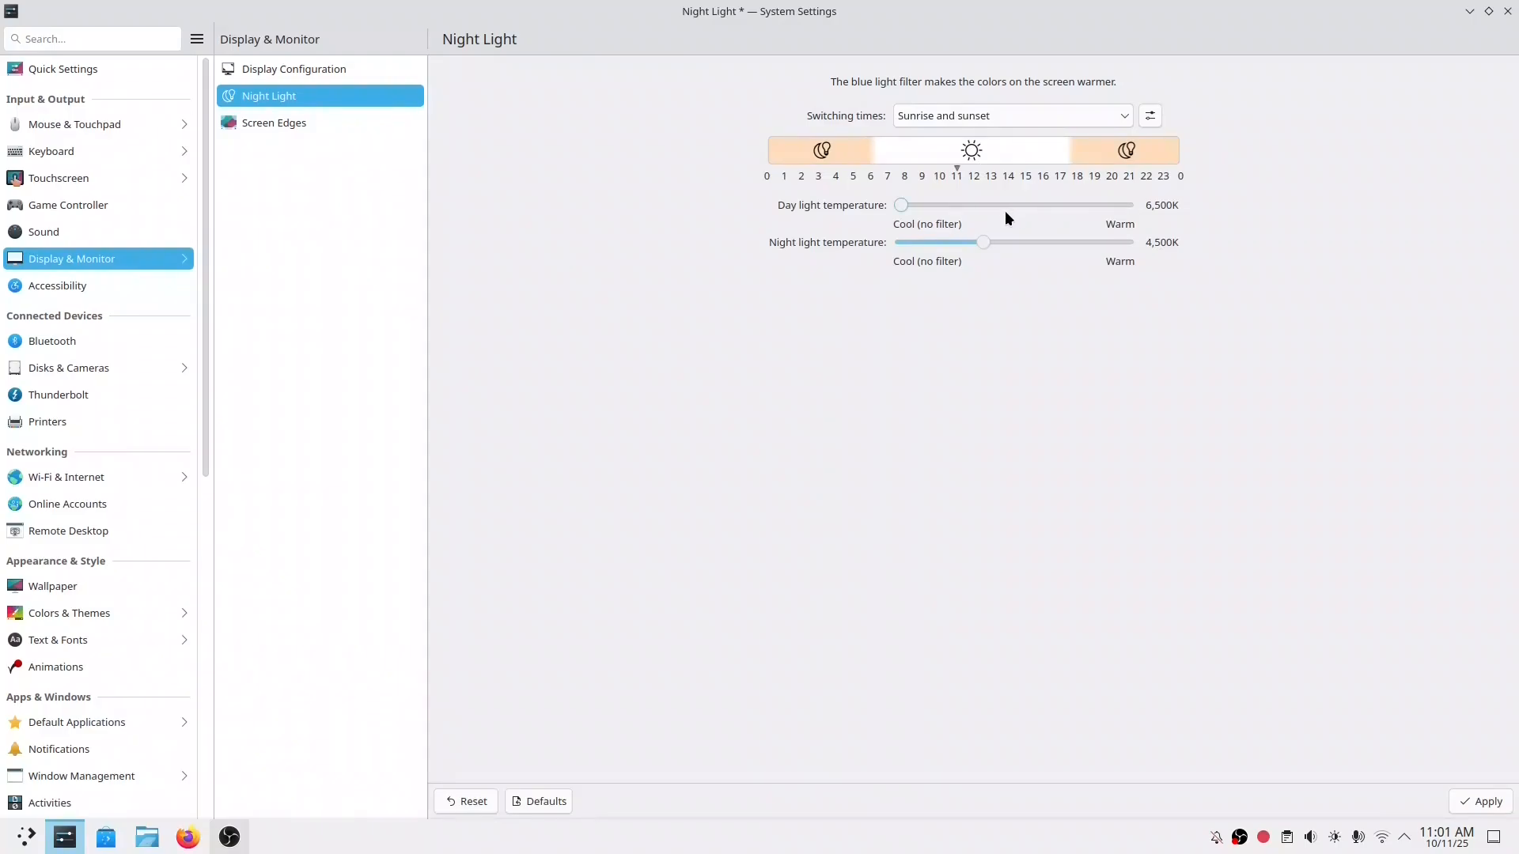
pyautogui.click(1149, 115)
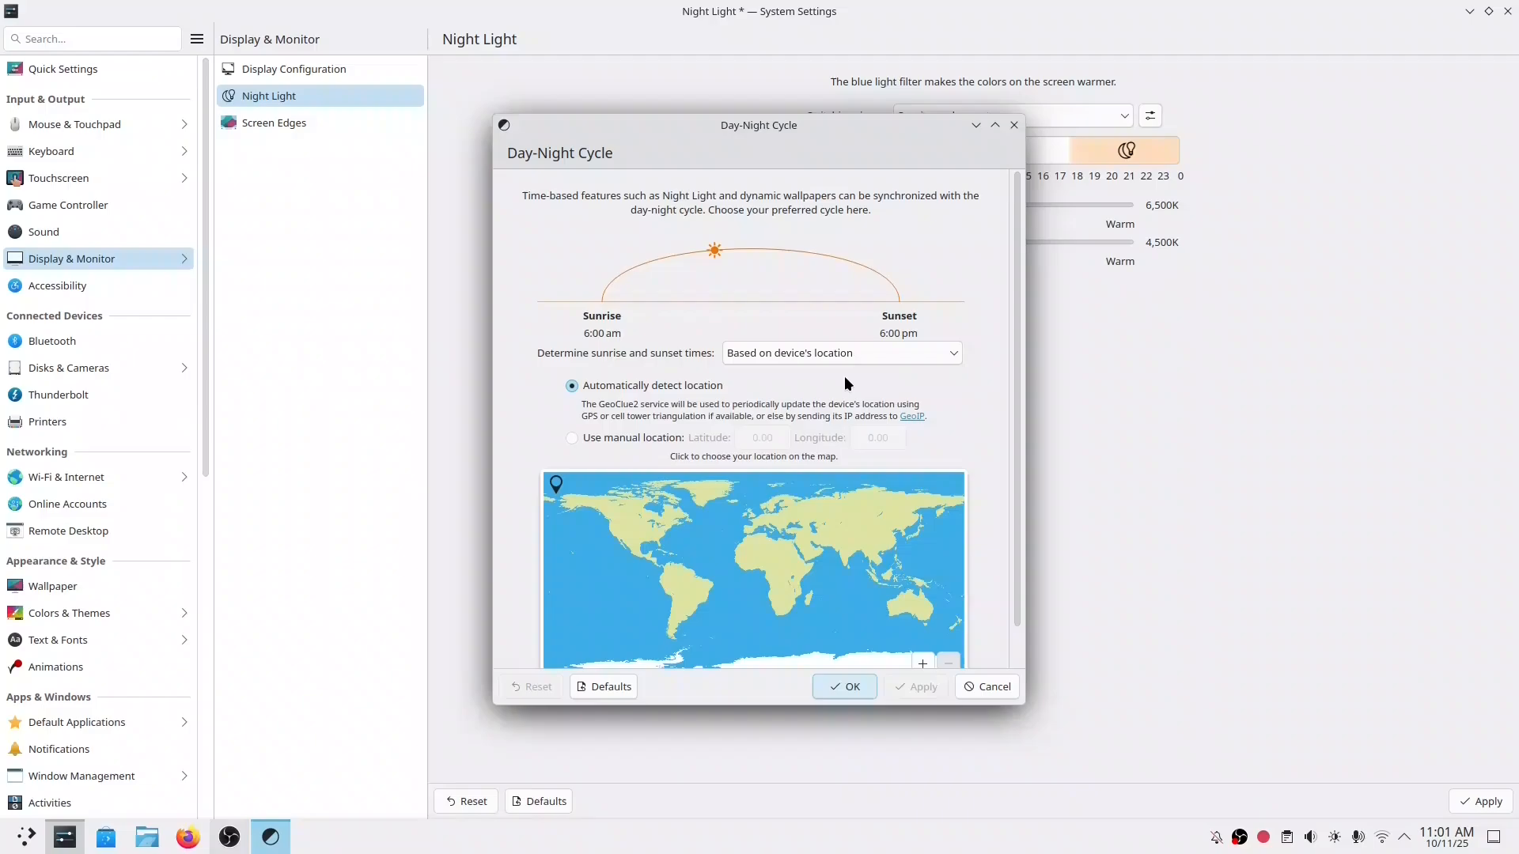
pyautogui.moveTo(840, 633)
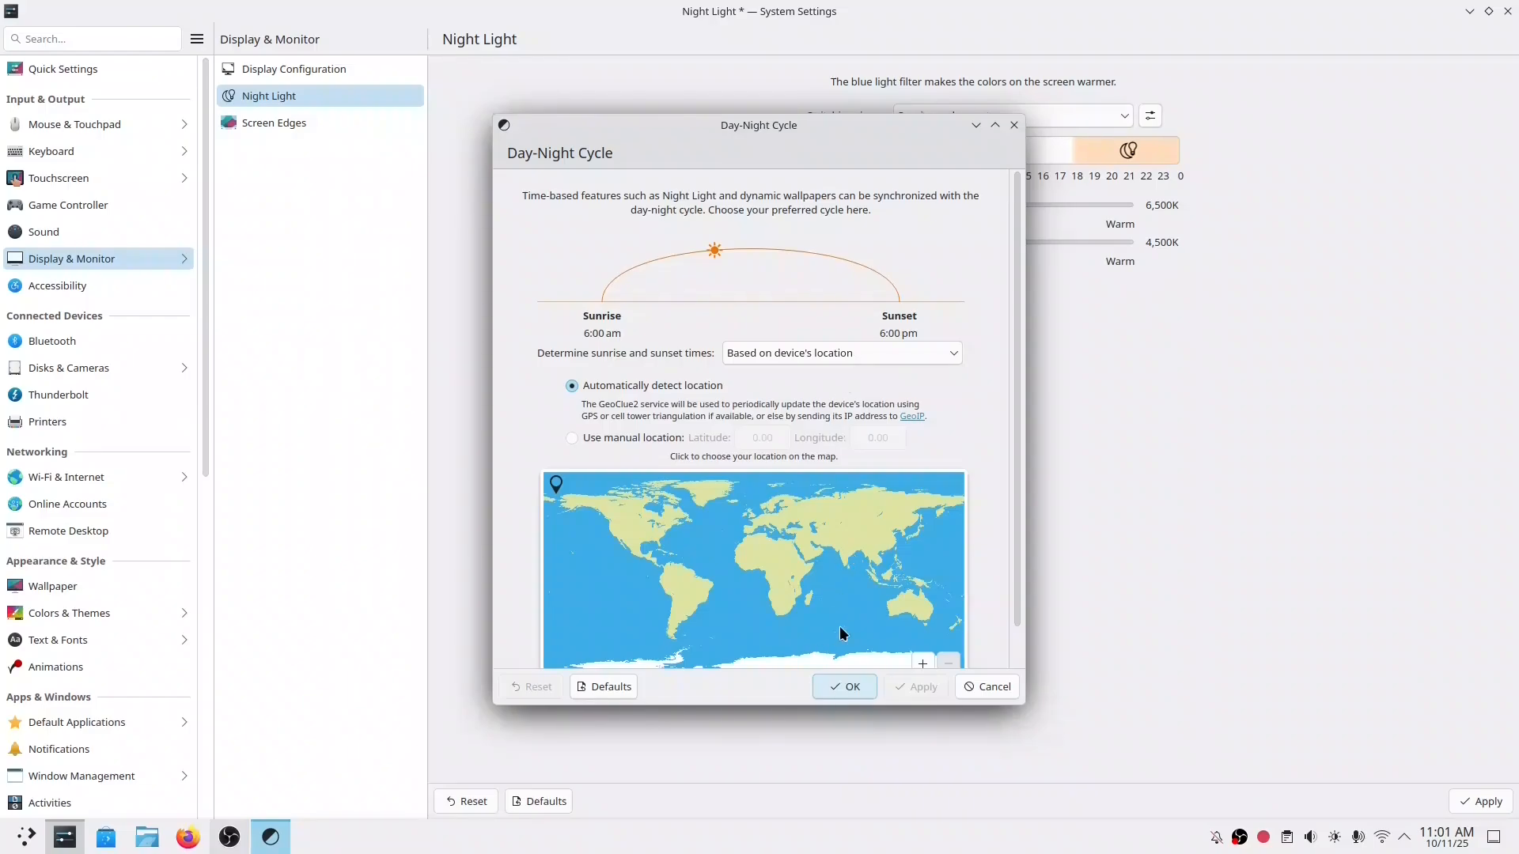
pyautogui.click(843, 685)
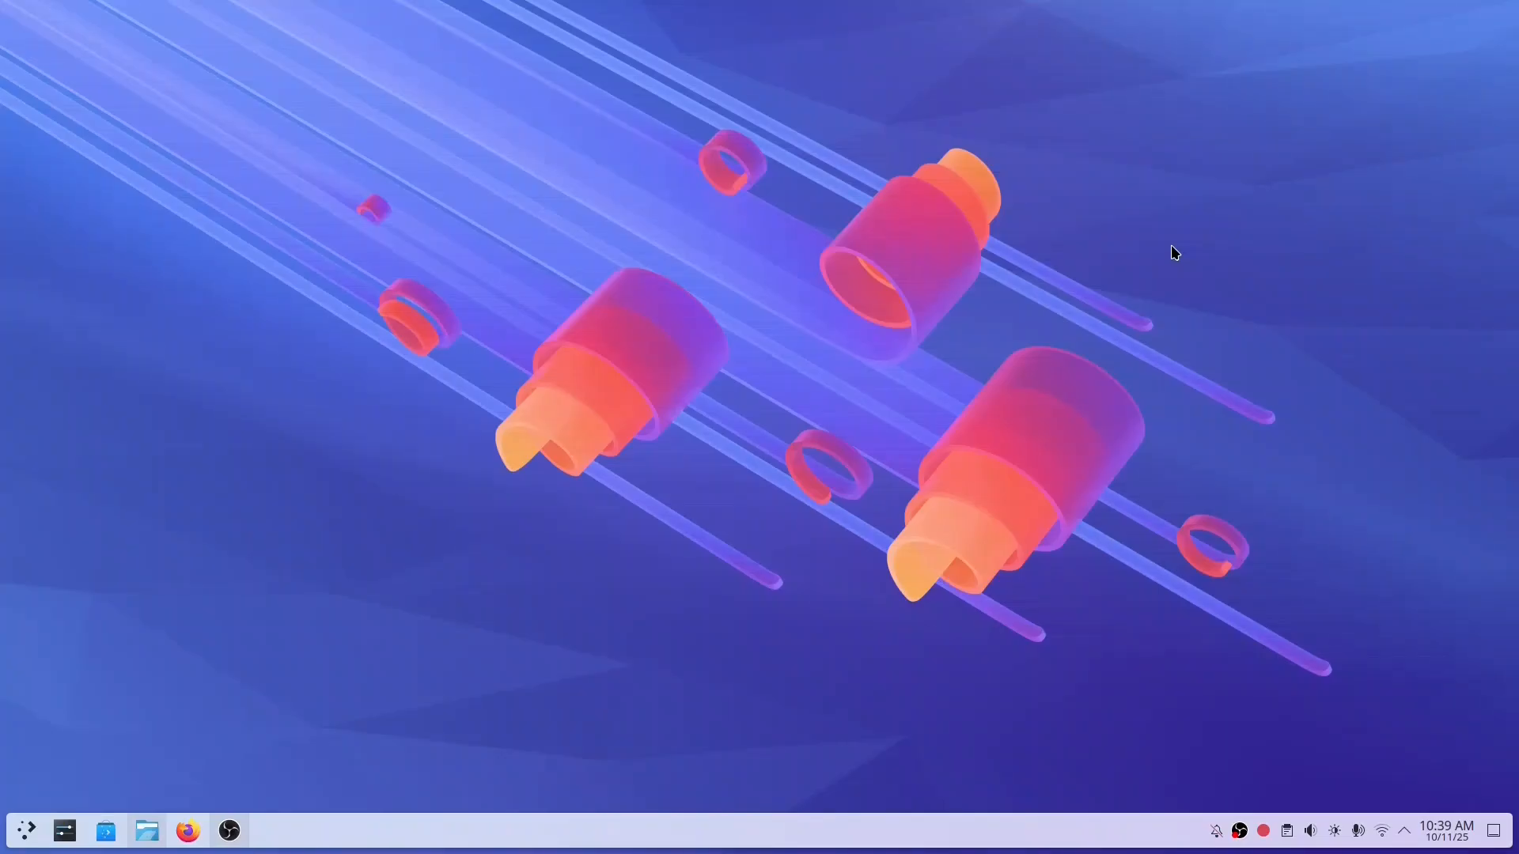
pyautogui.moveTo(1013, 315)
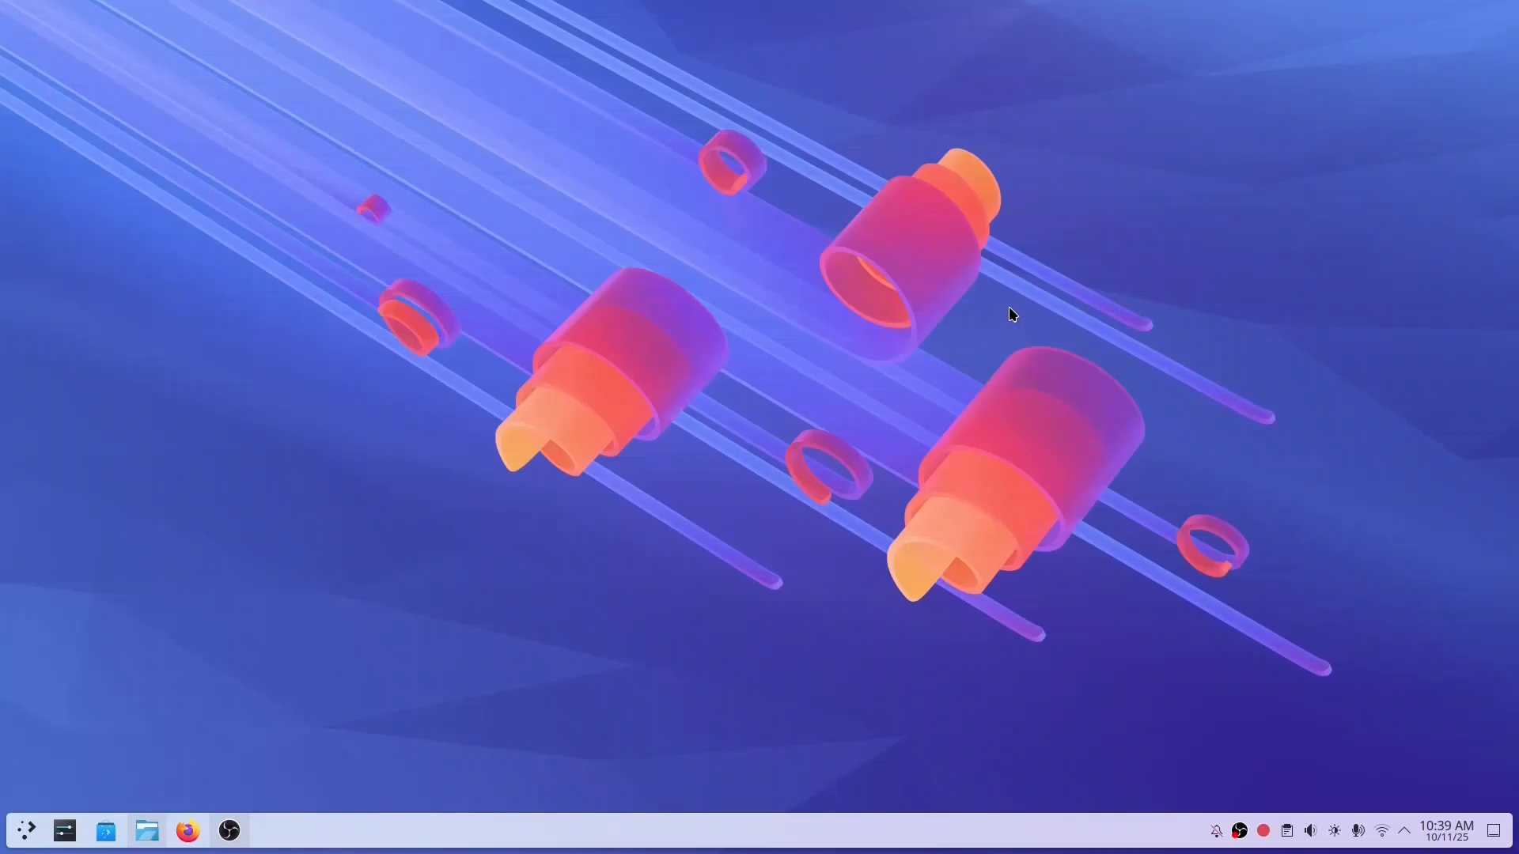
# Search KRunner for 'obs', 'fo' and 'fir', listing Firefox, Dolphin, Firewall and bookmarks
pyautogui.write('obs')
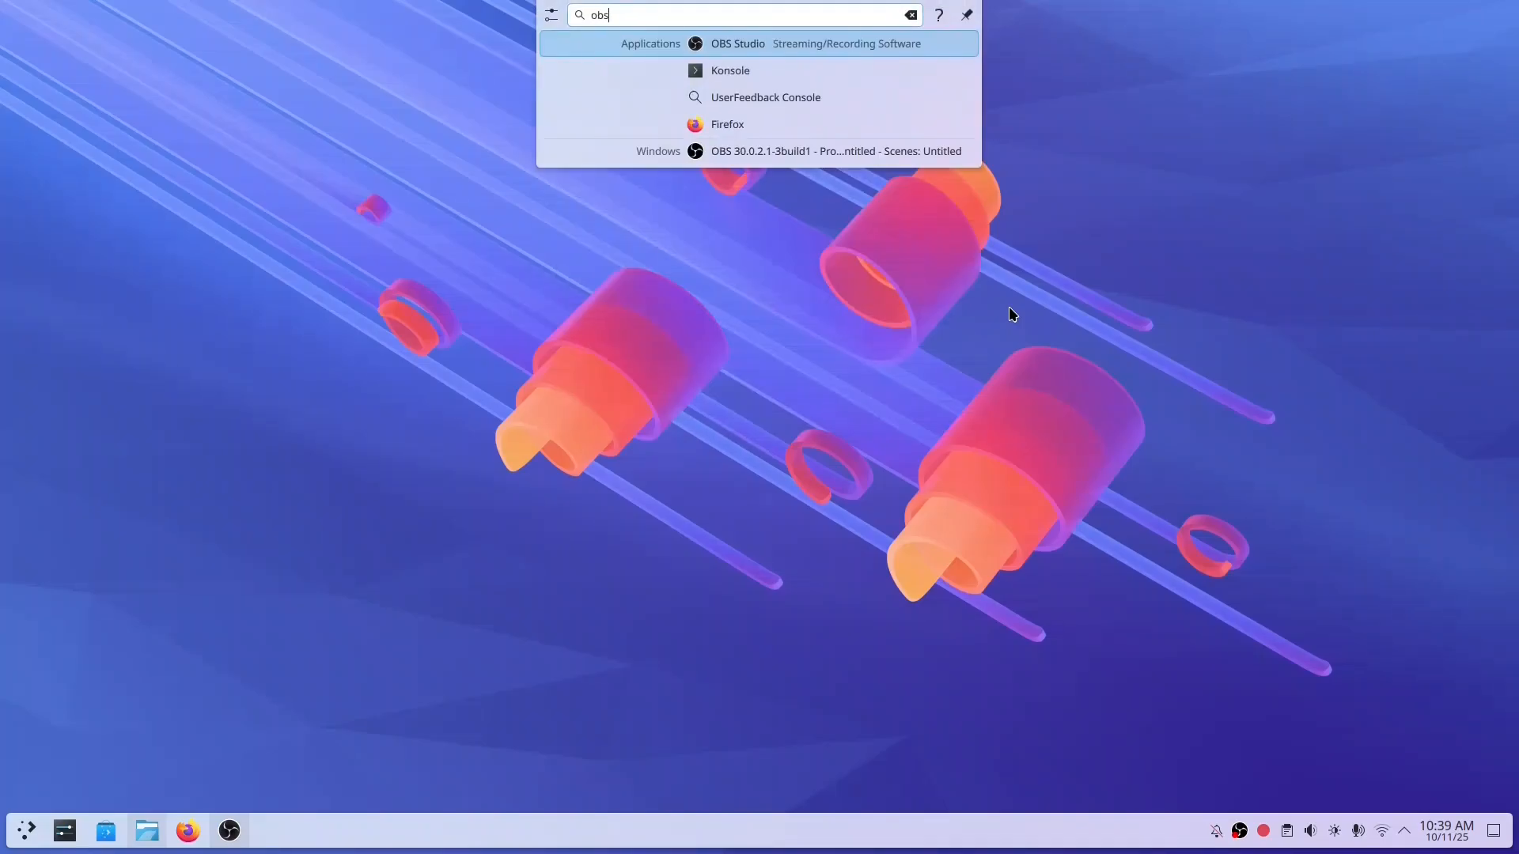
pyautogui.moveTo(766, 49)
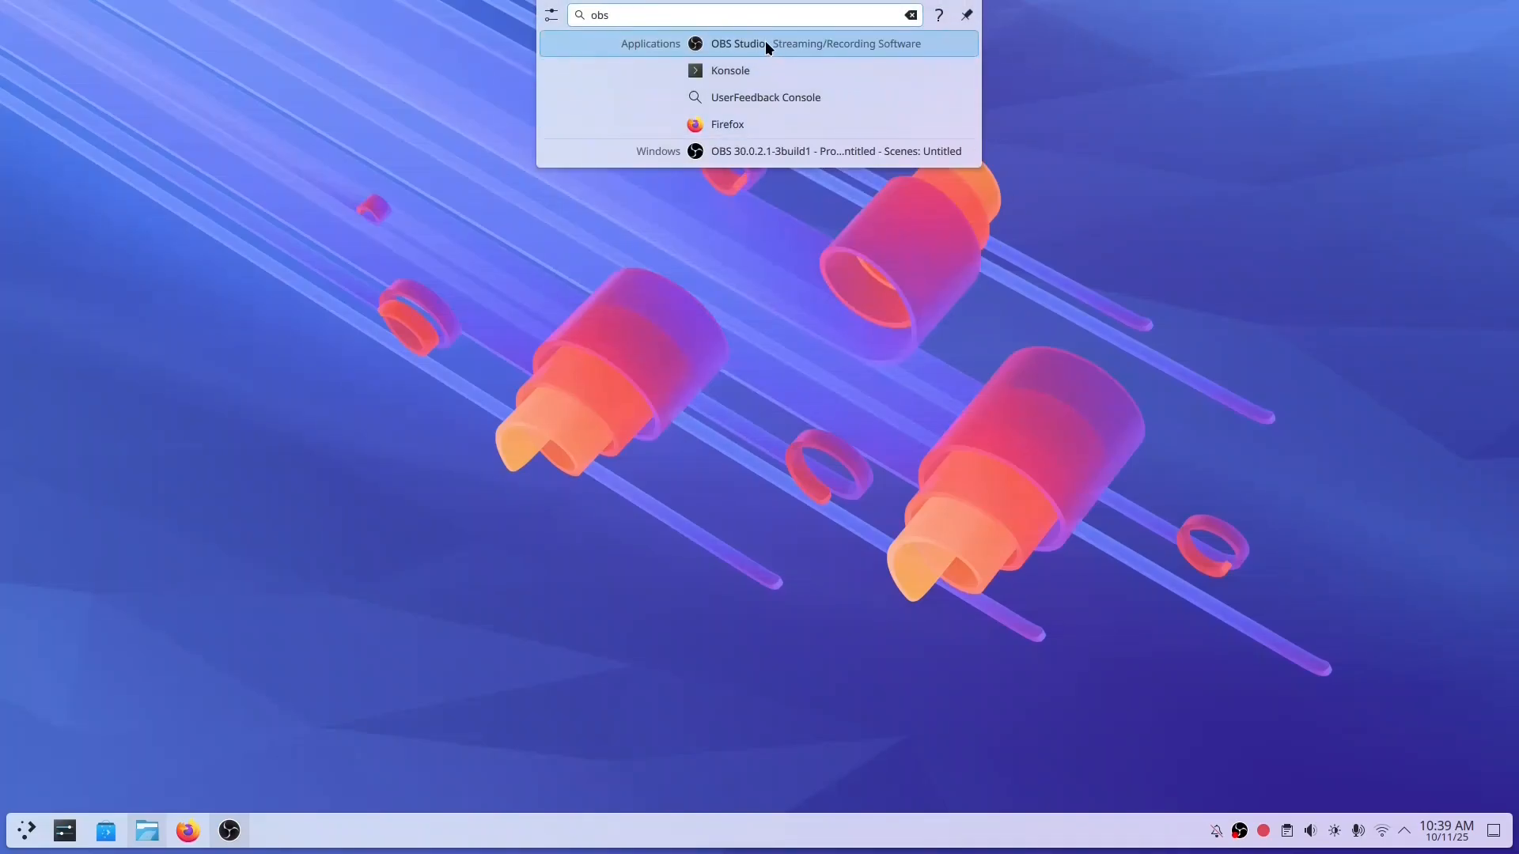
pyautogui.moveTo(764, 124)
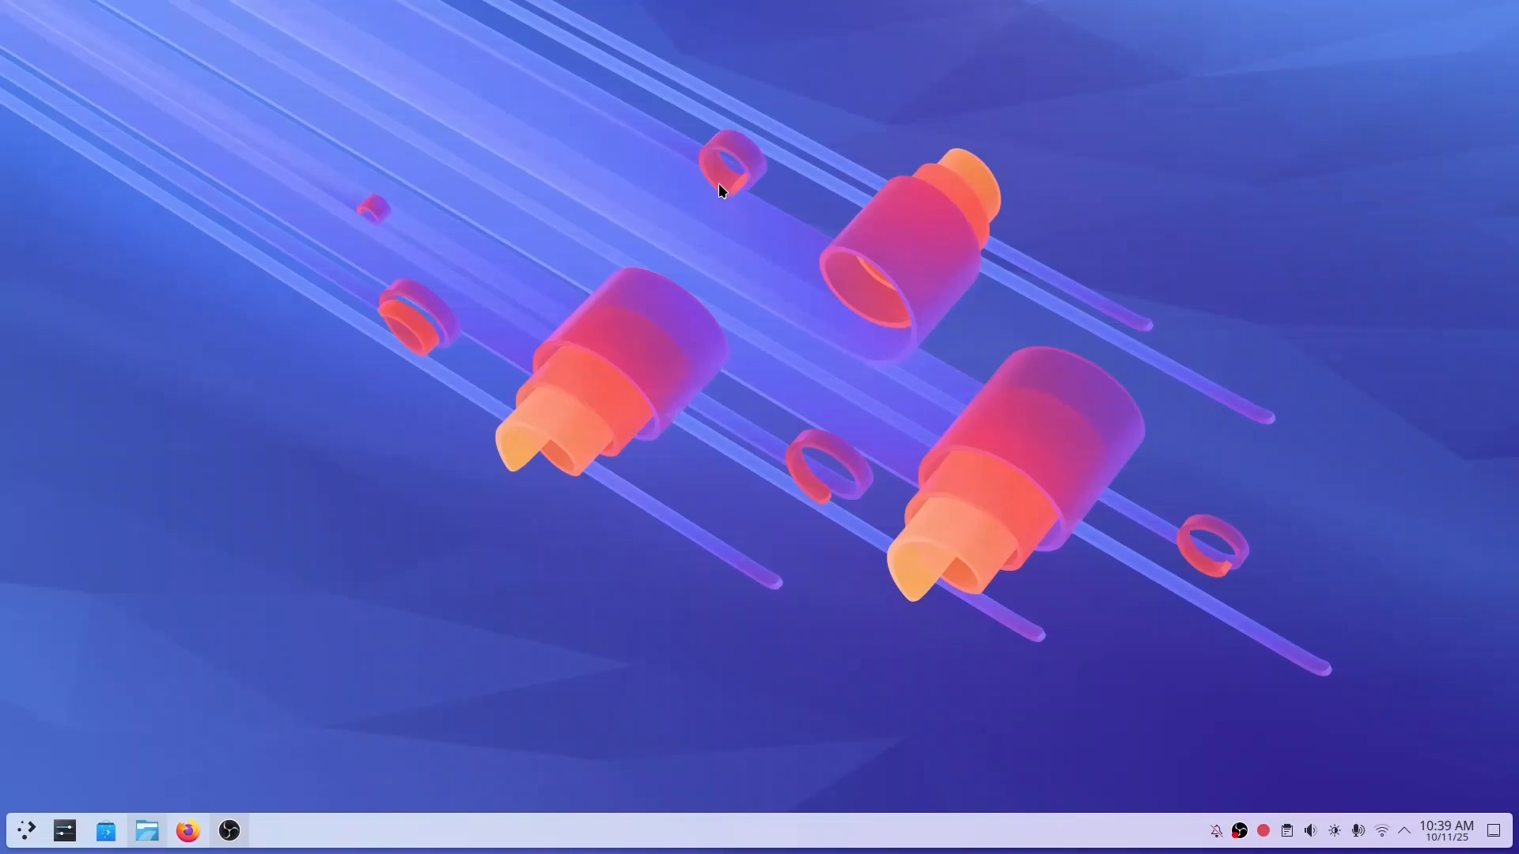
pyautogui.write('fo')
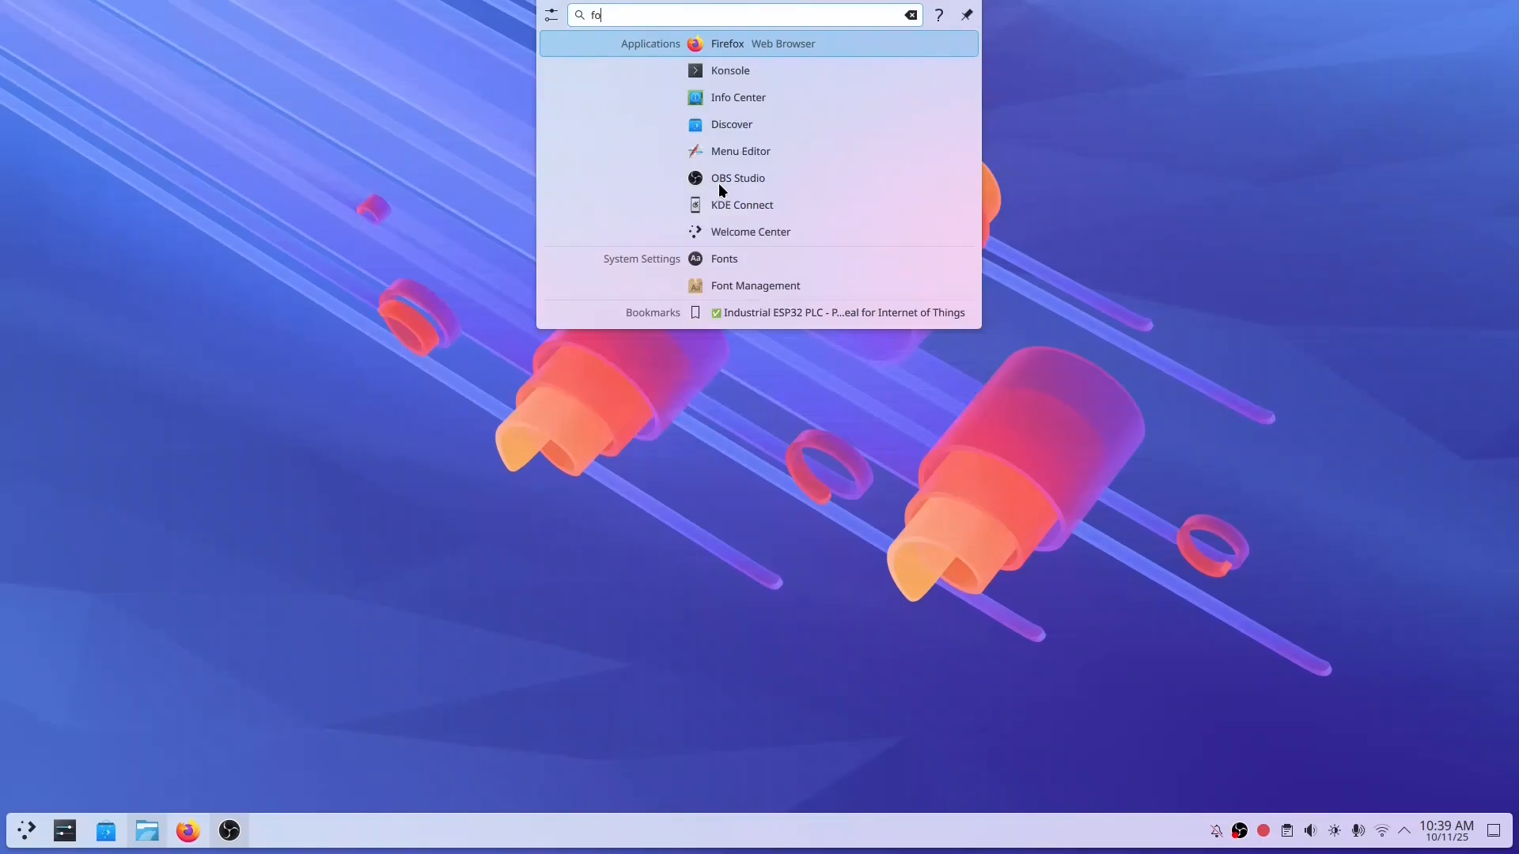
pyautogui.moveTo(741, 151)
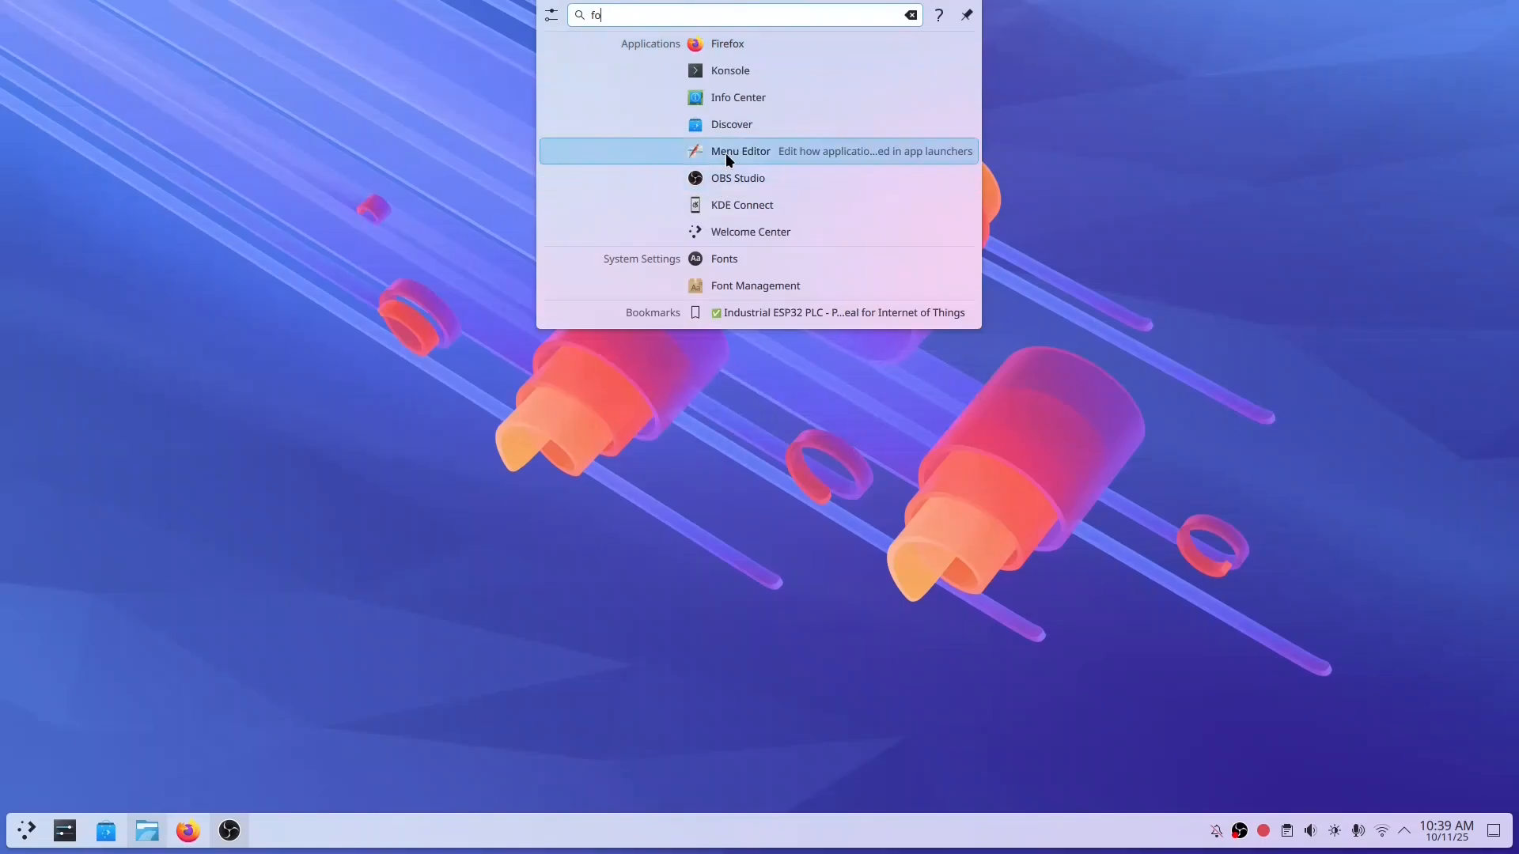
pyautogui.moveTo(753, 146)
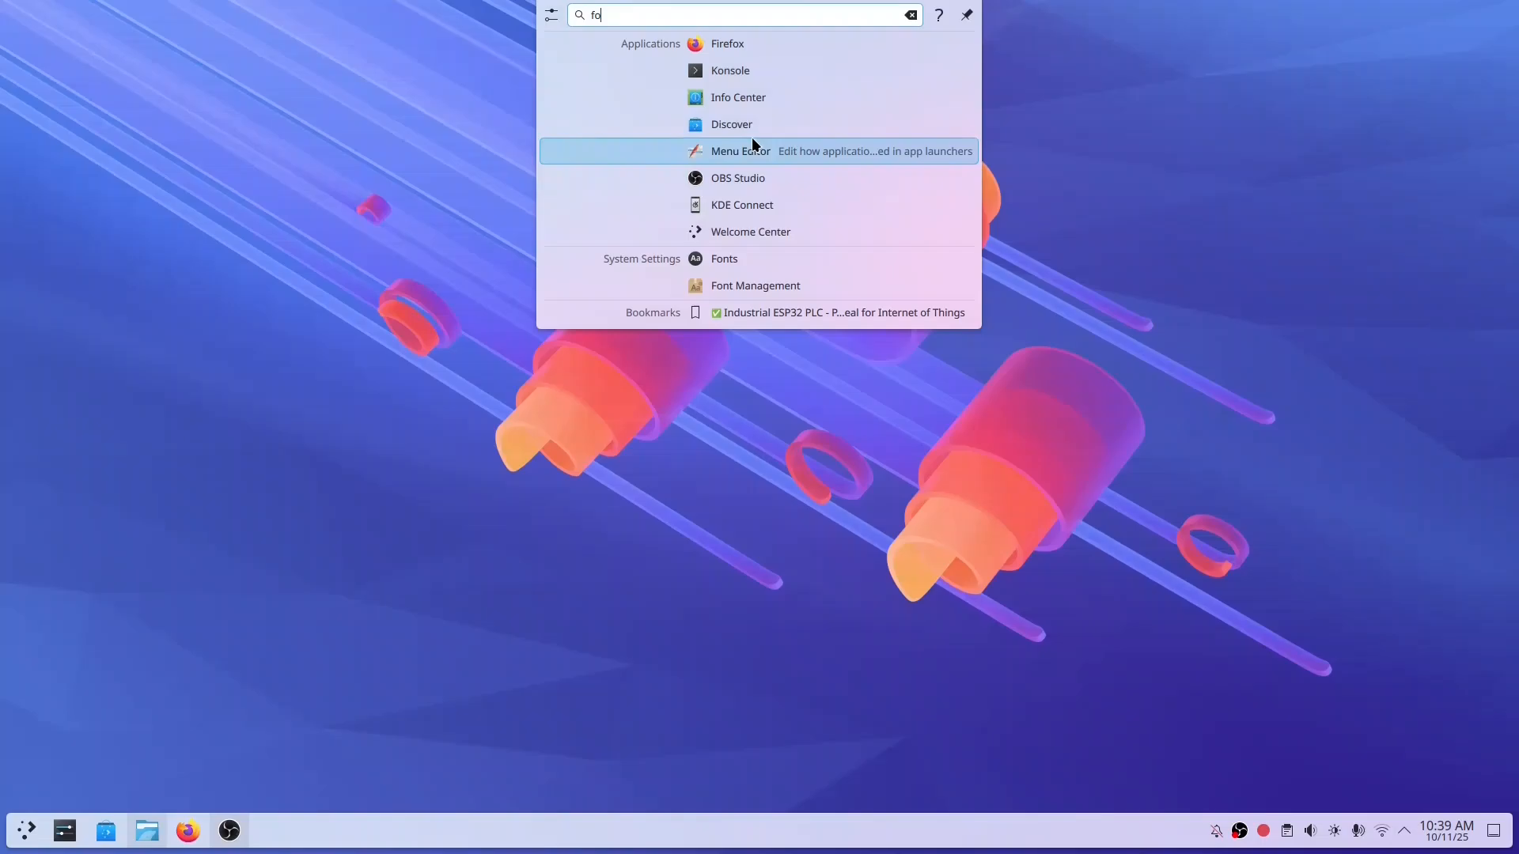
pyautogui.moveTo(745, 312)
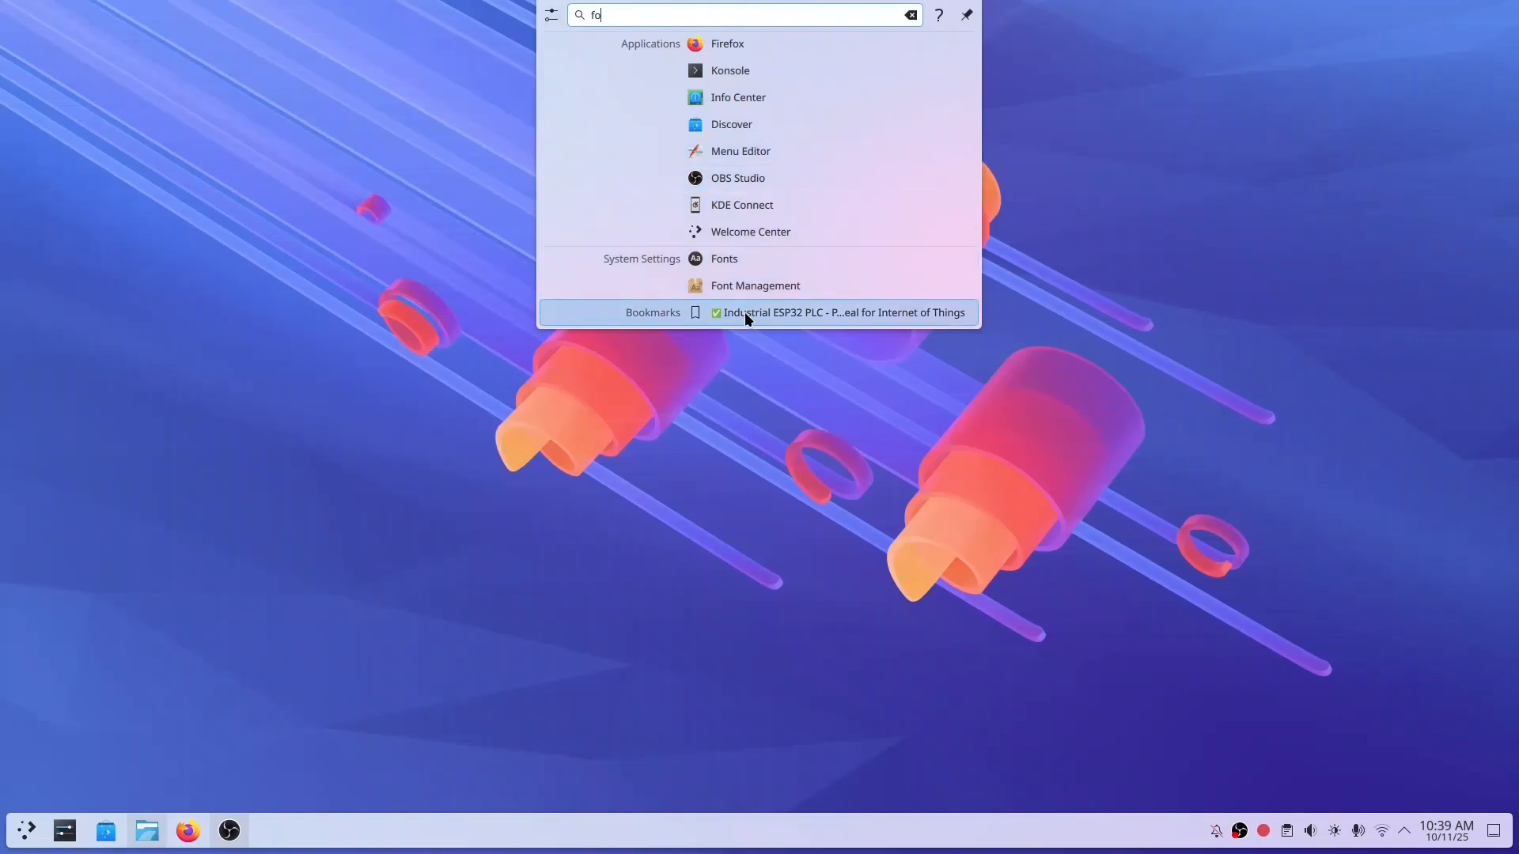
pyautogui.moveTo(744, 359)
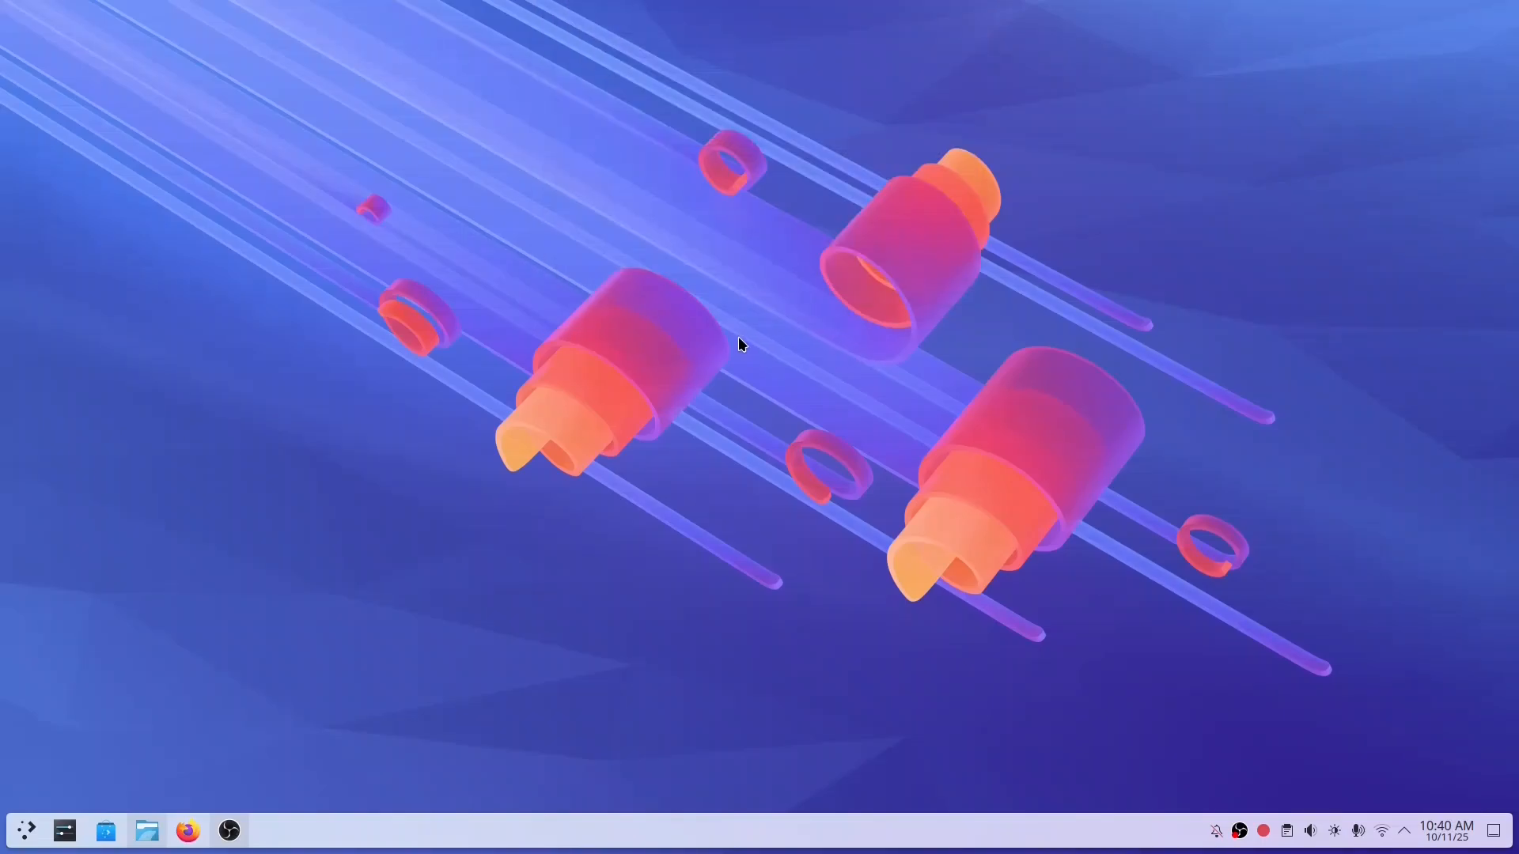
pyautogui.moveTo(903, 315)
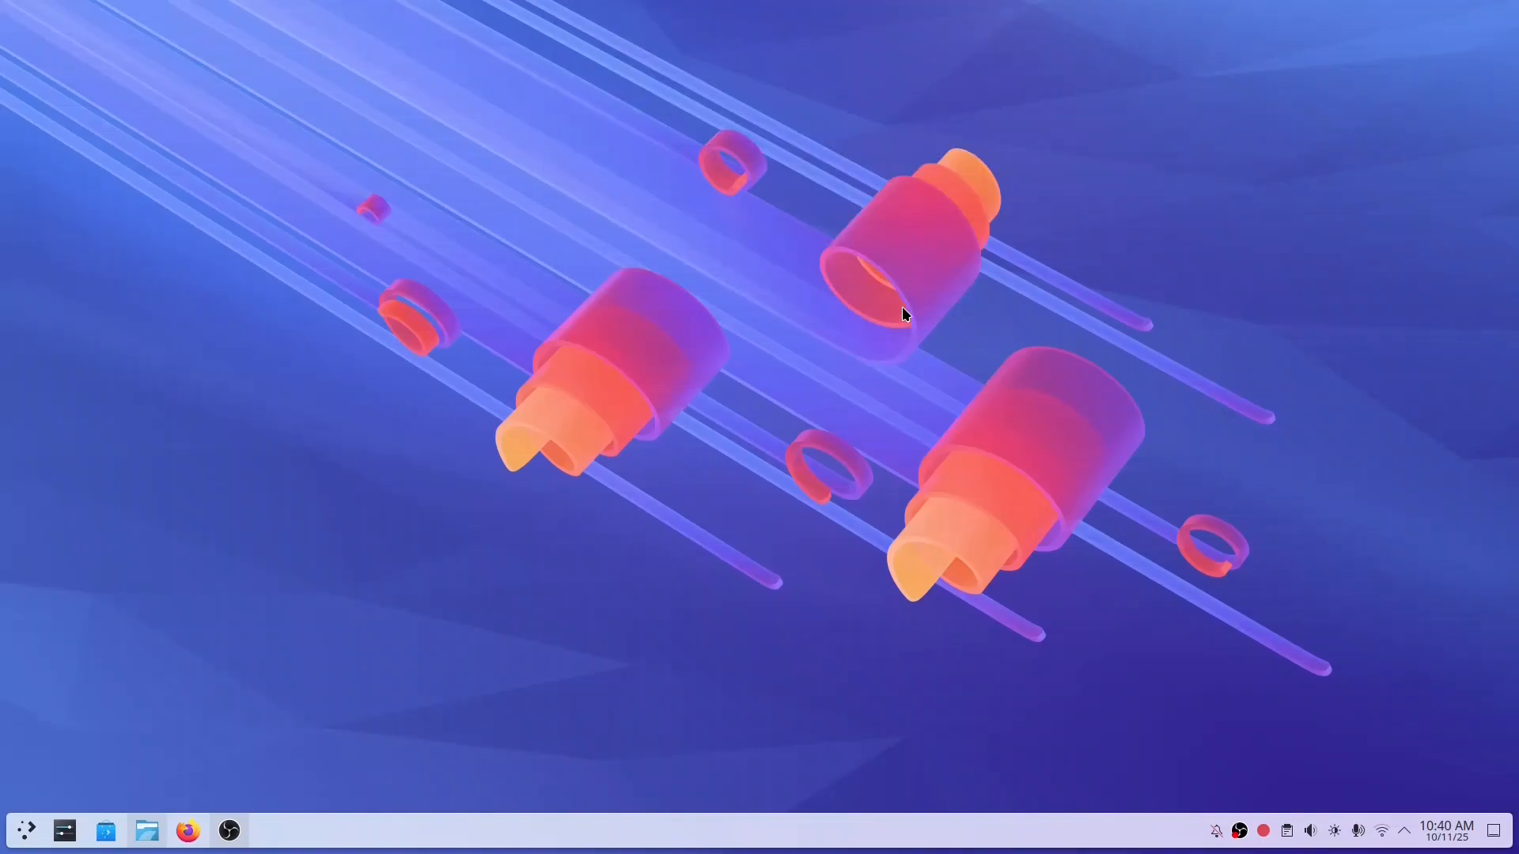
pyautogui.write('fir')
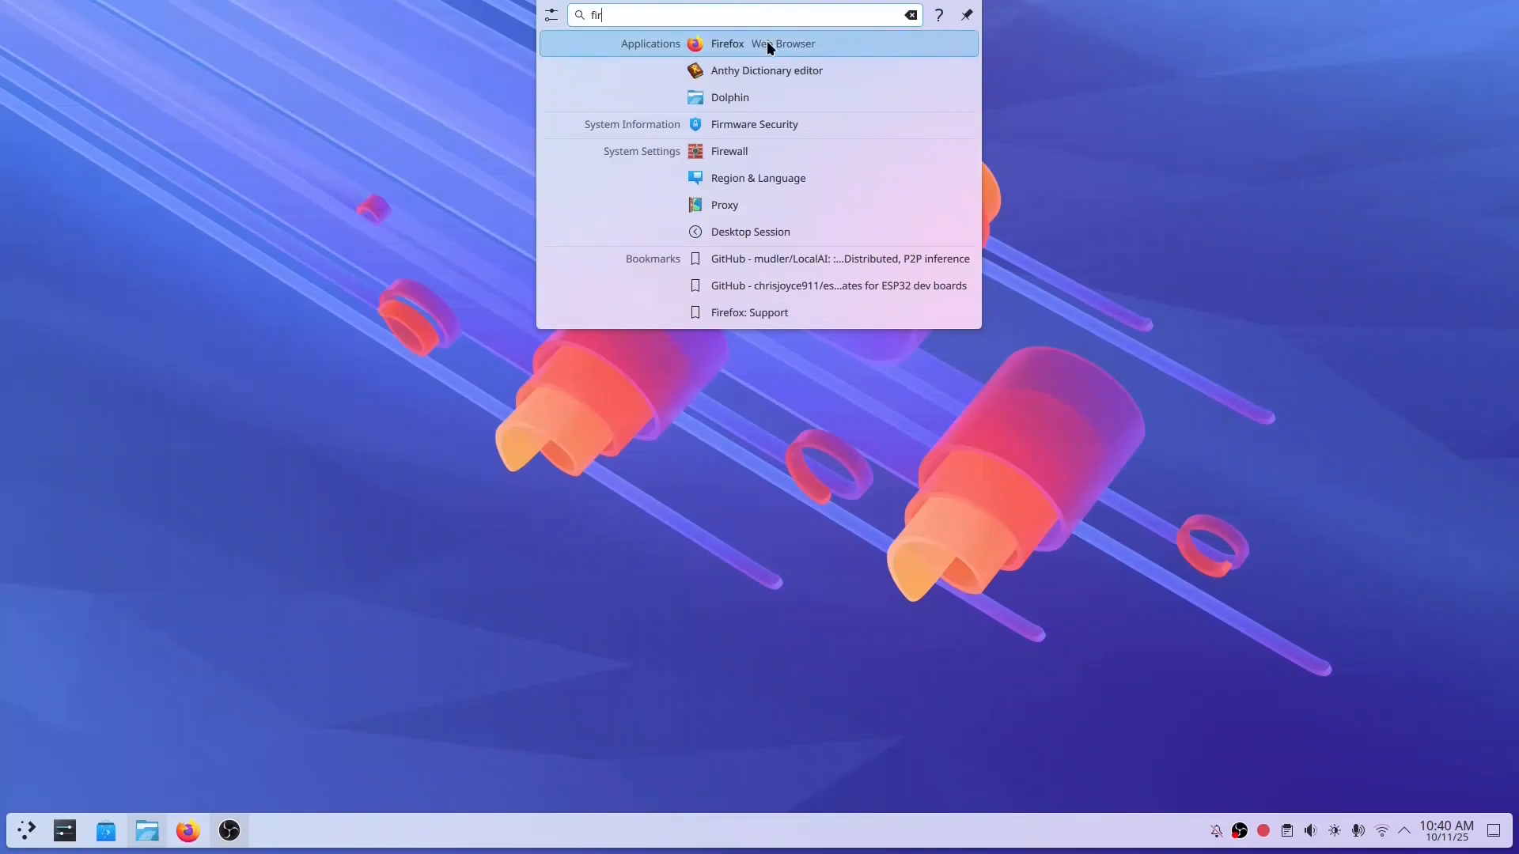
pyautogui.moveTo(816, 50)
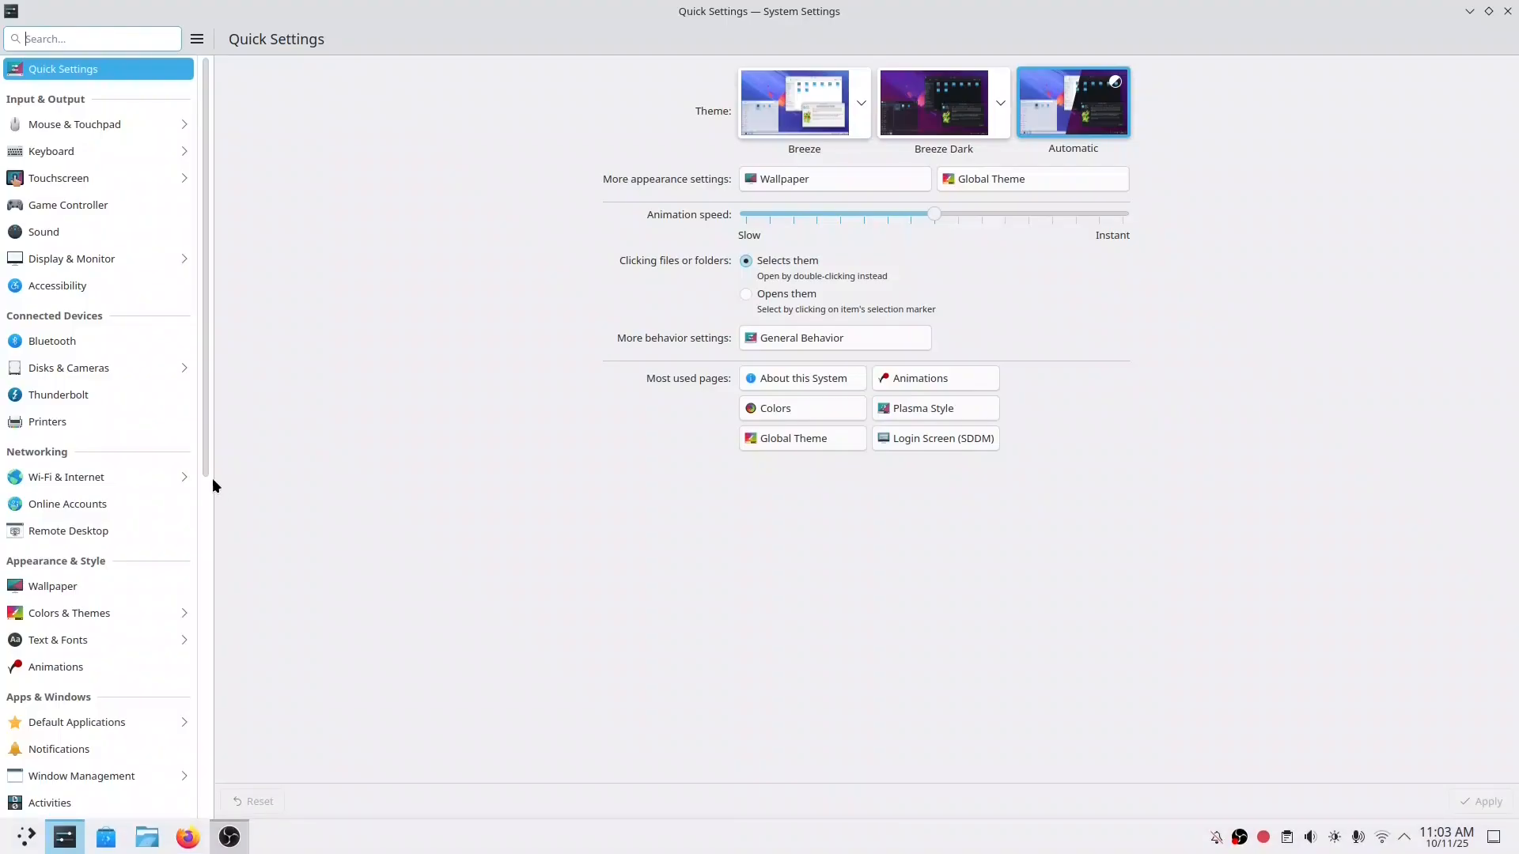
# Browse Bluetooth and Disks & Cameras, enabling auto-mount on login and attach for all known devices
pyautogui.click(51, 340)
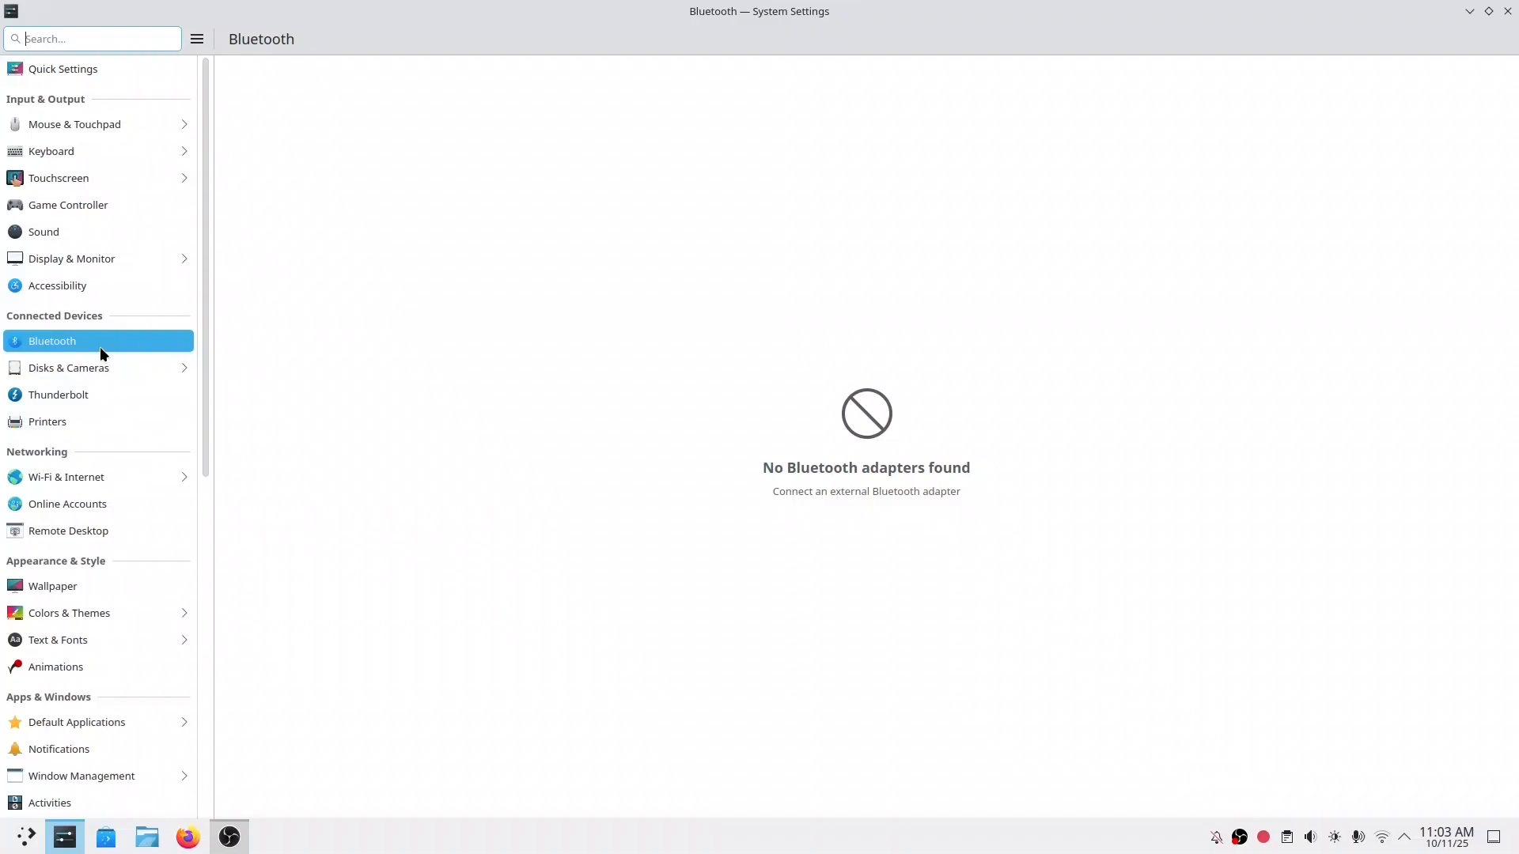
pyautogui.click(68, 367)
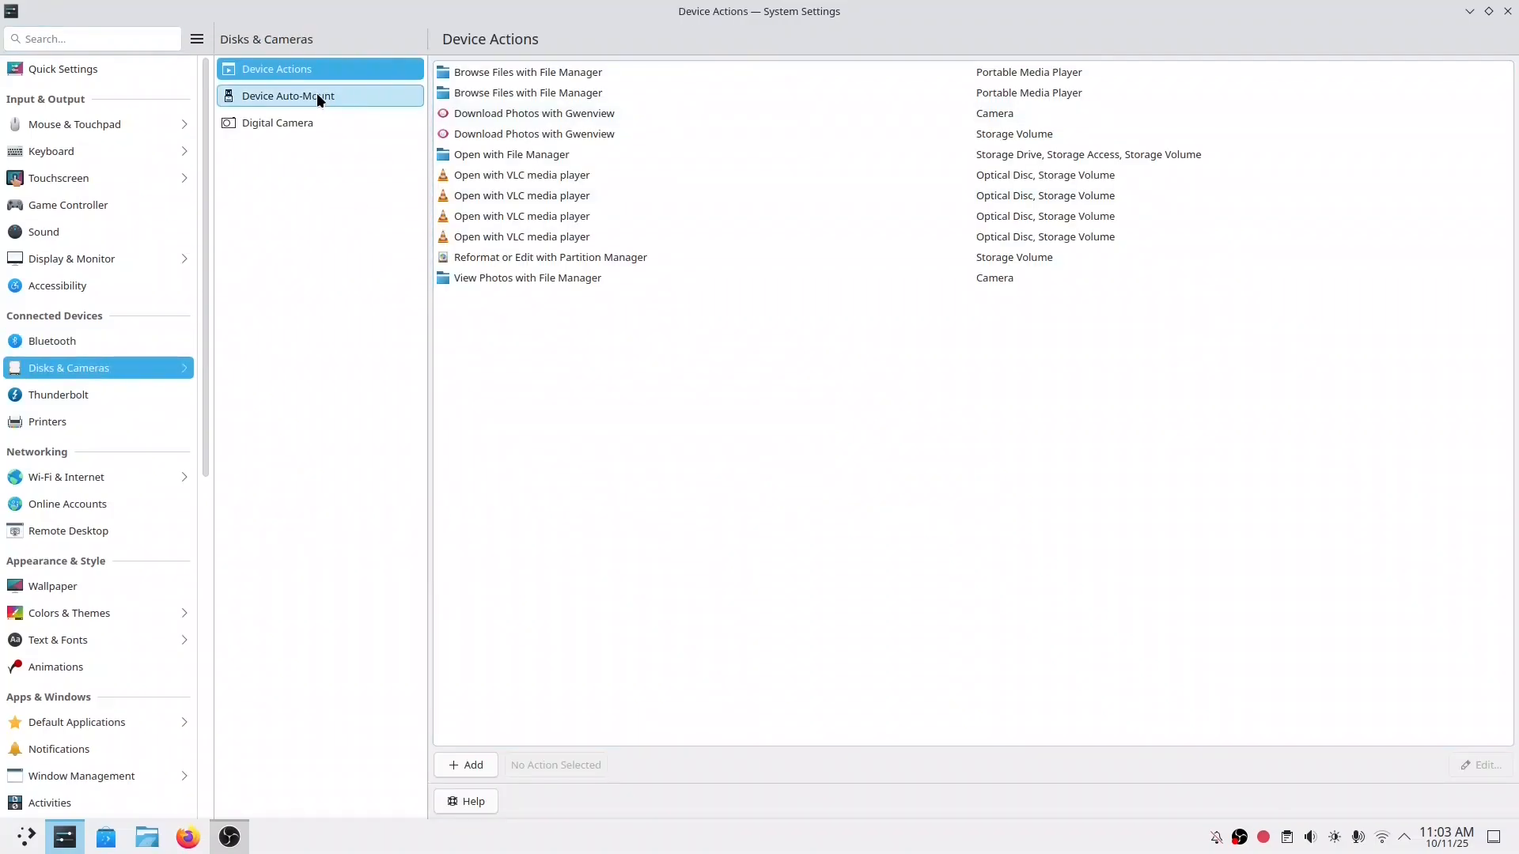
pyautogui.click(288, 95)
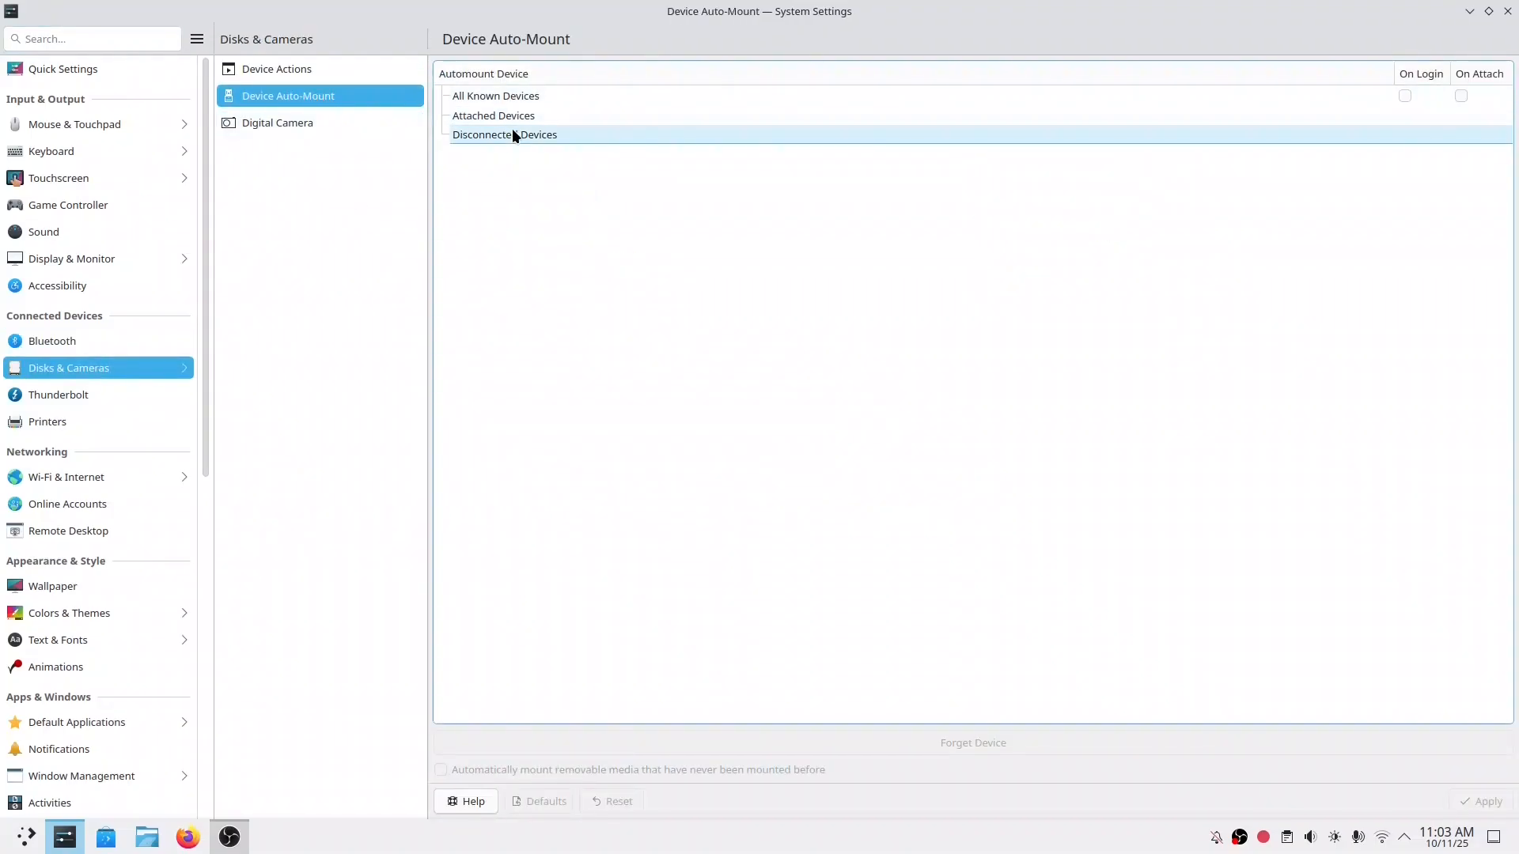
pyautogui.click(496, 95)
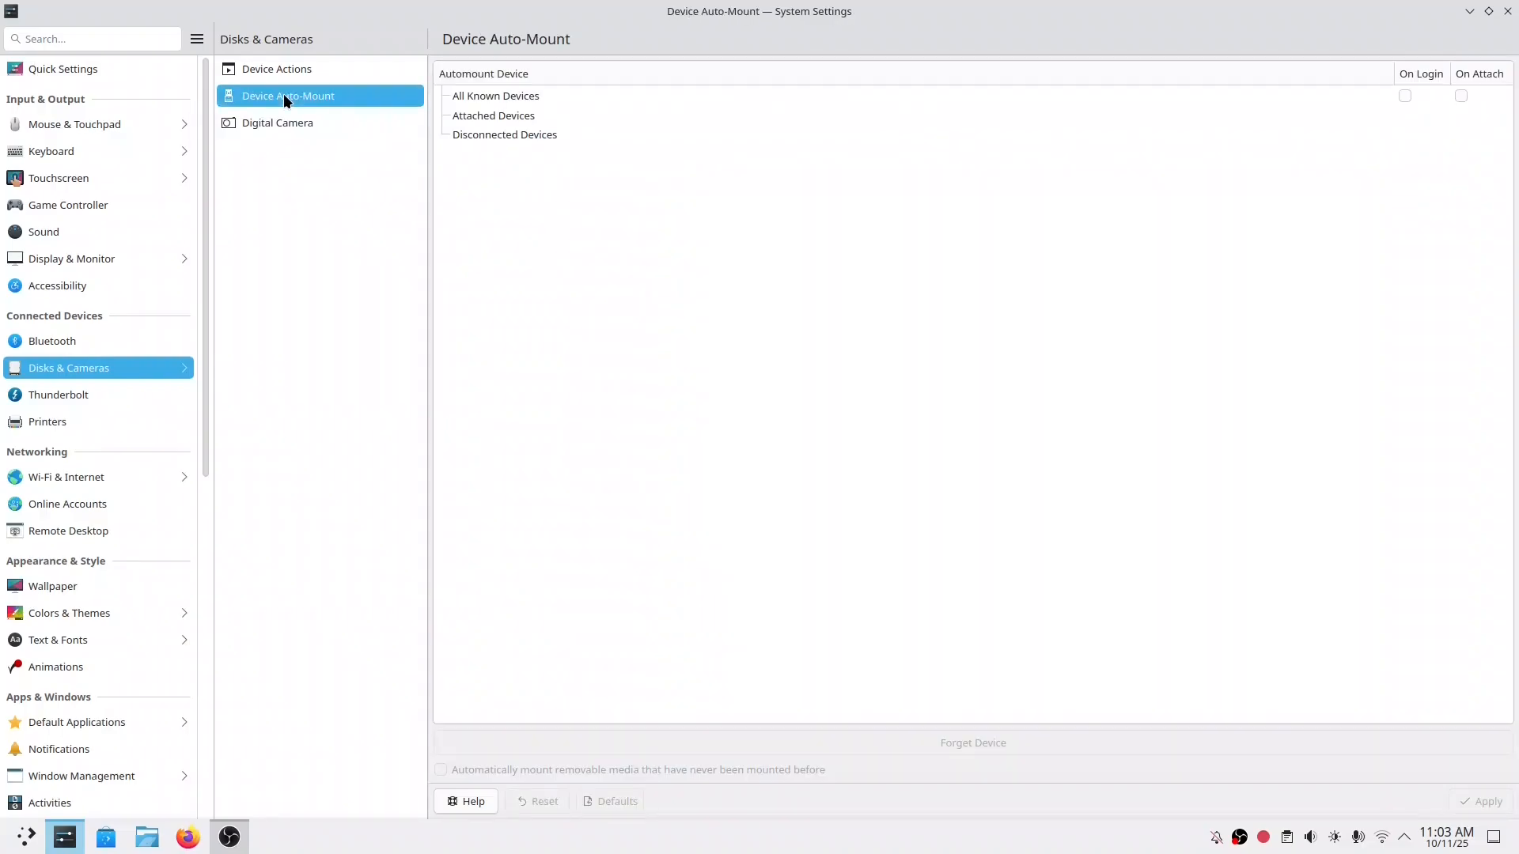
pyautogui.click(1461, 95)
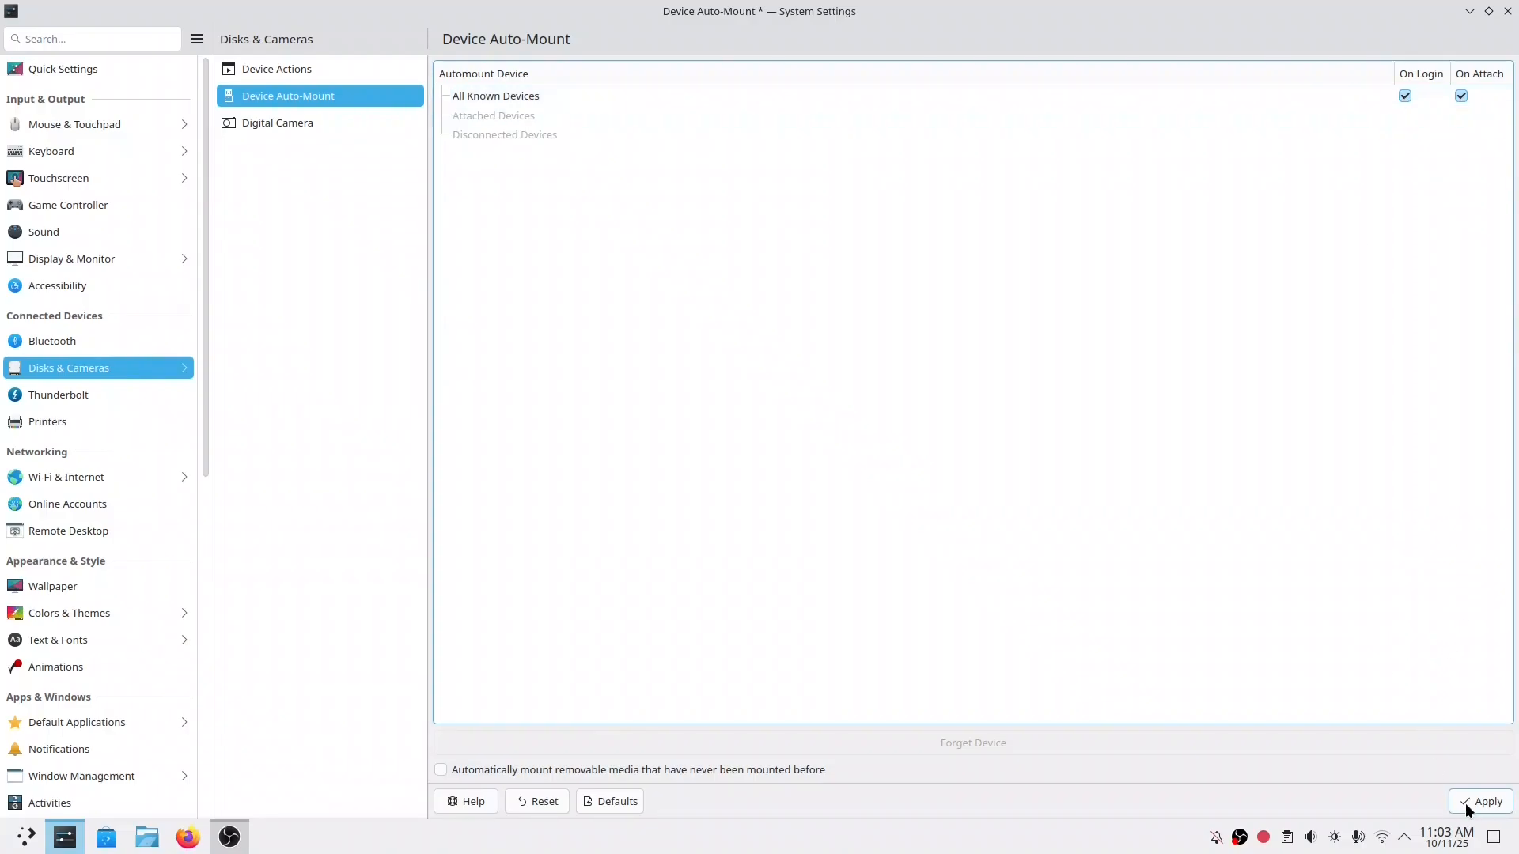
# Visit the Thunderbolt, Printers and Wi-Fi & Internet settings pages
pyautogui.click(59, 394)
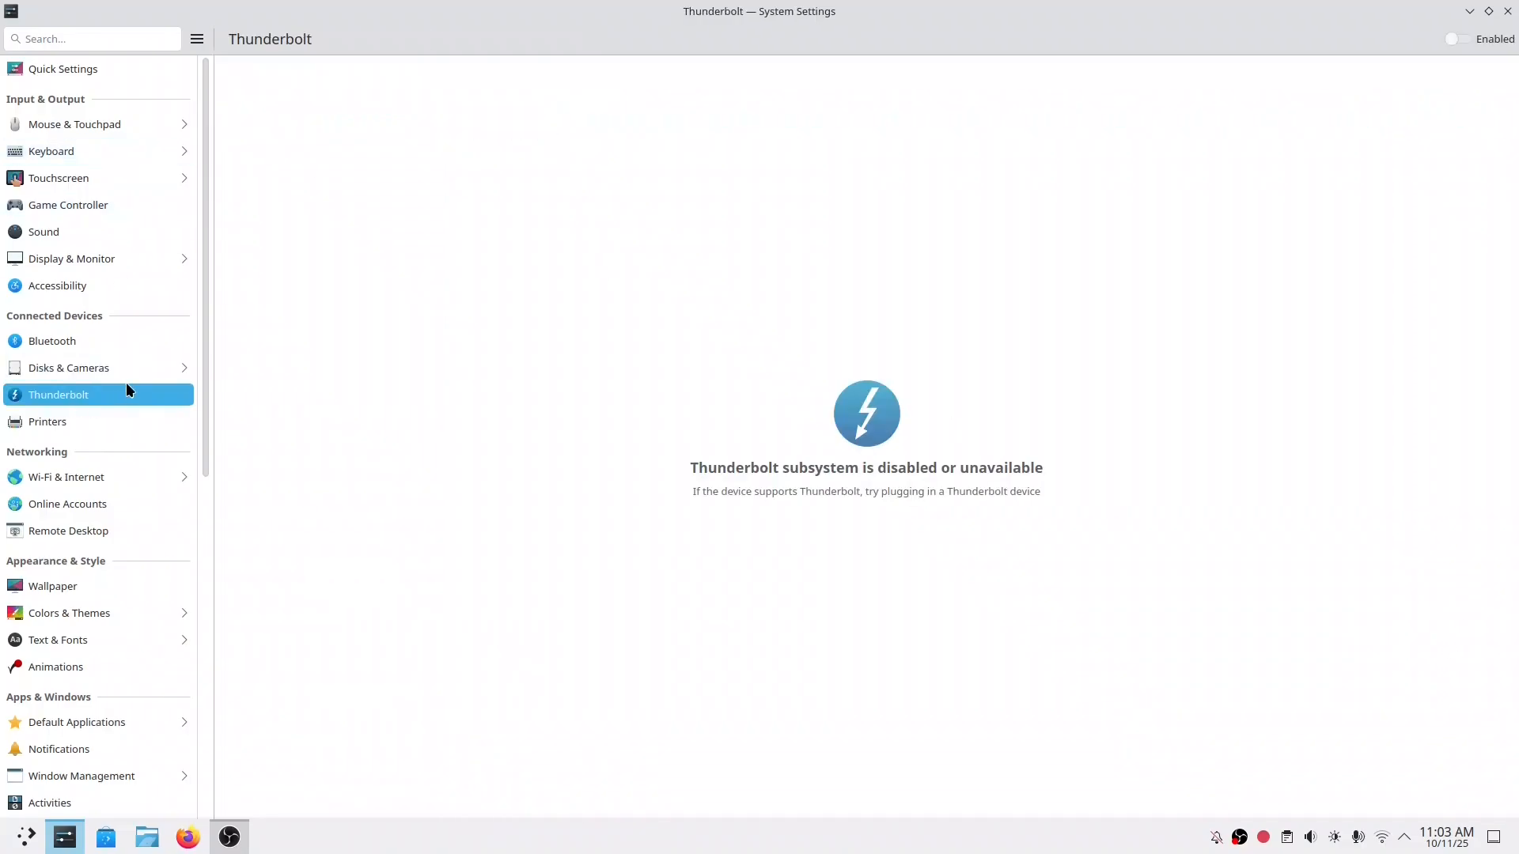
pyautogui.click(47, 420)
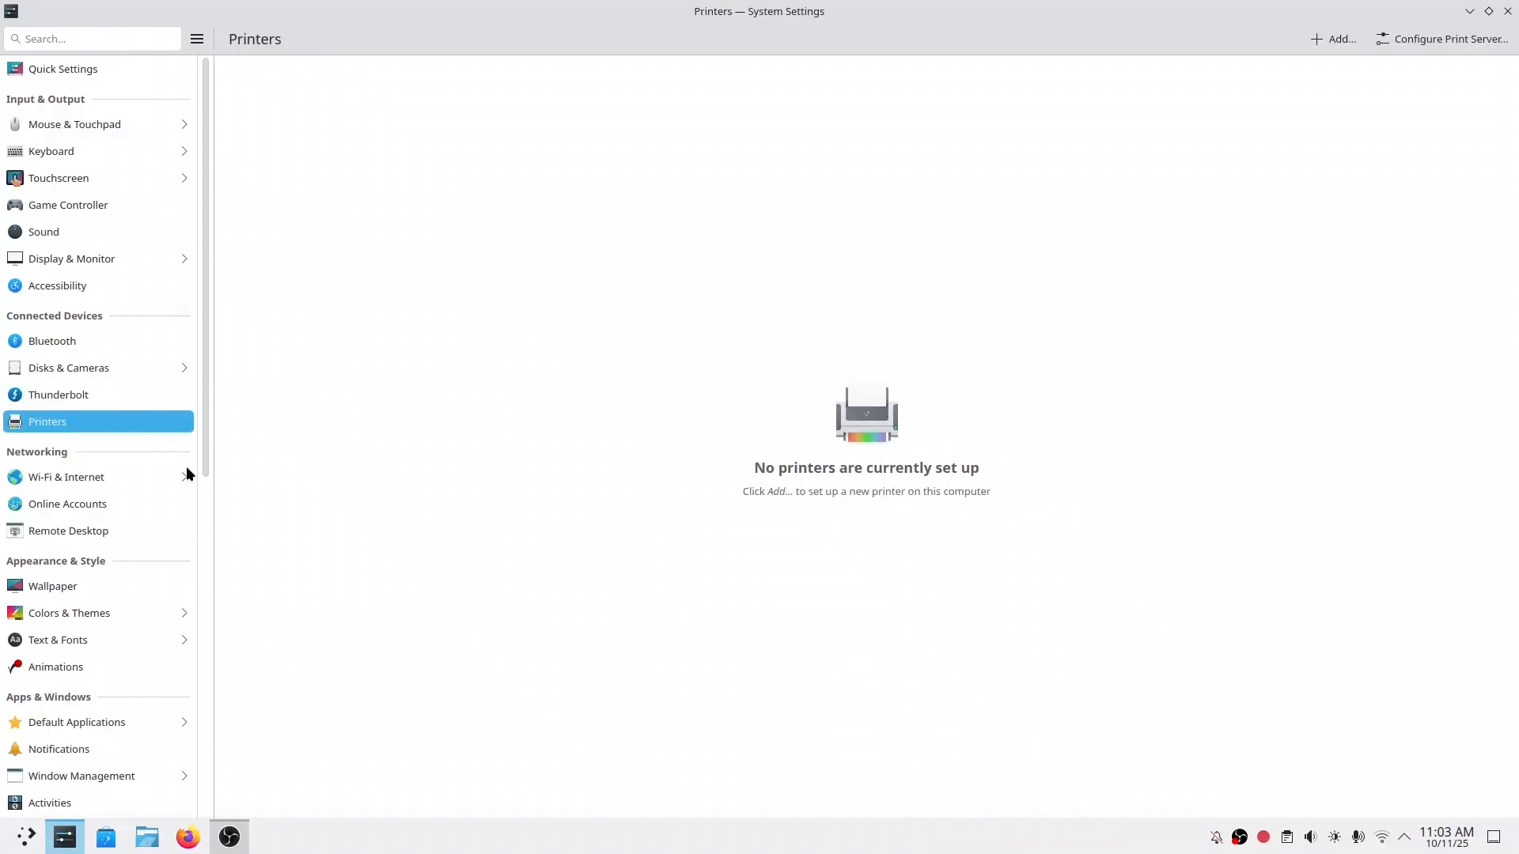
pyautogui.click(66, 476)
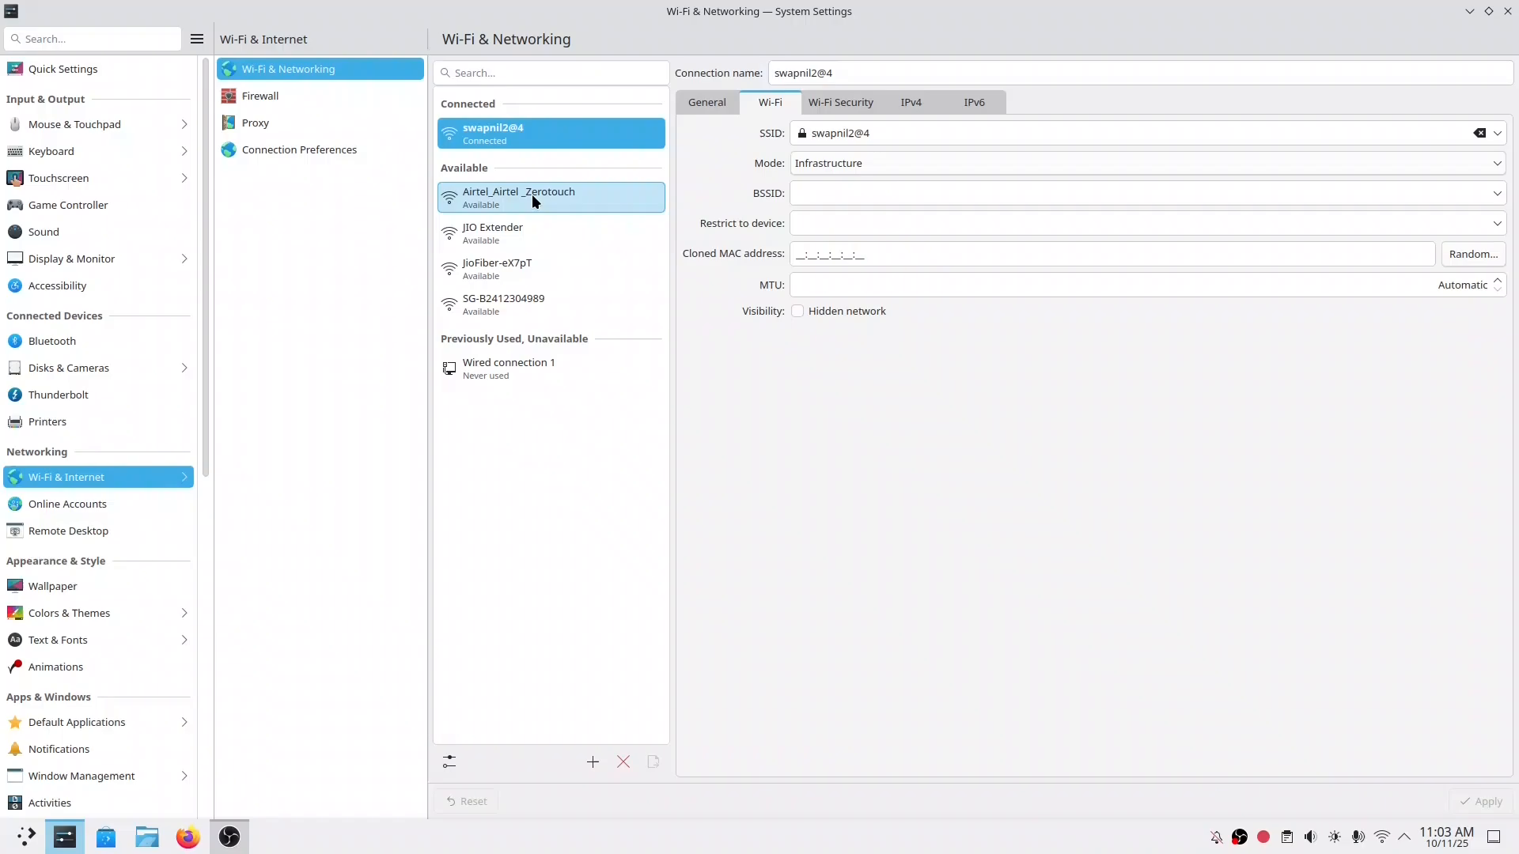
pyautogui.moveTo(516, 117)
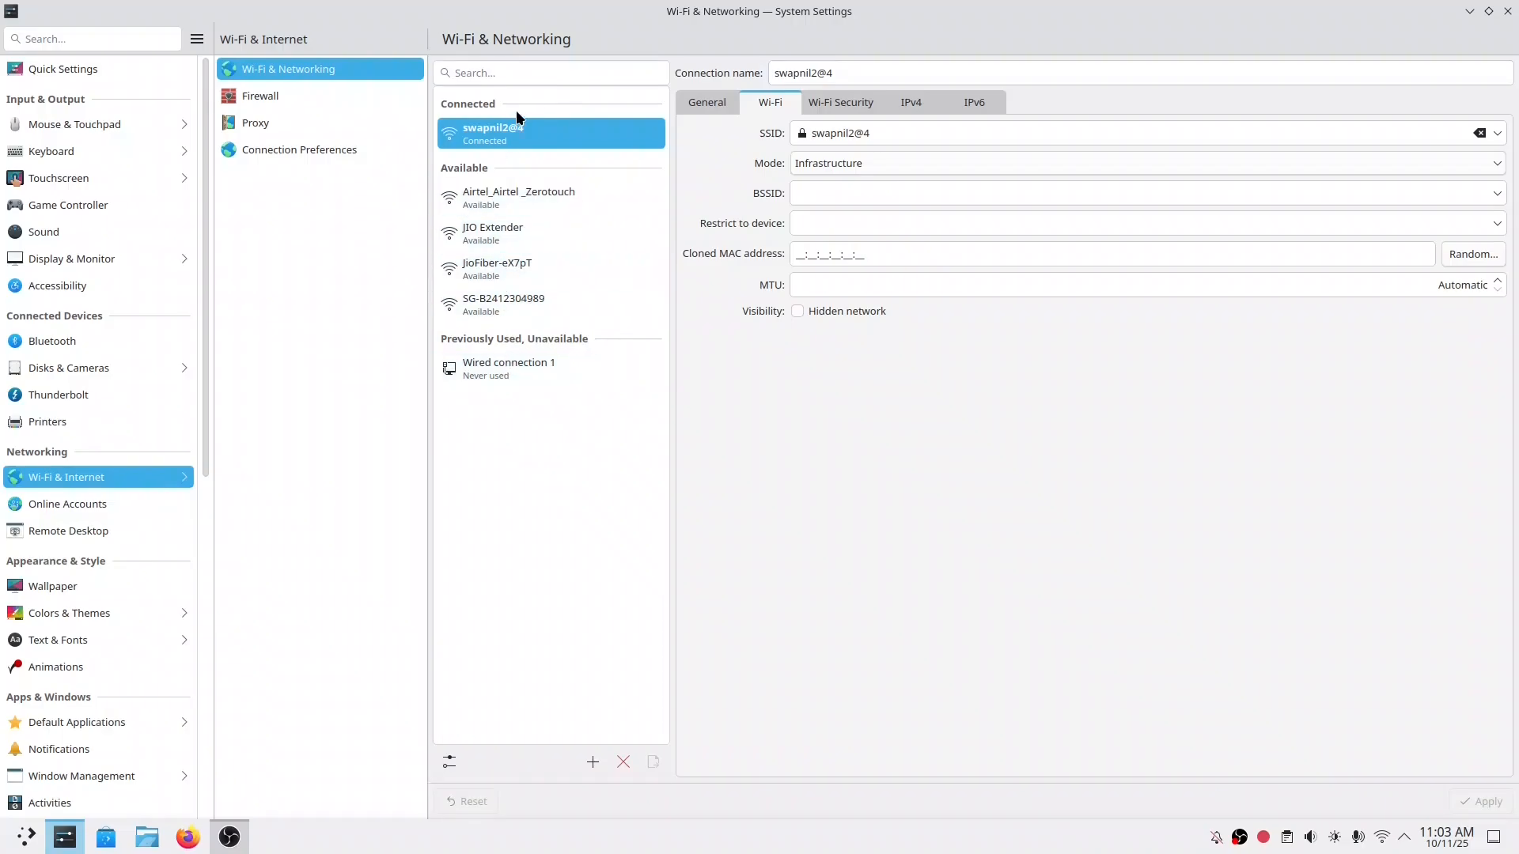
# Leave the Firewall authentication prompt and browse Proxy and Connection Preferences
pyautogui.click(259, 95)
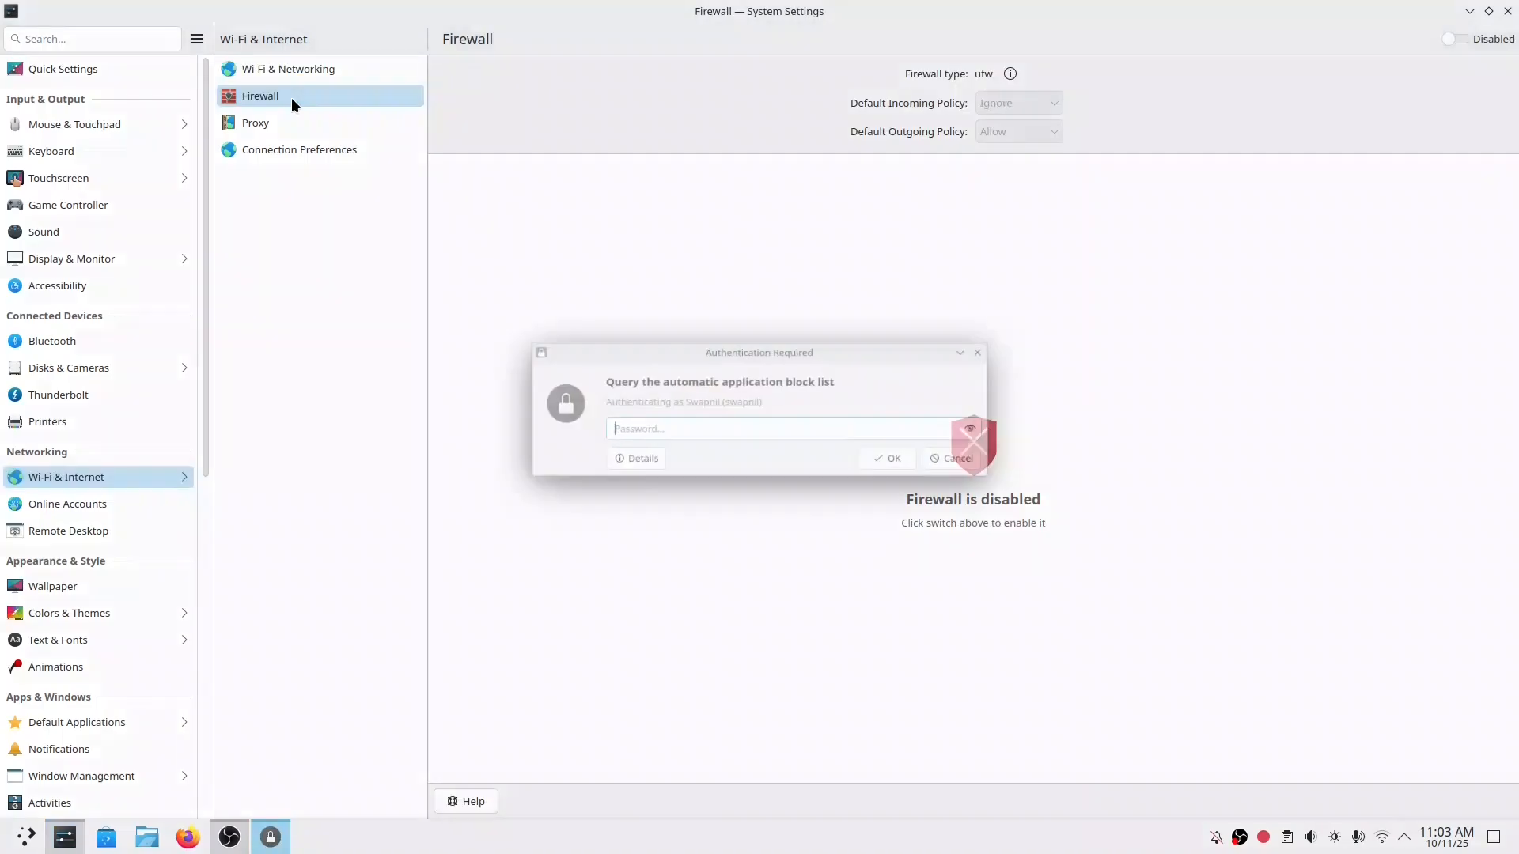
pyautogui.write('••')
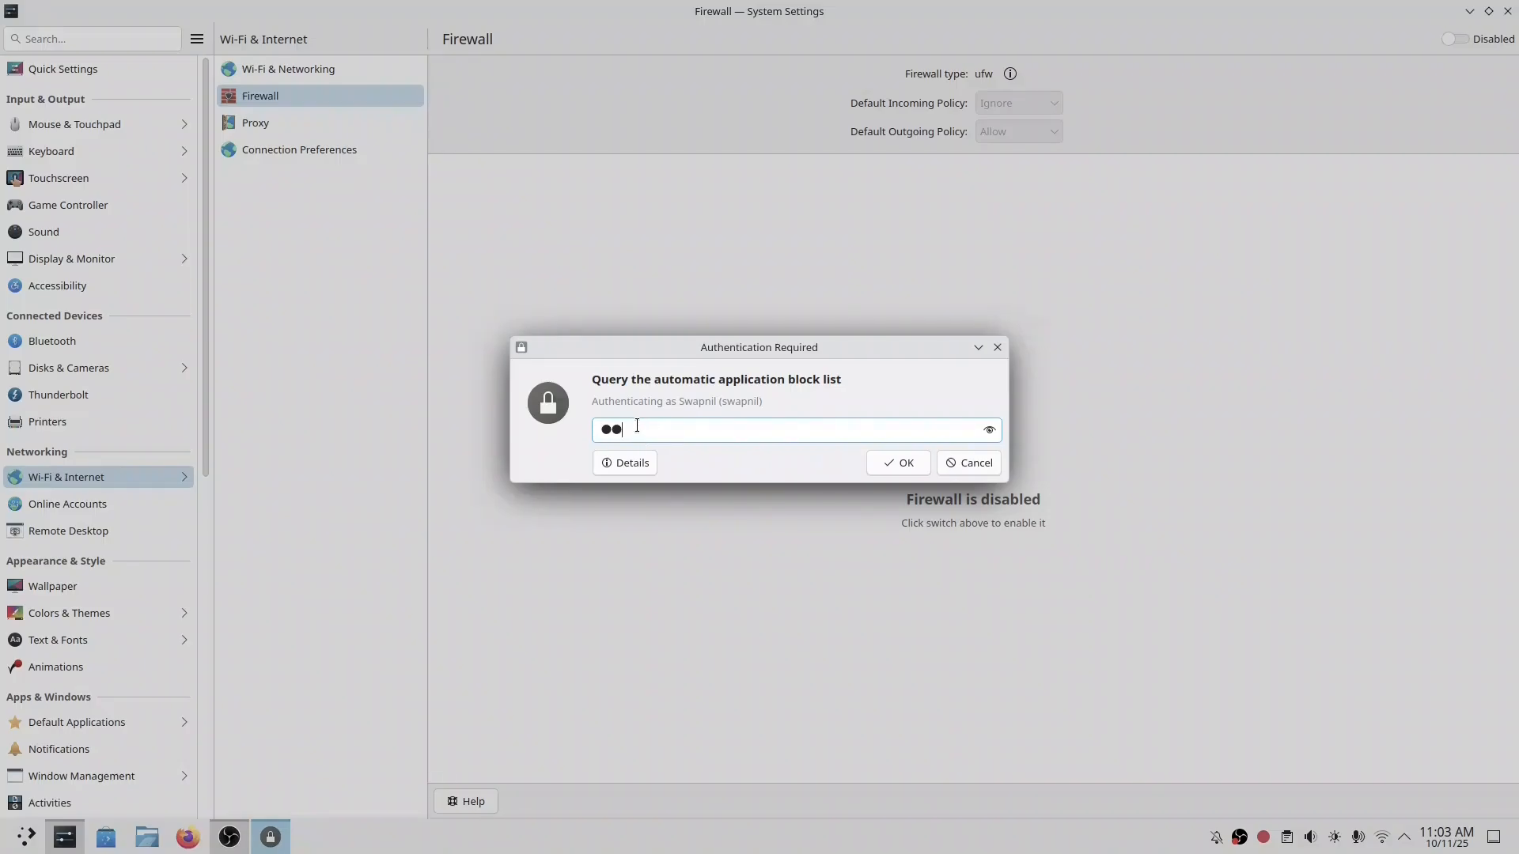
pyautogui.click(256, 122)
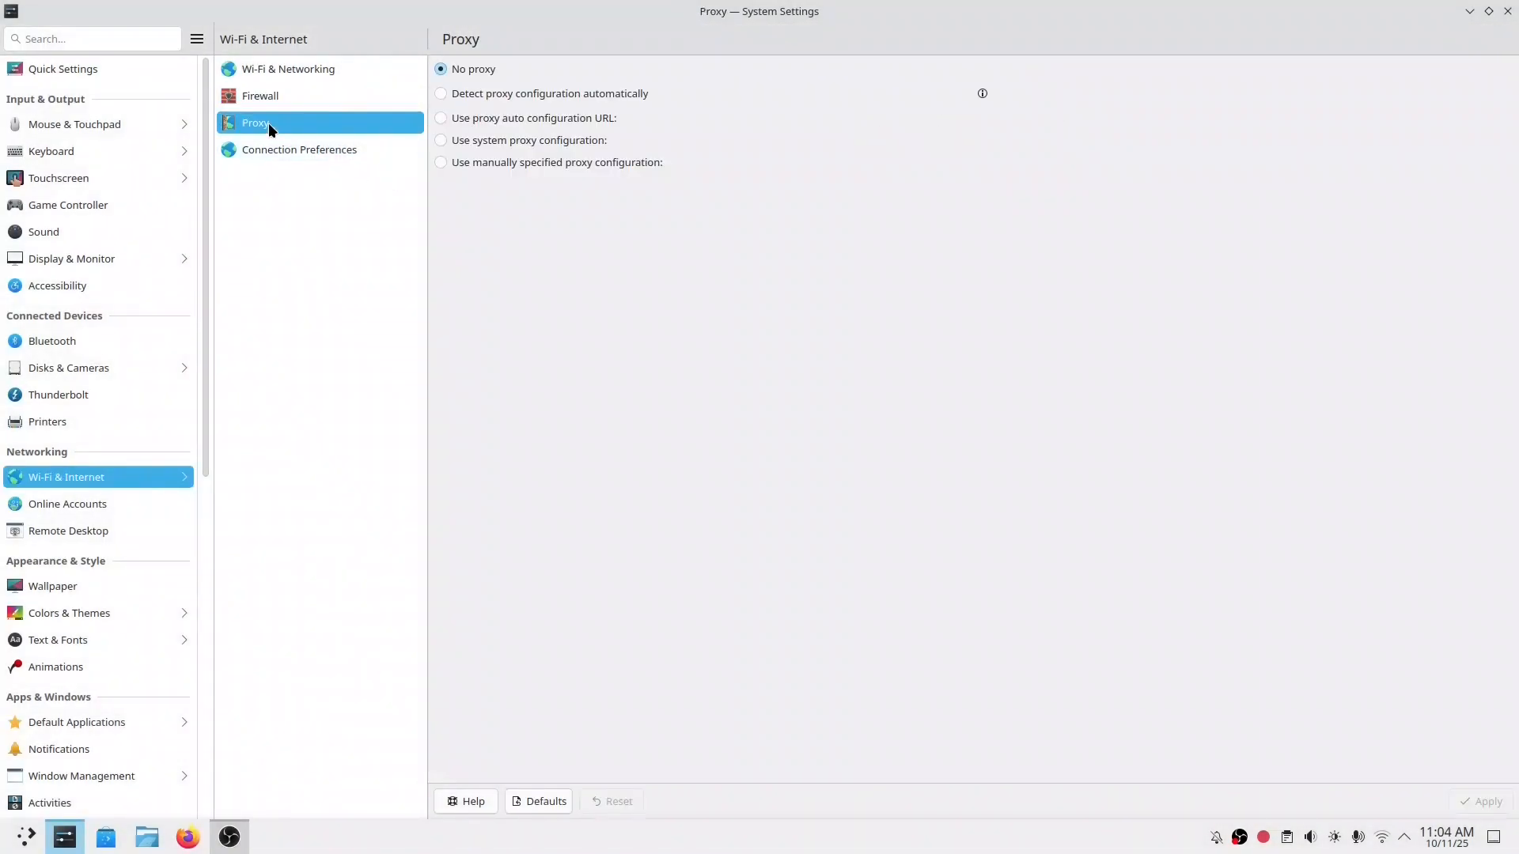
pyautogui.click(299, 148)
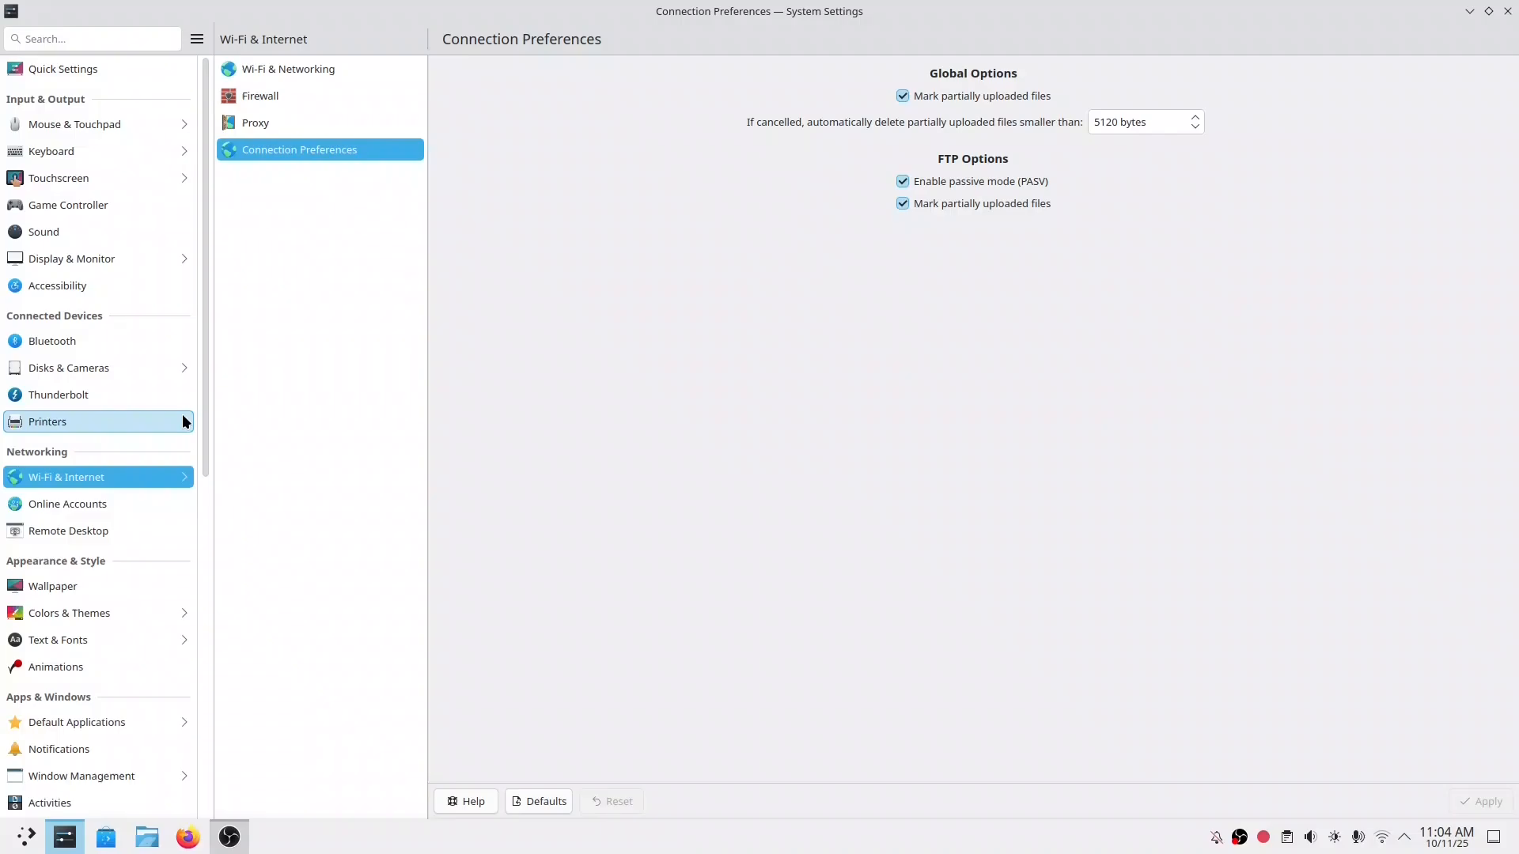
# Start adding an online account, then close the Google sign-in window
pyautogui.click(68, 503)
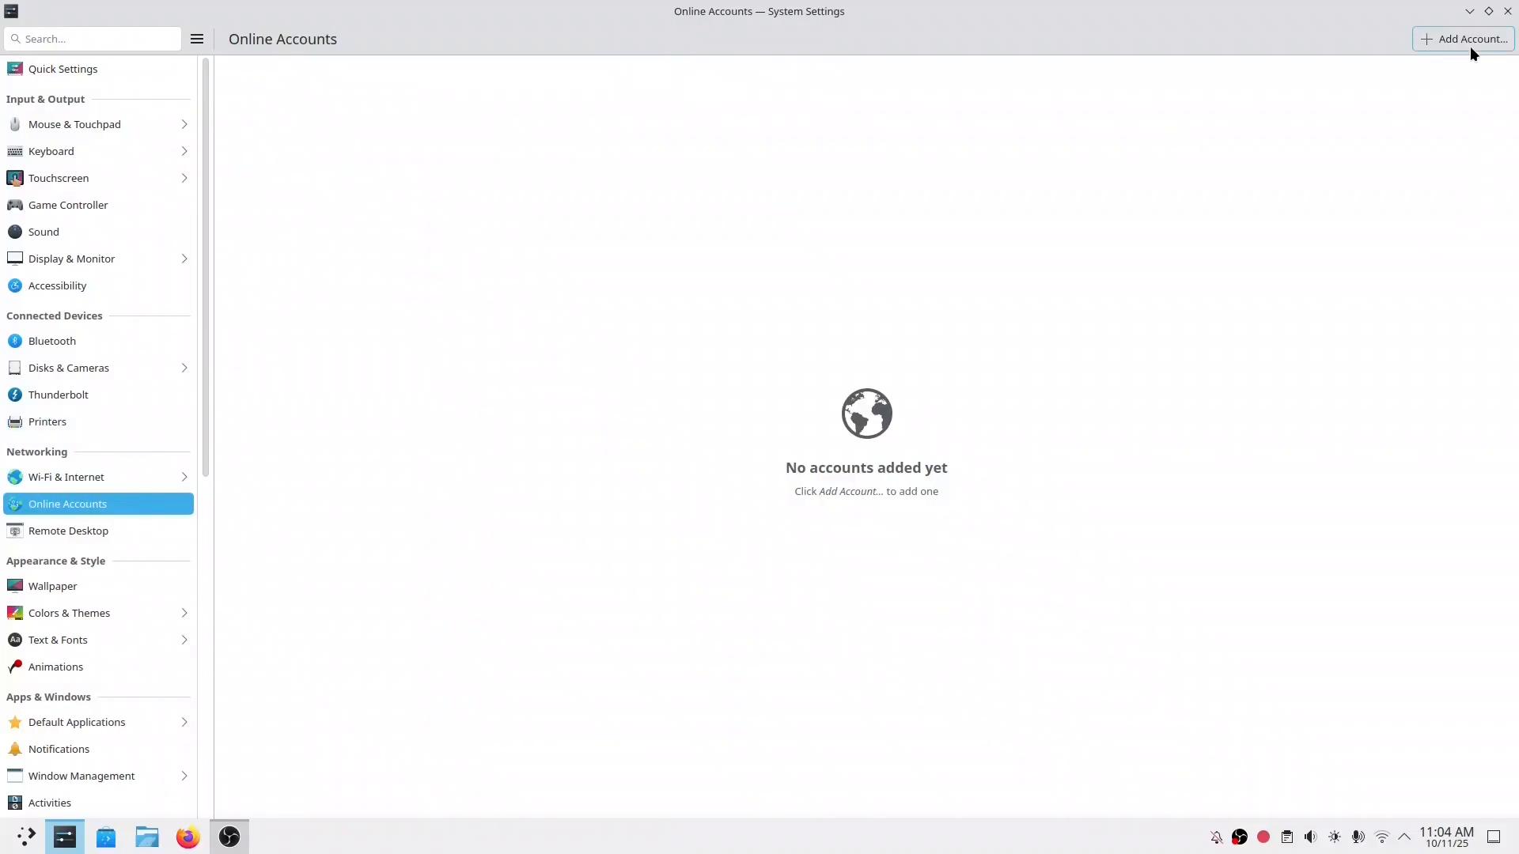
pyautogui.click(1462, 38)
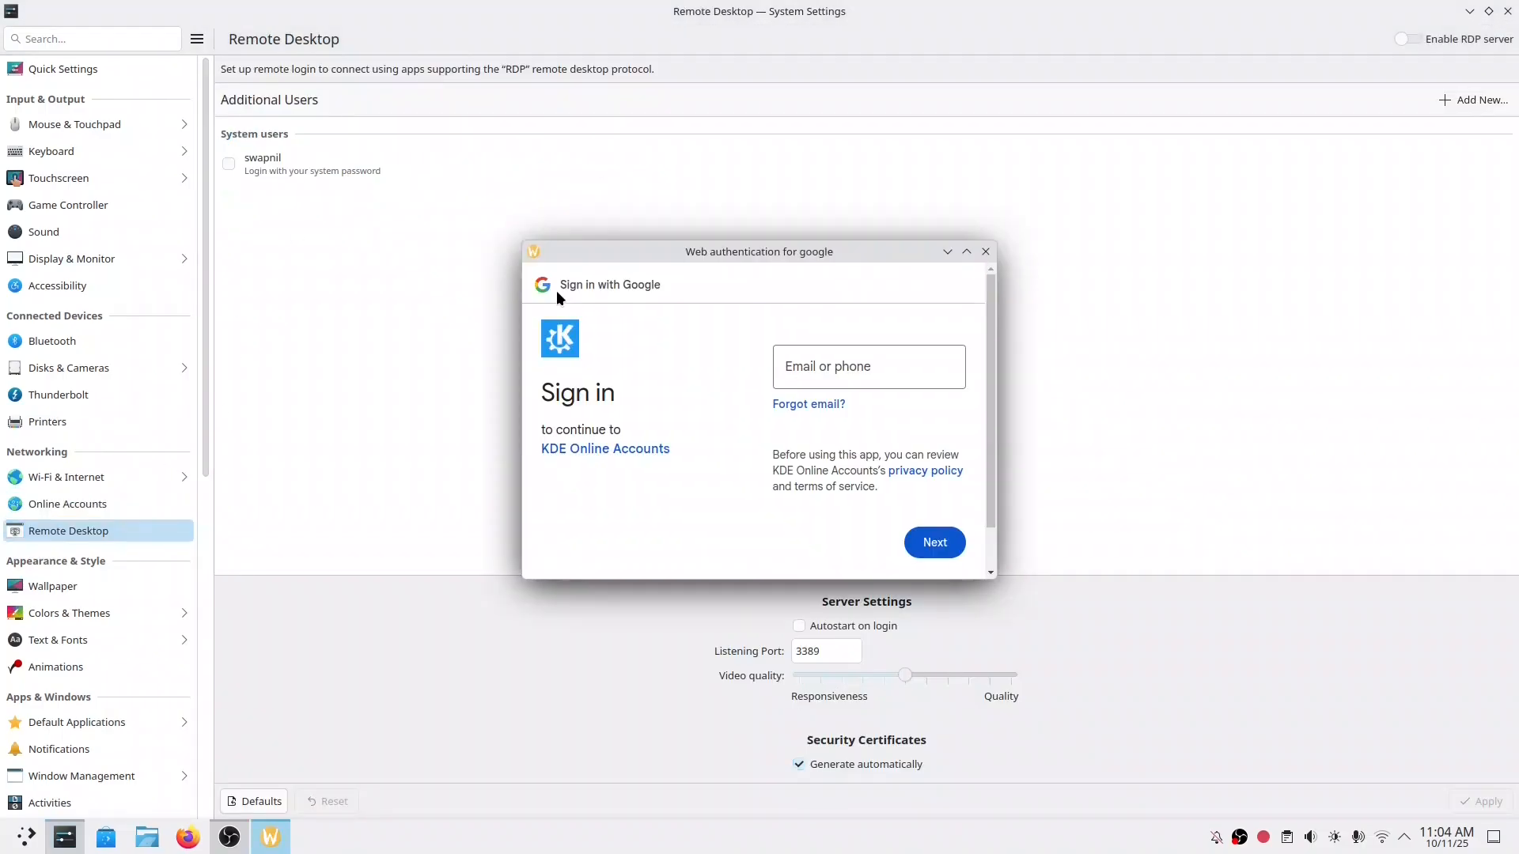
pyautogui.click(986, 252)
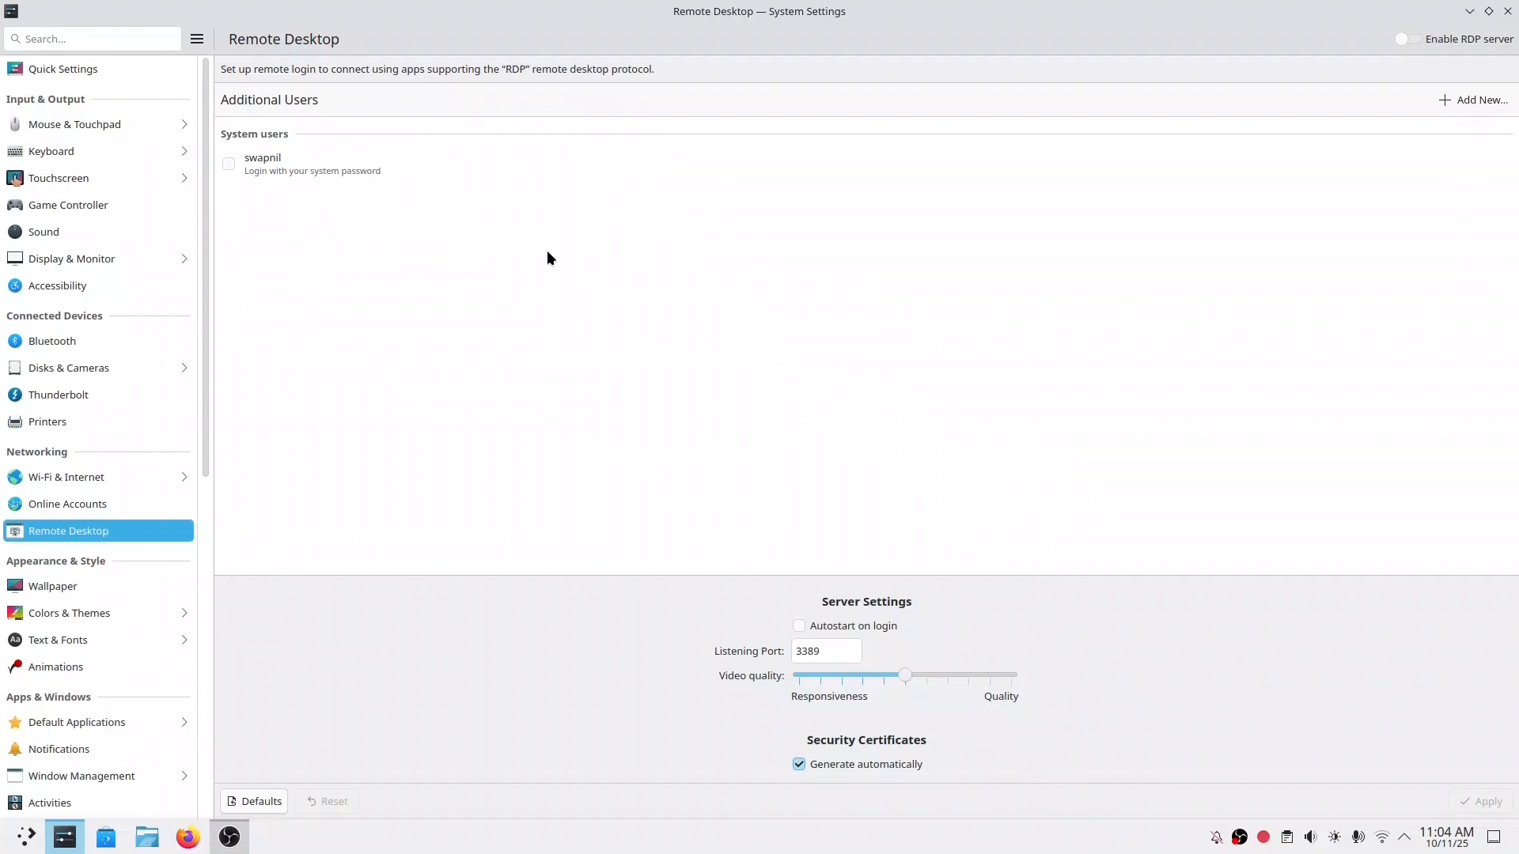
# In Remote Desktop, toggle remote login for the system user on and back off
pyautogui.click(227, 163)
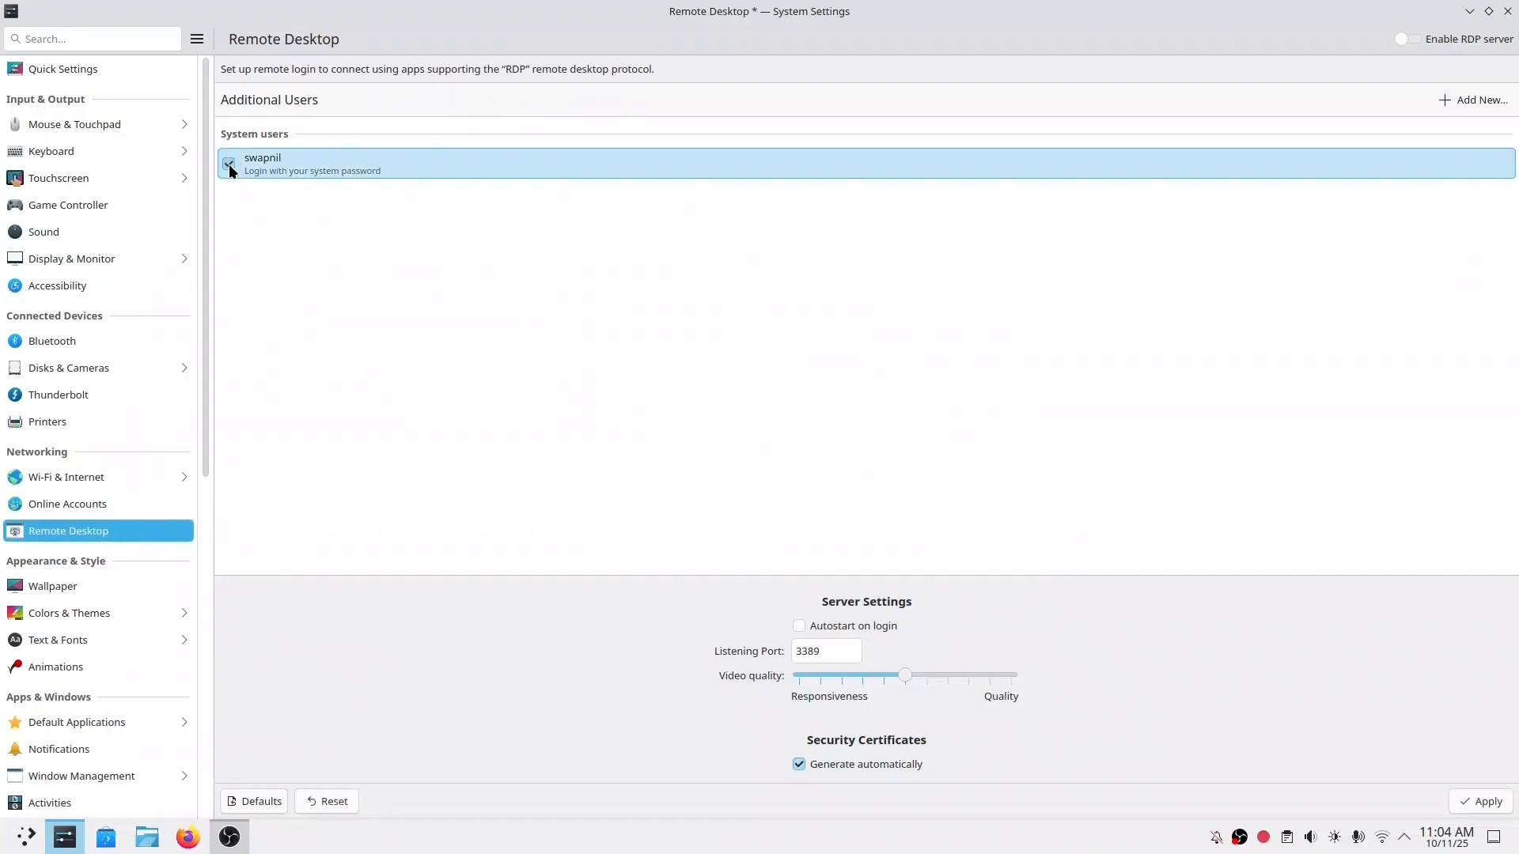
pyautogui.click(228, 163)
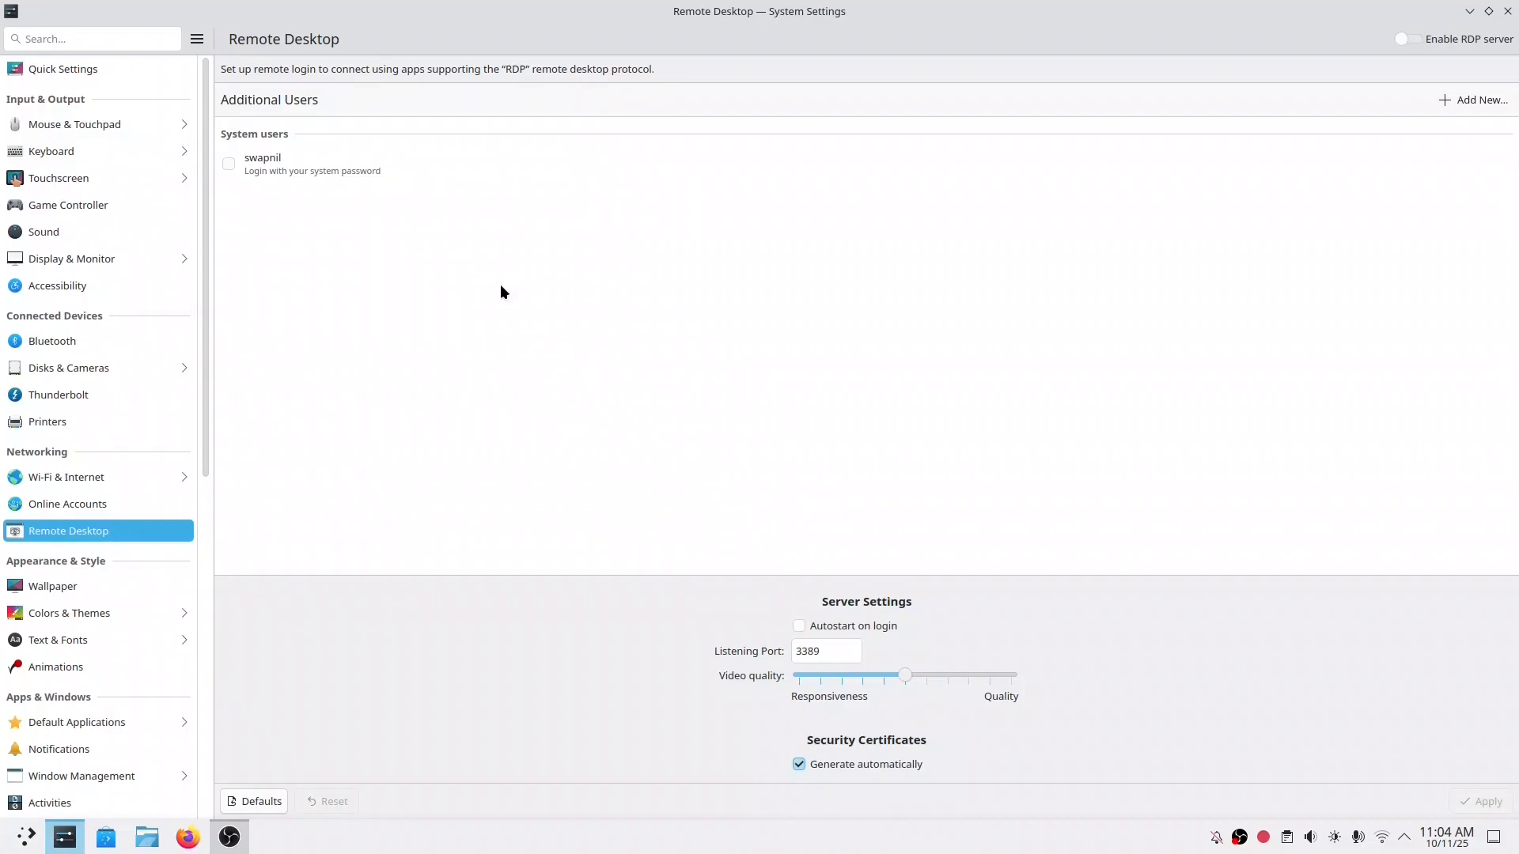
pyautogui.moveTo(407, 334)
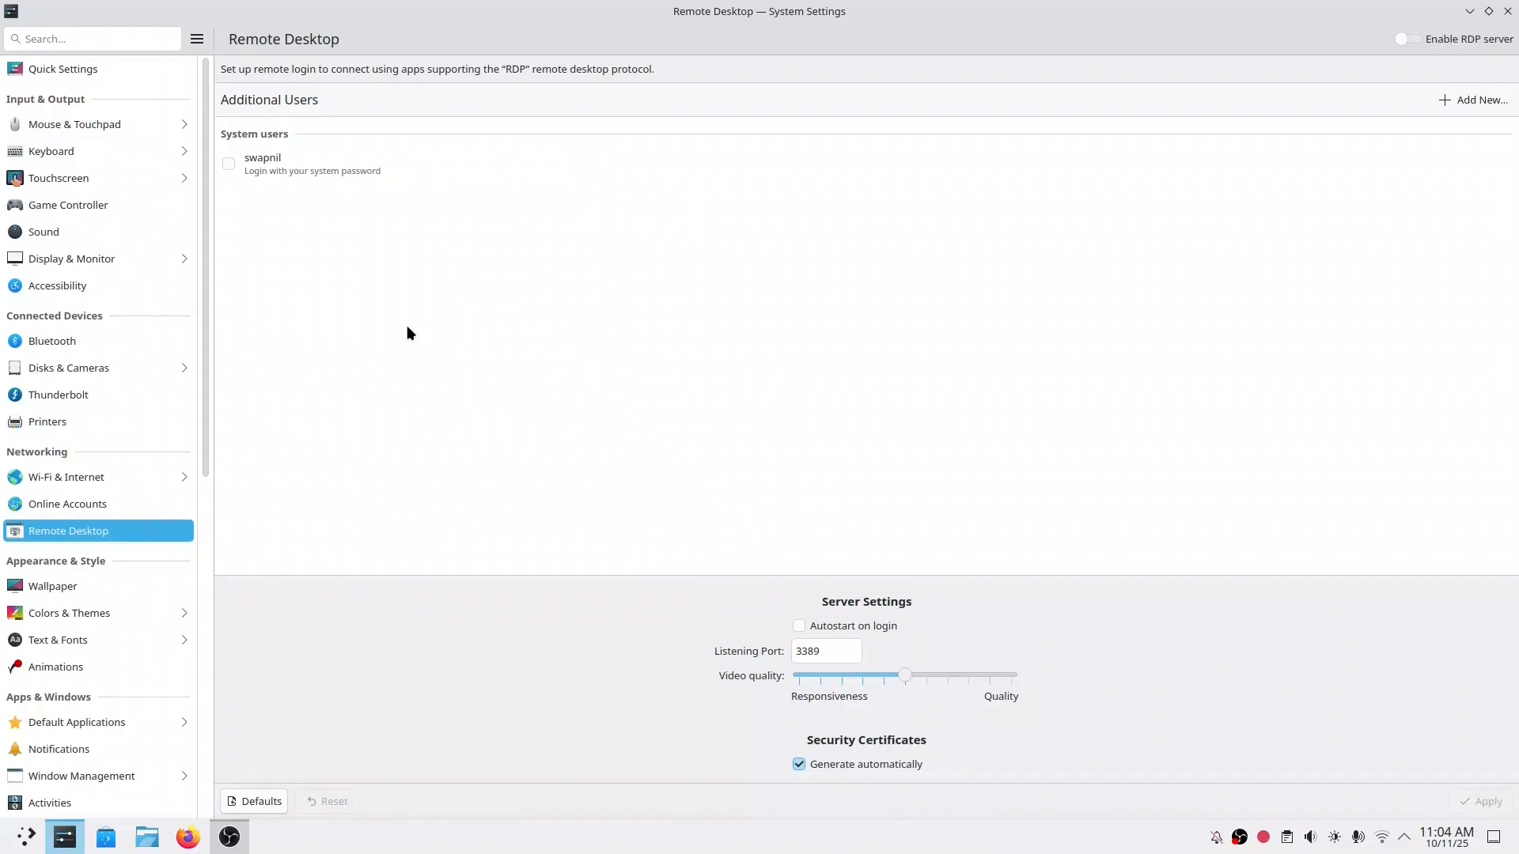
pyautogui.scroll(-3)
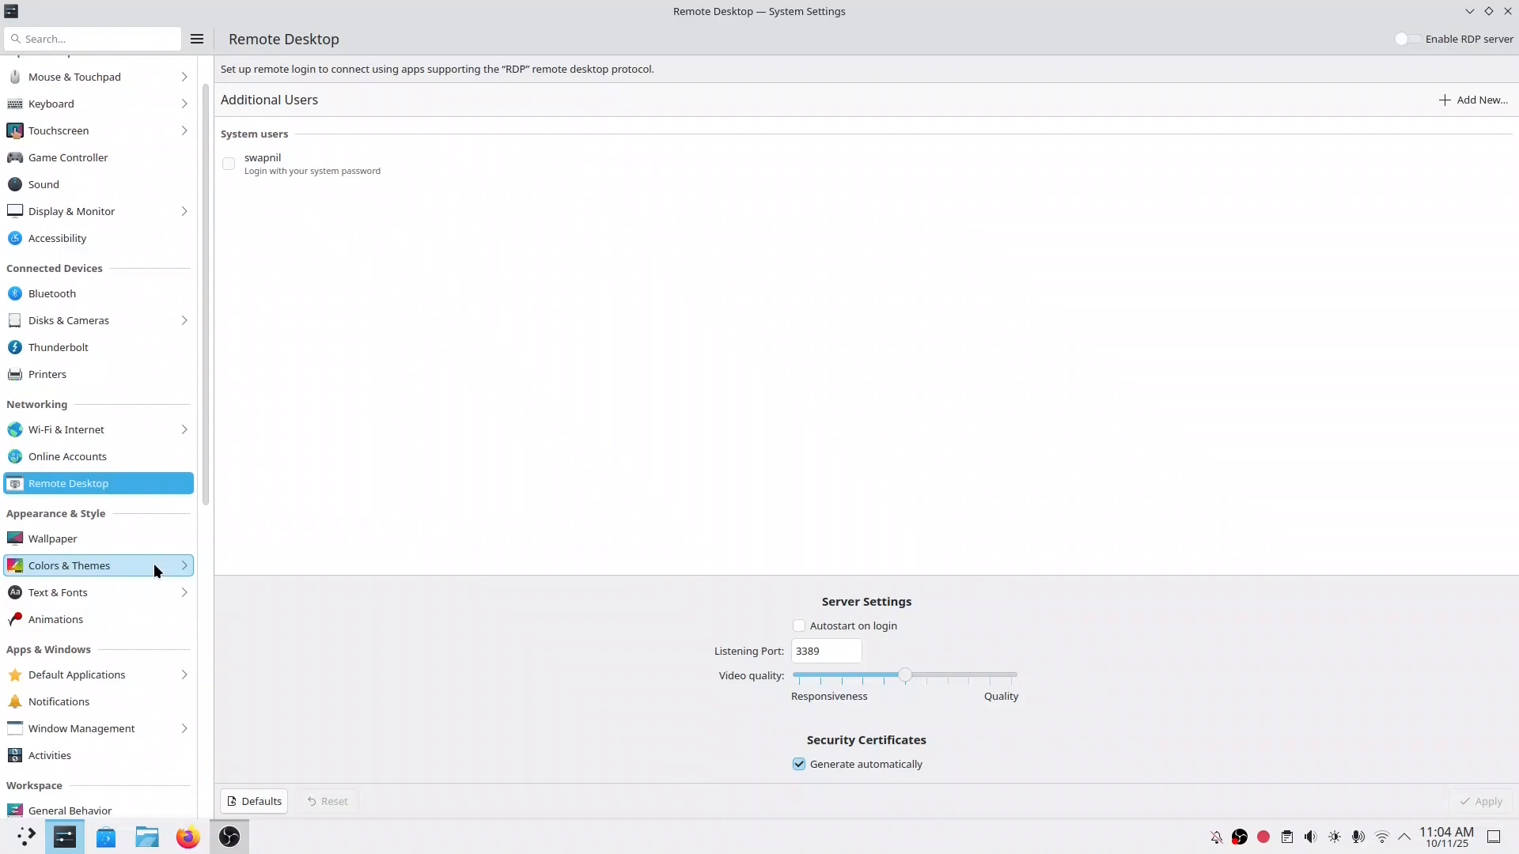
pyautogui.scroll(-3)
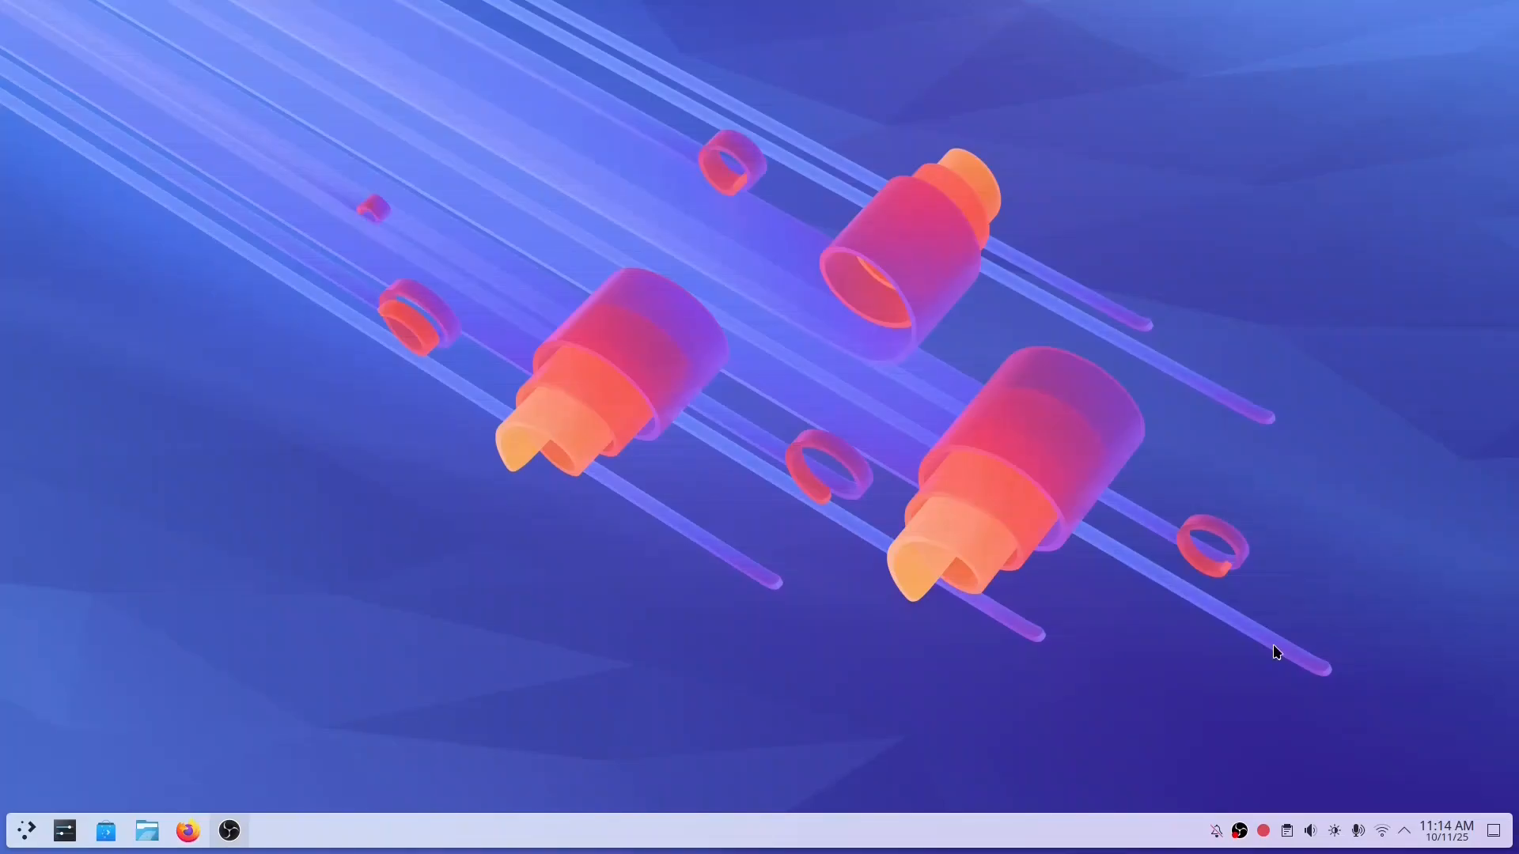
# Browse the clipboard history and show a QR code for one entry
pyautogui.click(1286, 830)
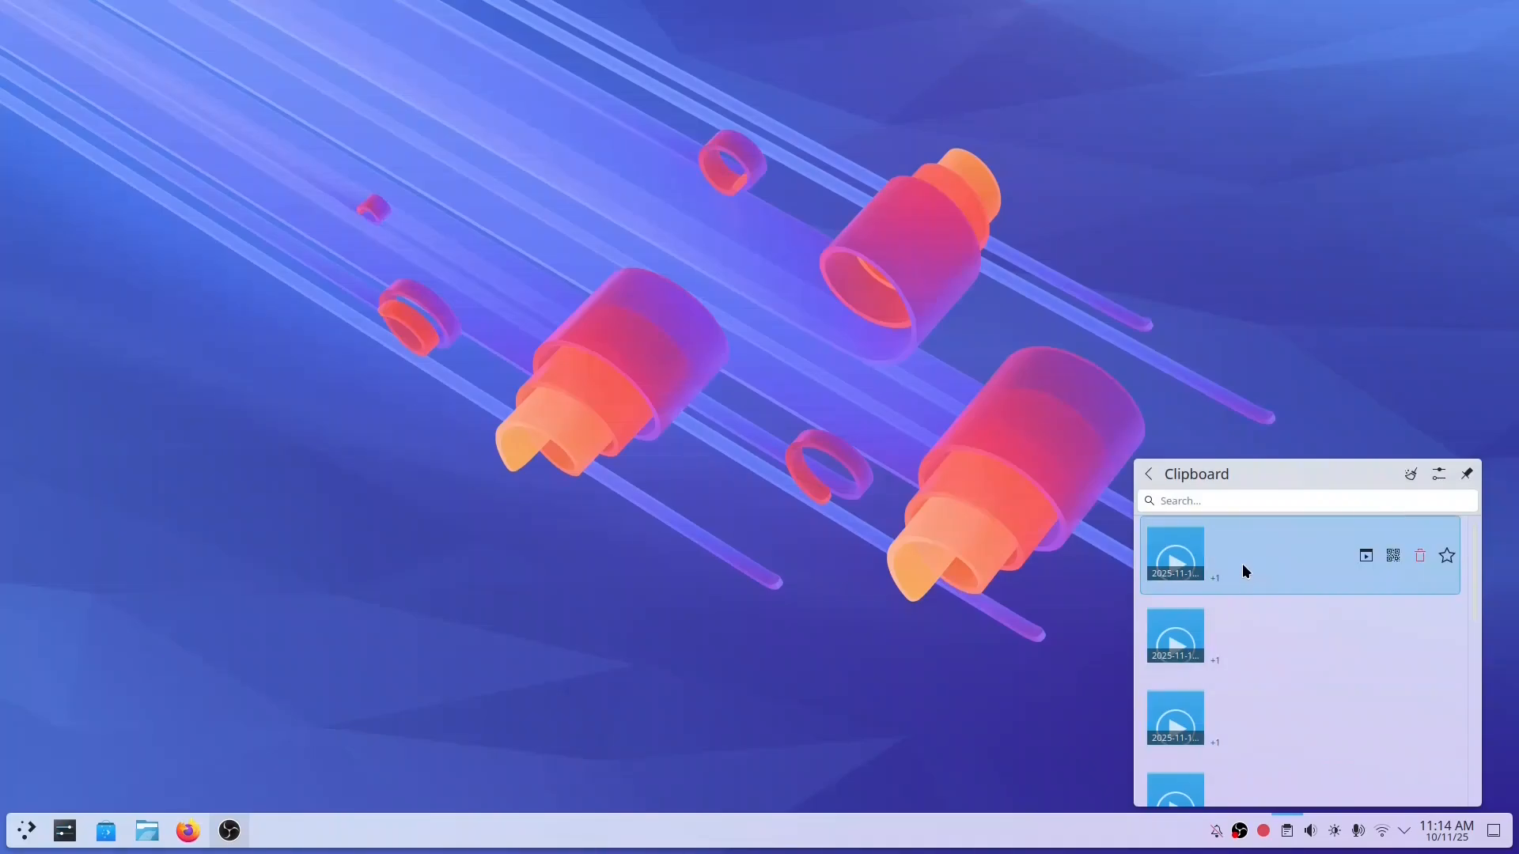
pyautogui.scroll(-3)
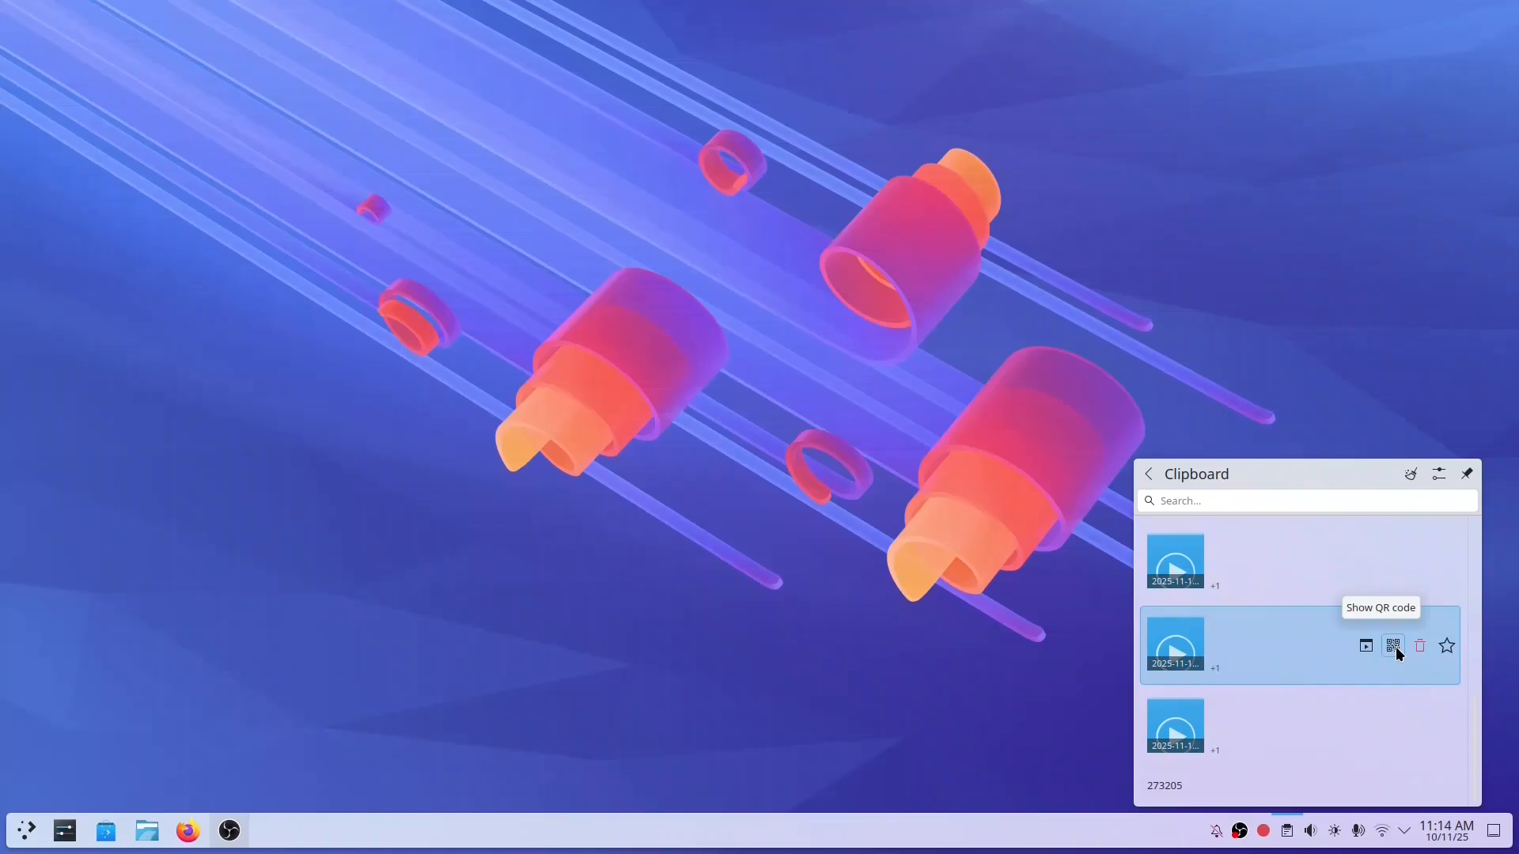
pyautogui.click(1395, 645)
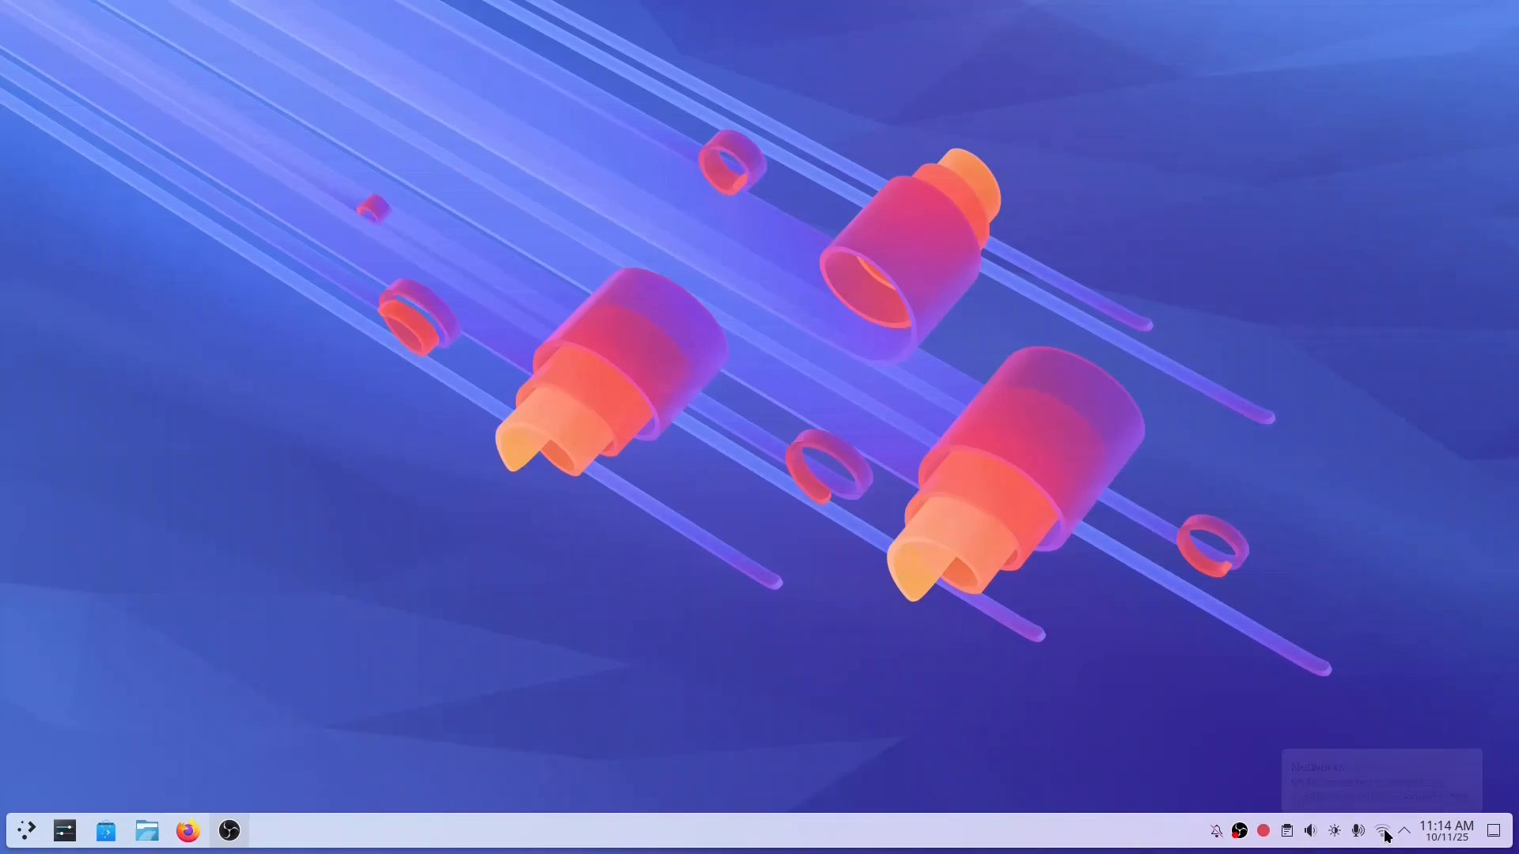
# View the networks list and its full connection settings window, then close it
pyautogui.click(1382, 830)
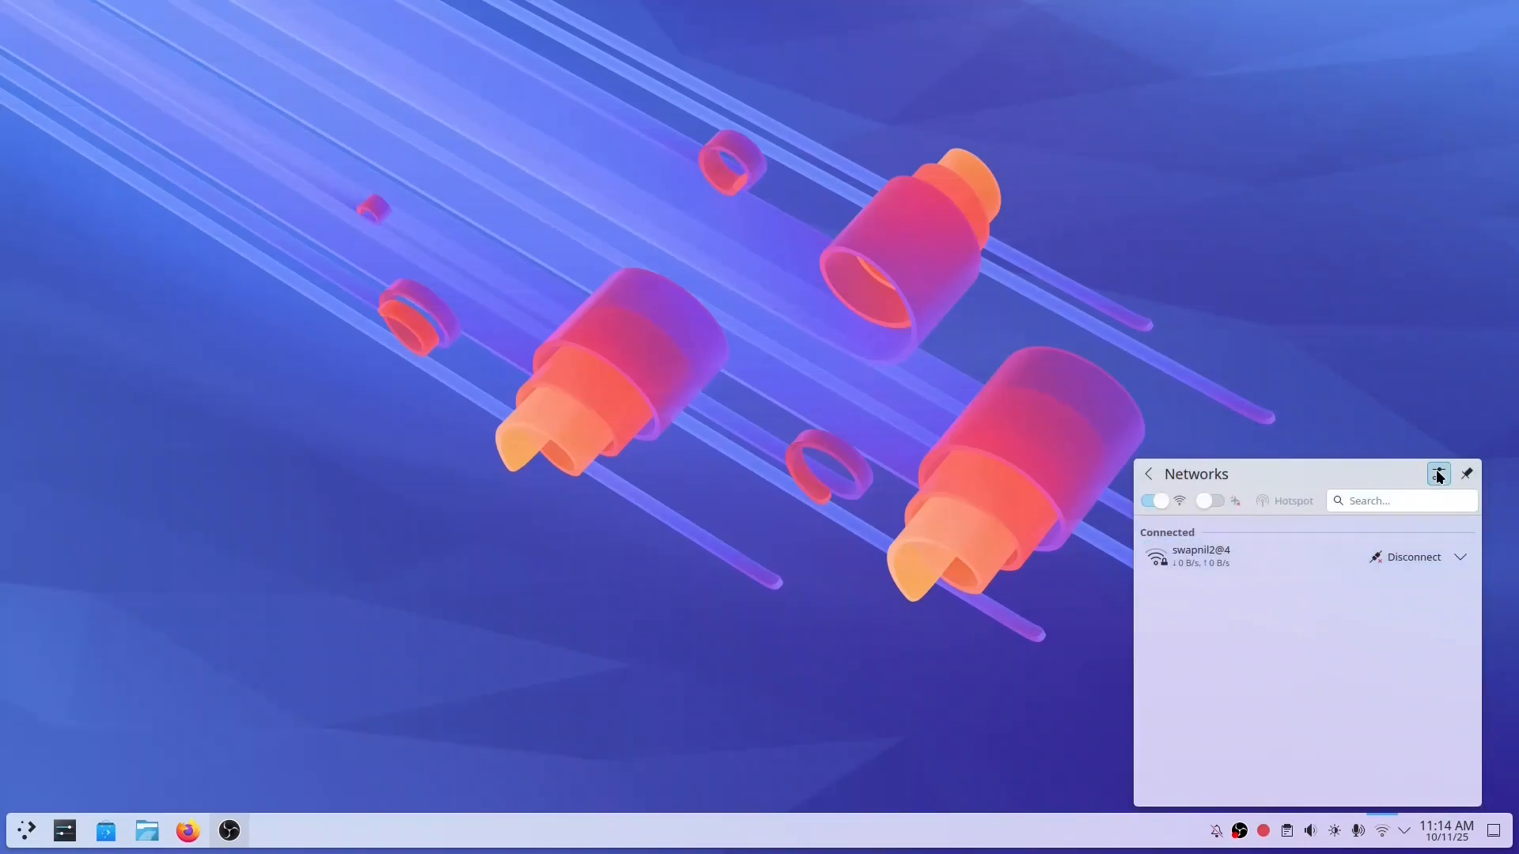
pyautogui.click(1438, 473)
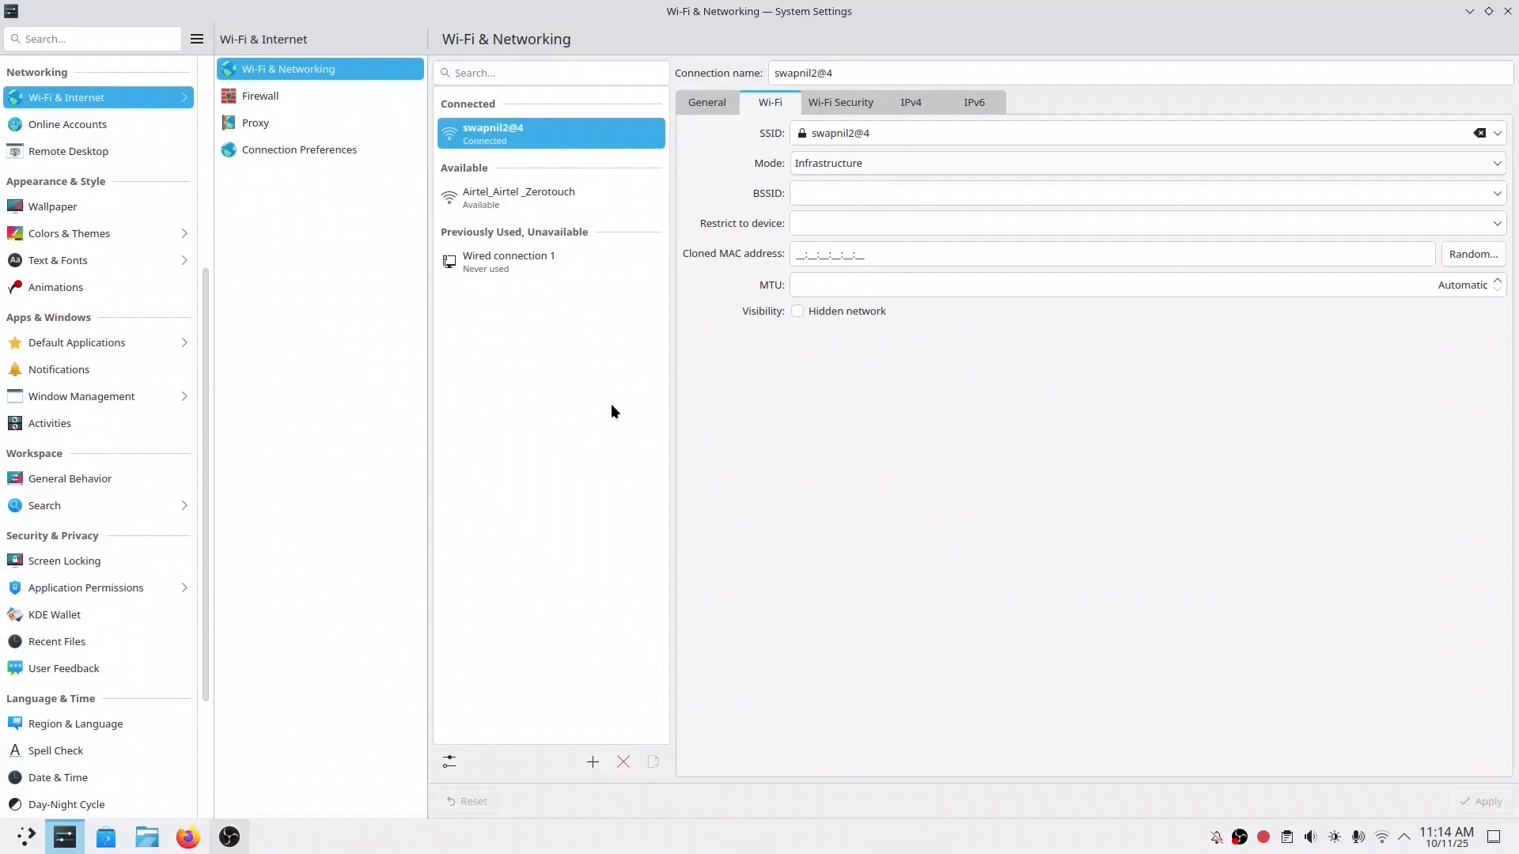
pyautogui.click(1507, 11)
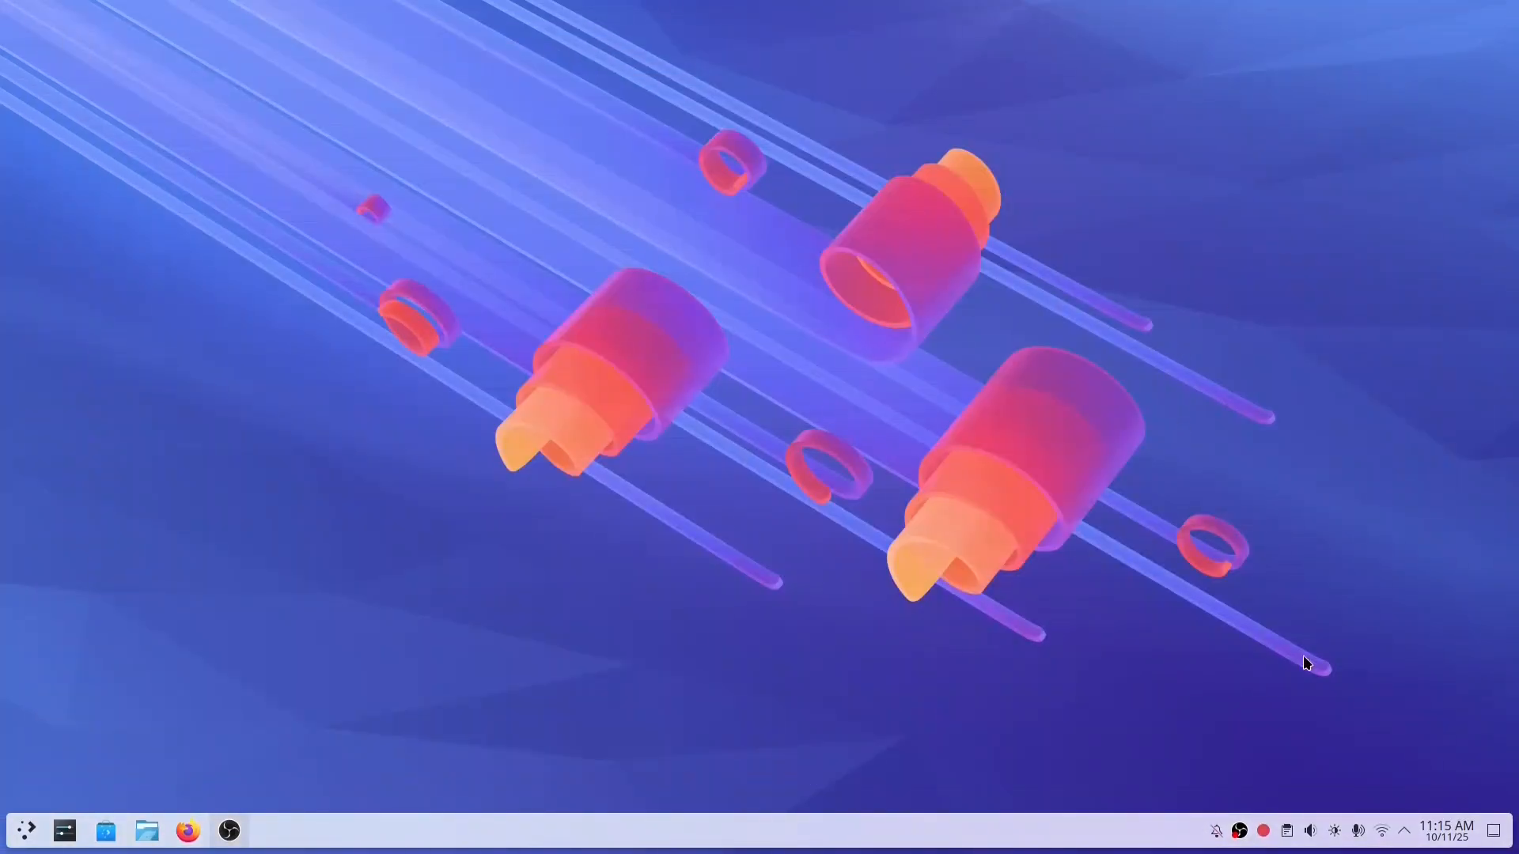
# Reopen the networks list and expand then collapse the connected network's details
pyautogui.click(1381, 830)
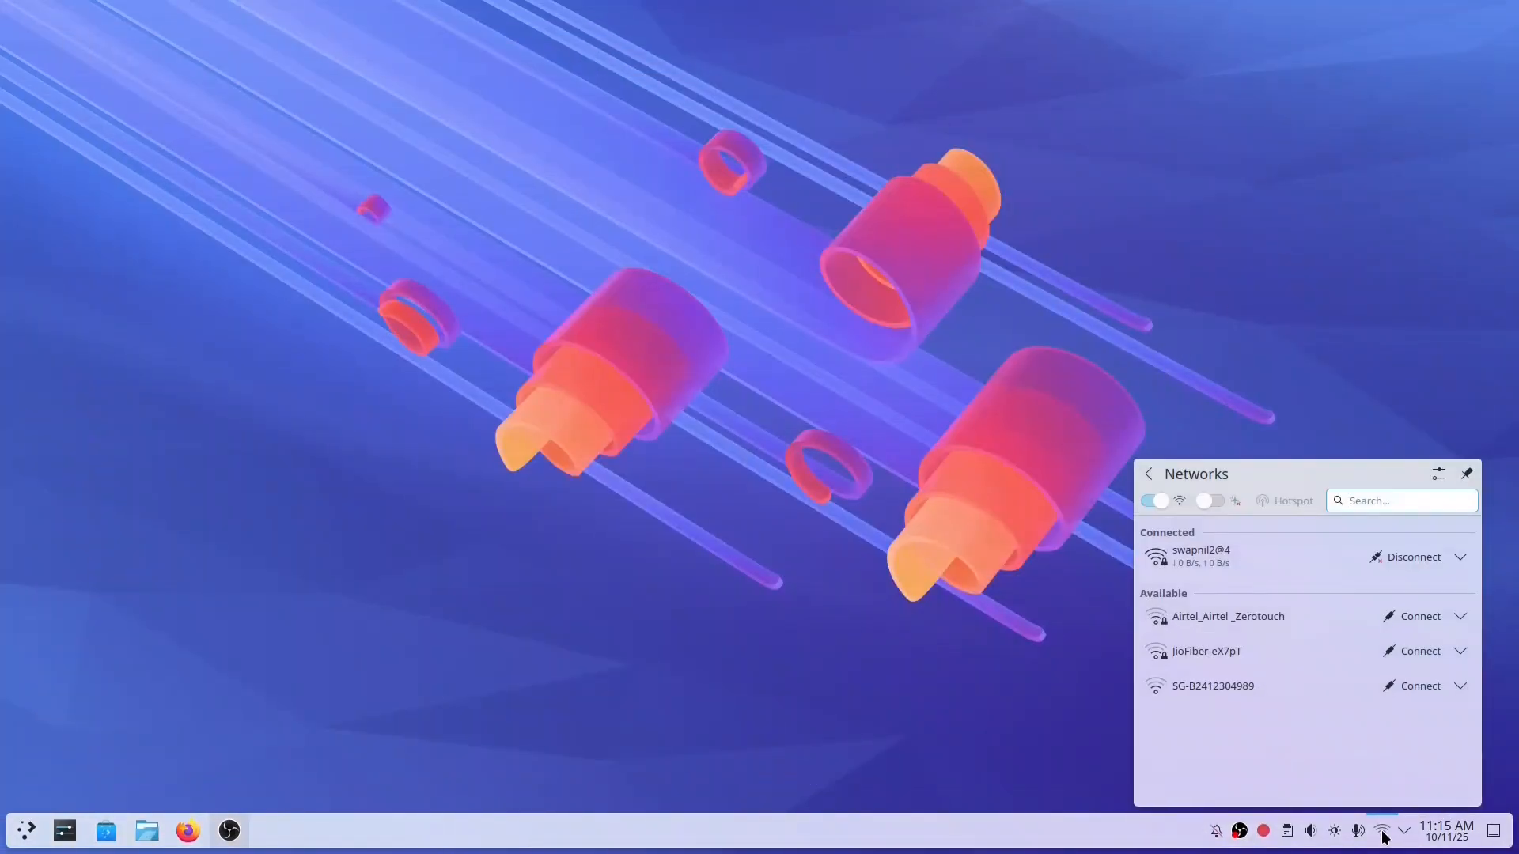
pyautogui.moveTo(1397, 799)
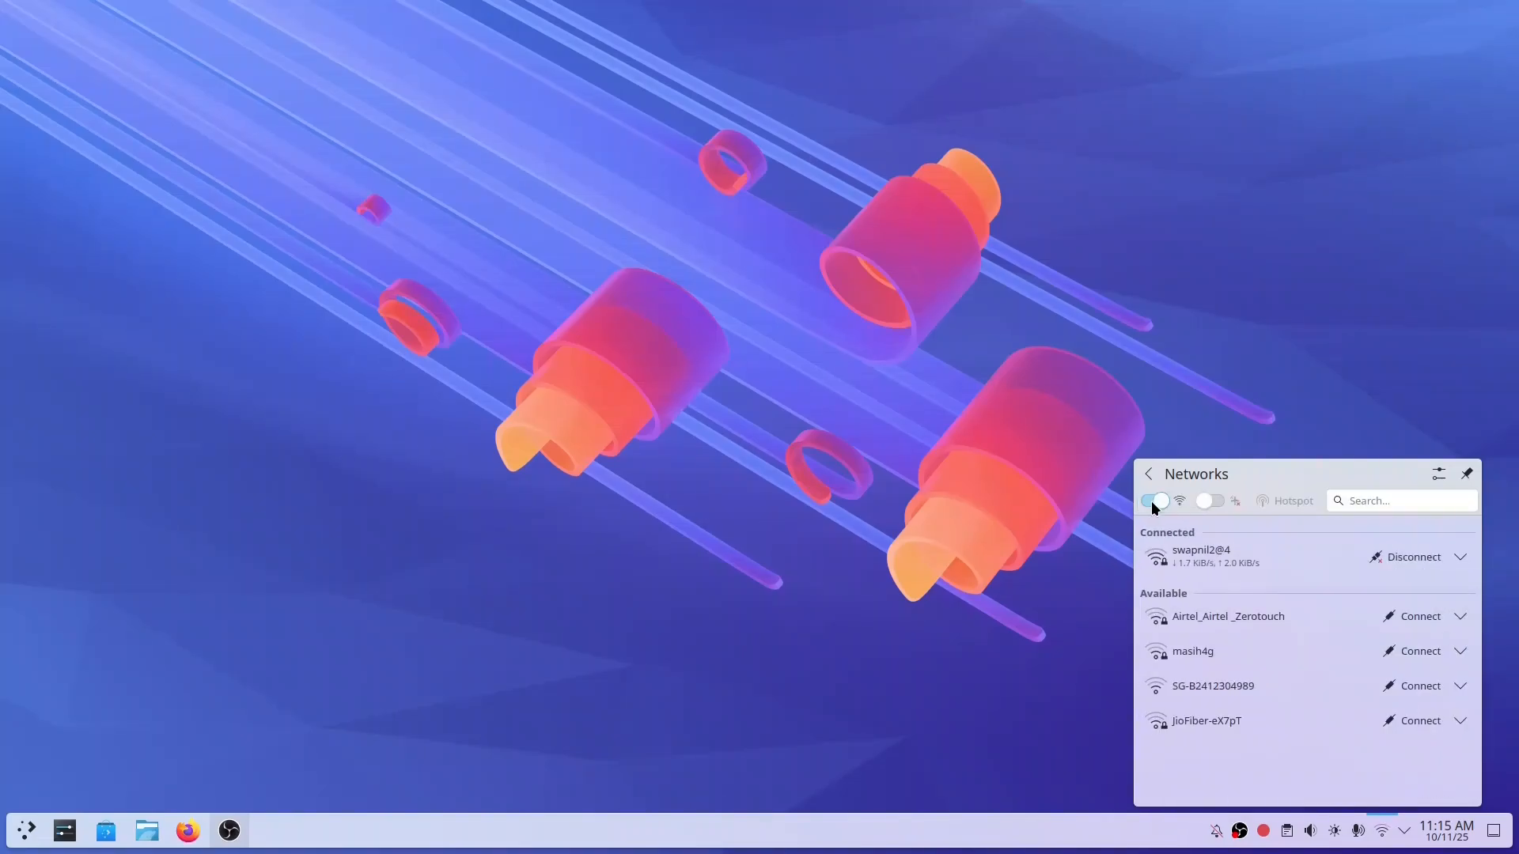
pyautogui.click(1461, 557)
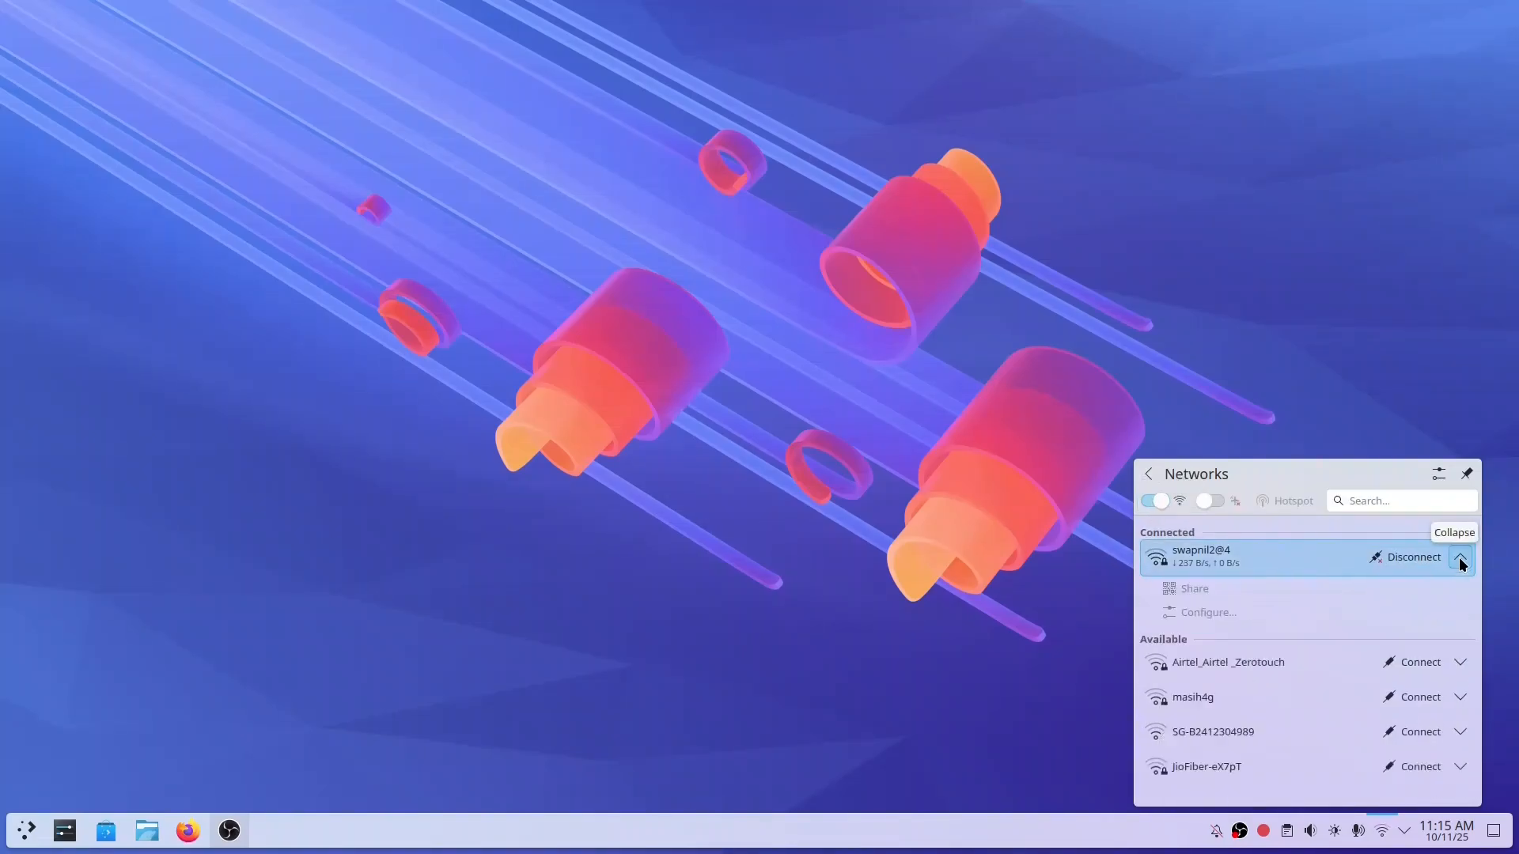
pyautogui.click(1460, 563)
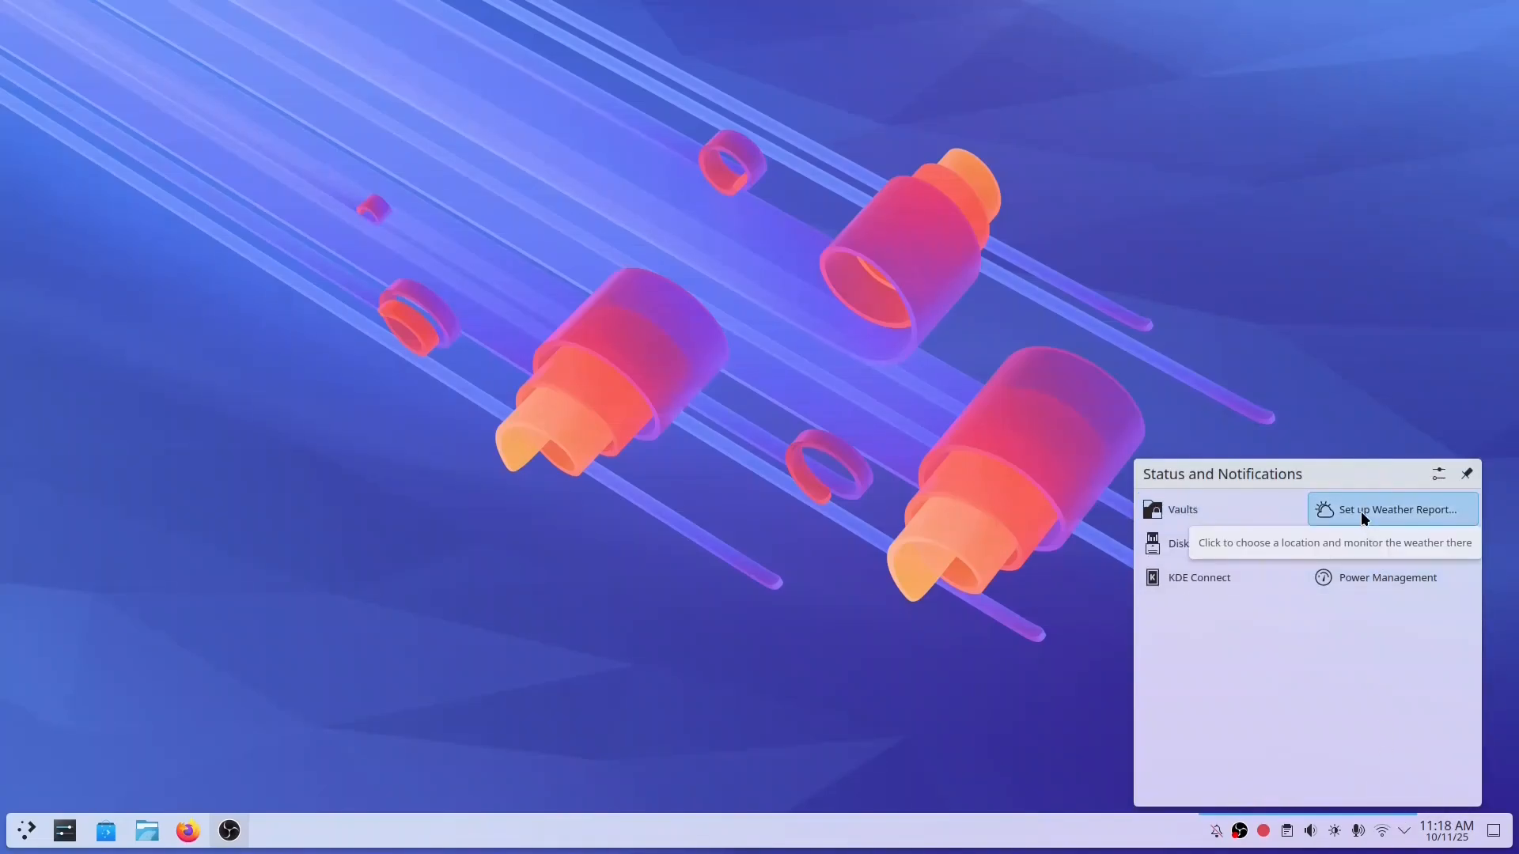
# Set up the weather report with location 'bhopal' and return to Status and Notifications
pyautogui.click(1392, 509)
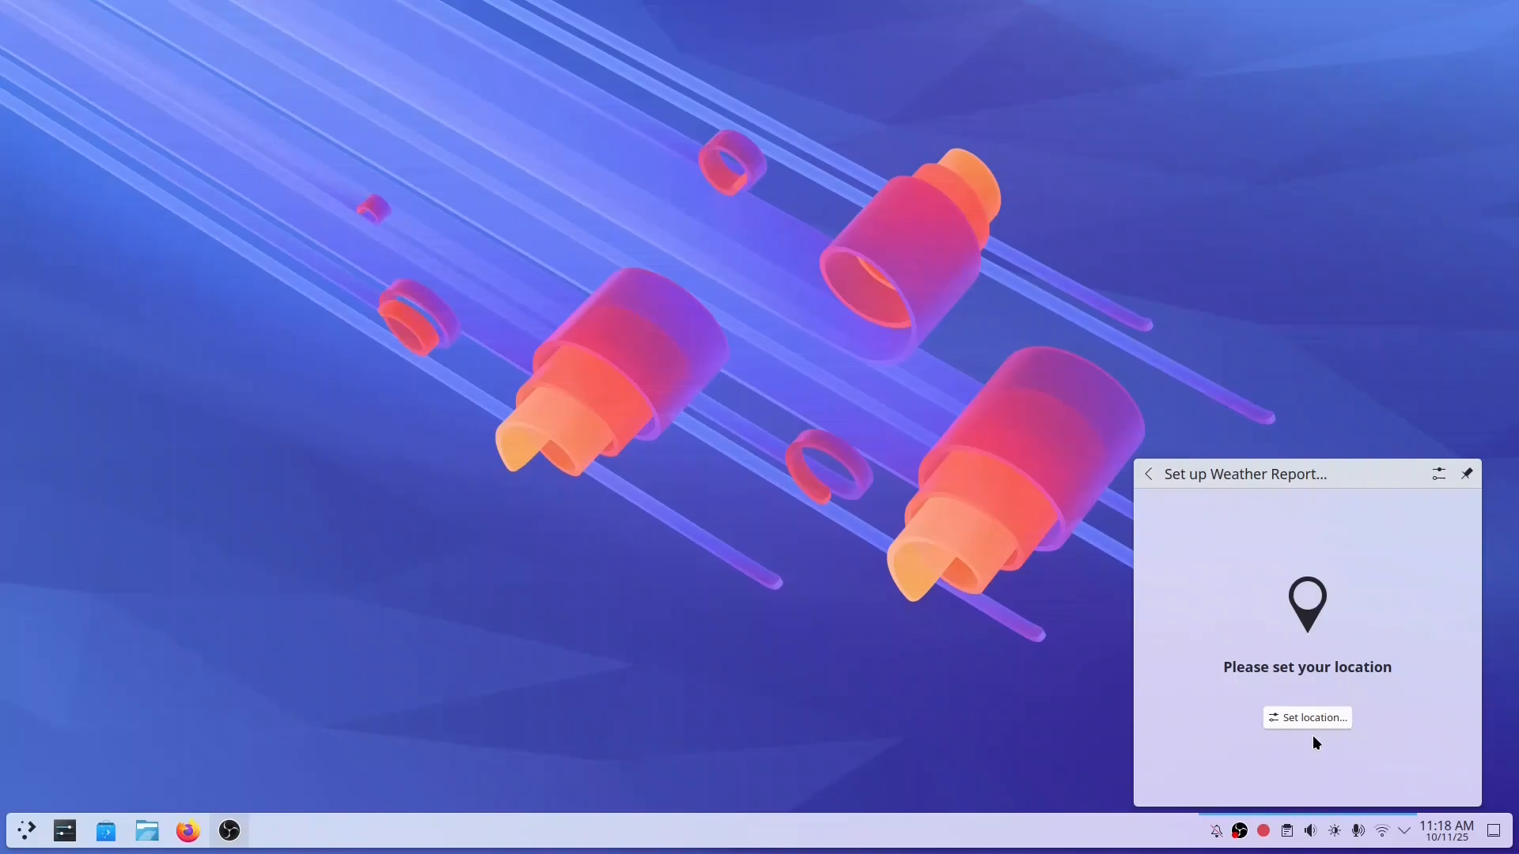
pyautogui.click(1305, 716)
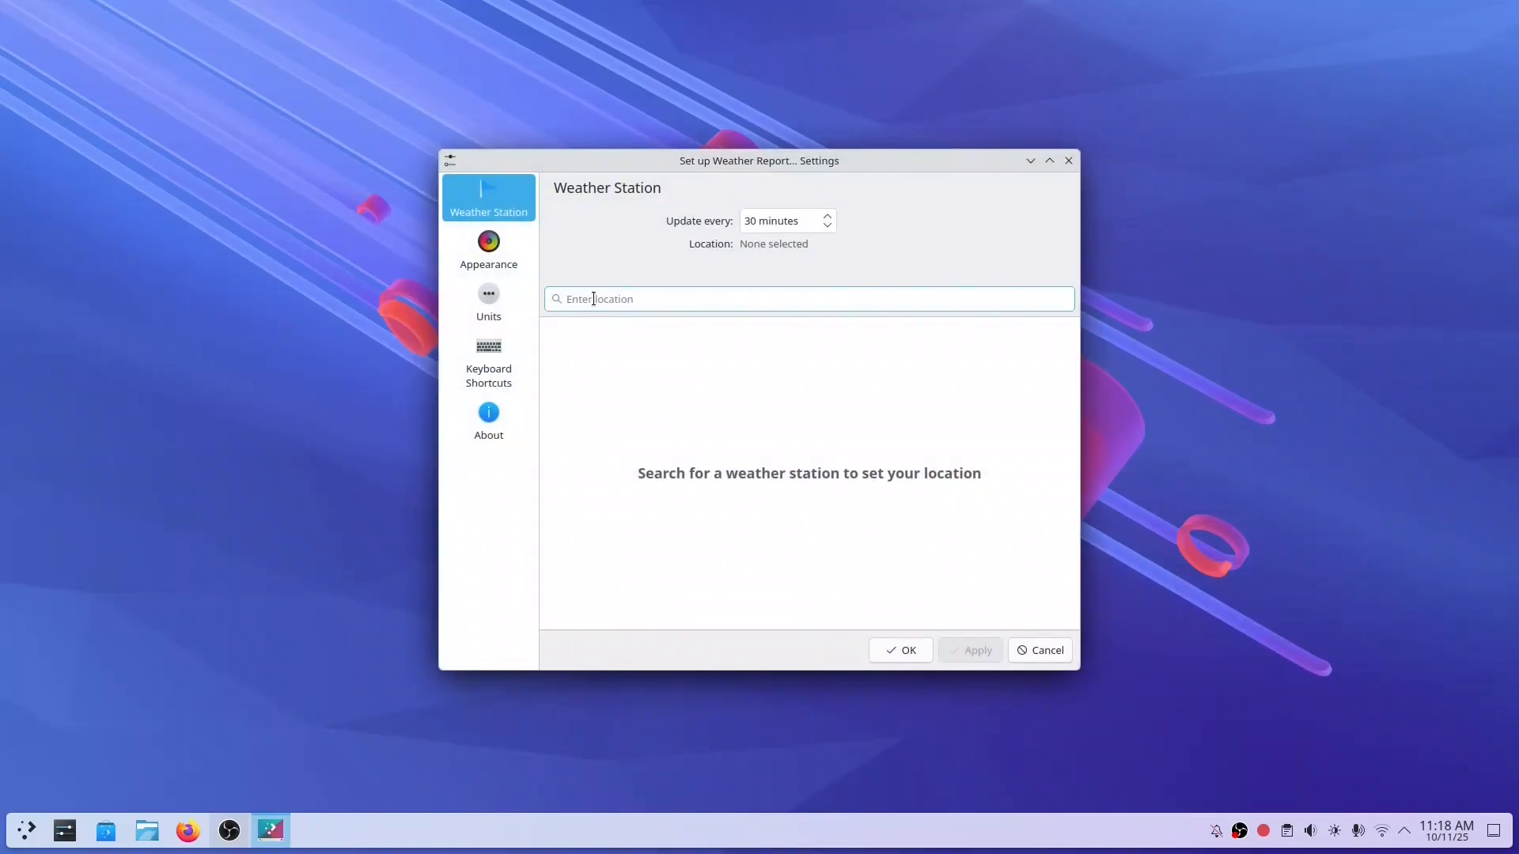
pyautogui.write('bhopal')
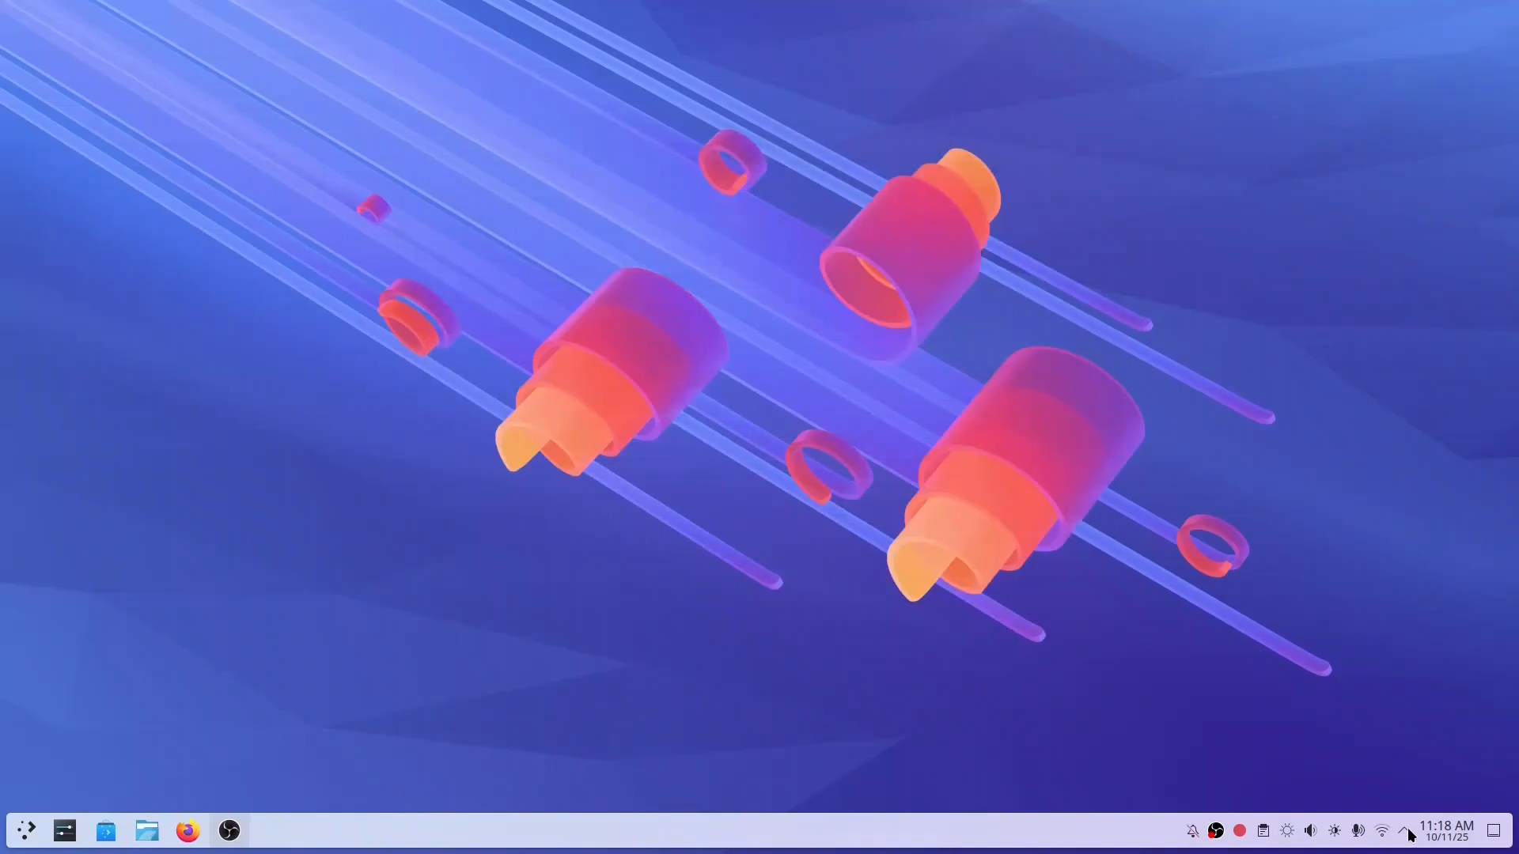
pyautogui.click(1408, 831)
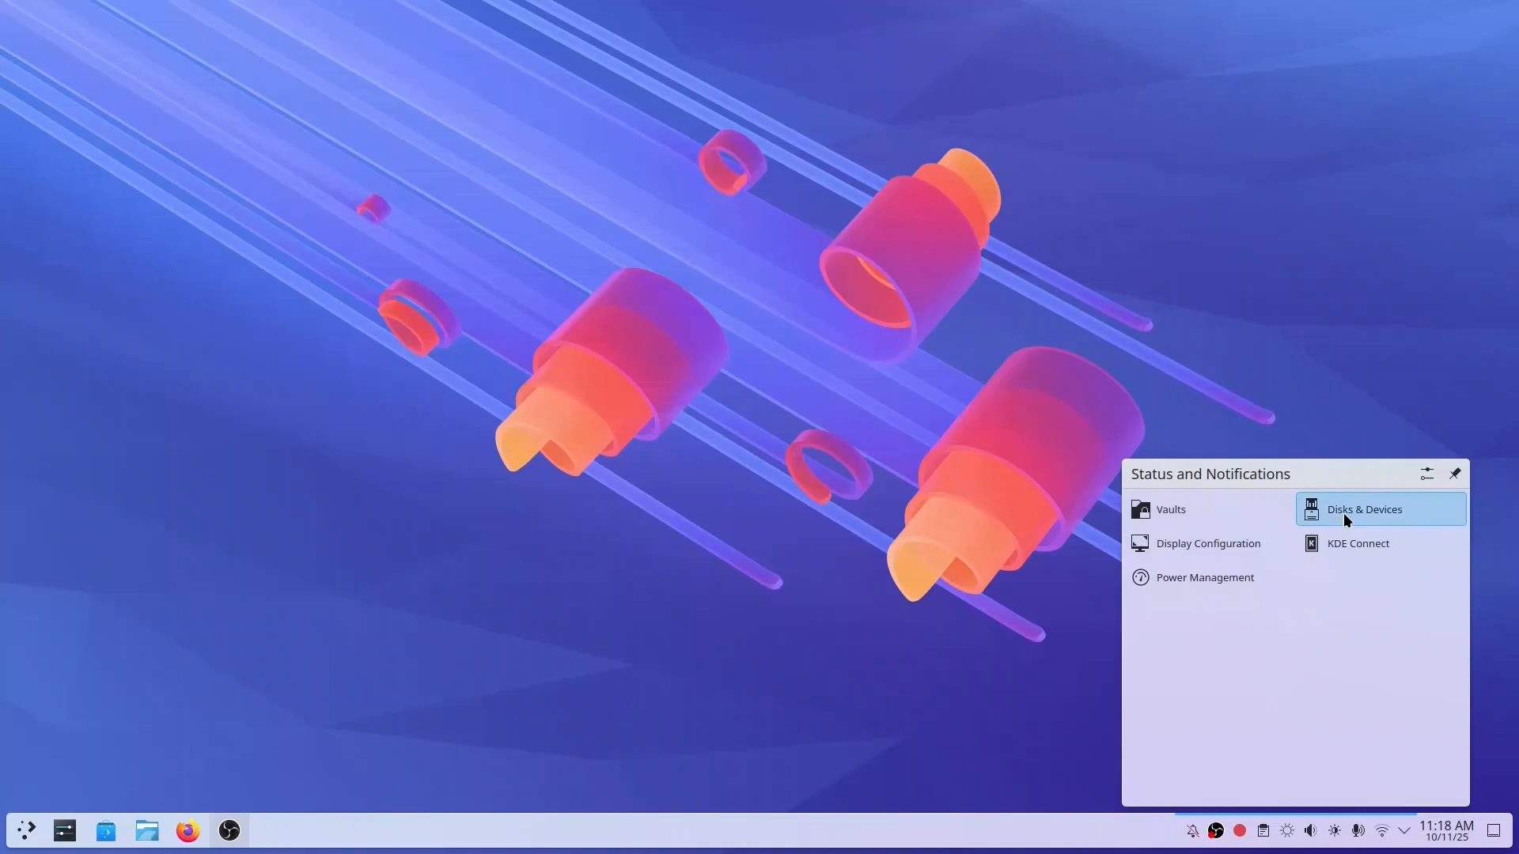
pyautogui.moveTo(1207, 542)
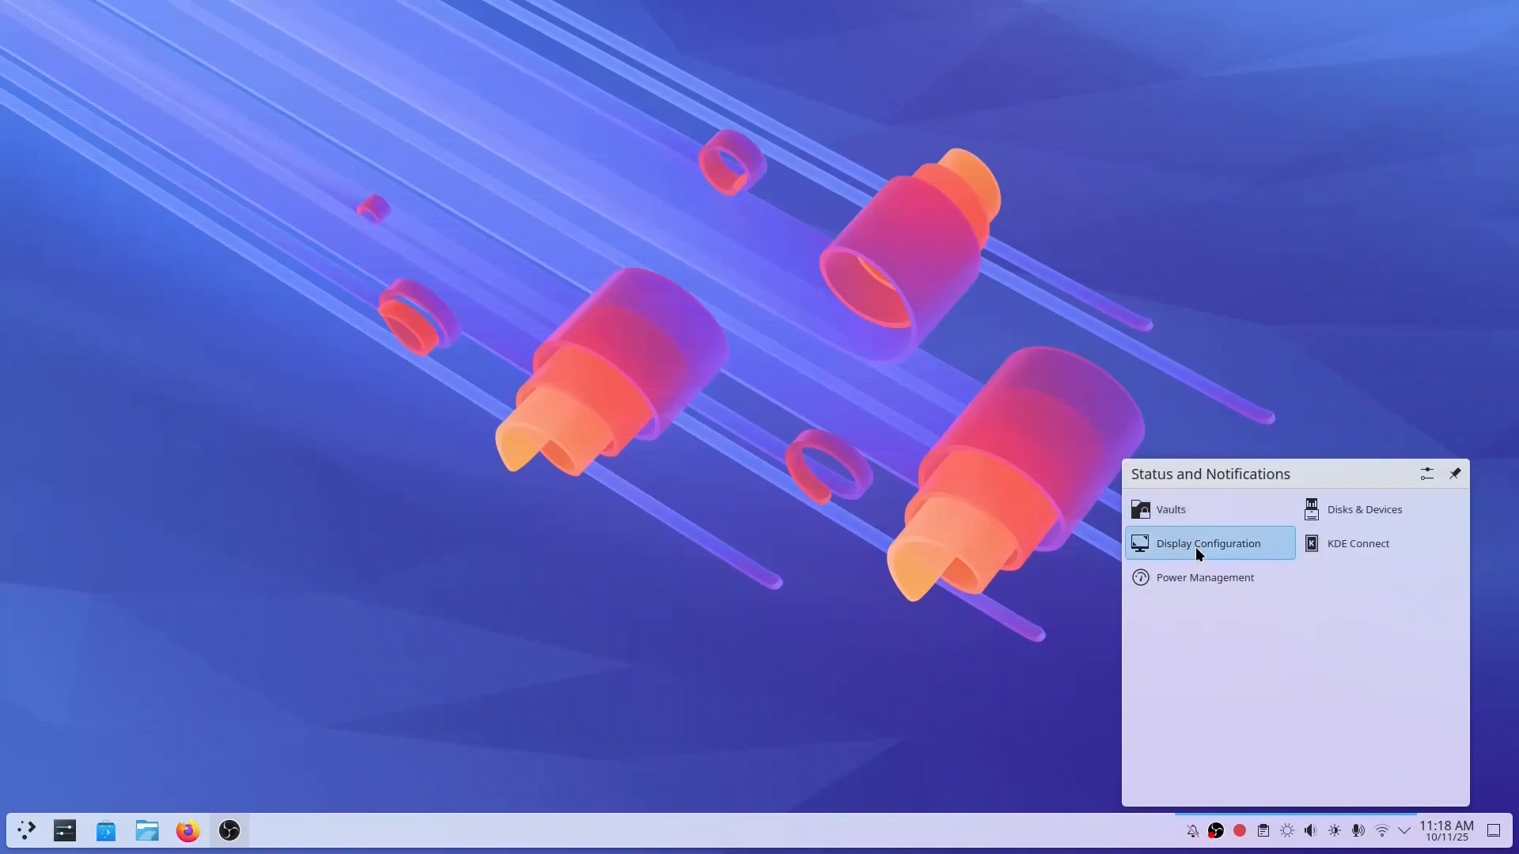
# View the Display Configuration, KDE Connect and Power Management tray panels
pyautogui.click(1207, 542)
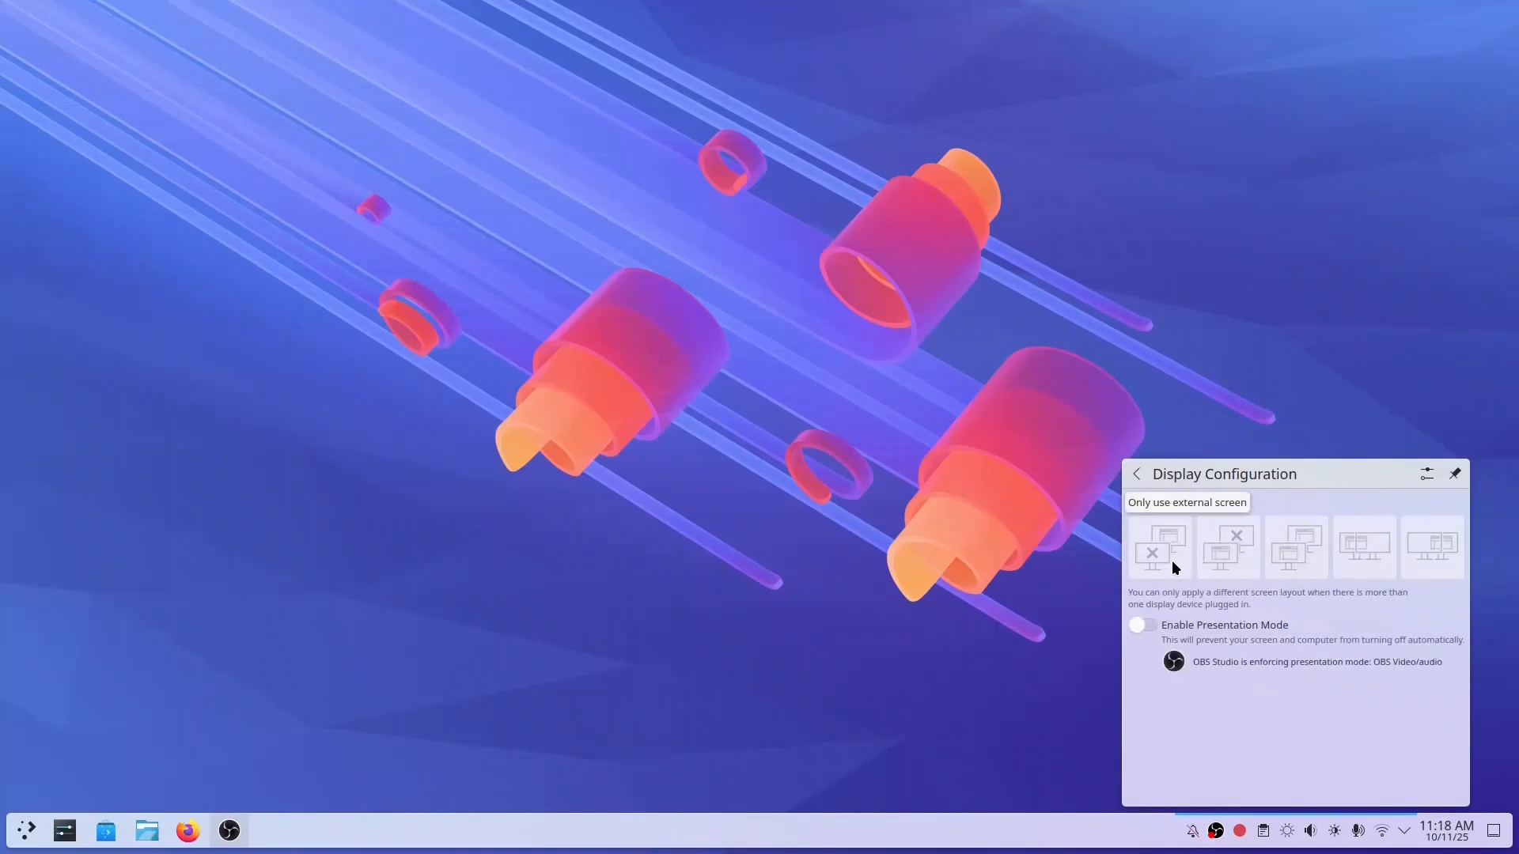
pyautogui.moveTo(1228, 561)
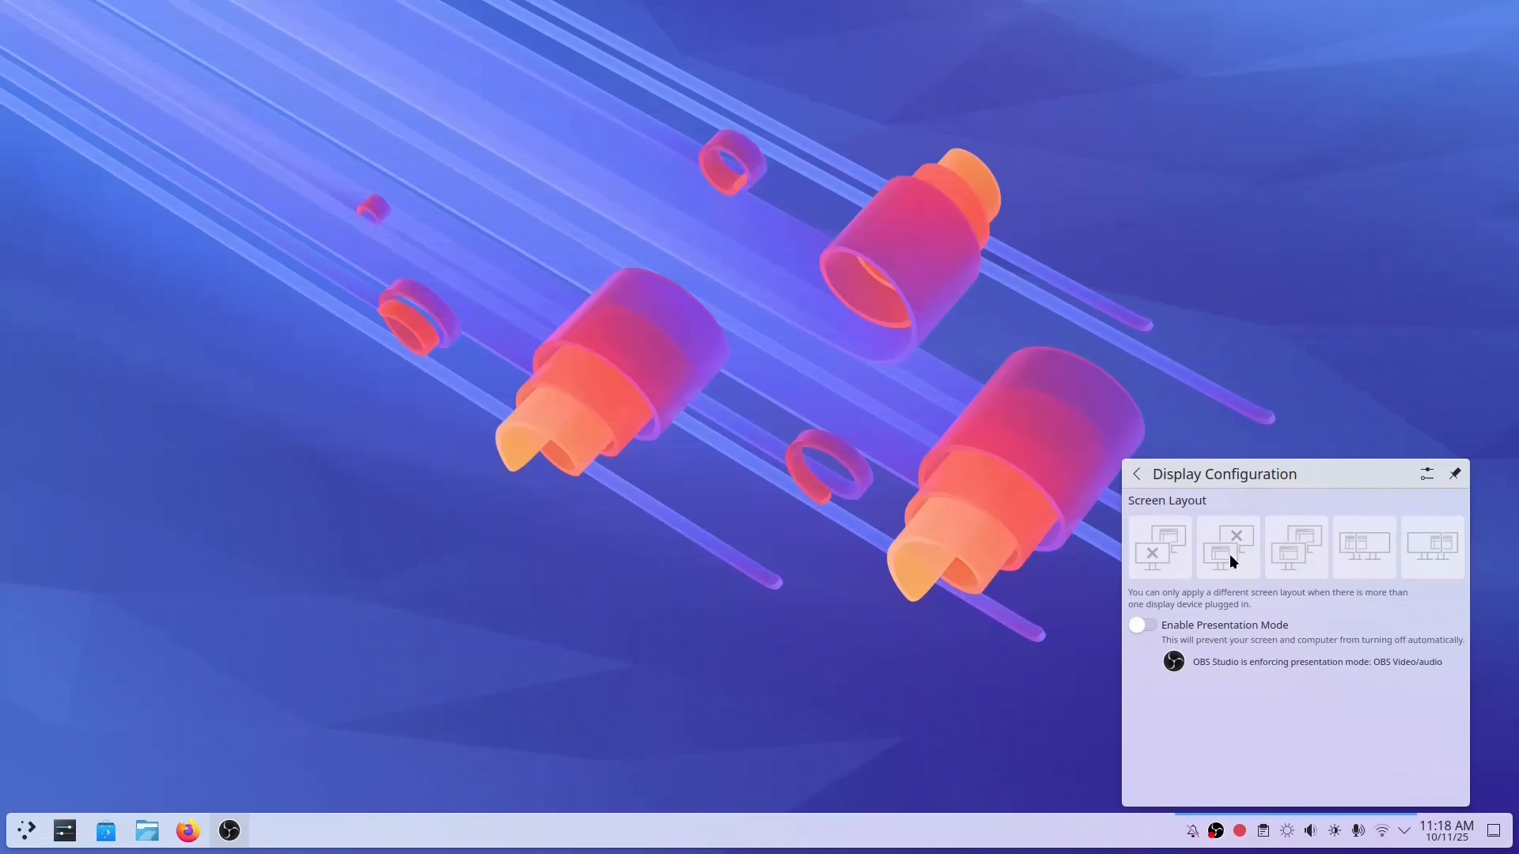
pyautogui.click(1136, 473)
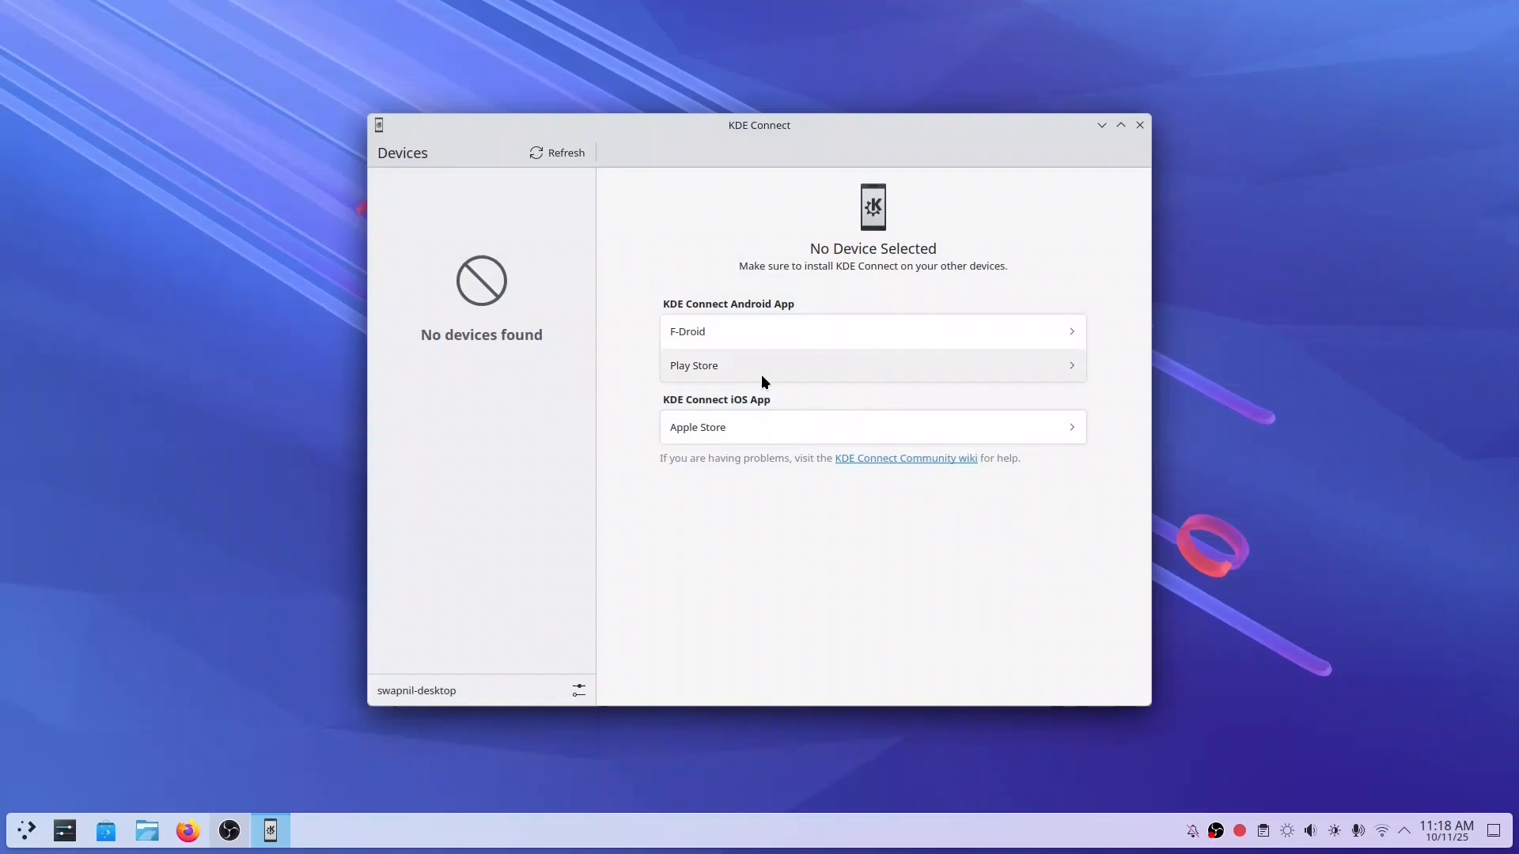
pyautogui.click(1139, 124)
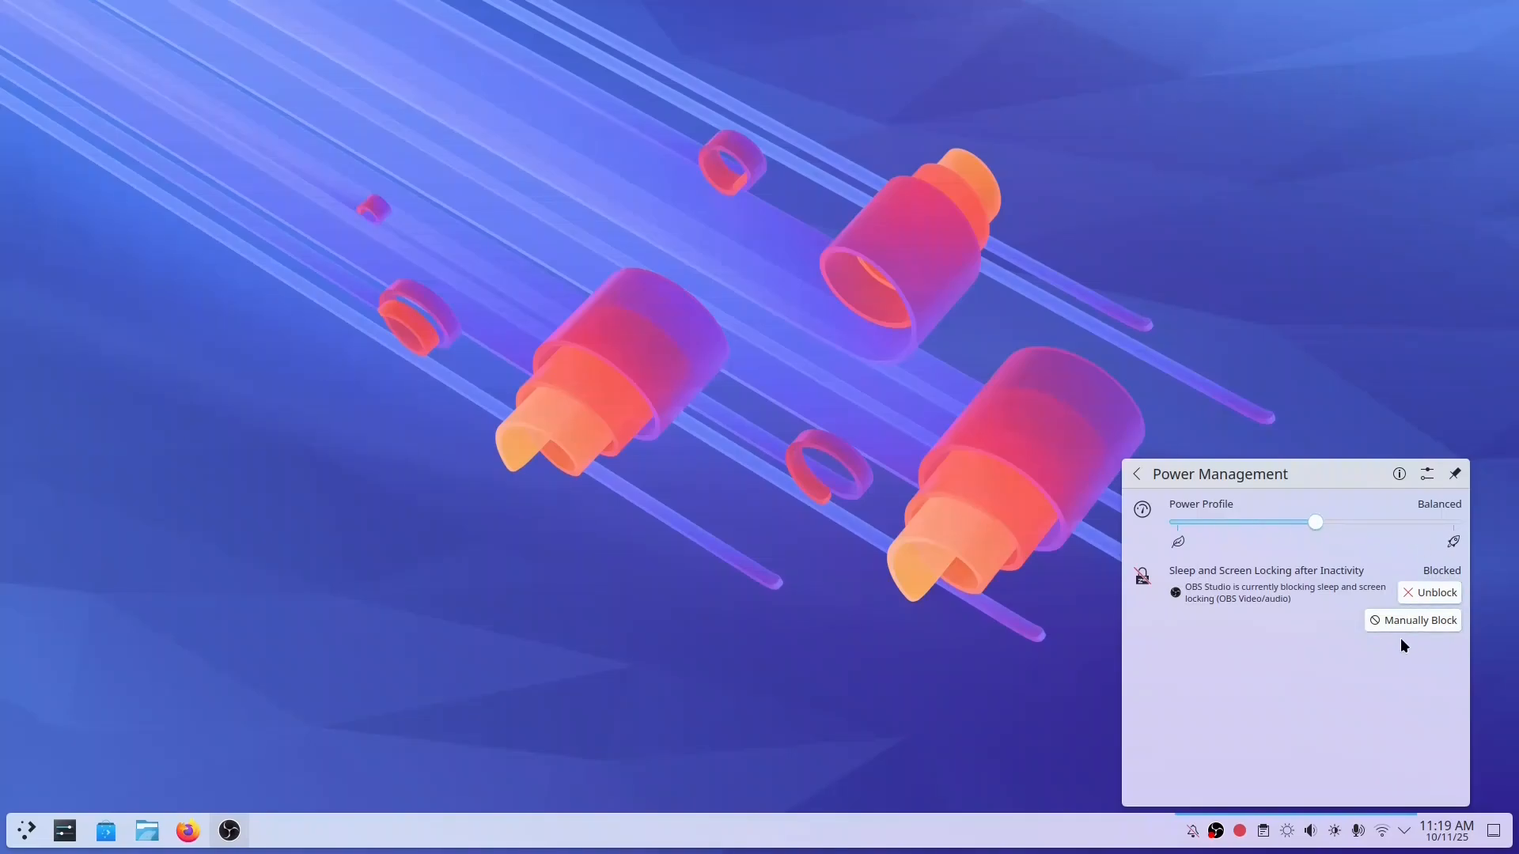
pyautogui.click(1138, 473)
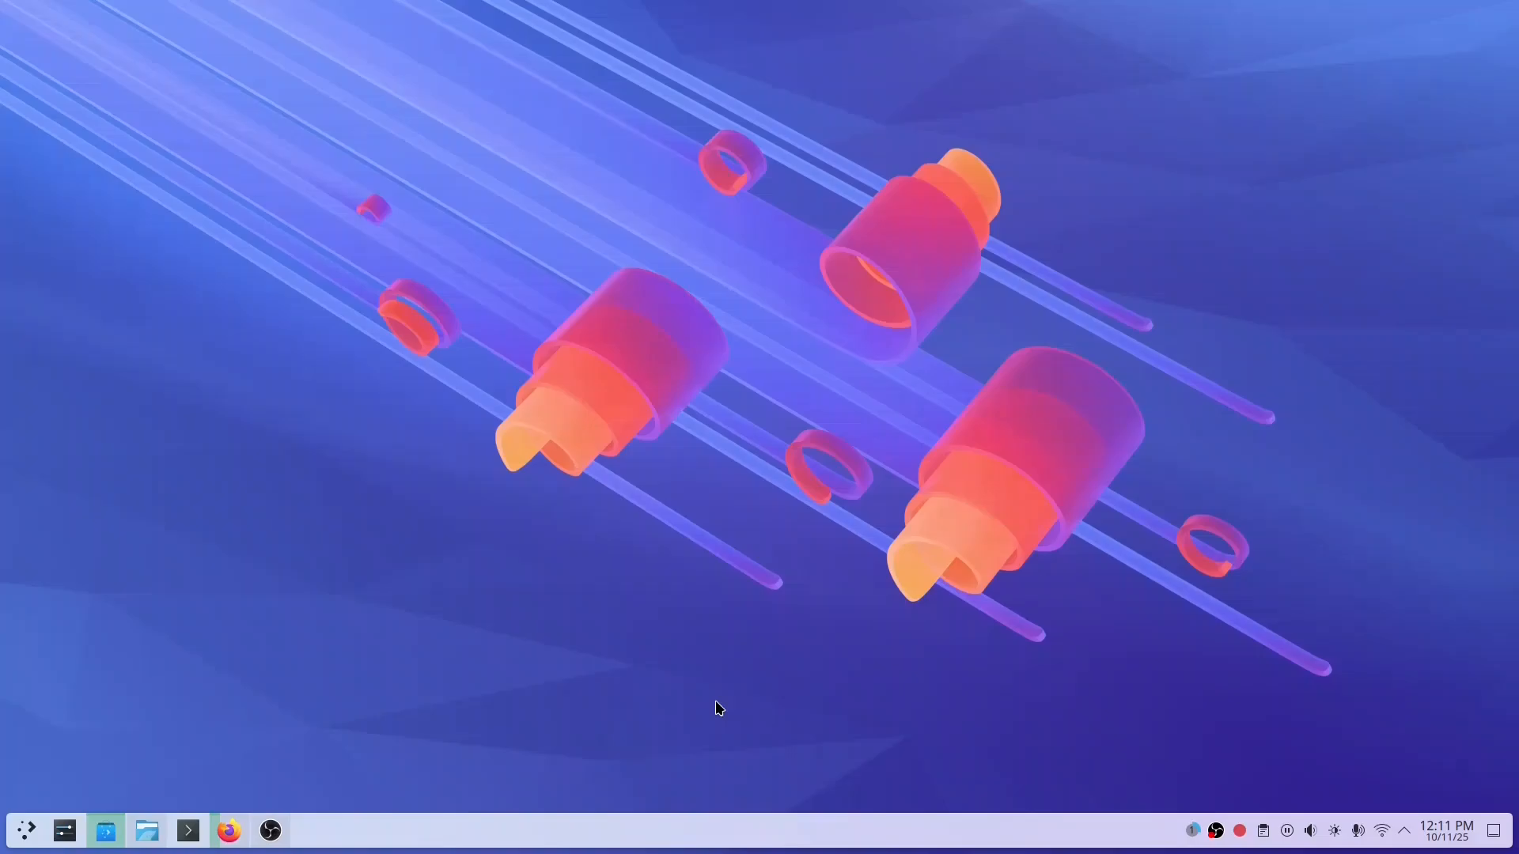
# View the Media Player panel, then Bhopal's detailed weather conditions in the Weather Report
pyautogui.click(1286, 831)
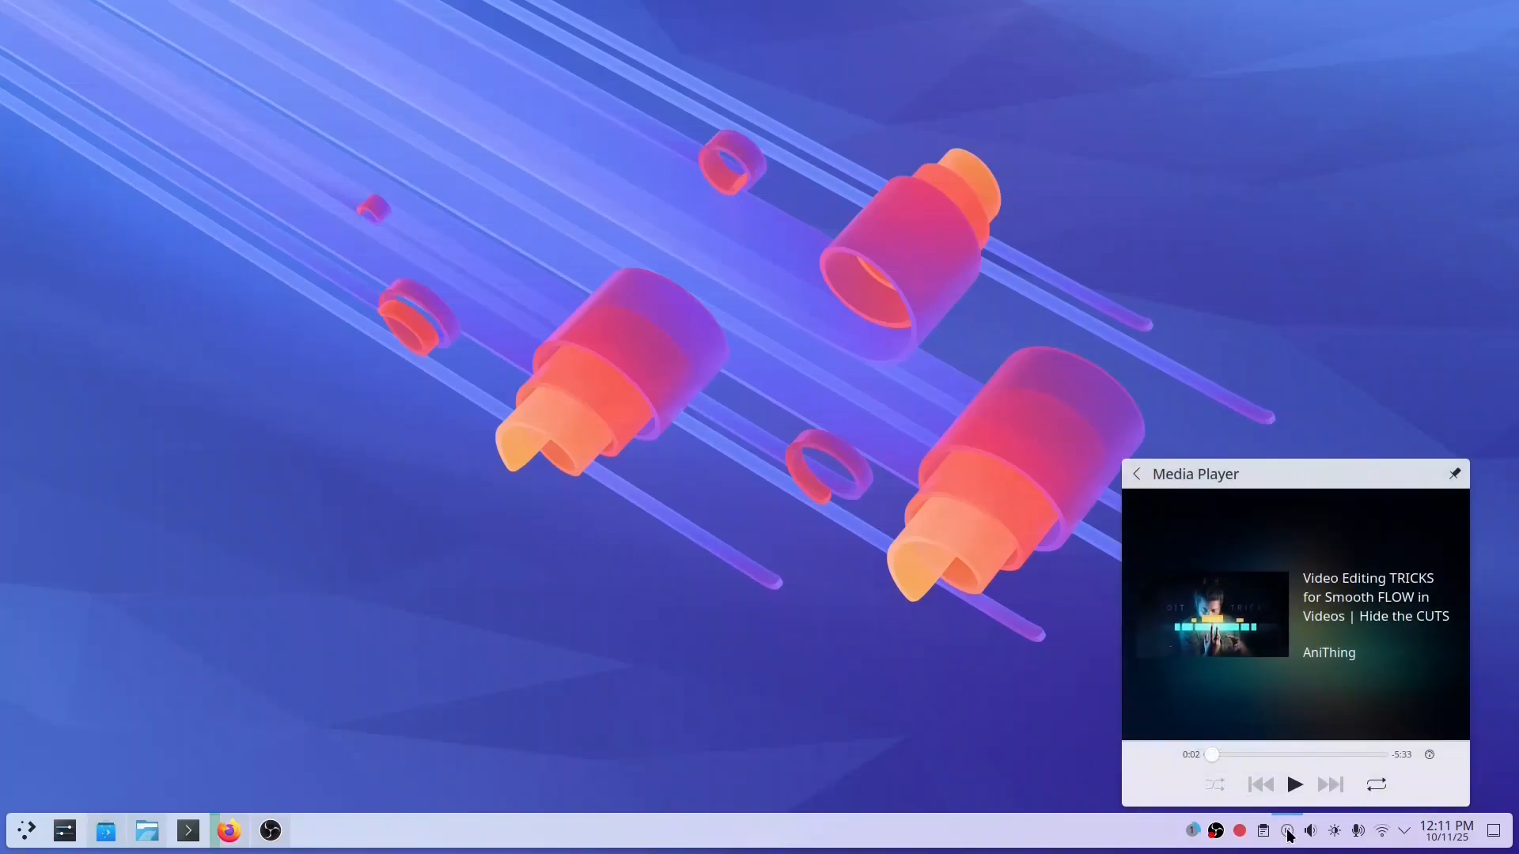
pyautogui.click(1294, 784)
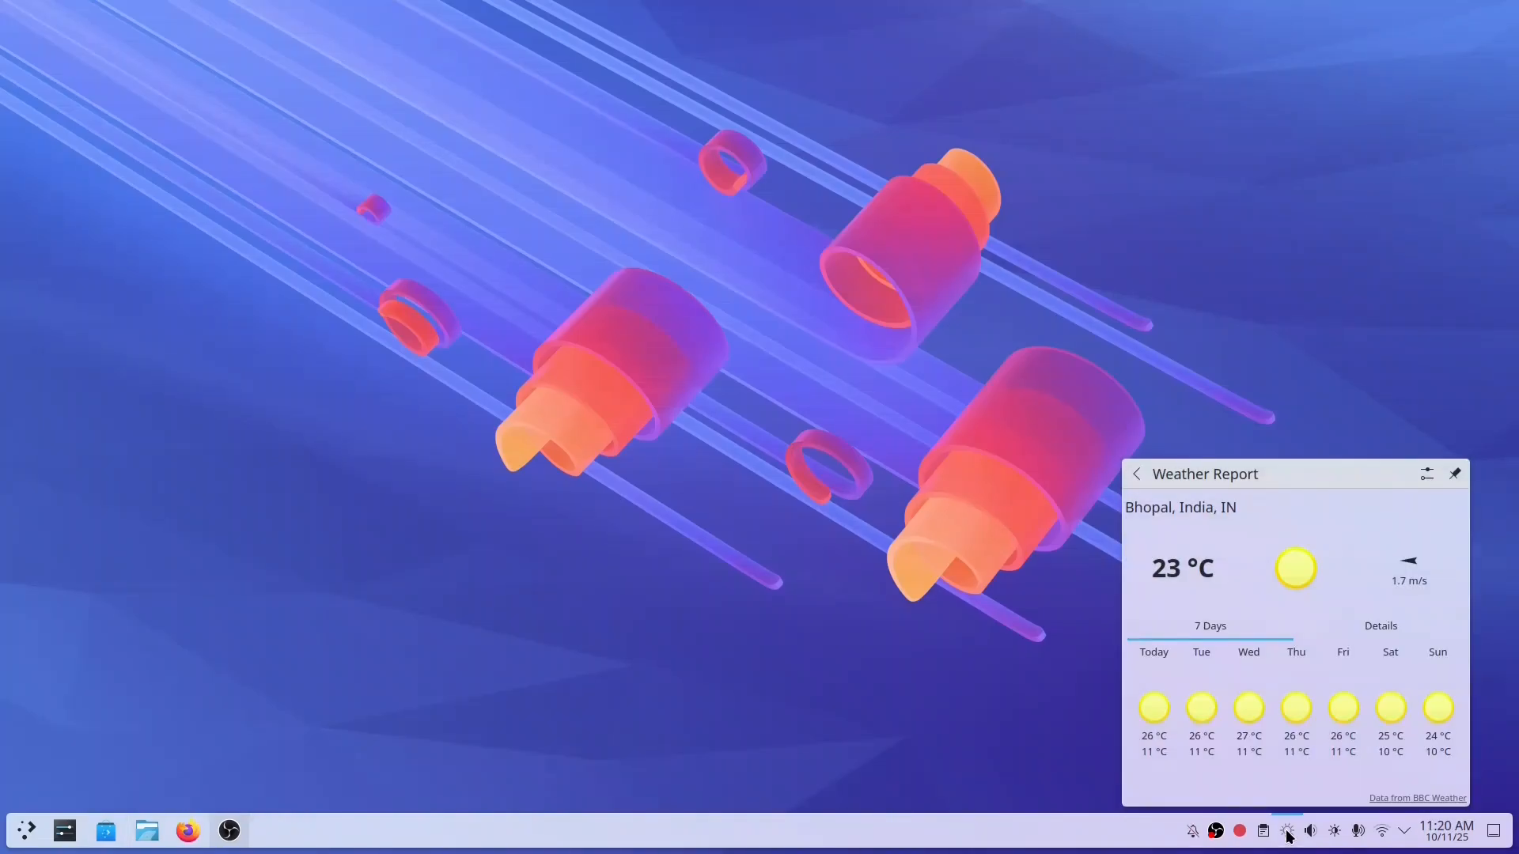
pyautogui.click(1379, 626)
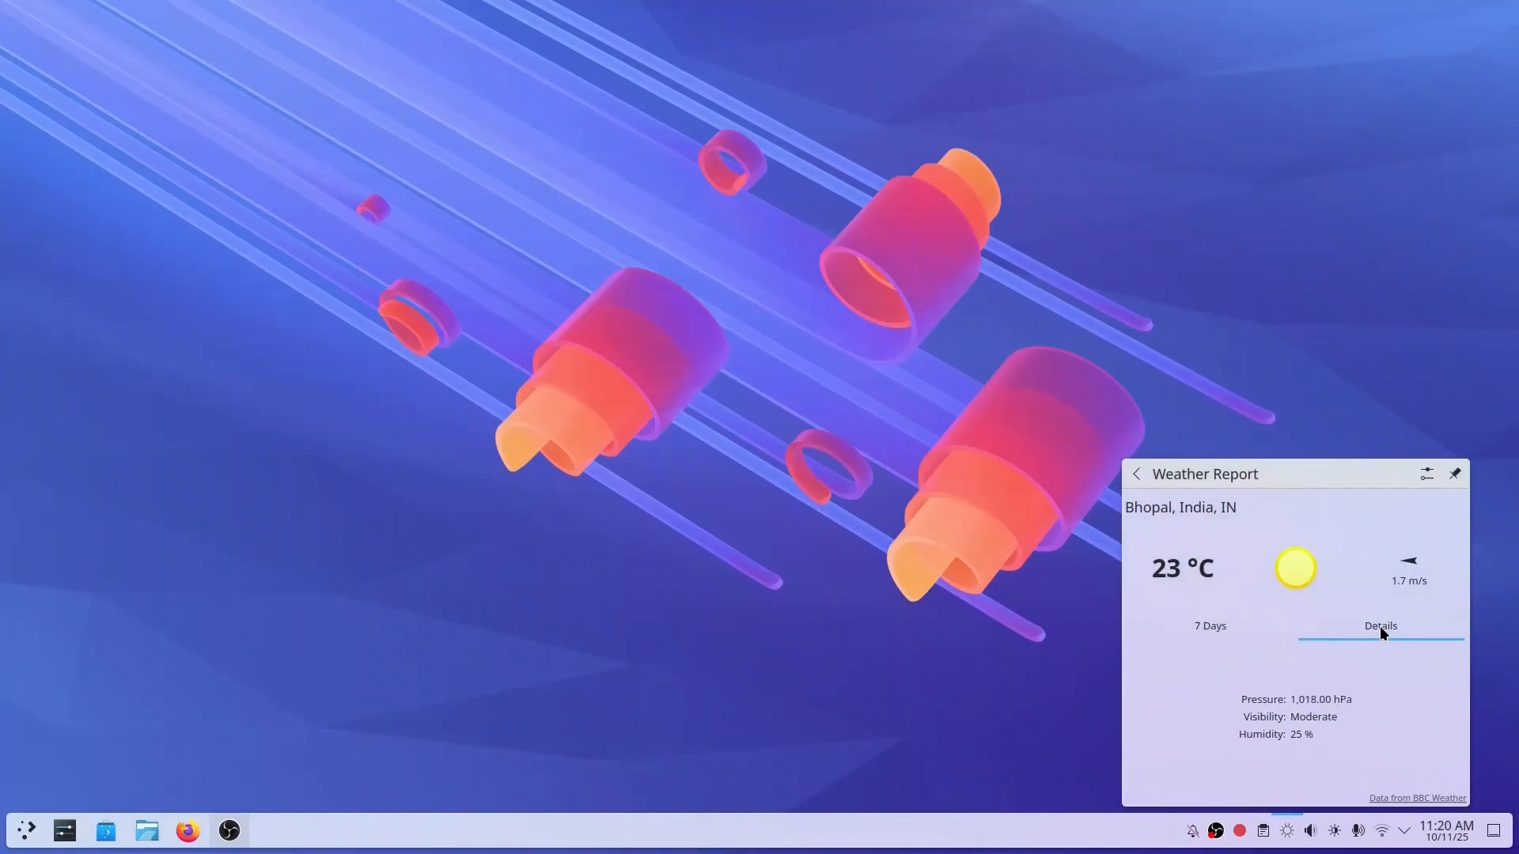
pyautogui.click(1209, 626)
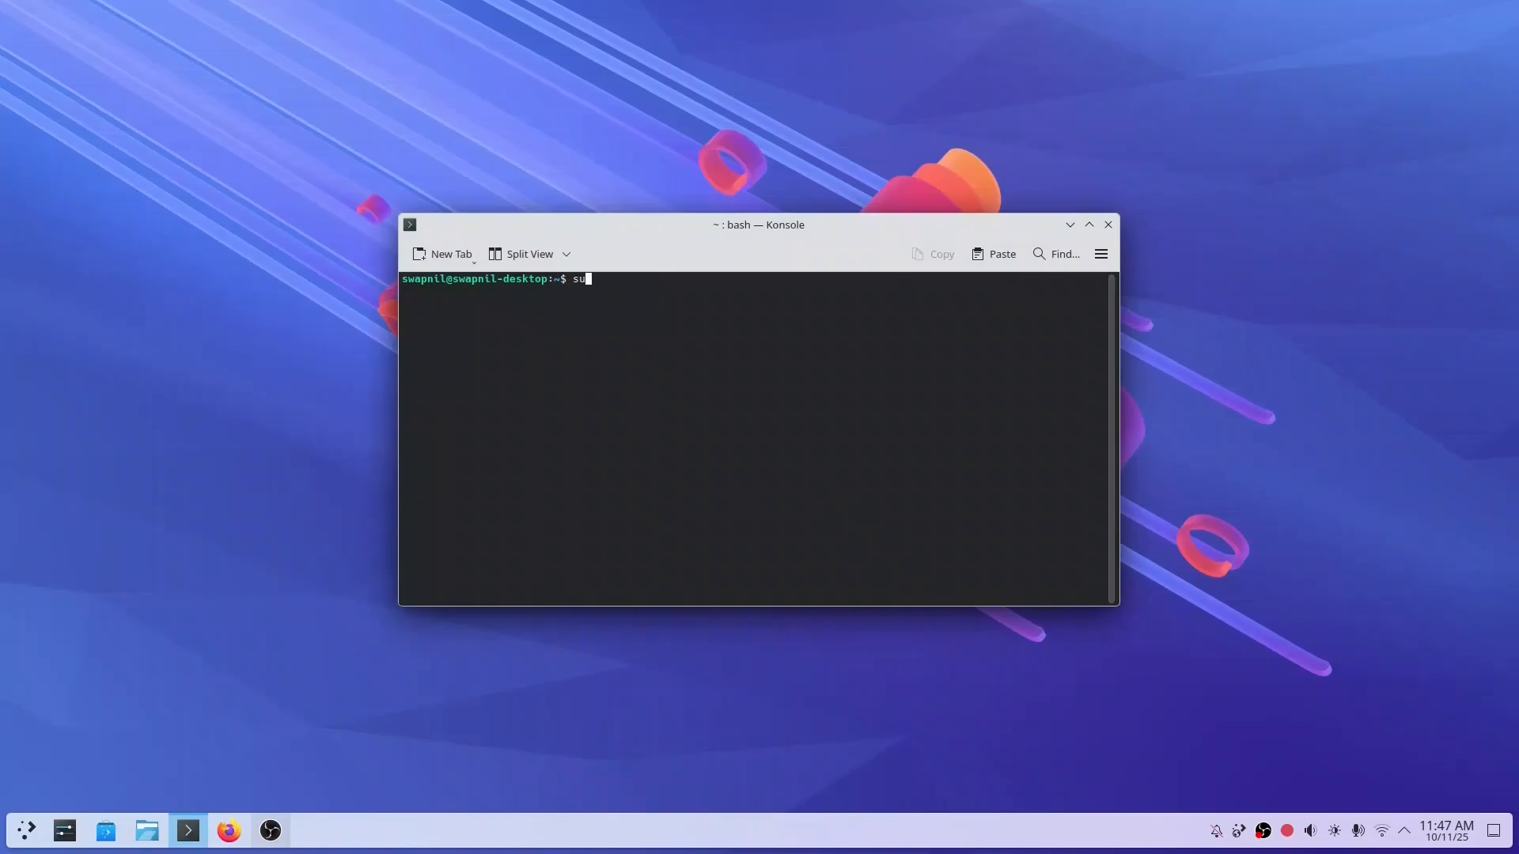
# Refresh the package lists with sudo apt update, supplying the administrator password
pyautogui.write('do apt upd')
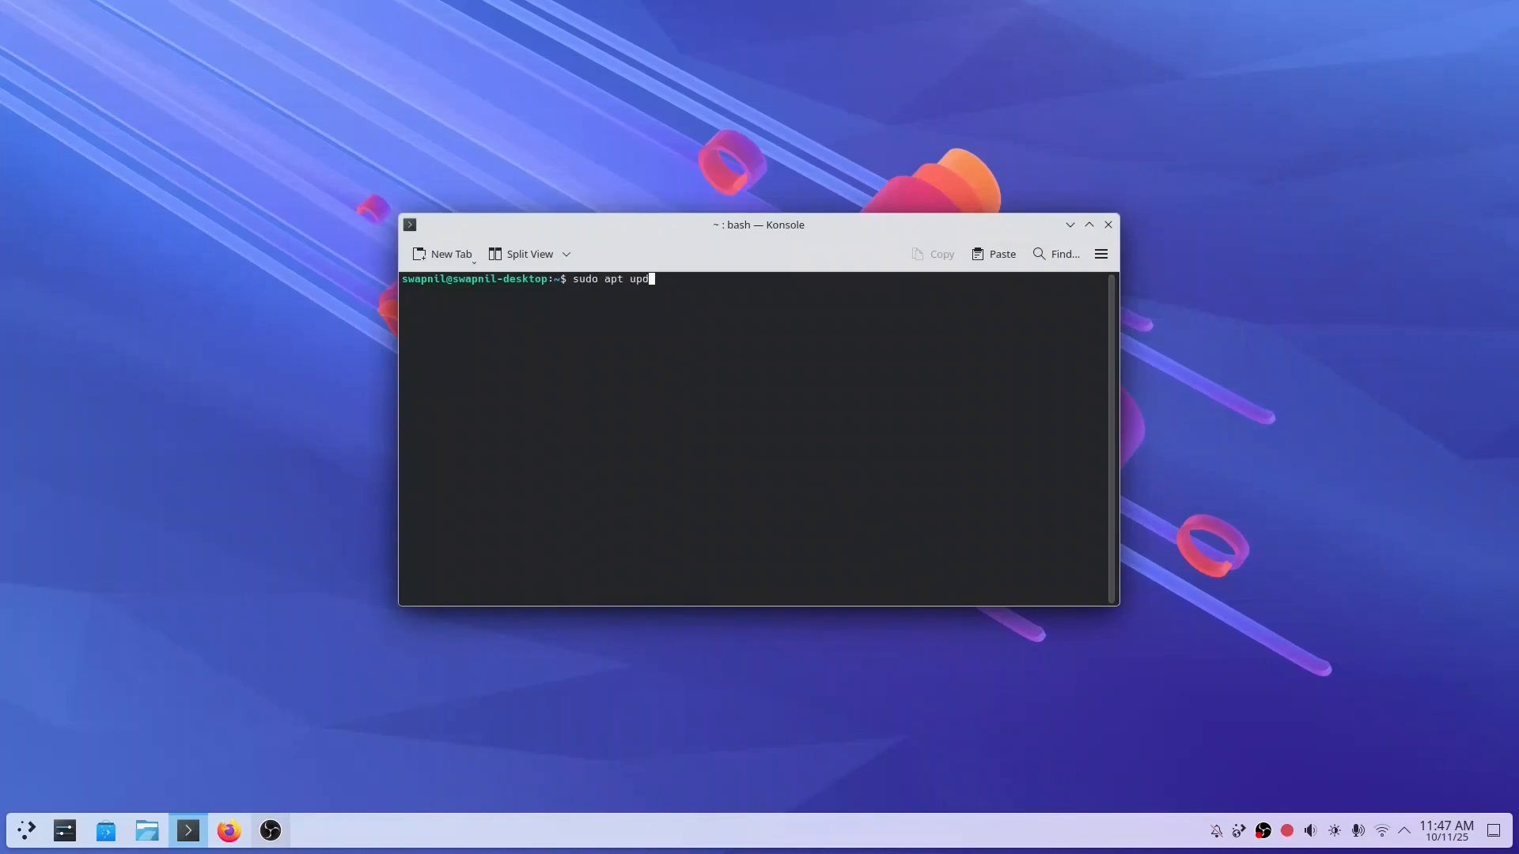
pyautogui.press('Return')
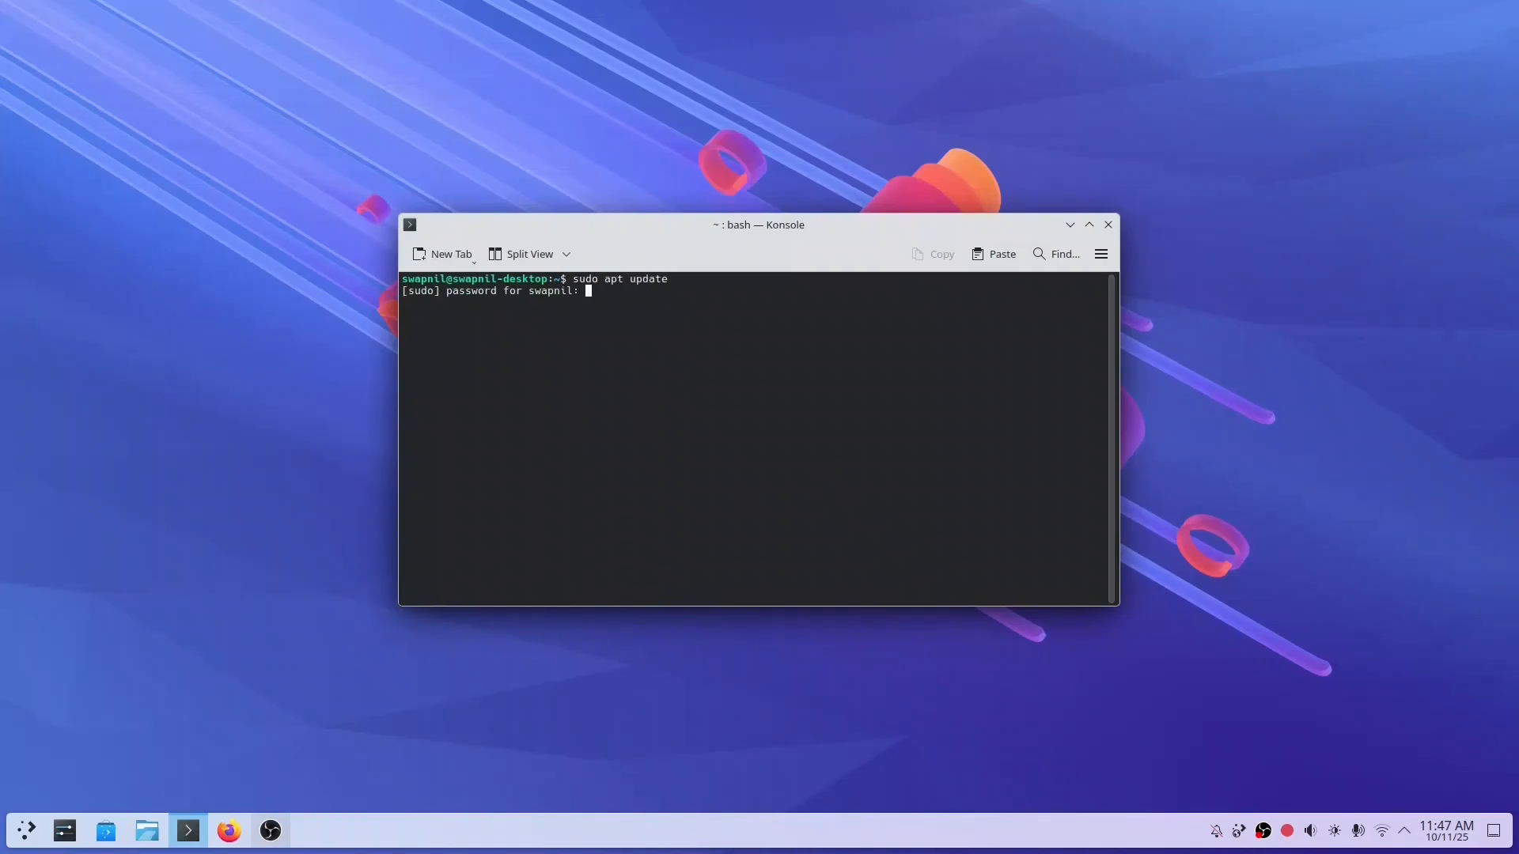
pyautogui.press('Return')
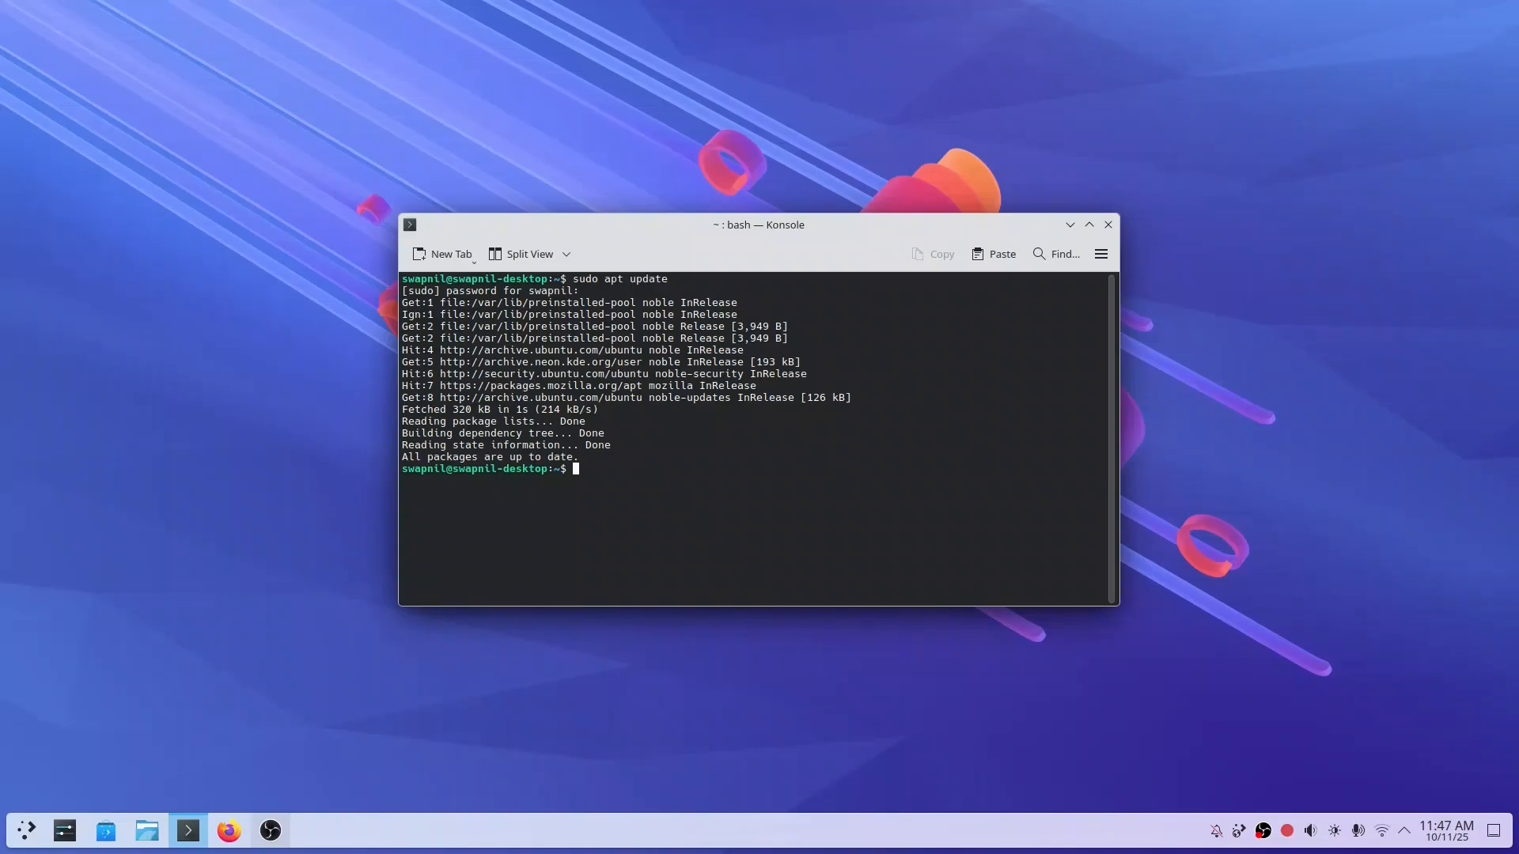
# Run sudo apt upgrade and dist-upgrade, which find nothing to upgrade, then exit the shell
pyautogui.write('sudo apt upda')
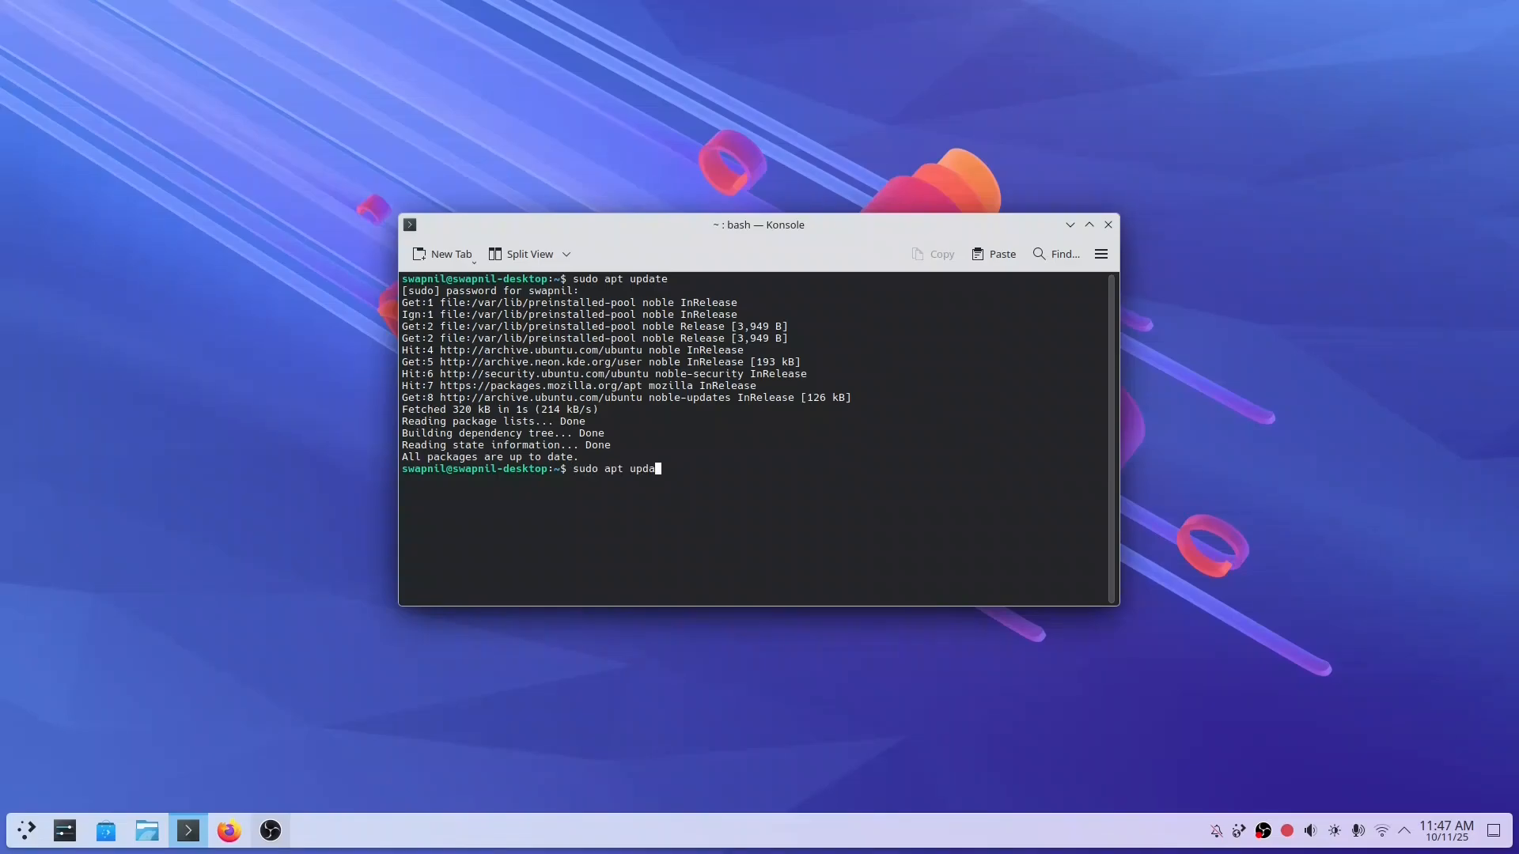
pyautogui.write('grade')
pyautogui.press('Return')
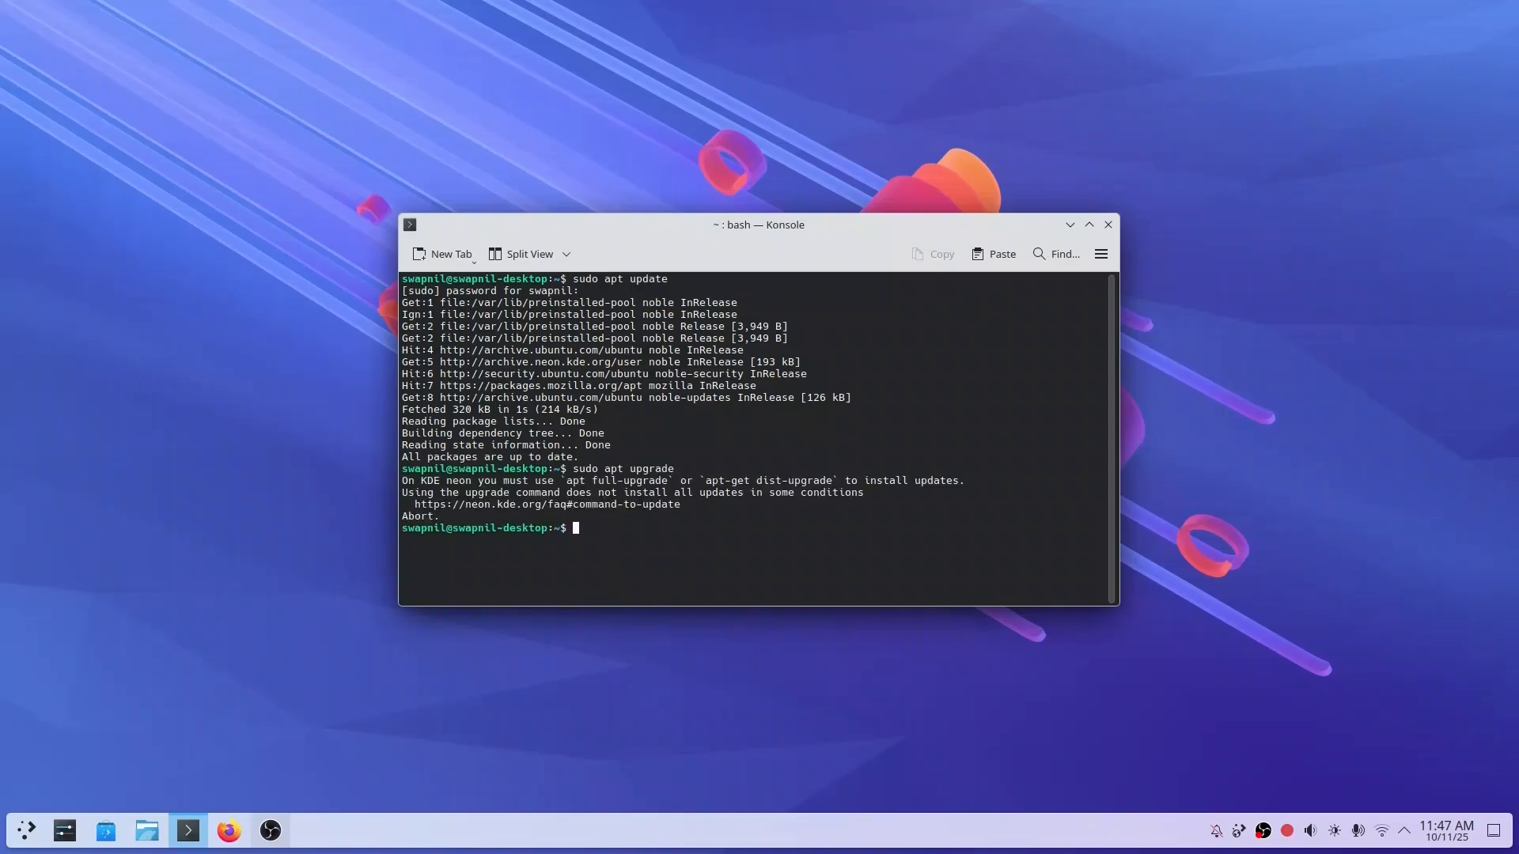
pyautogui.write('sudo apt upgrade')
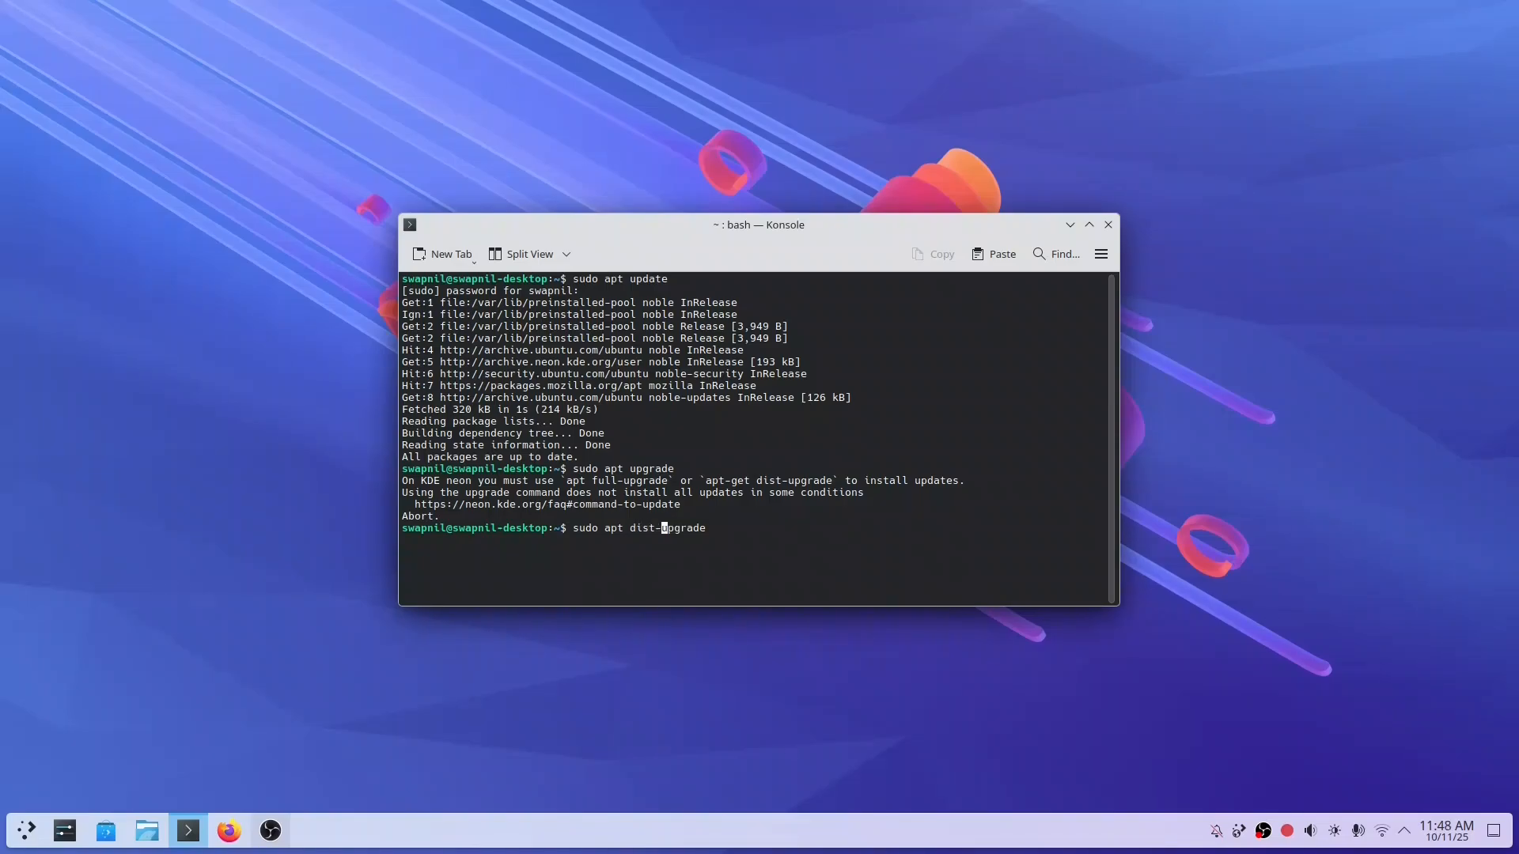
pyautogui.press('Return')
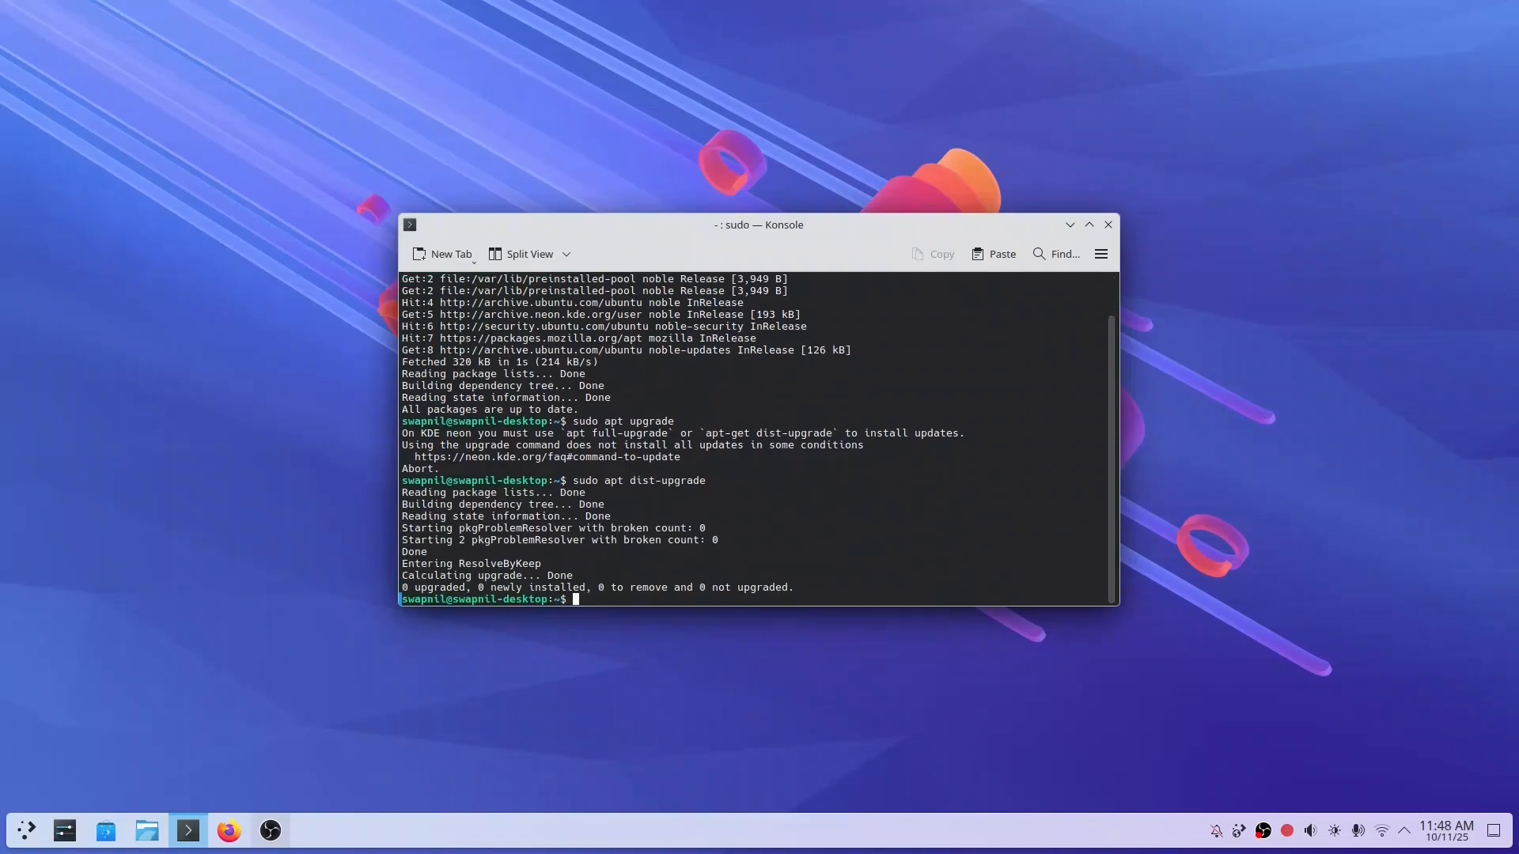
pyautogui.write('exit')
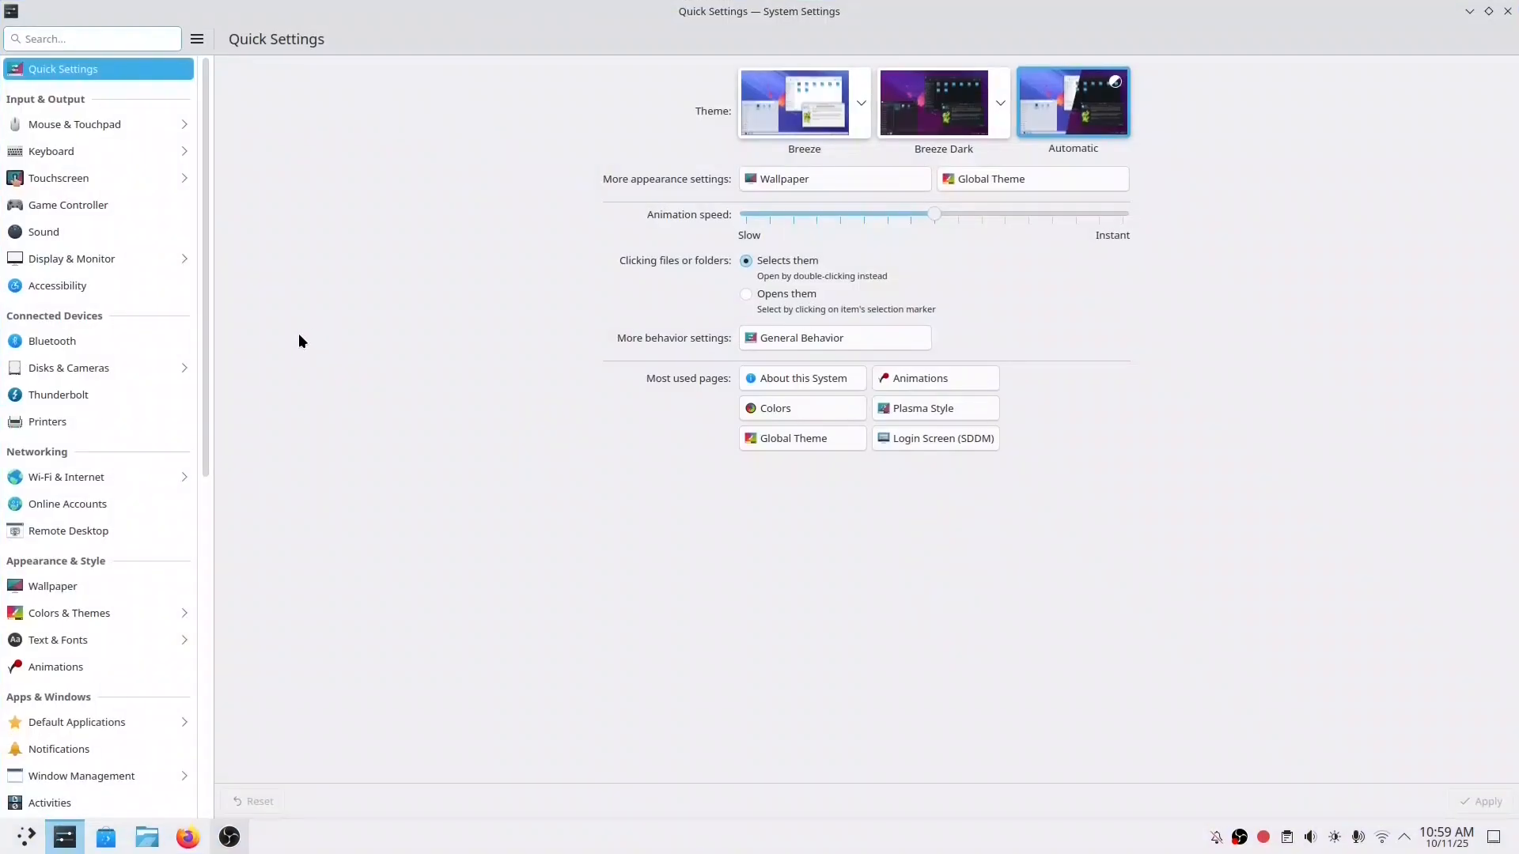
# Browse the Mouse & Touchpad, Touchpad, Keyboard and Key Bindings pages
pyautogui.click(74, 123)
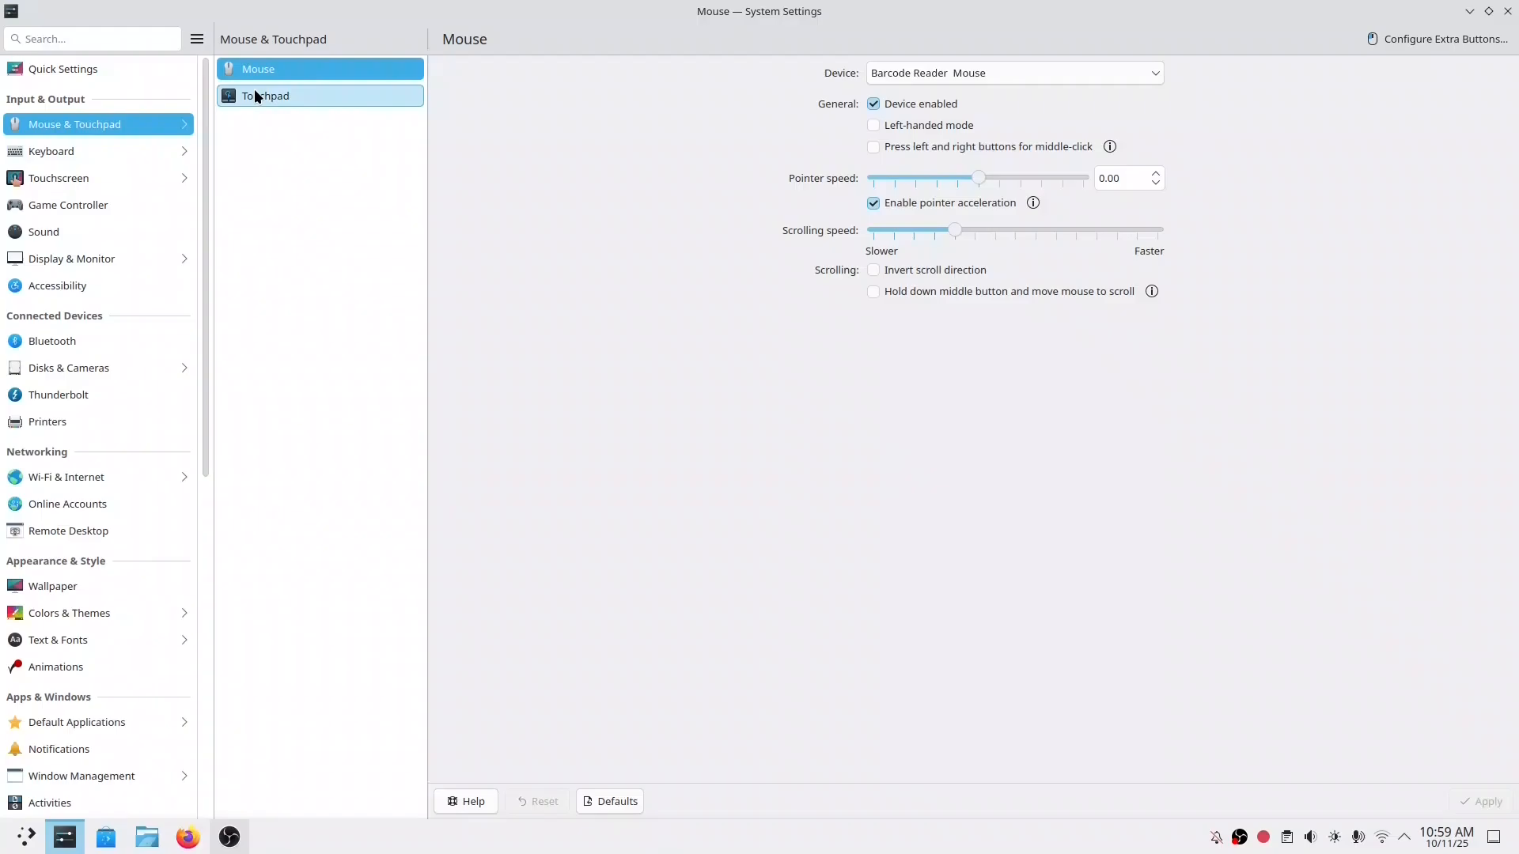
pyautogui.click(266, 95)
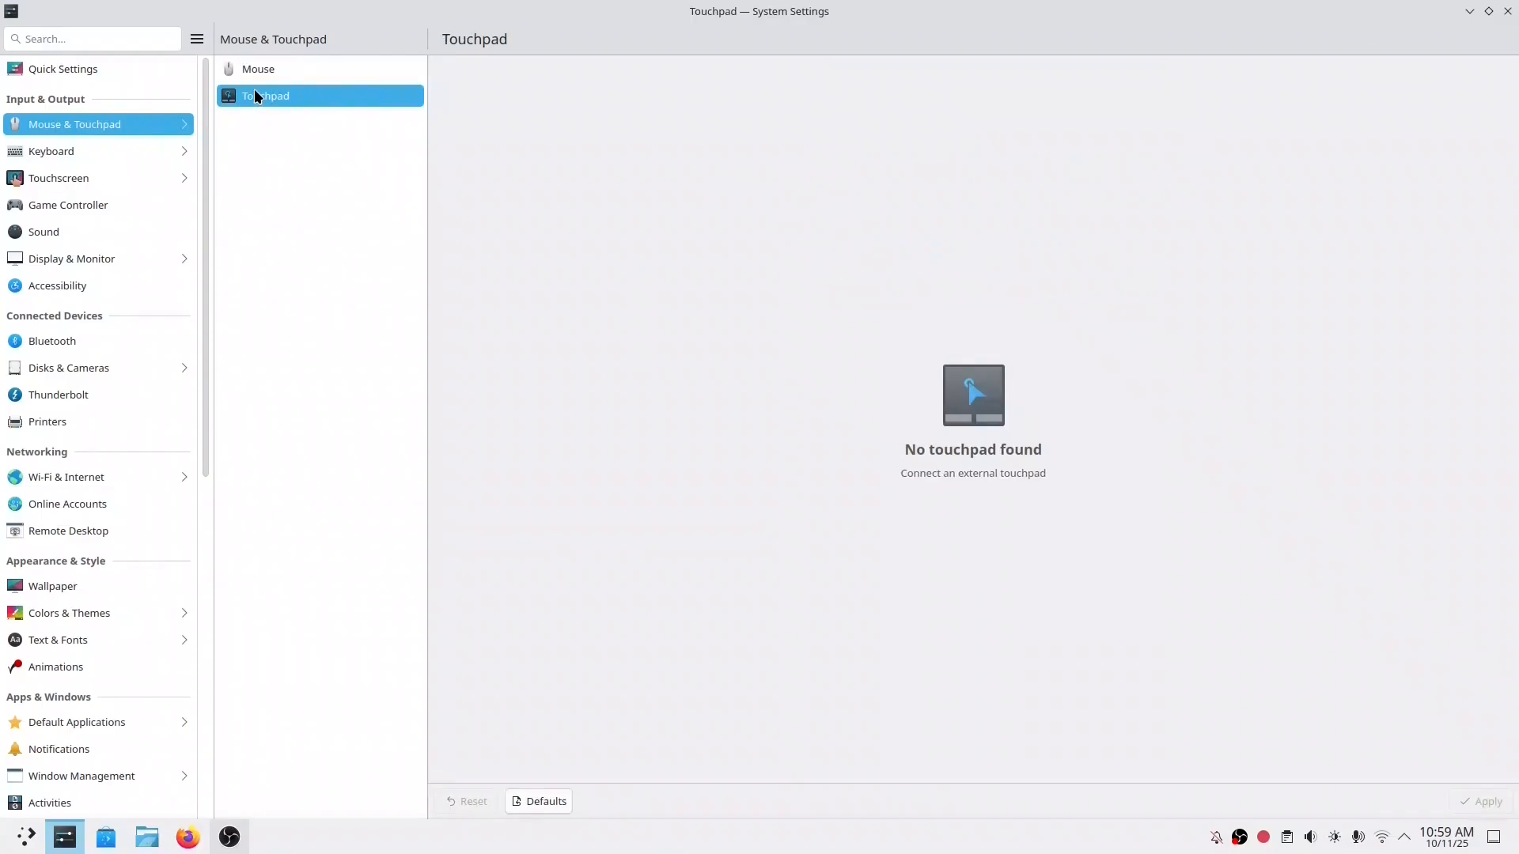
pyautogui.click(51, 152)
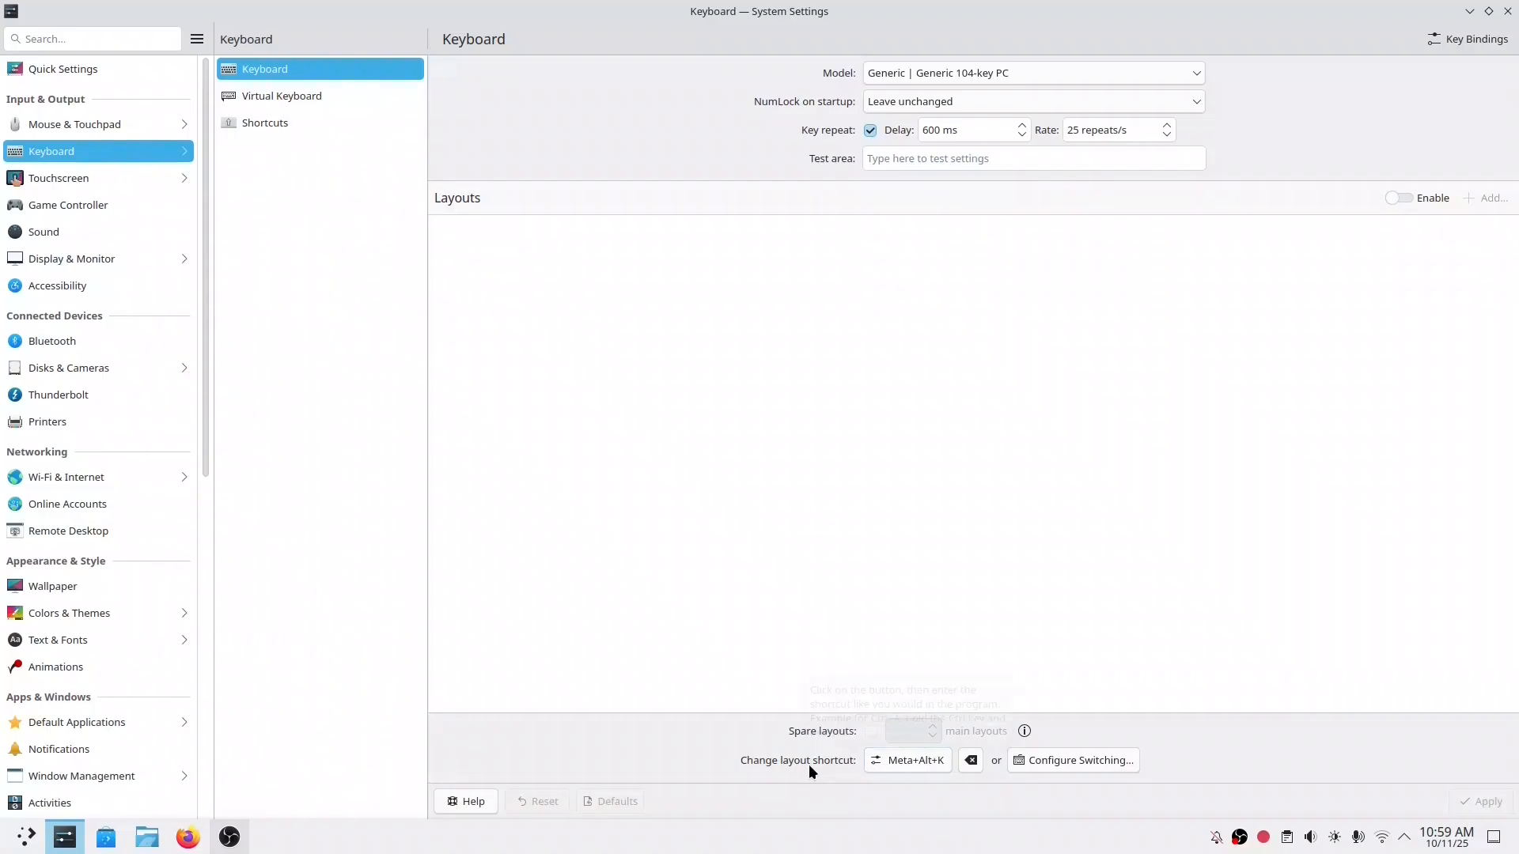
pyautogui.moveTo(1459, 82)
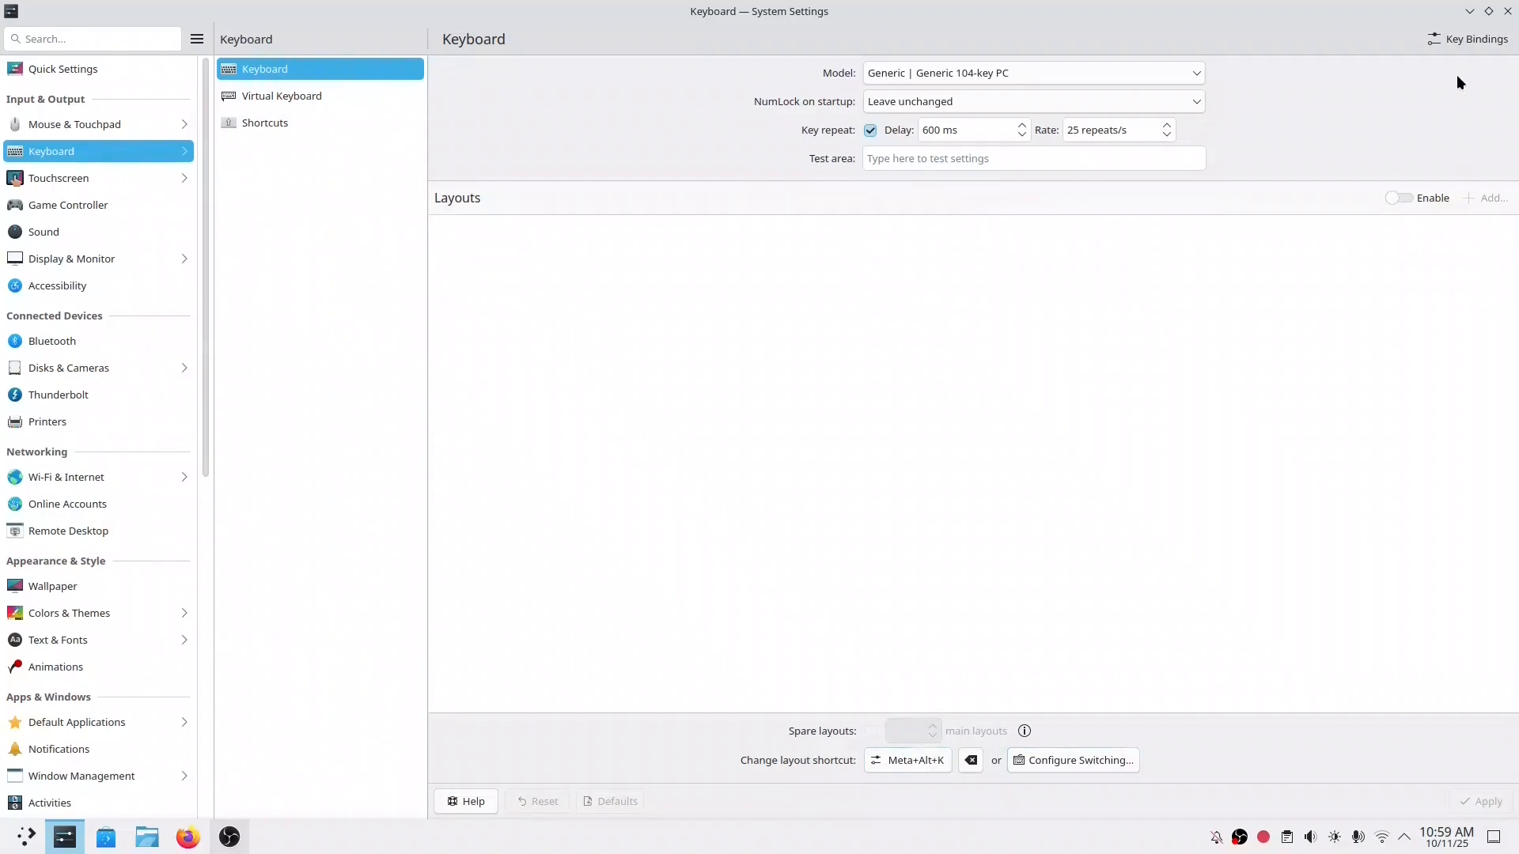
pyautogui.click(1473, 38)
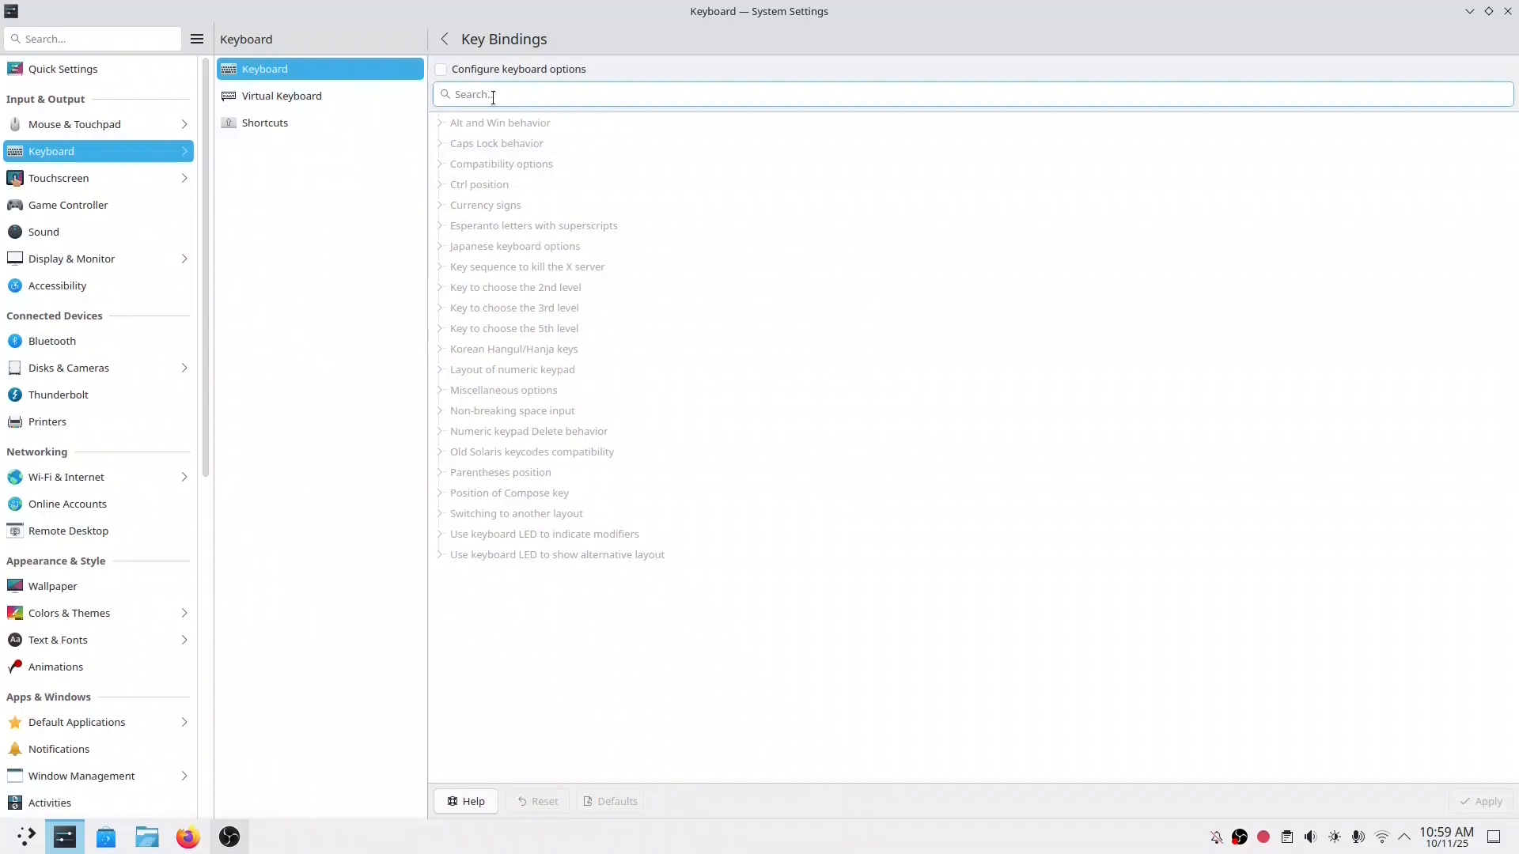
# Browse the Touchscreen and Gestures pages, ending on Game Controller with no controllers found
pyautogui.click(58, 178)
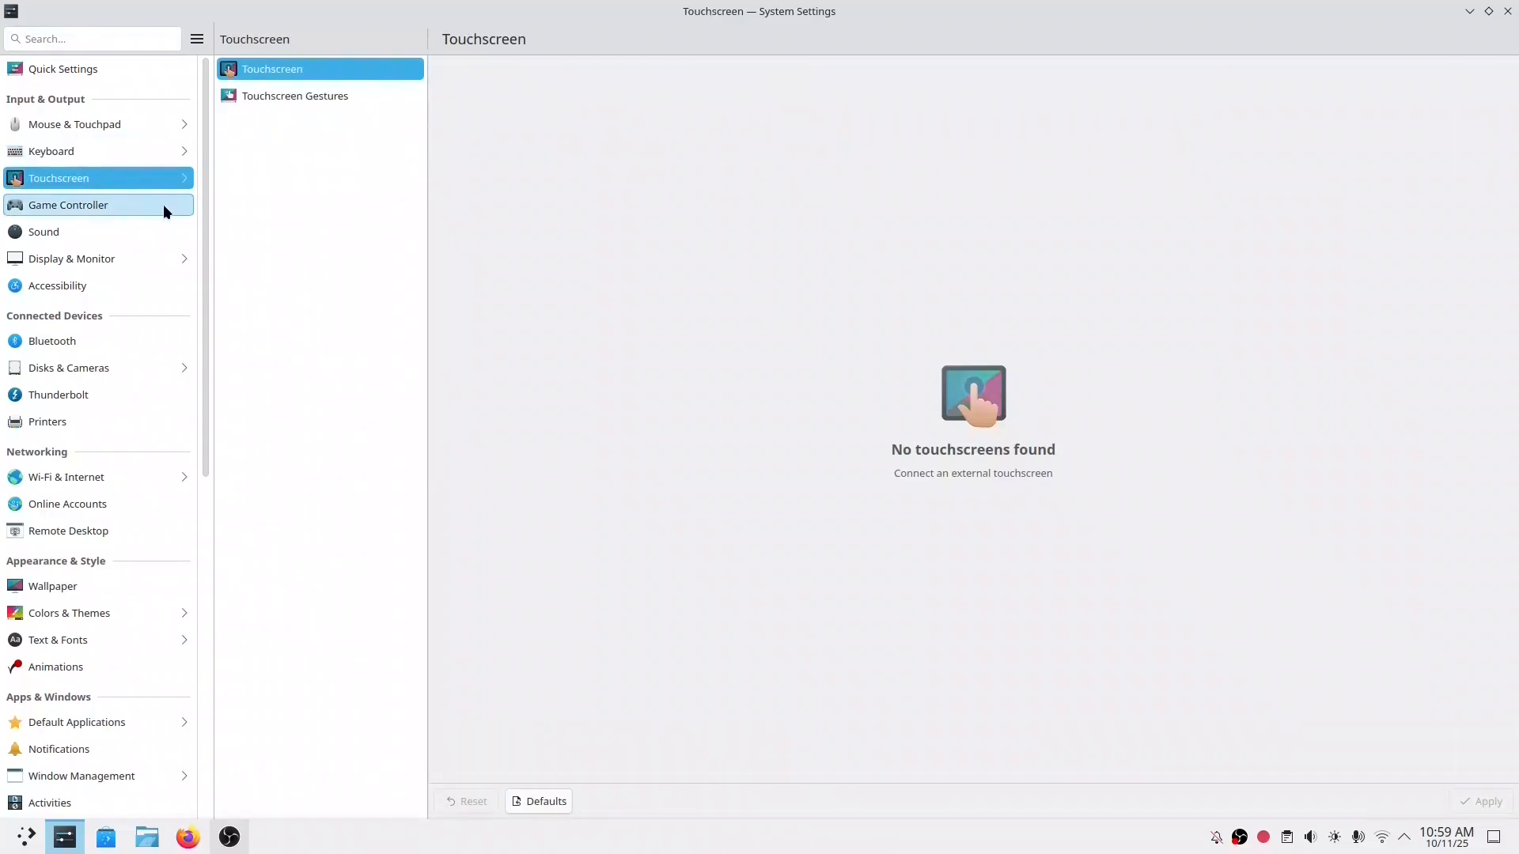
pyautogui.click(294, 95)
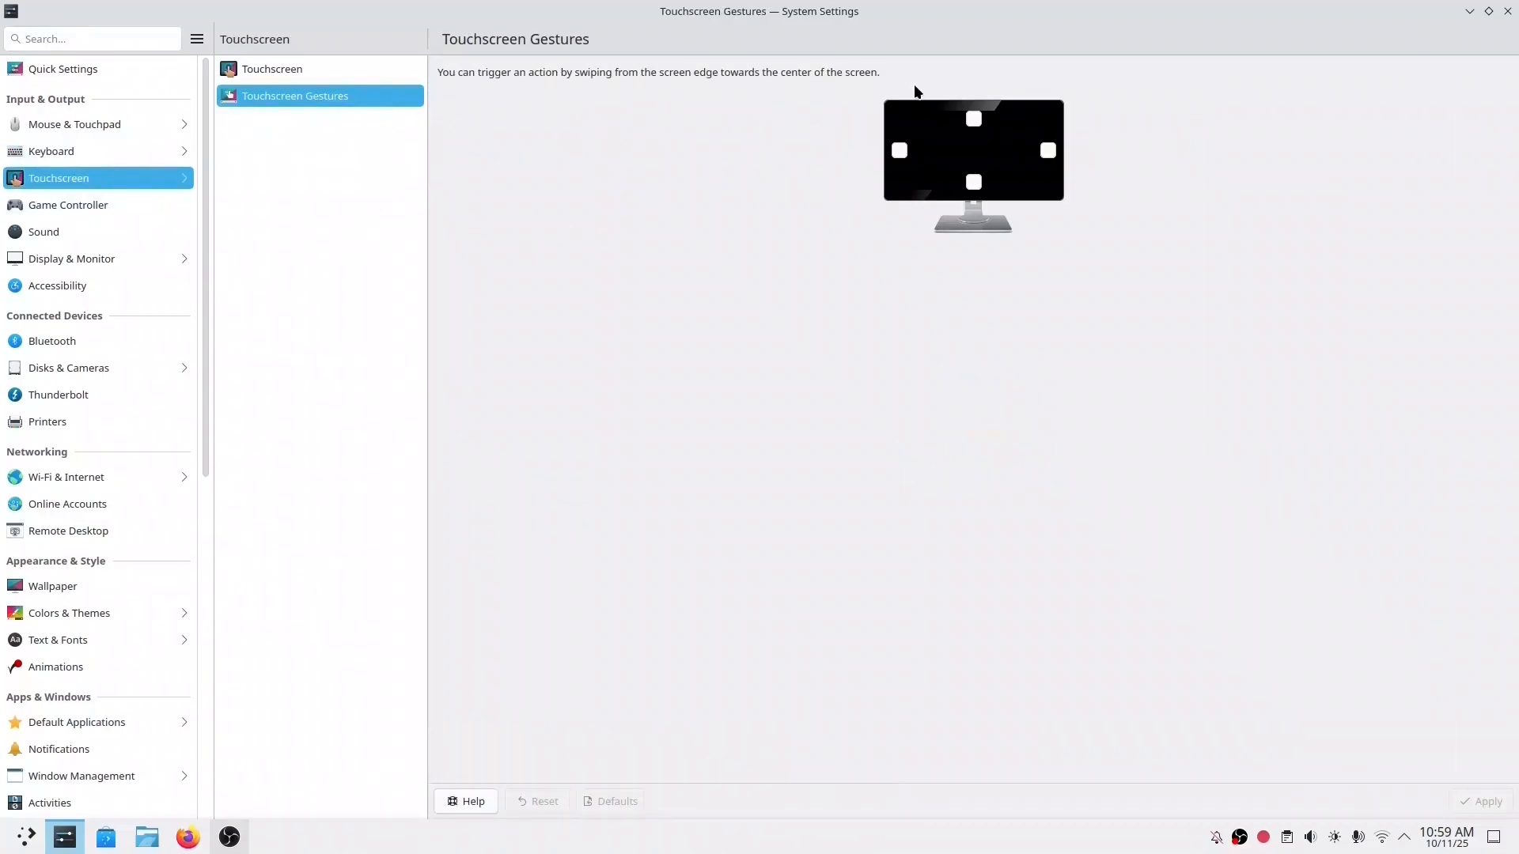
pyautogui.click(68, 205)
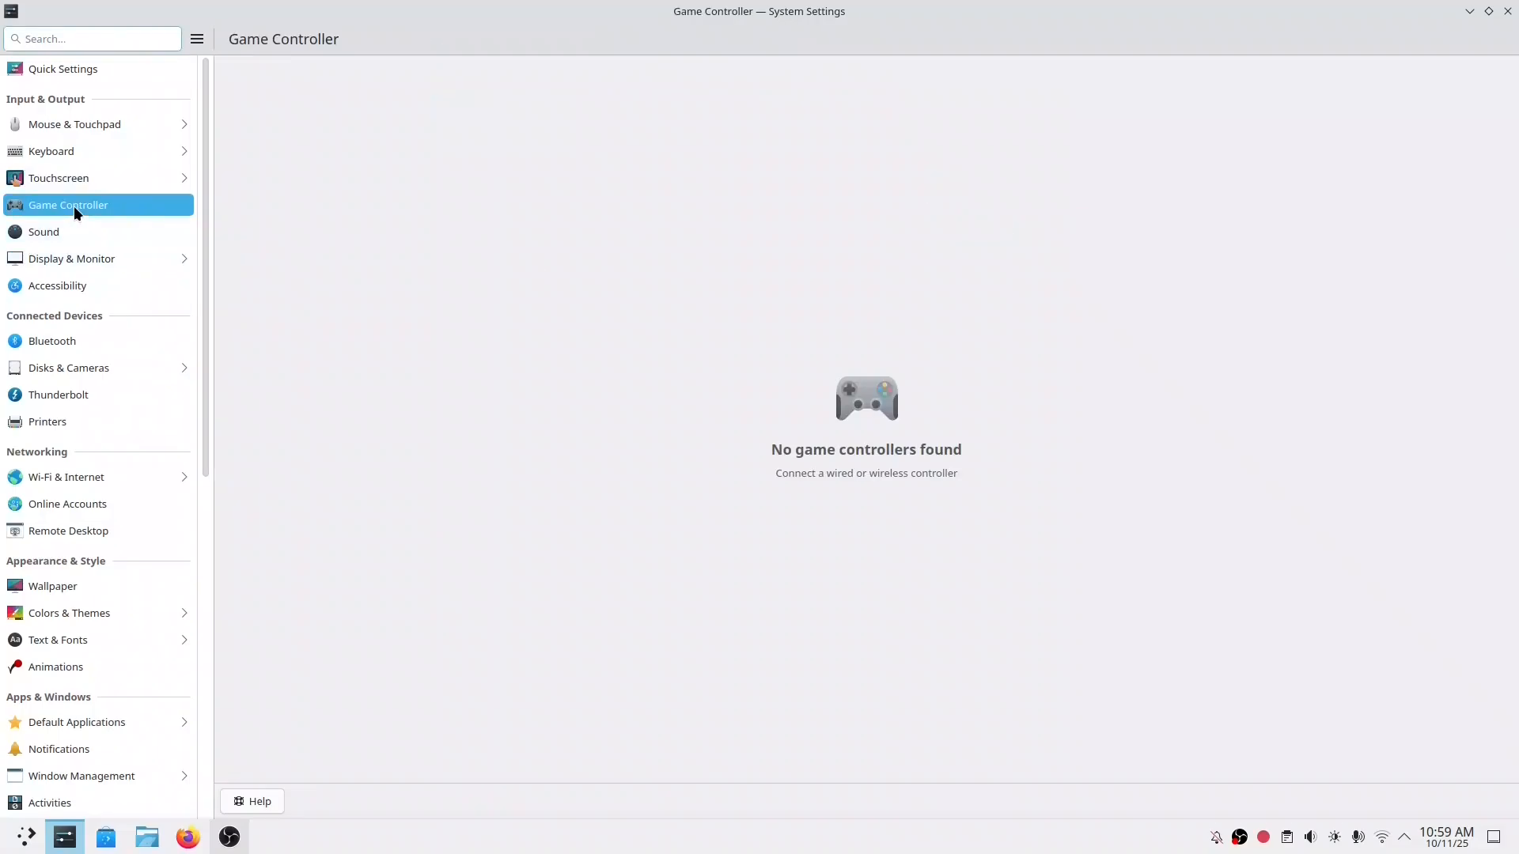
# Enable Raise maximum volume in Sound's volume controls, then move on to Accessibility
pyautogui.click(44, 231)
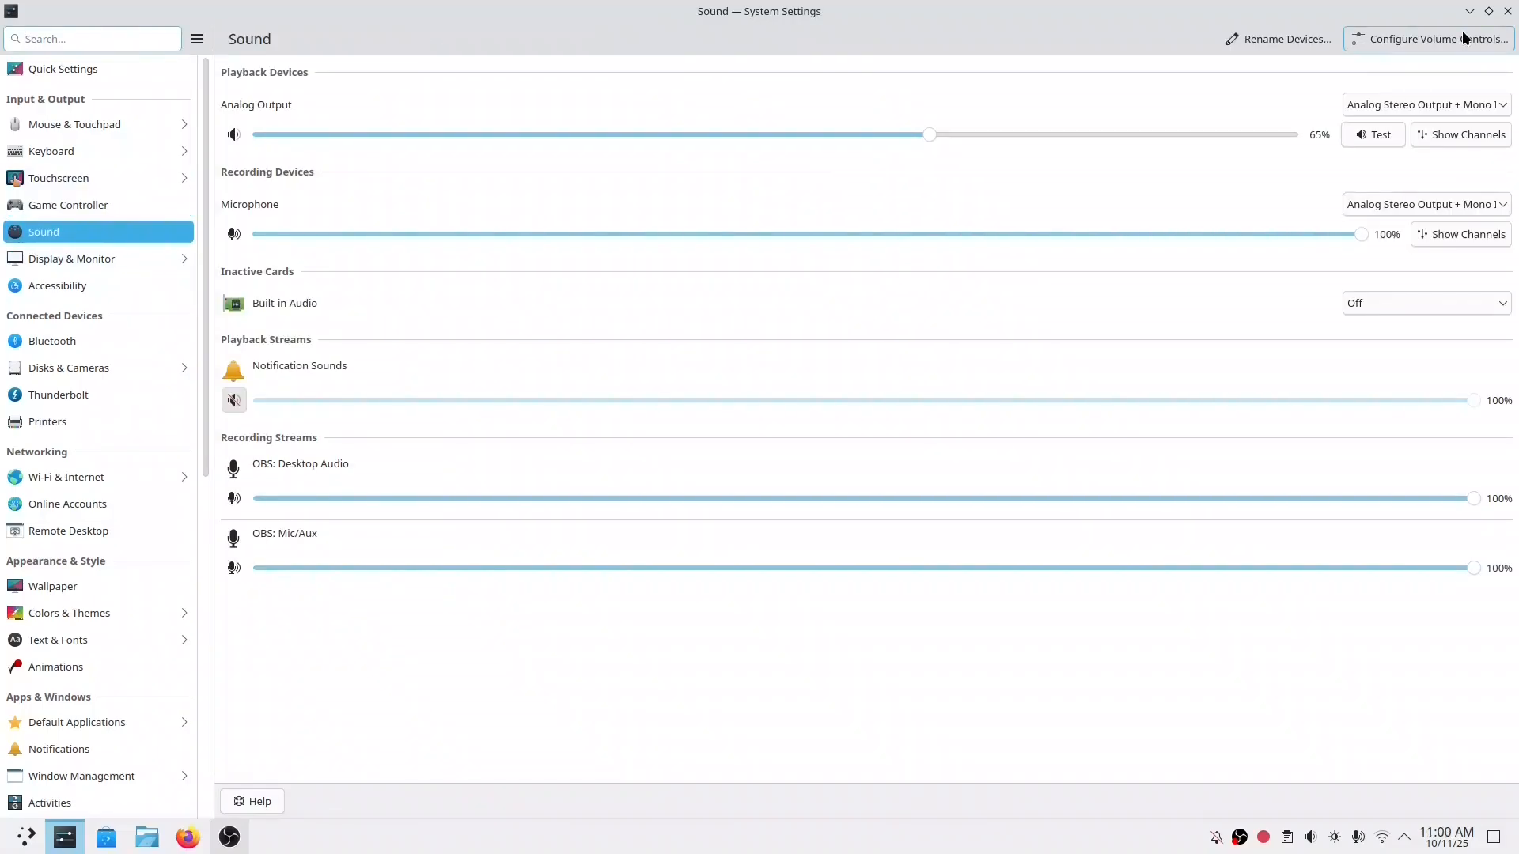
pyautogui.click(1435, 38)
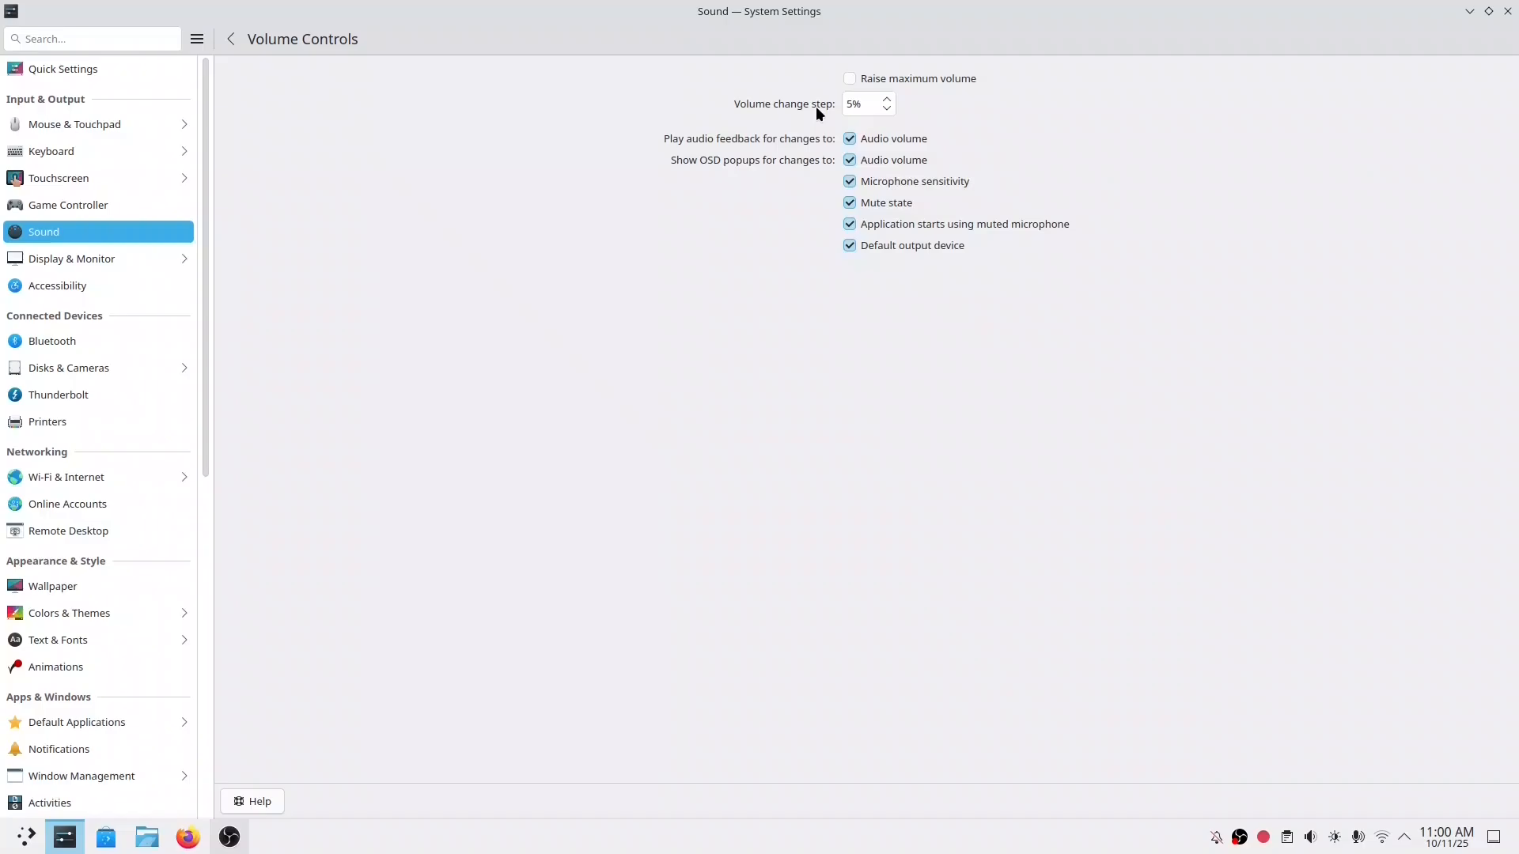
pyautogui.click(850, 79)
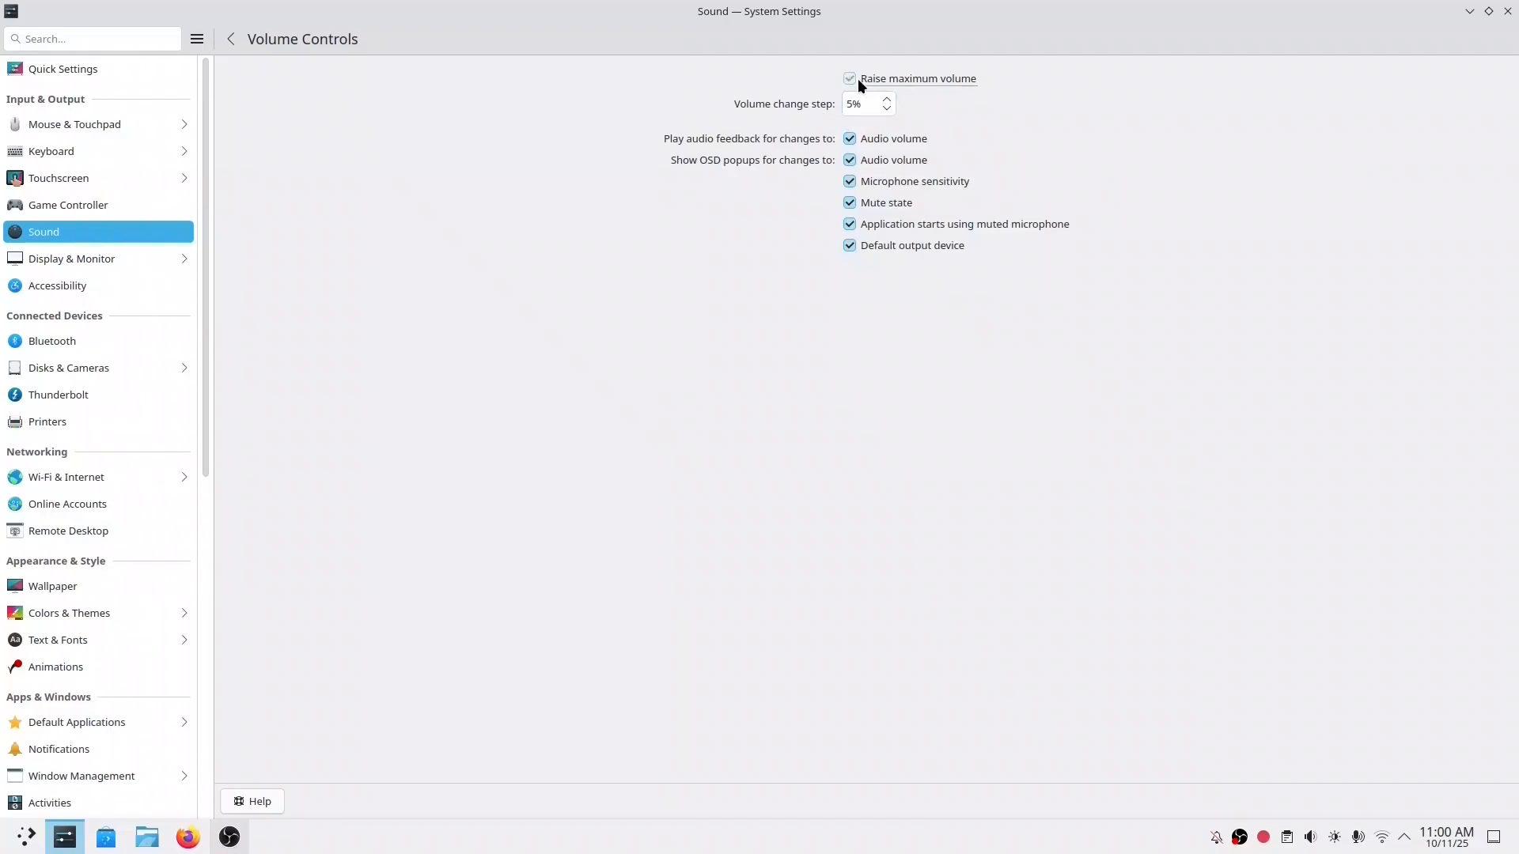
pyautogui.click(231, 37)
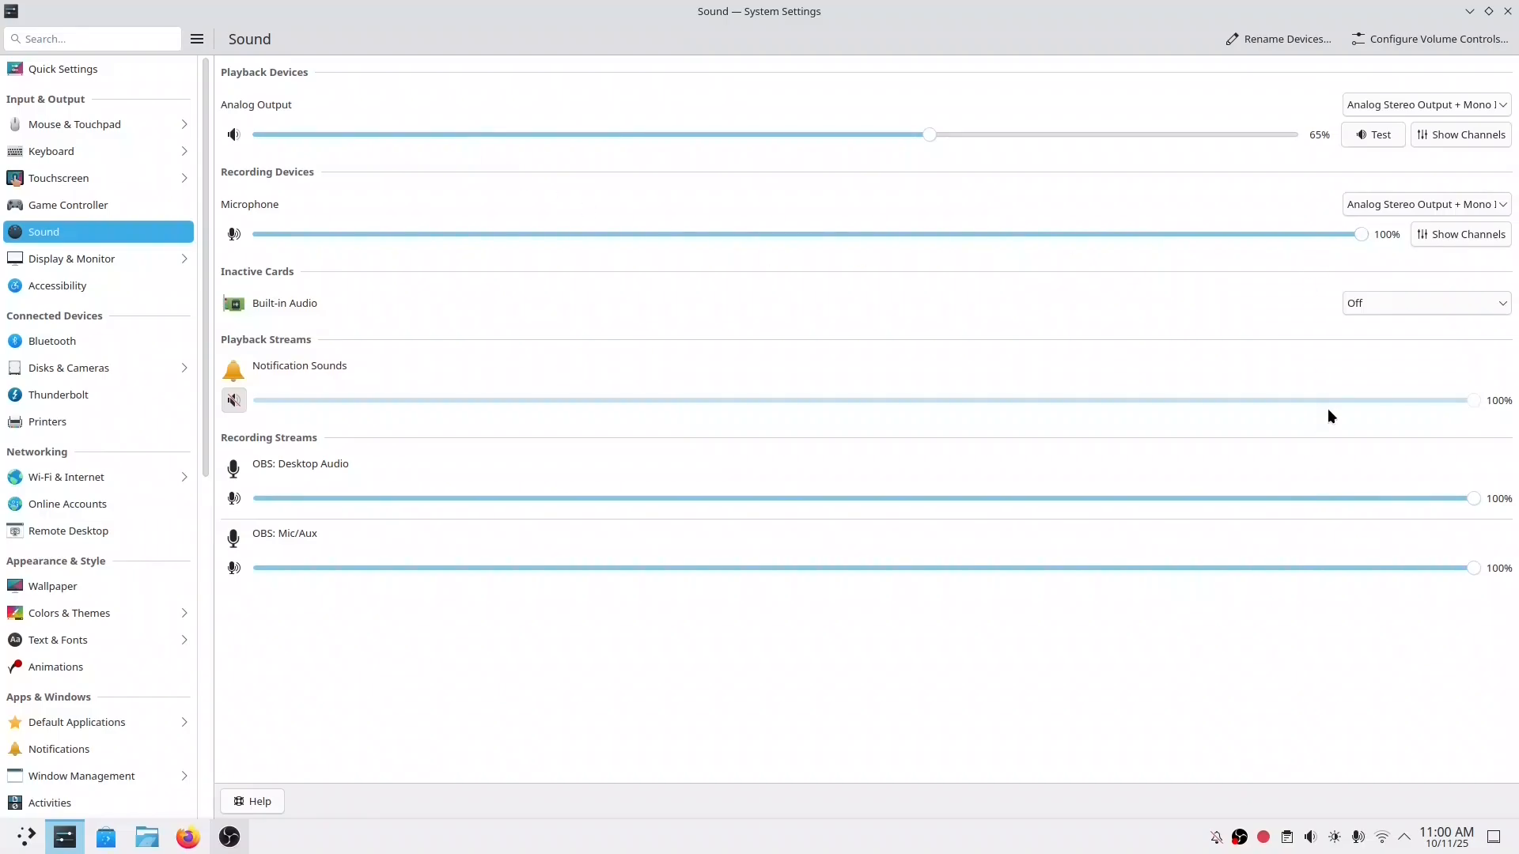
pyautogui.moveTo(476, 583)
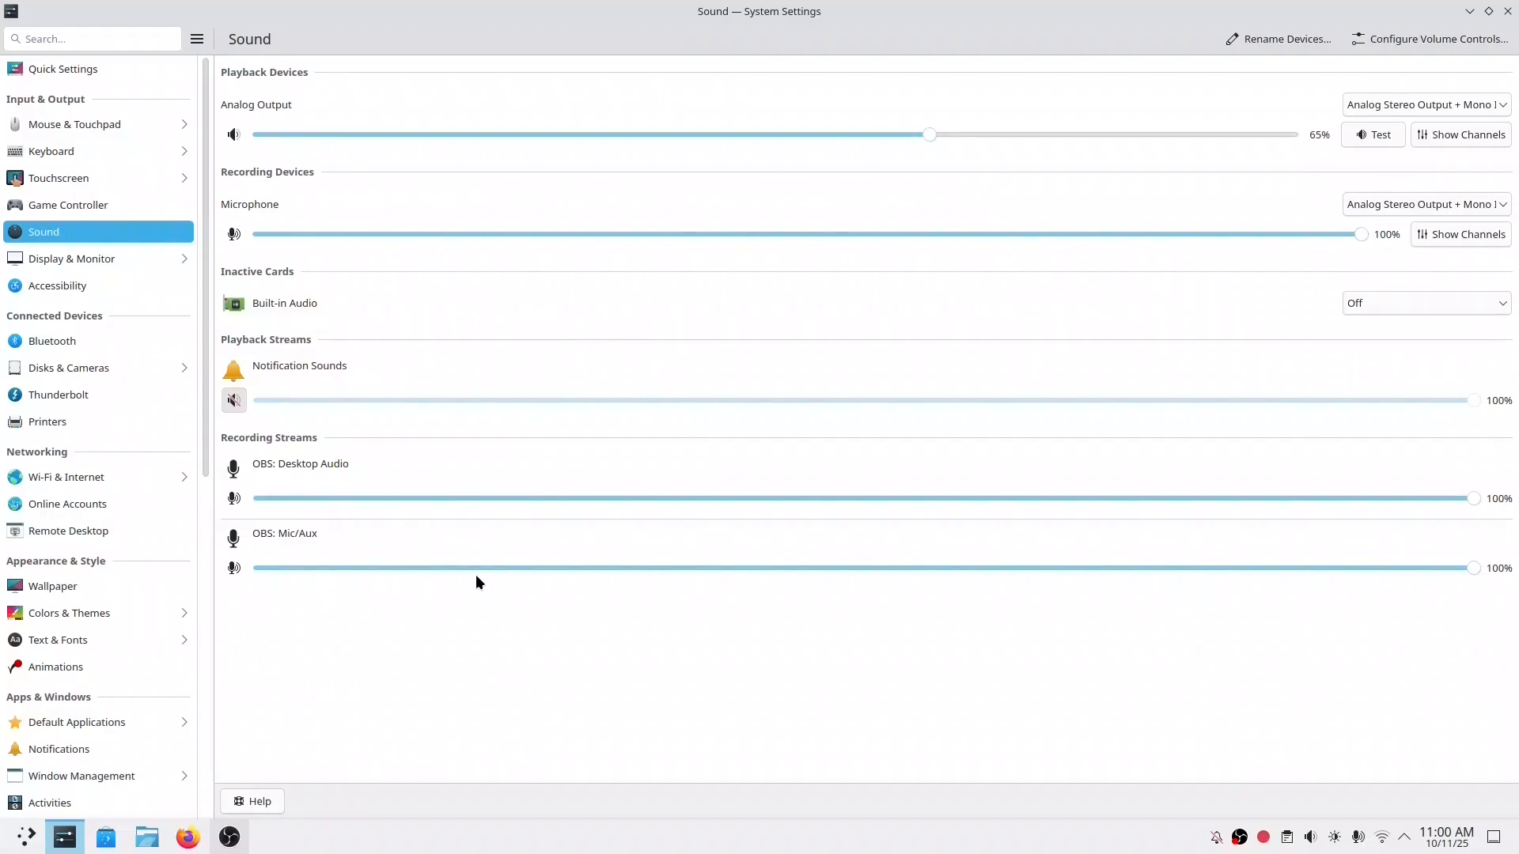
pyautogui.click(71, 257)
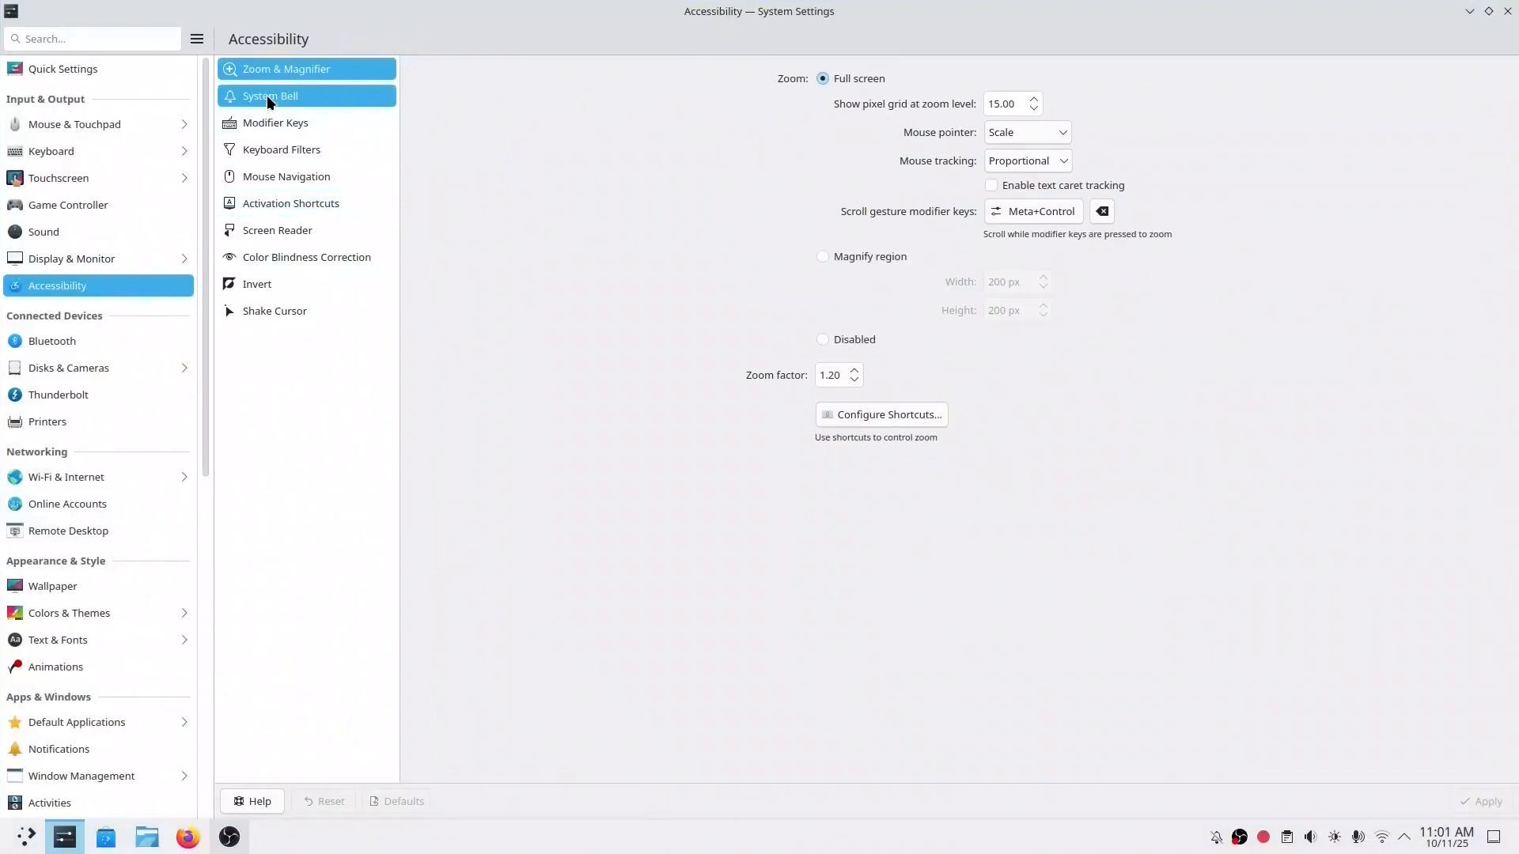
# View the Keyboard Filters, Screen Reader, Color Blindness Correction and Shake Cursor accessibility pages
pyautogui.click(282, 149)
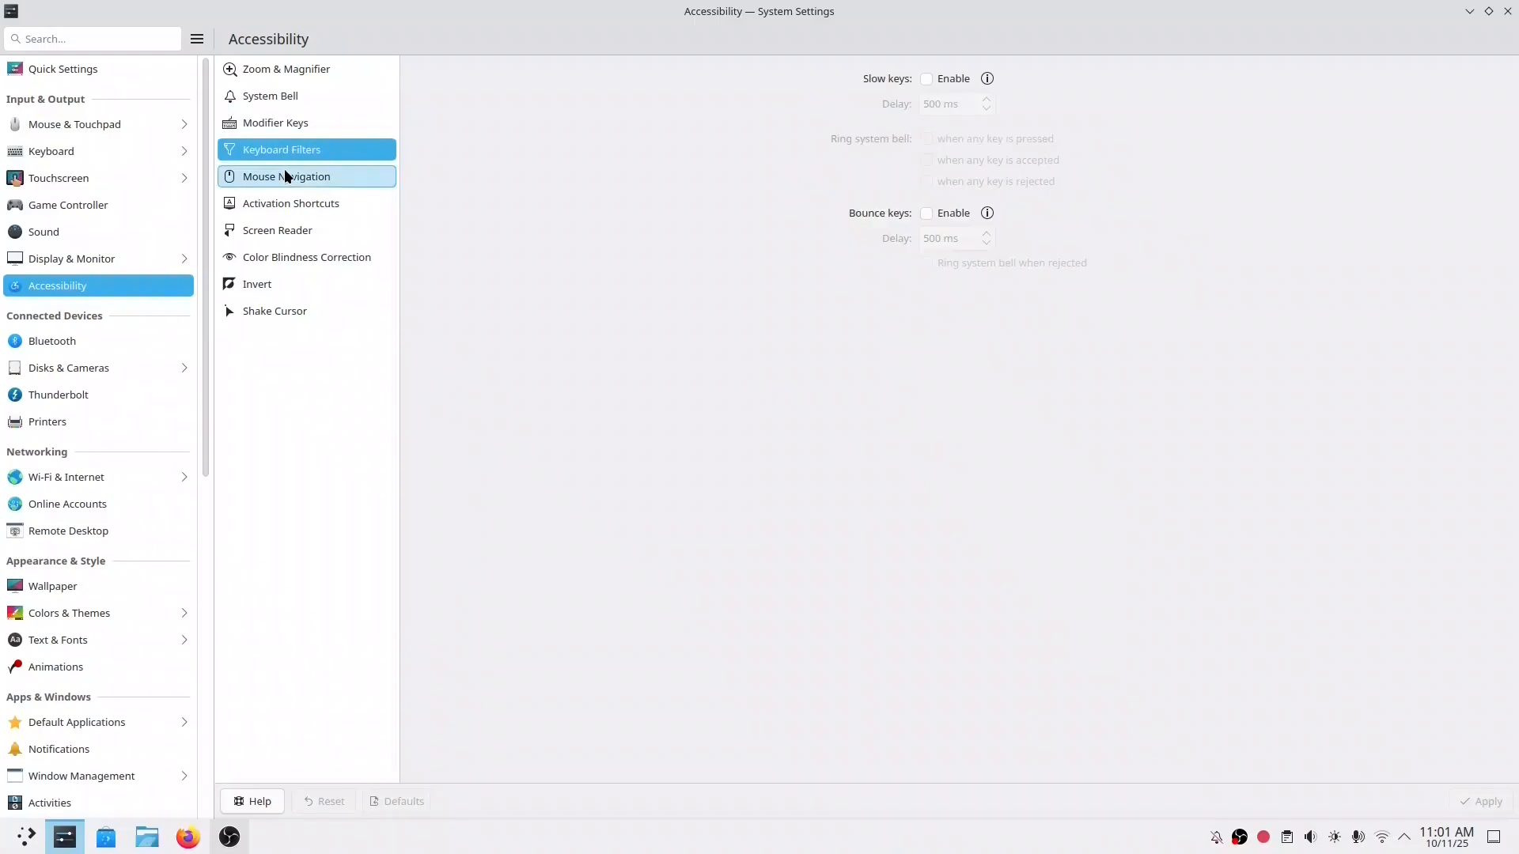
pyautogui.click(278, 229)
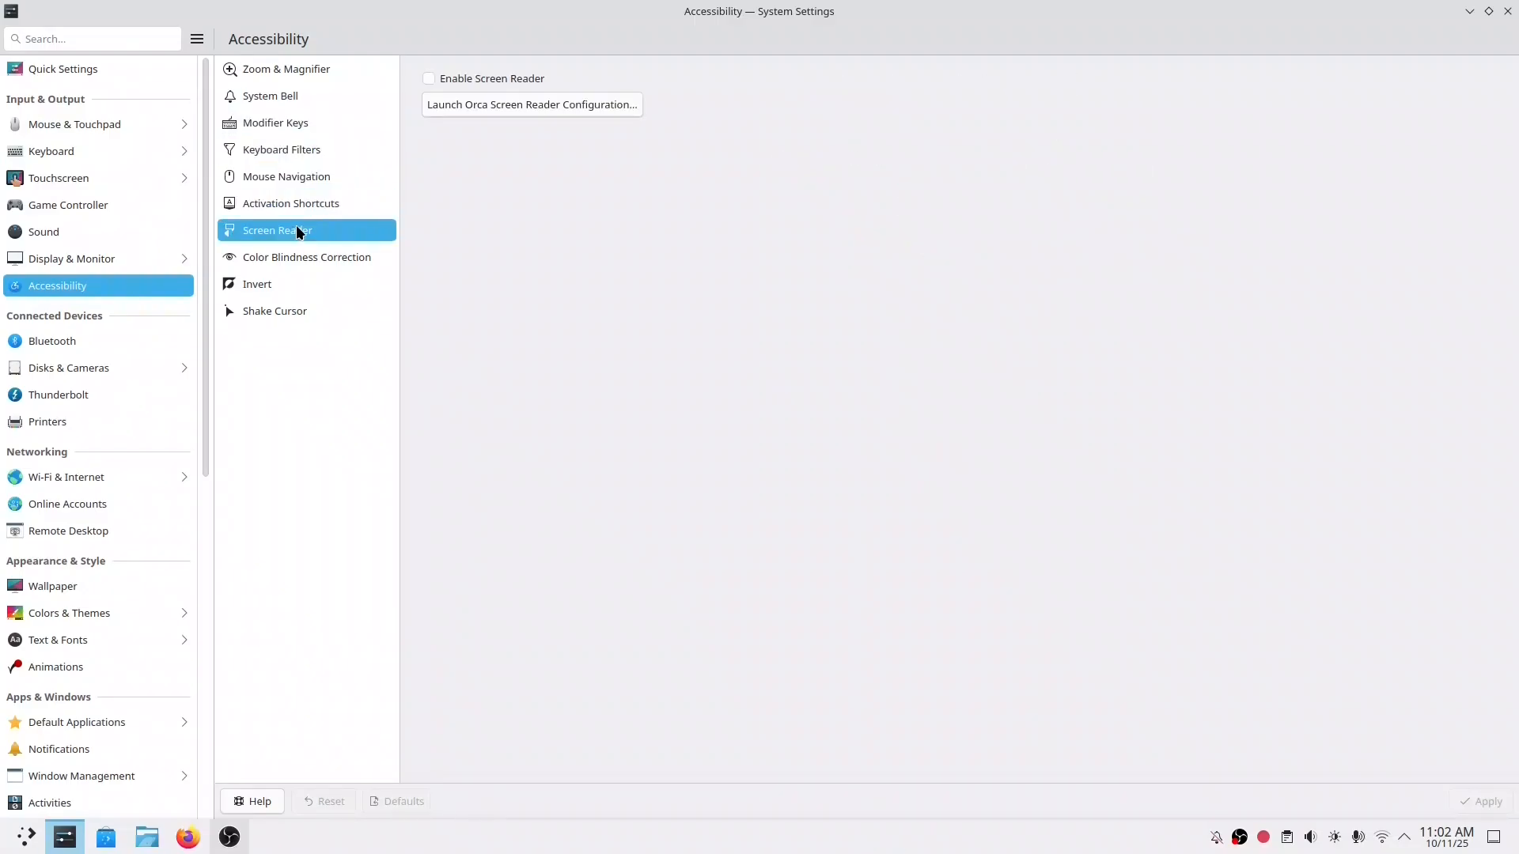
pyautogui.click(305, 257)
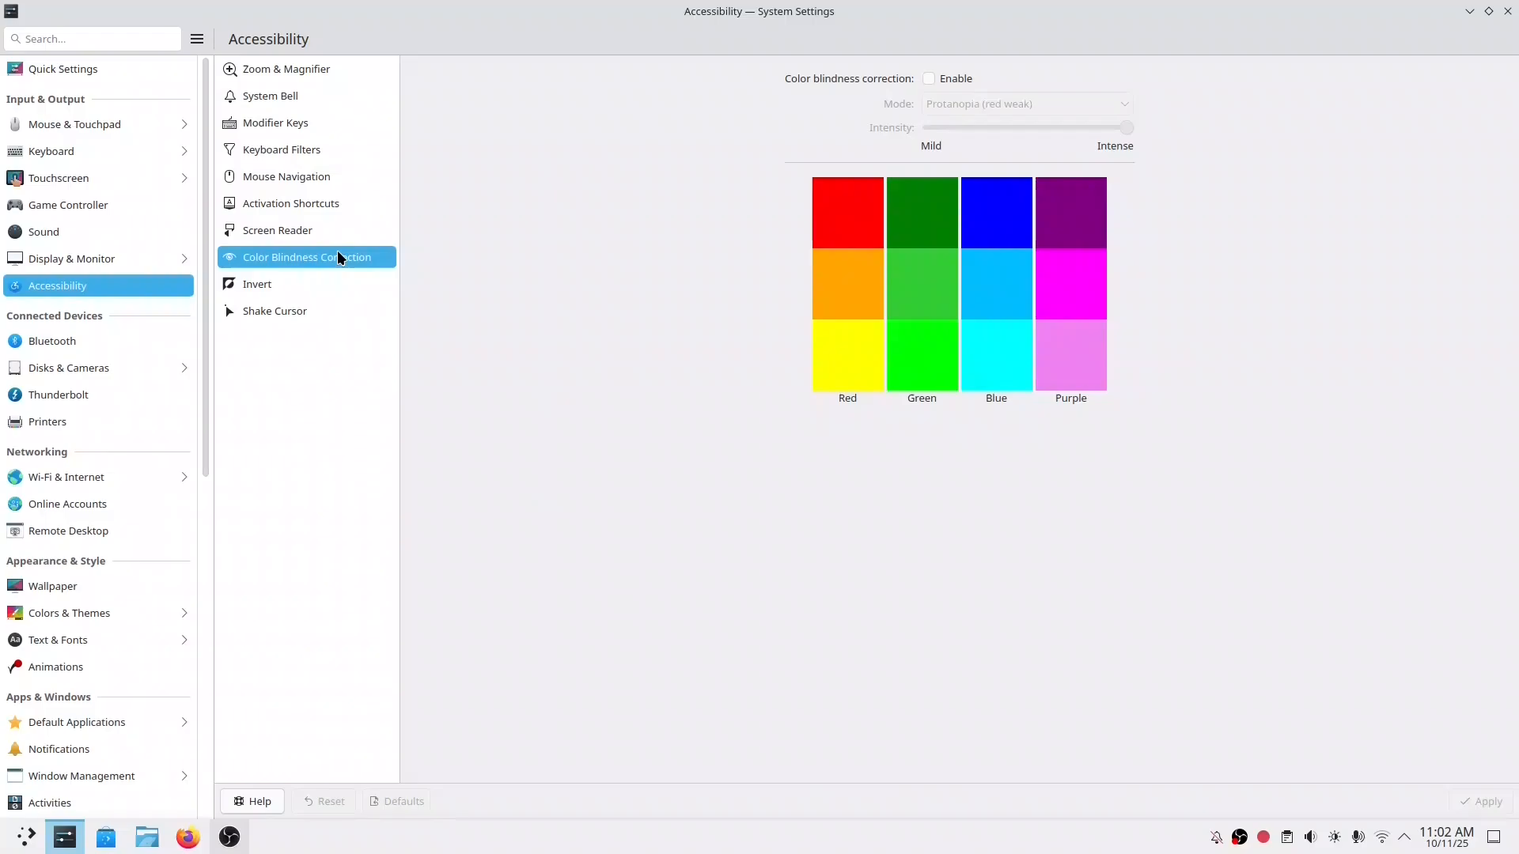
pyautogui.click(275, 312)
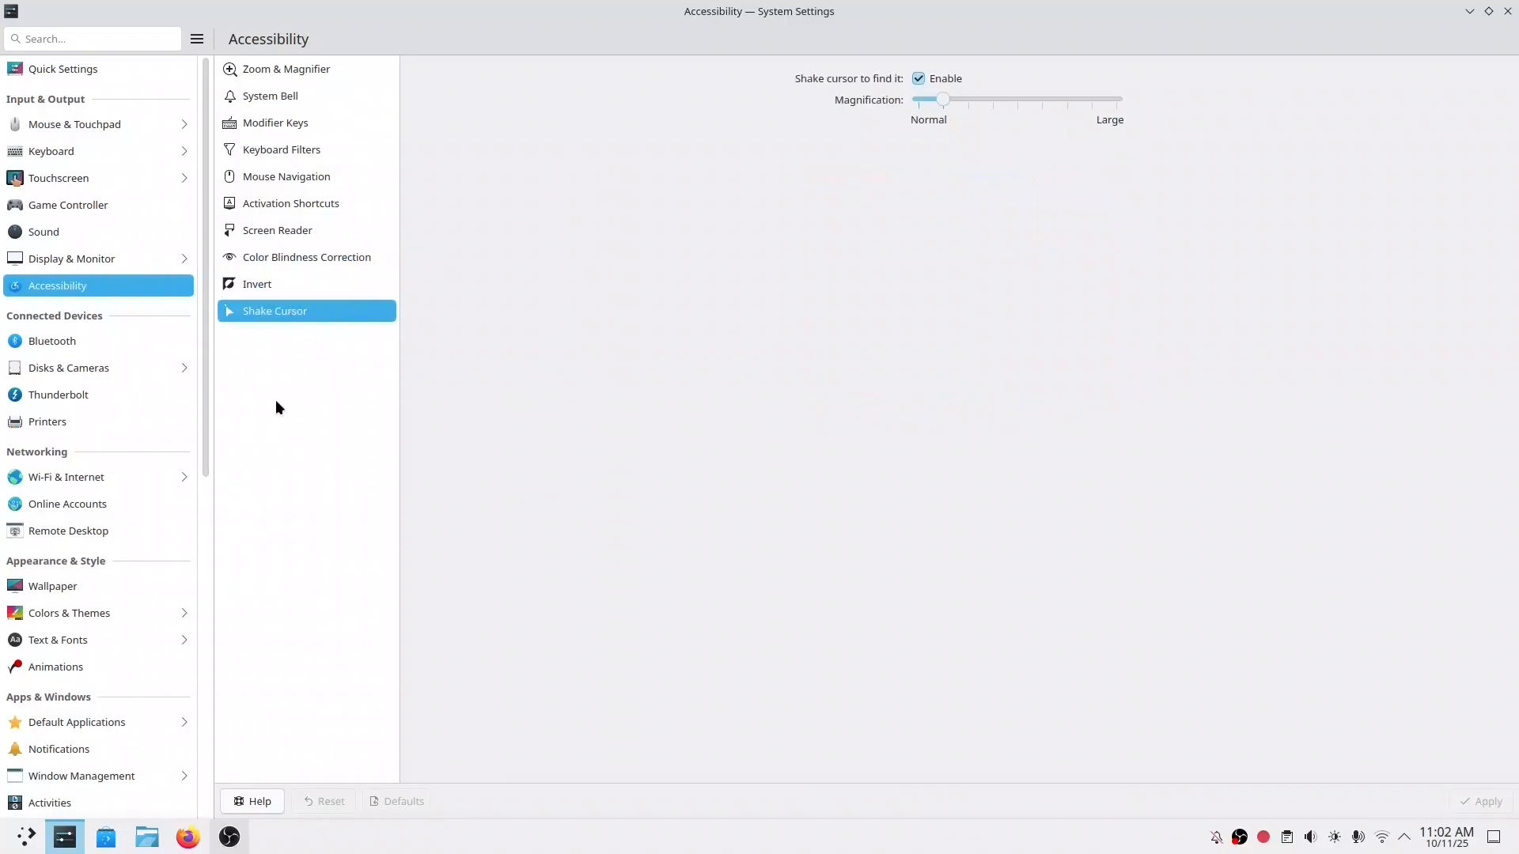
pyautogui.moveTo(1507, 11)
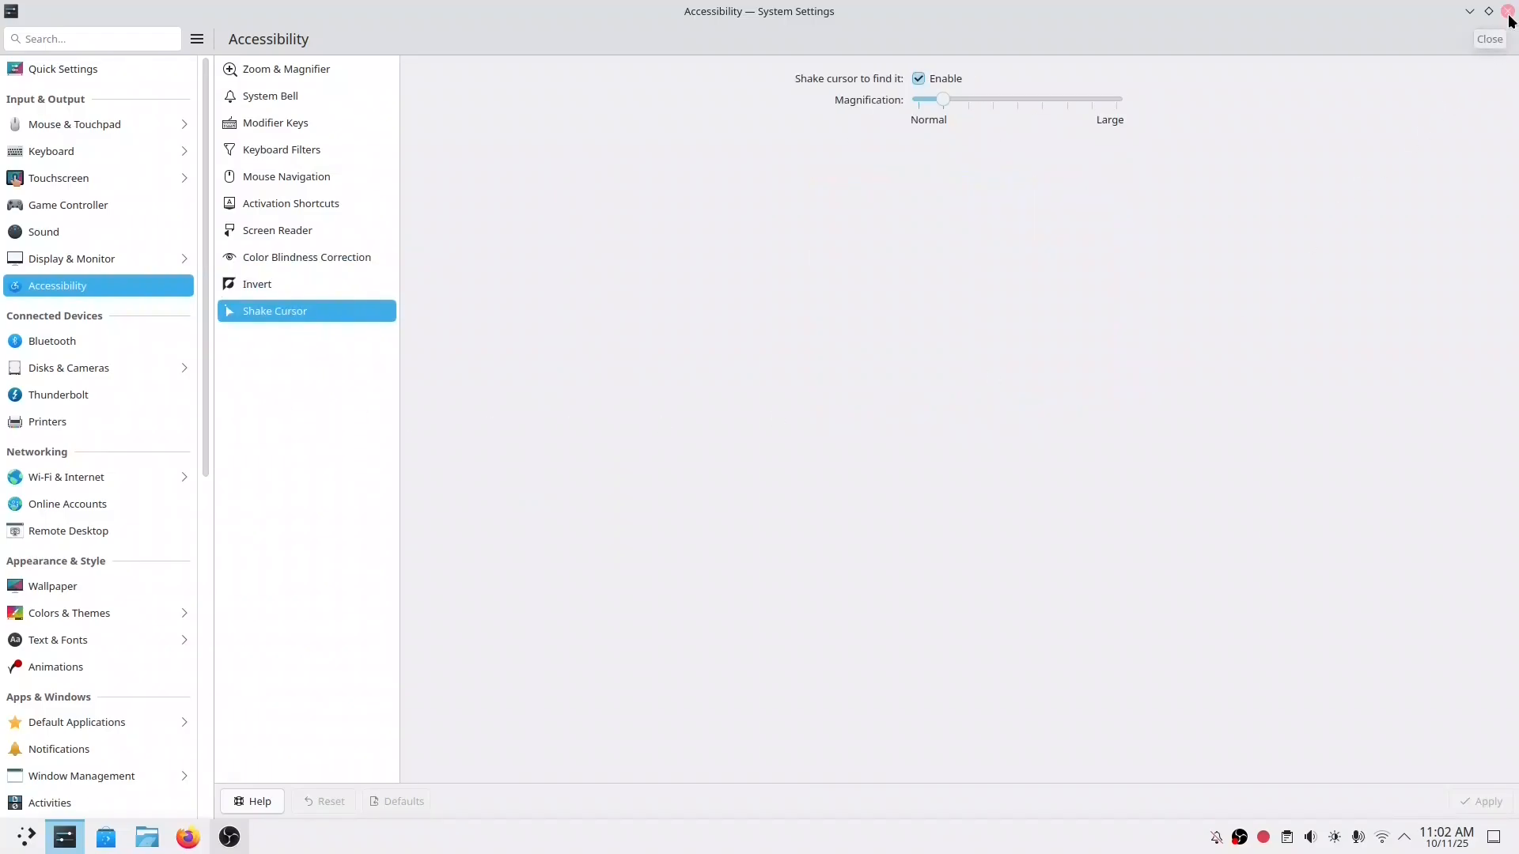
pyautogui.moveTo(338, 664)
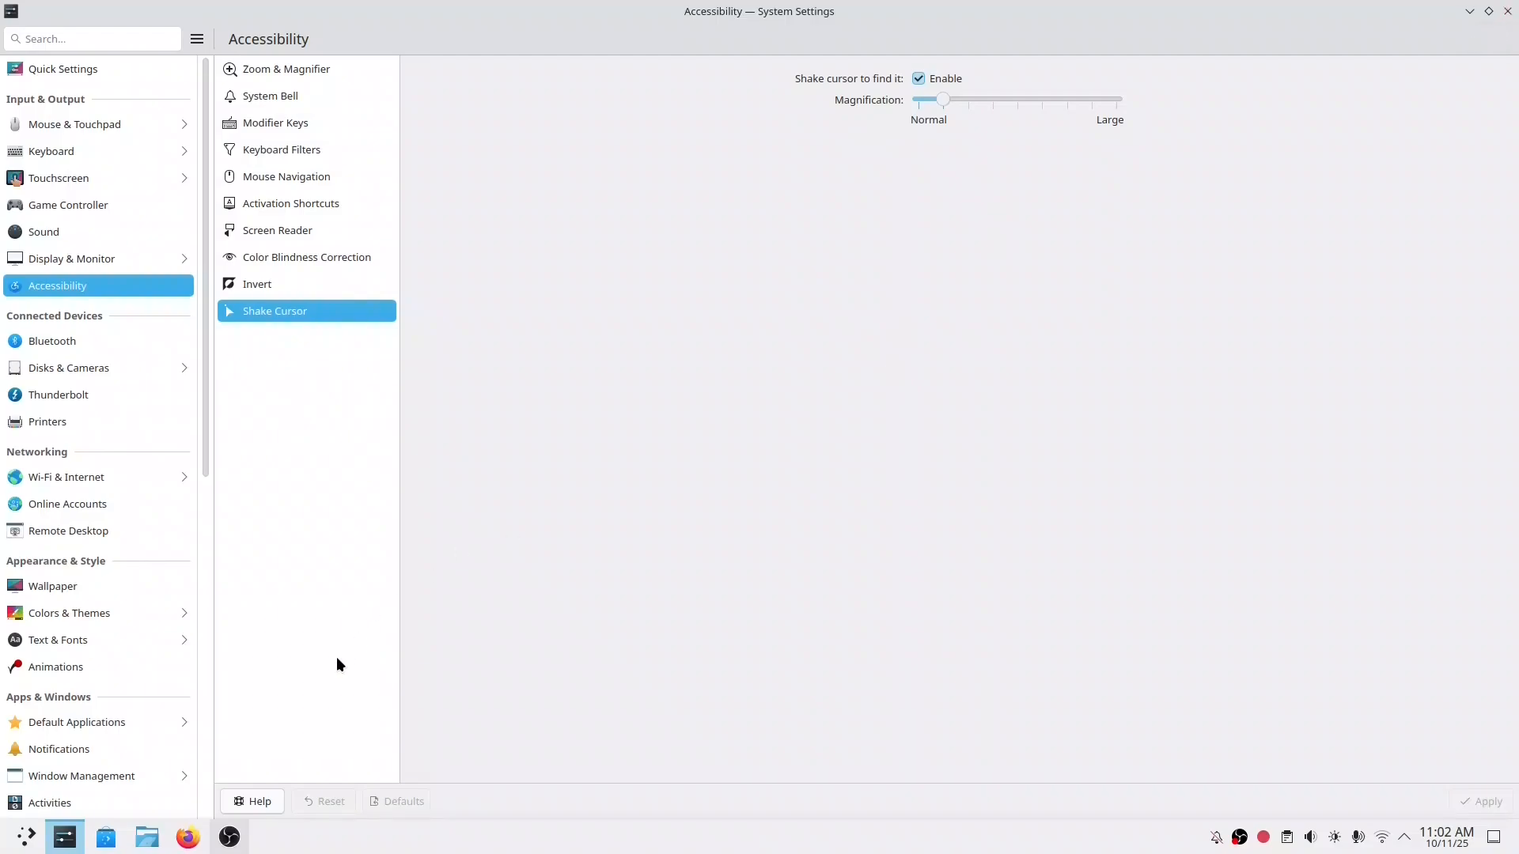
# Check Updates for available software, review Settings sources and browse the Video Players category
pyautogui.click(106, 835)
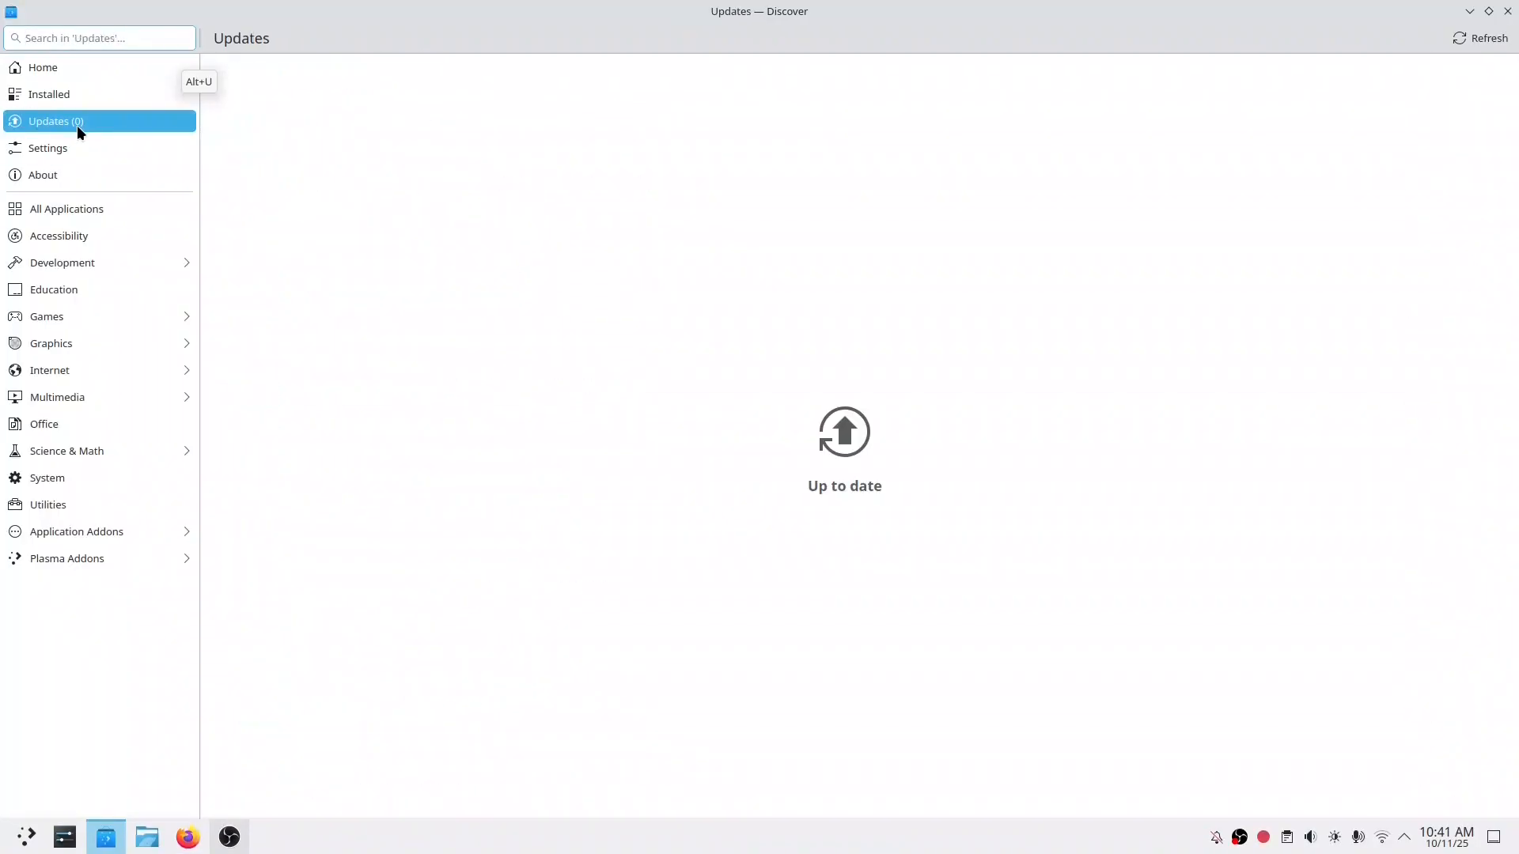
pyautogui.click(48, 147)
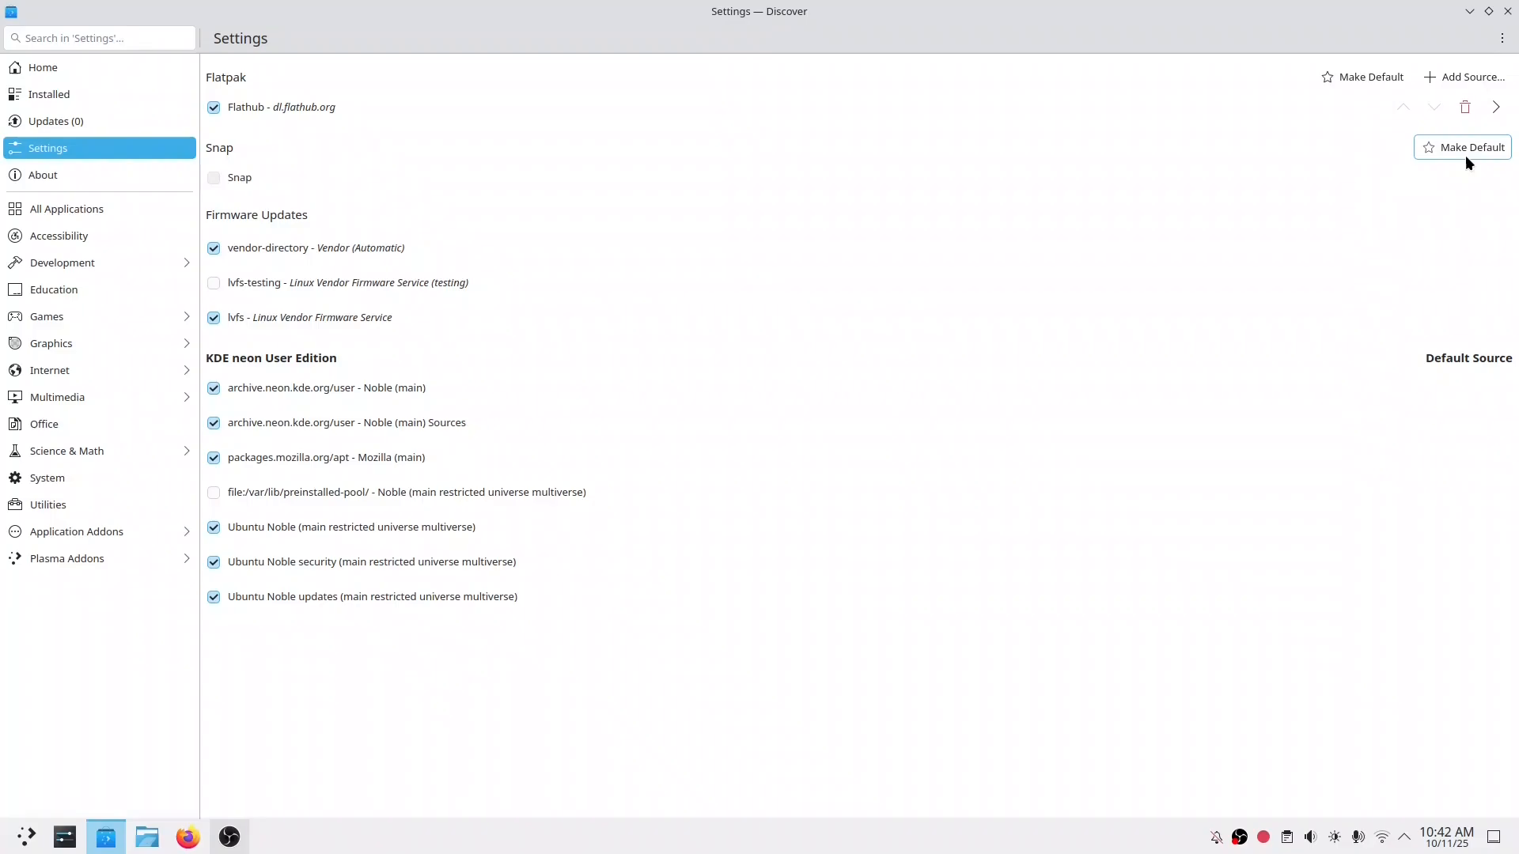
pyautogui.click(67, 209)
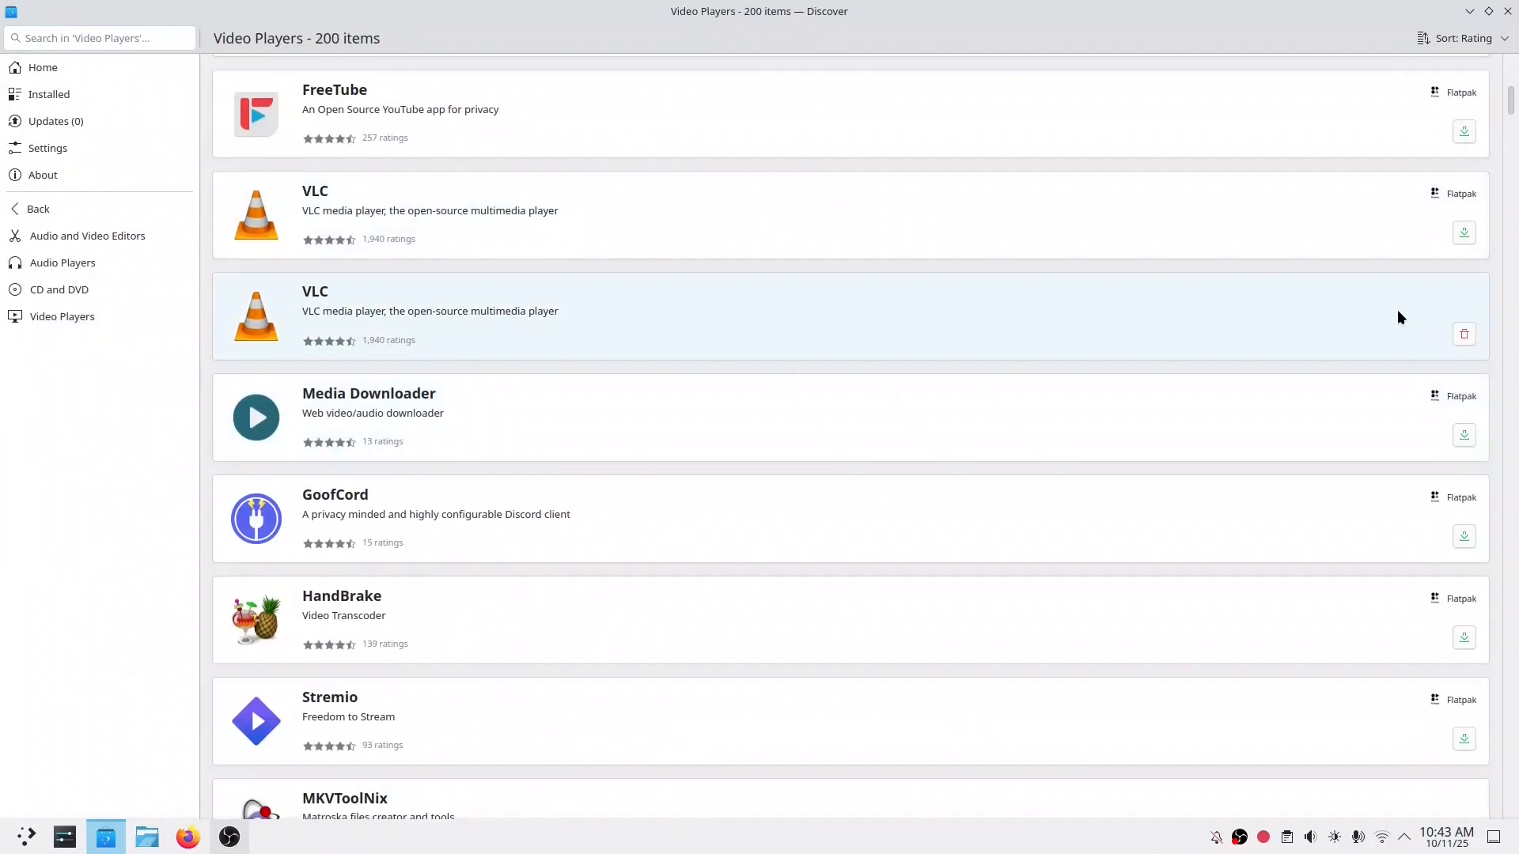
# Bring up the Krita page and start its install
pyautogui.click(68, 263)
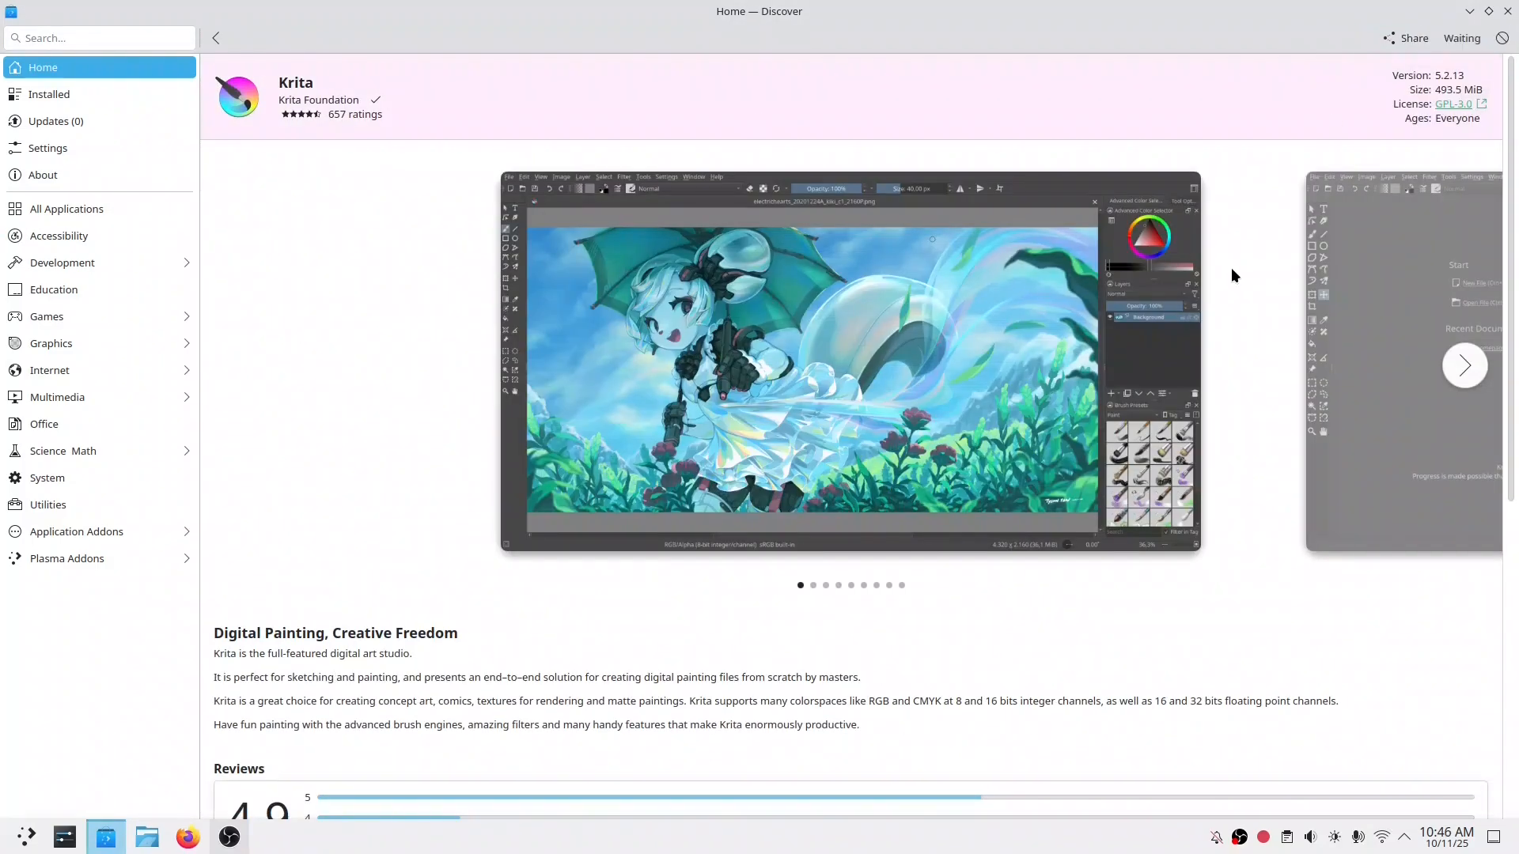
pyautogui.moveTo(1470, 46)
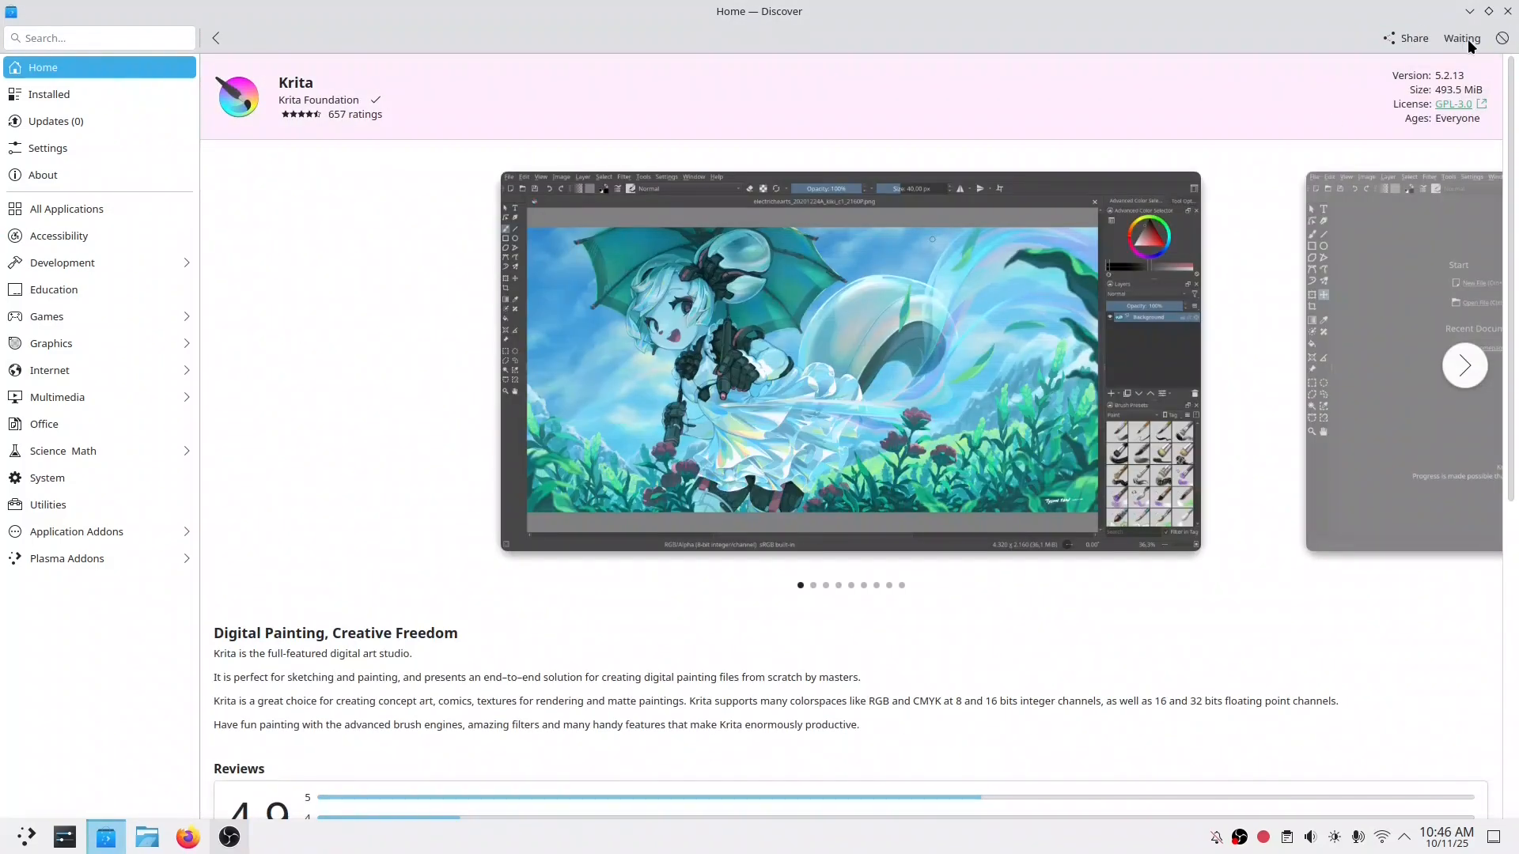
pyautogui.click(1460, 38)
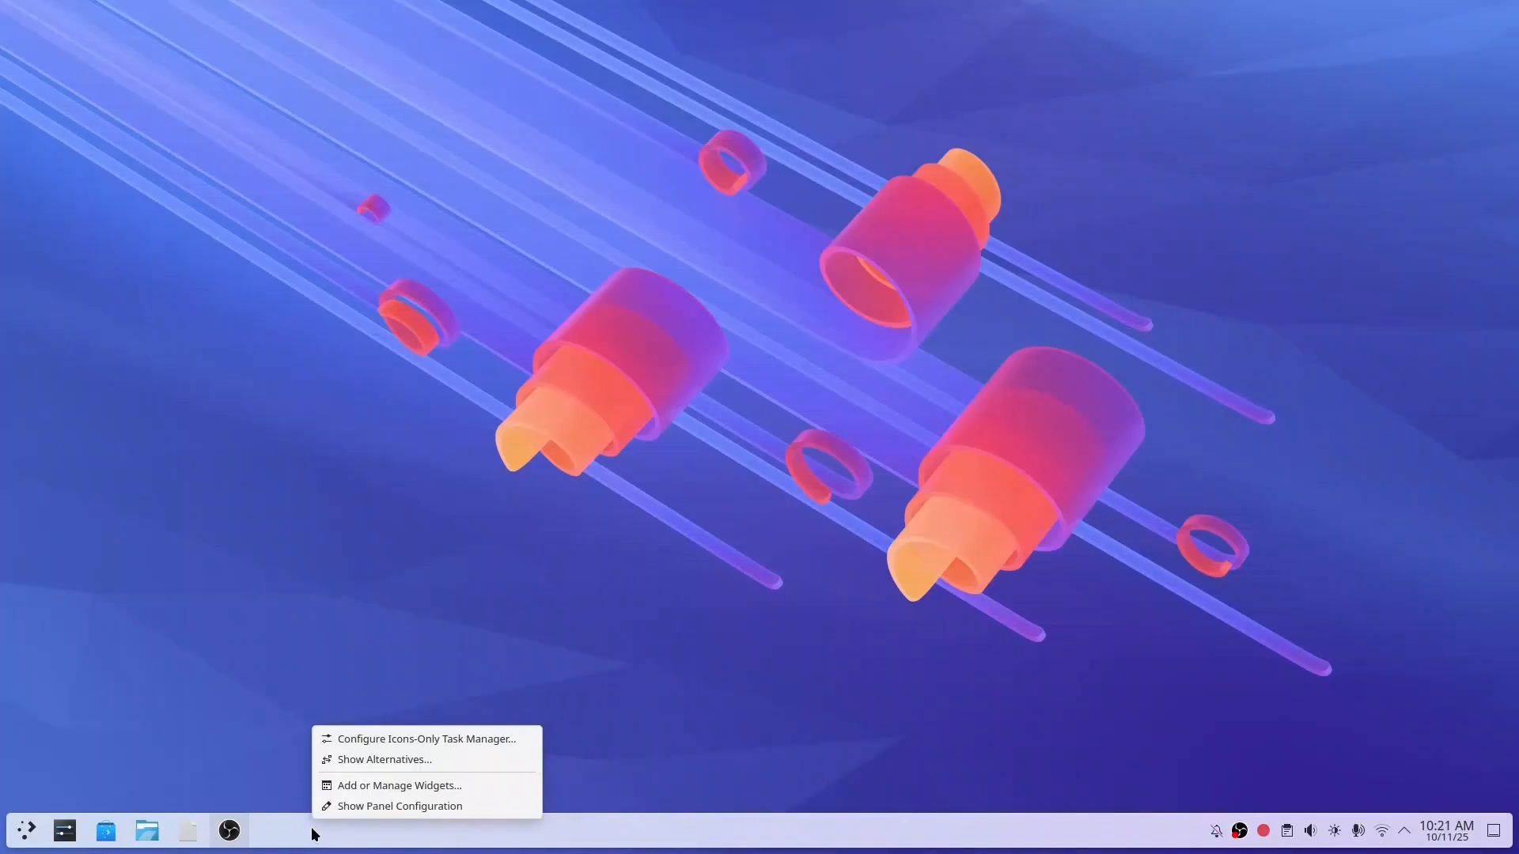
# Review the panel's opacity choices, keep it Adaptive, and close the panel settings into edit mode
pyautogui.click(398, 805)
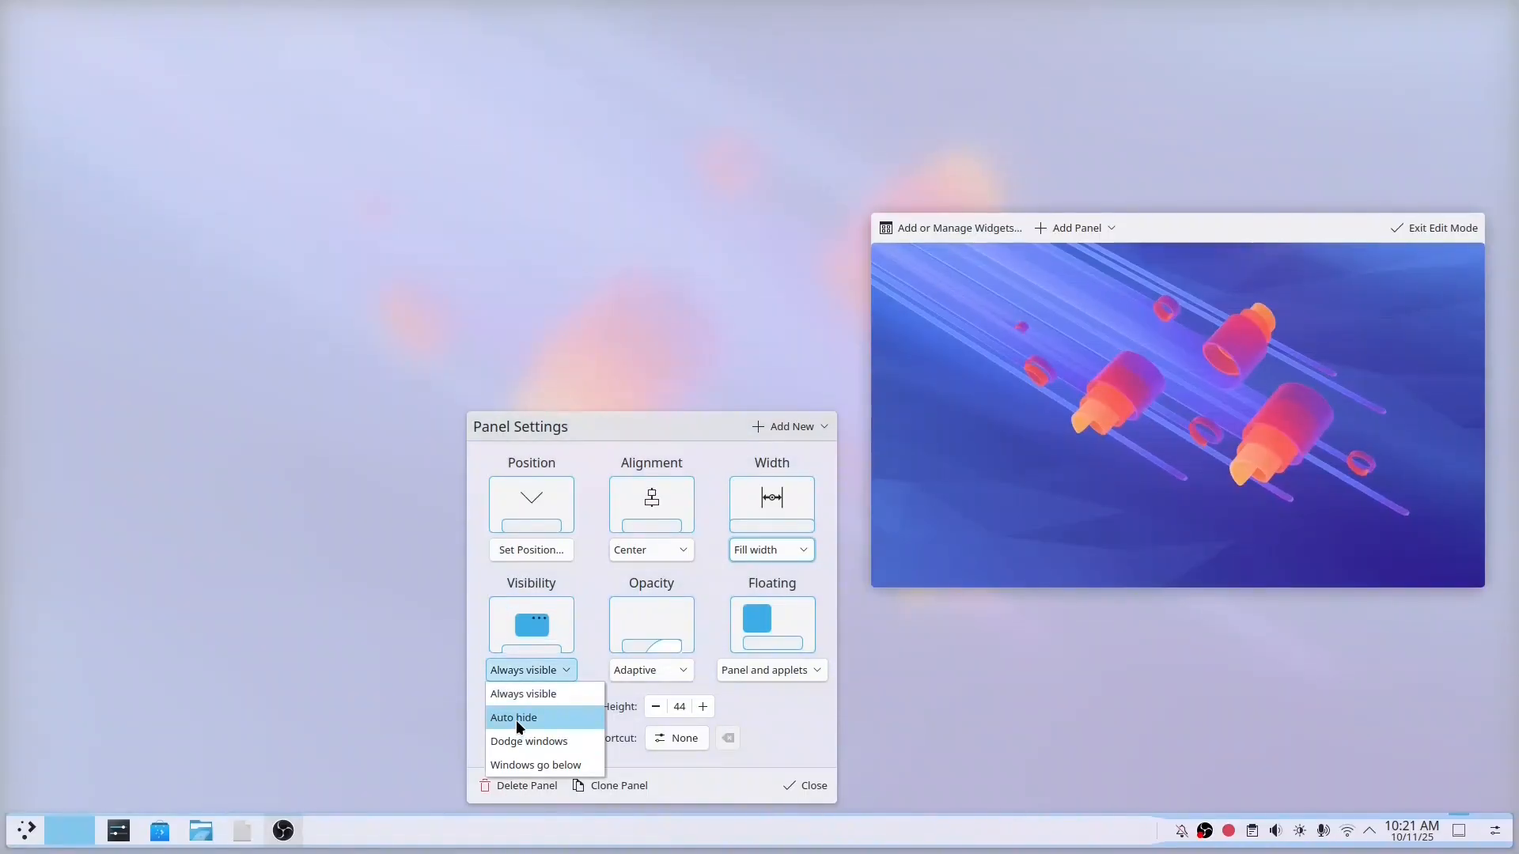
pyautogui.click(650, 669)
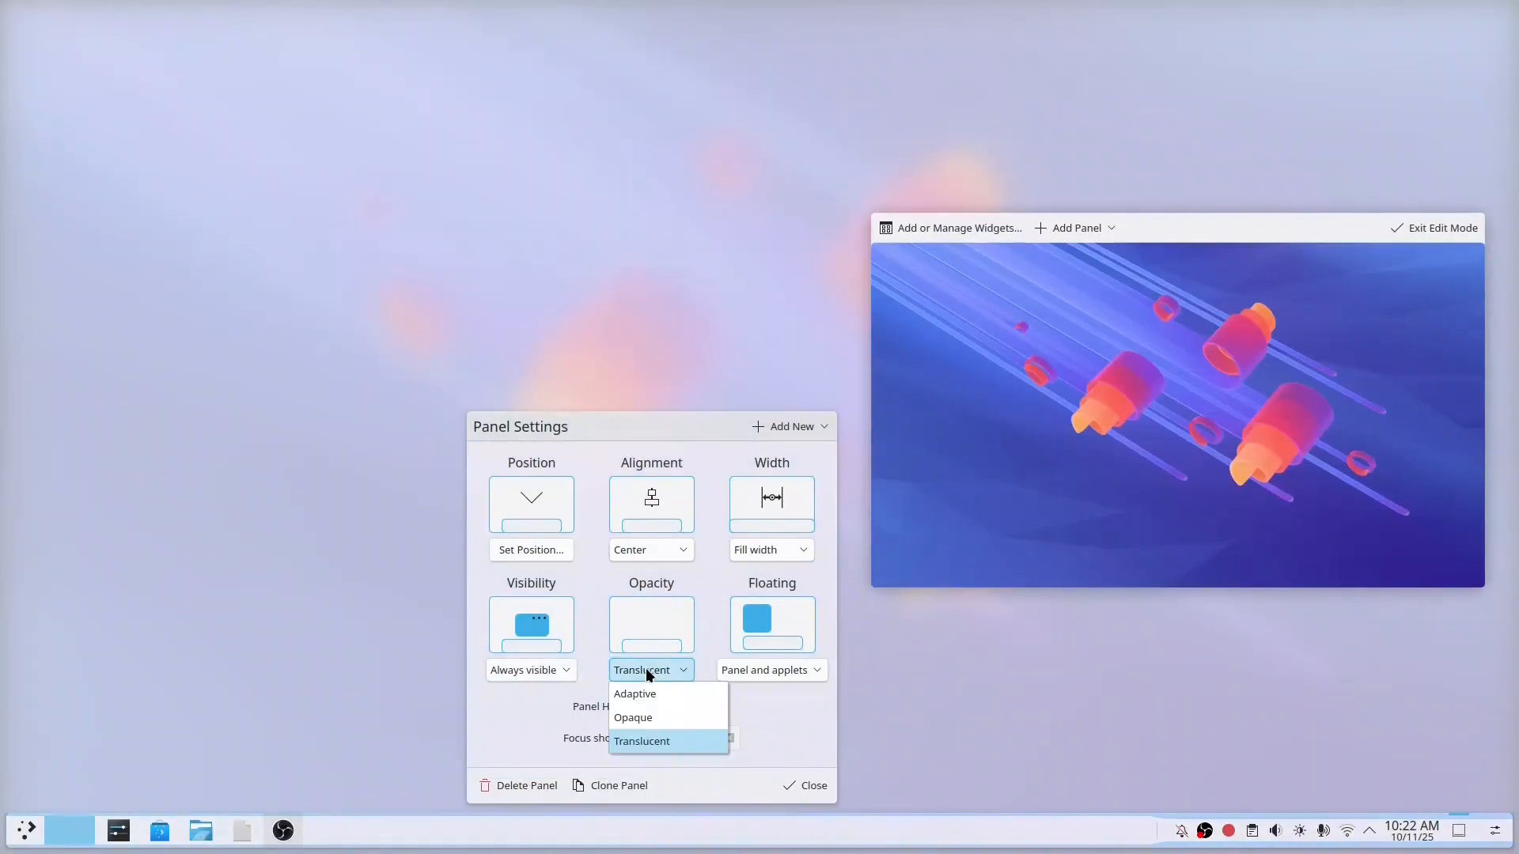
pyautogui.click(634, 693)
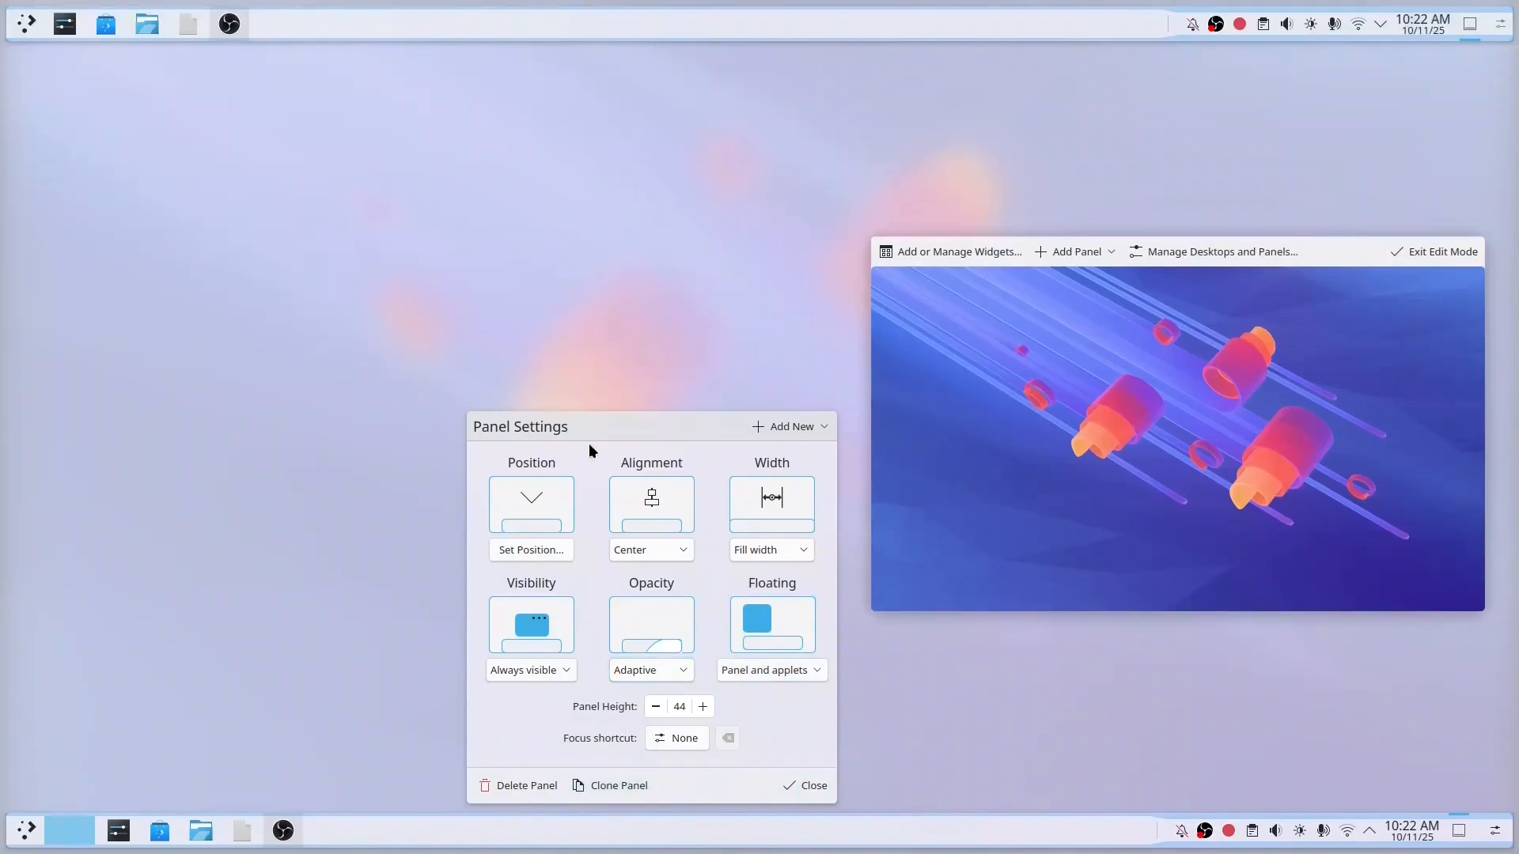
pyautogui.click(804, 786)
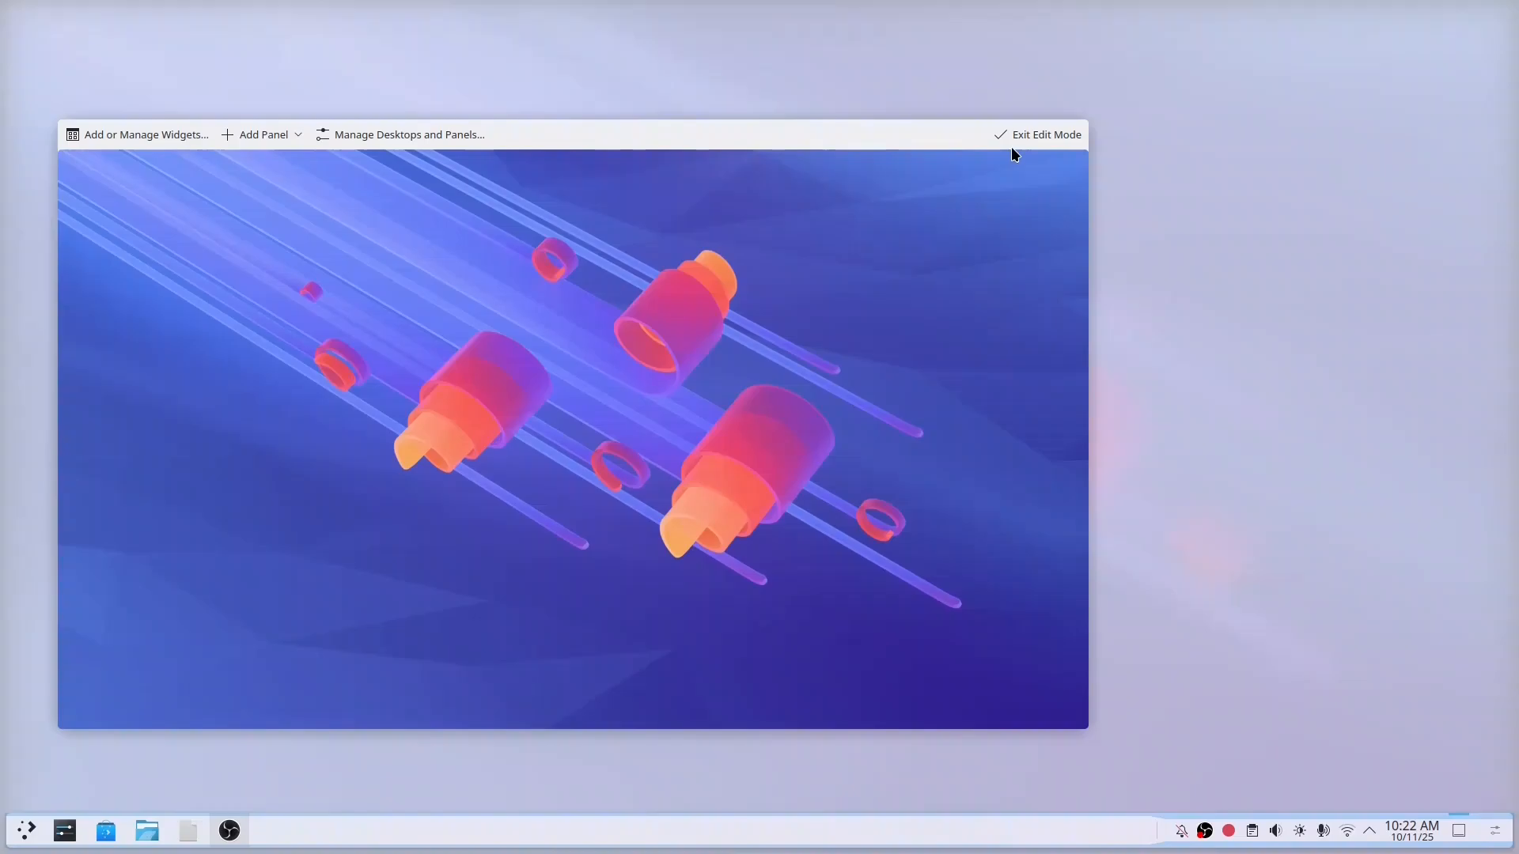
# Leave edit mode and bring up the Application Launcher Settings from the launcher
pyautogui.click(26, 830)
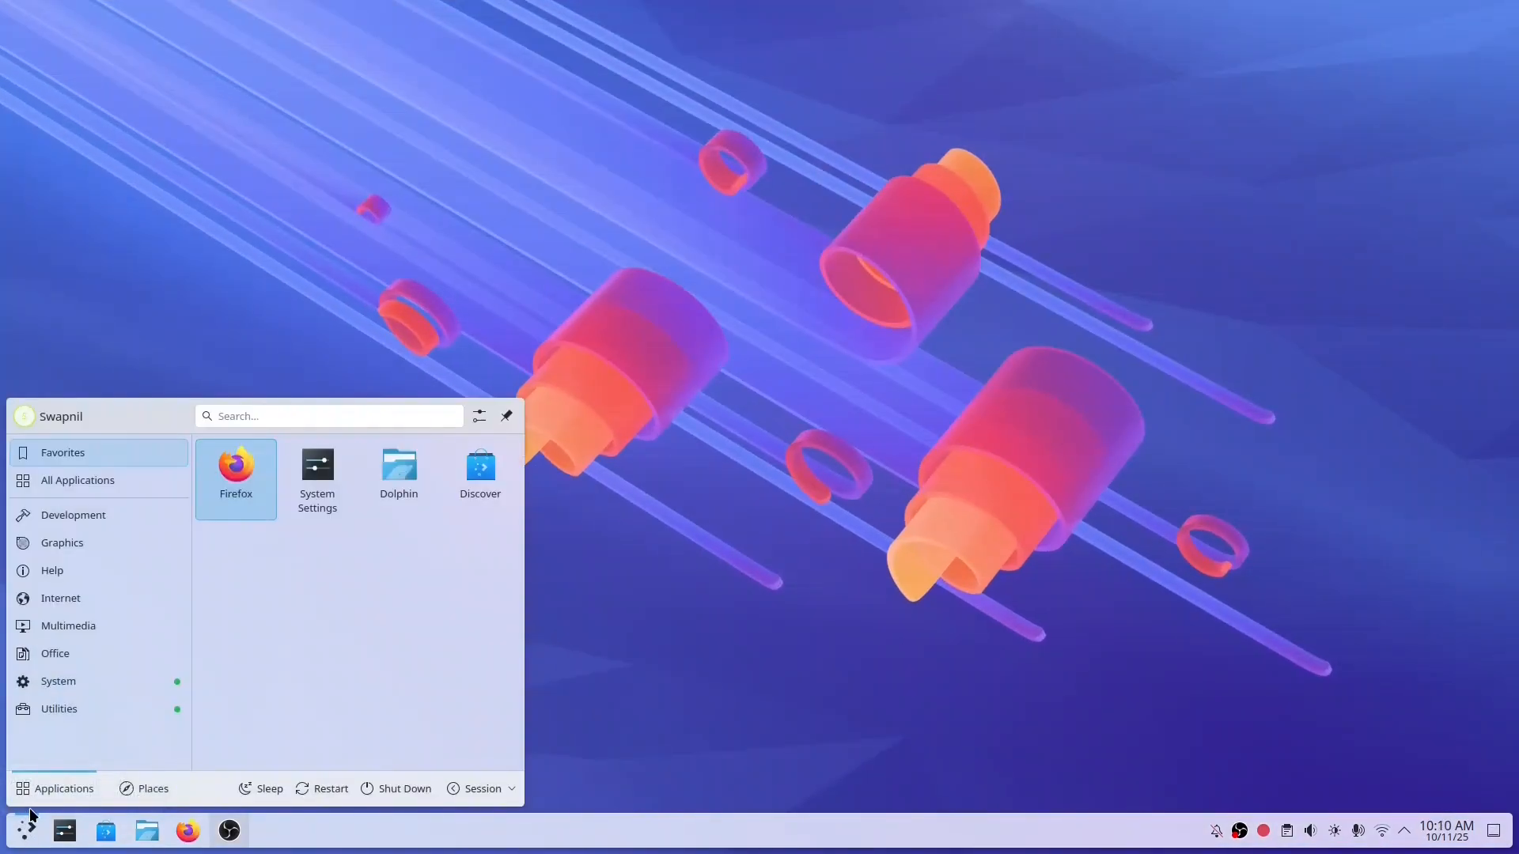
pyautogui.moveTo(24, 416)
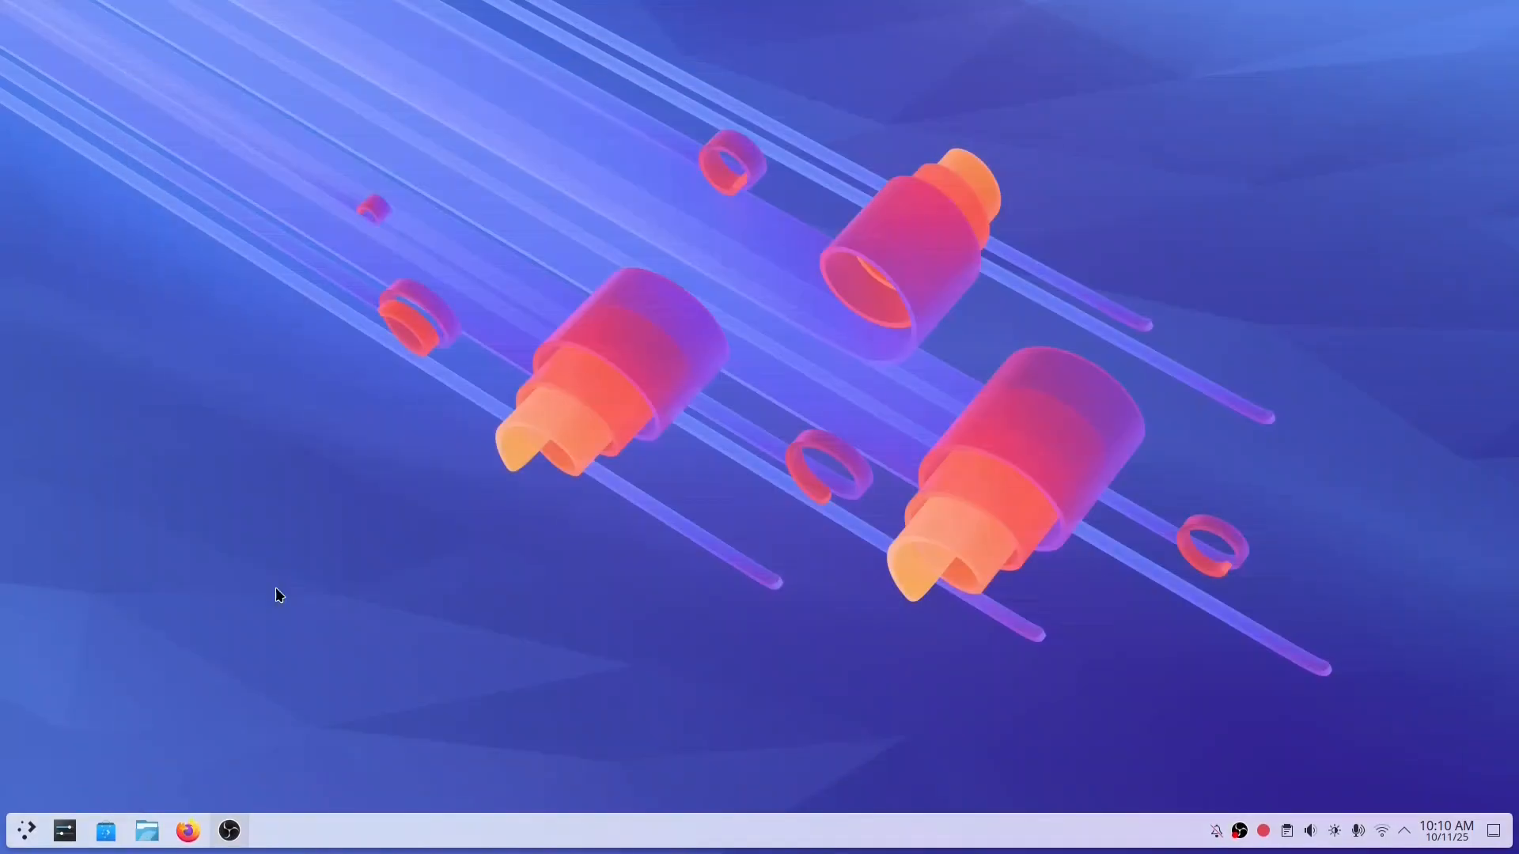
pyautogui.click(25, 831)
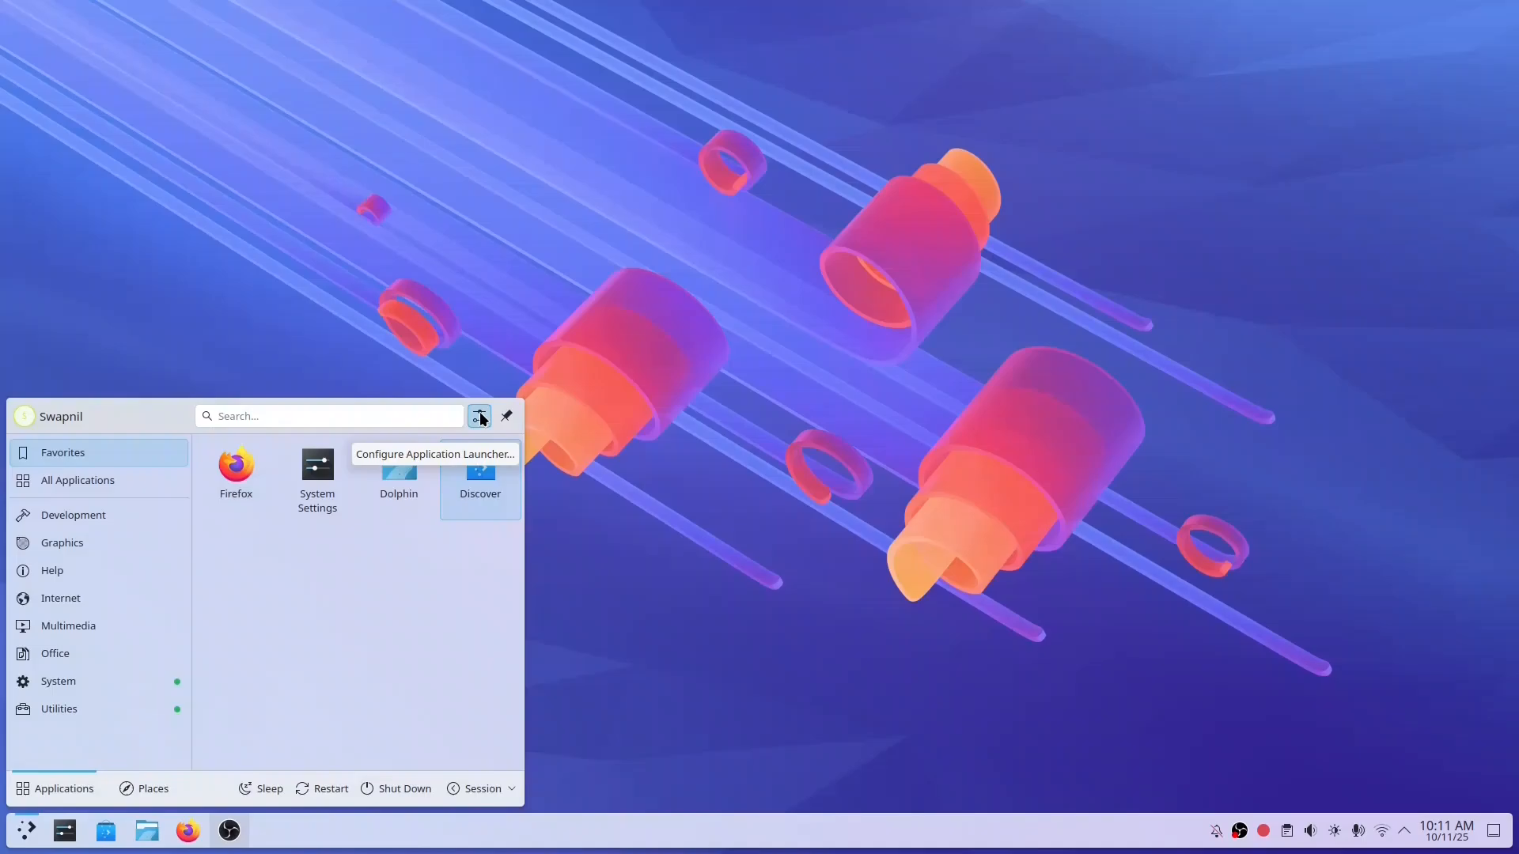
pyautogui.click(478, 416)
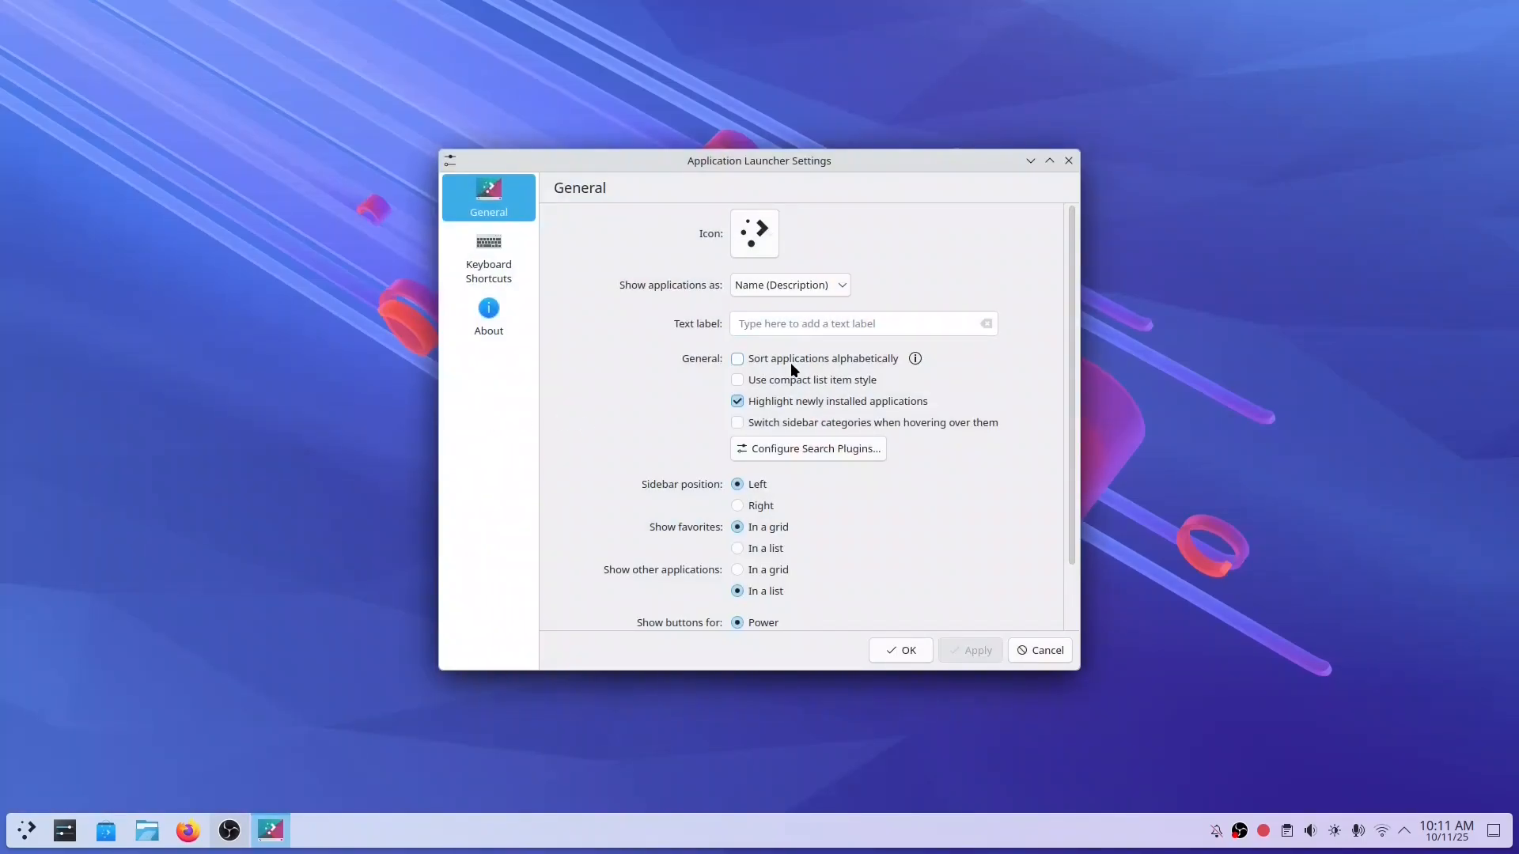
pyautogui.moveTo(489, 257)
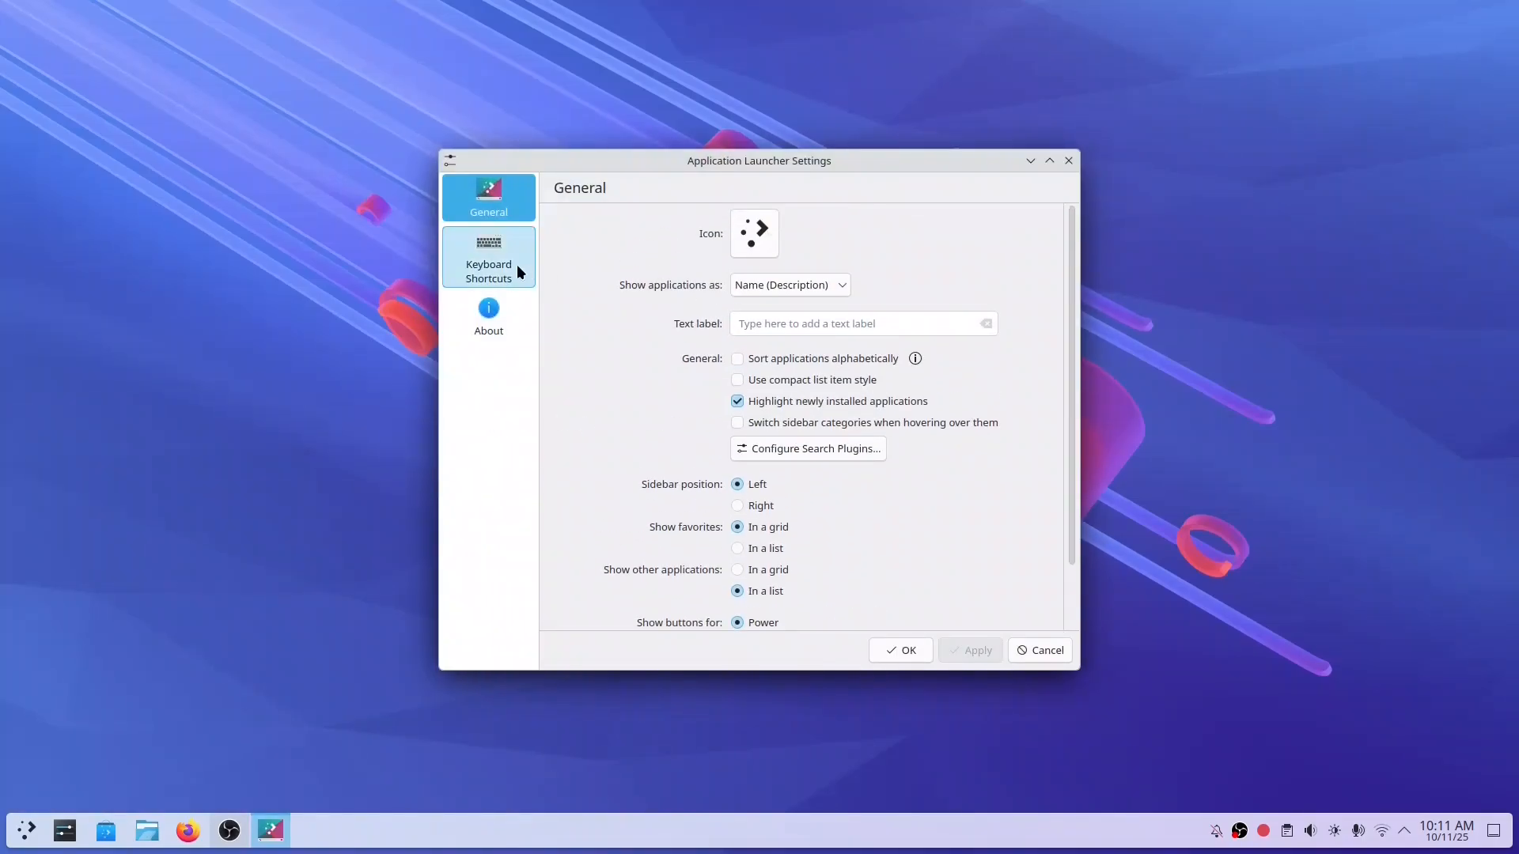
pyautogui.moveTo(937, 554)
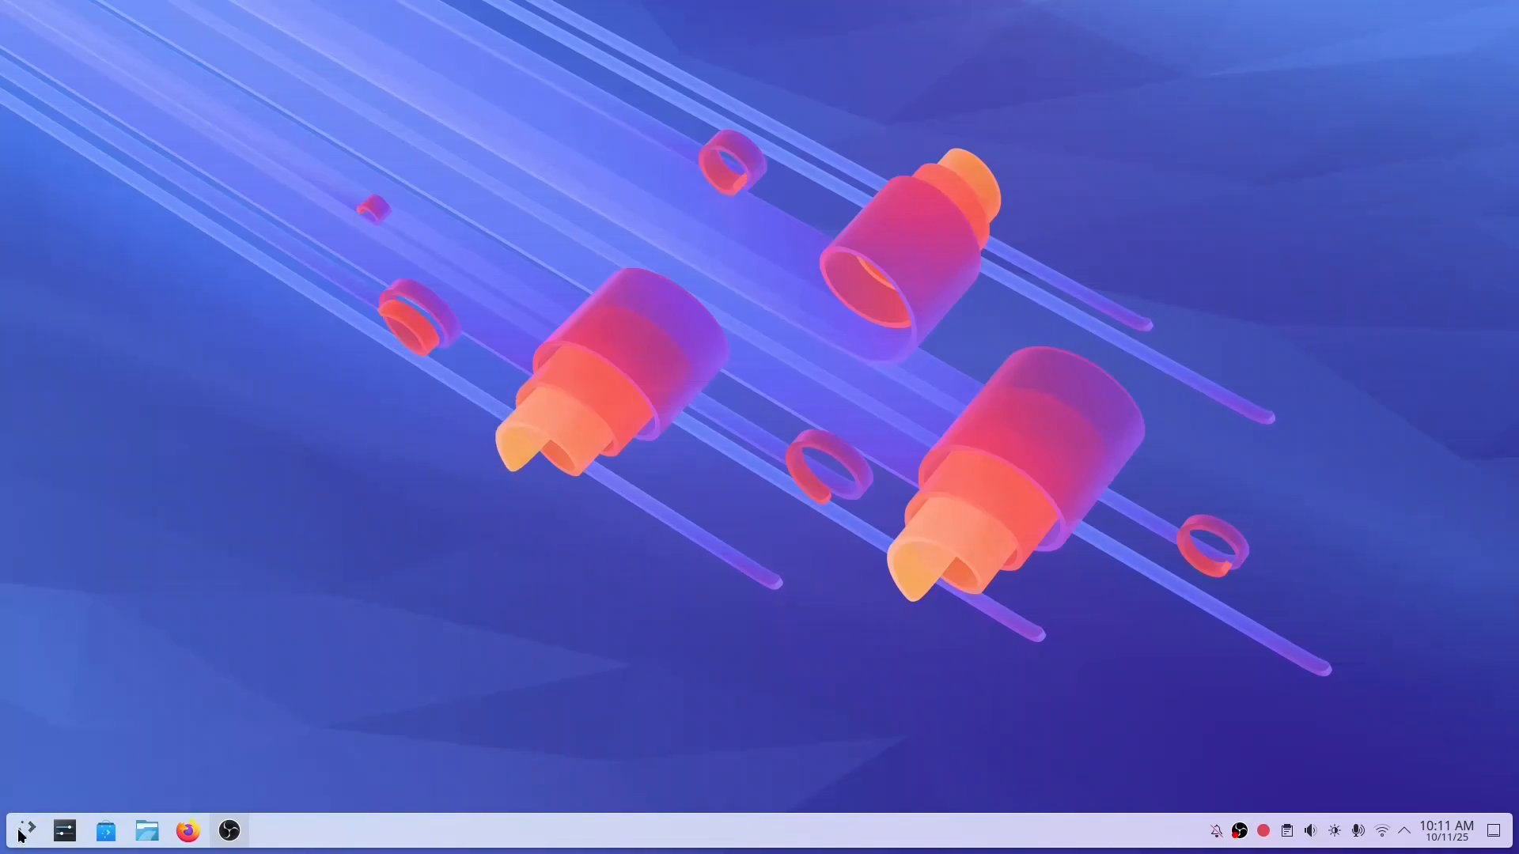
# Scroll through All Applications in the launcher and filter to the Help category
pyautogui.click(20, 831)
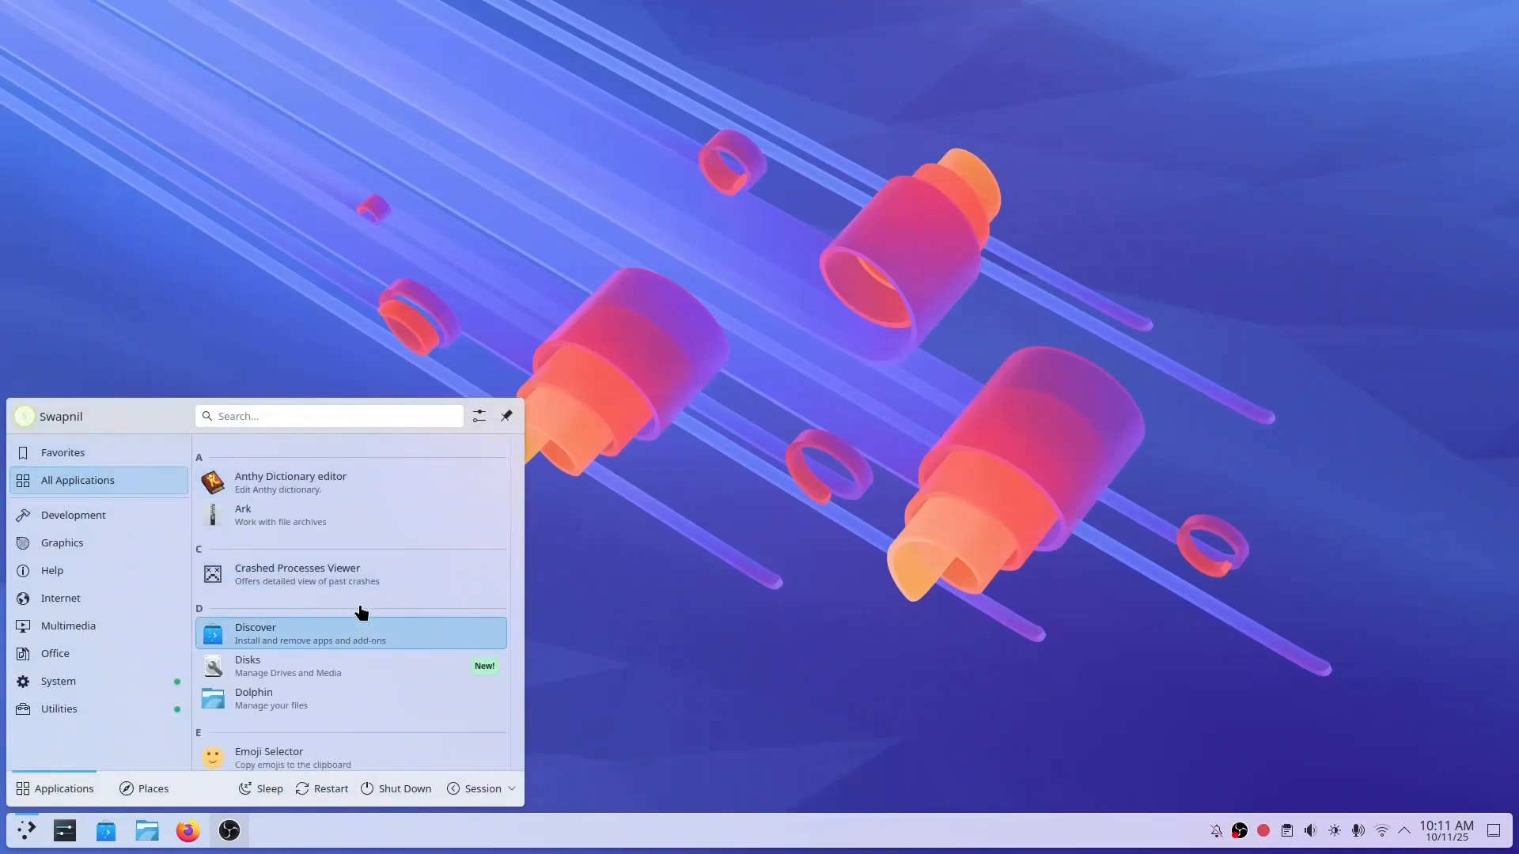
pyautogui.scroll(-3)
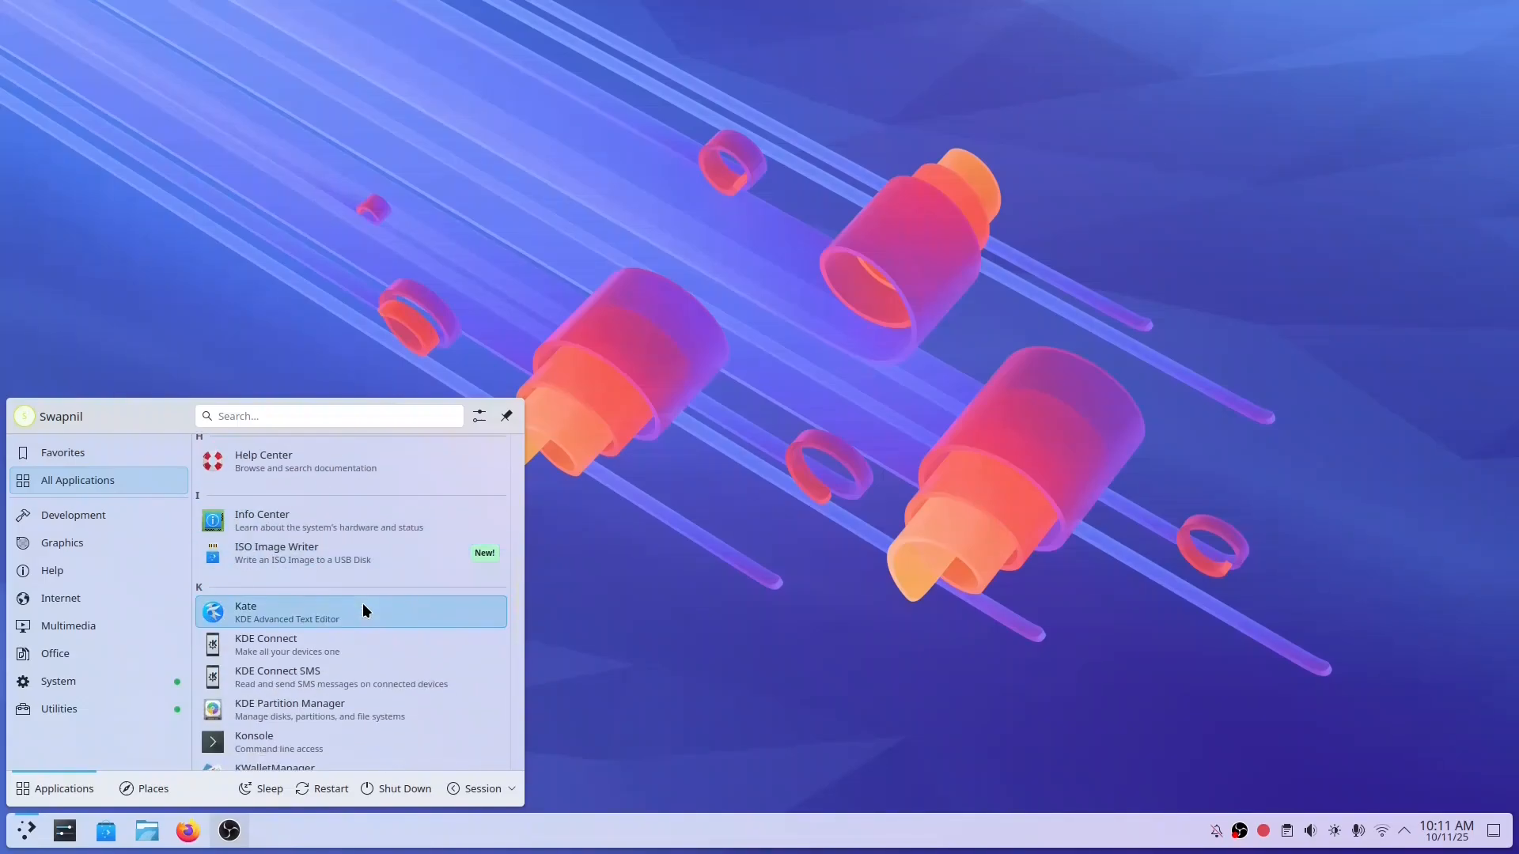
pyautogui.scroll(-3)
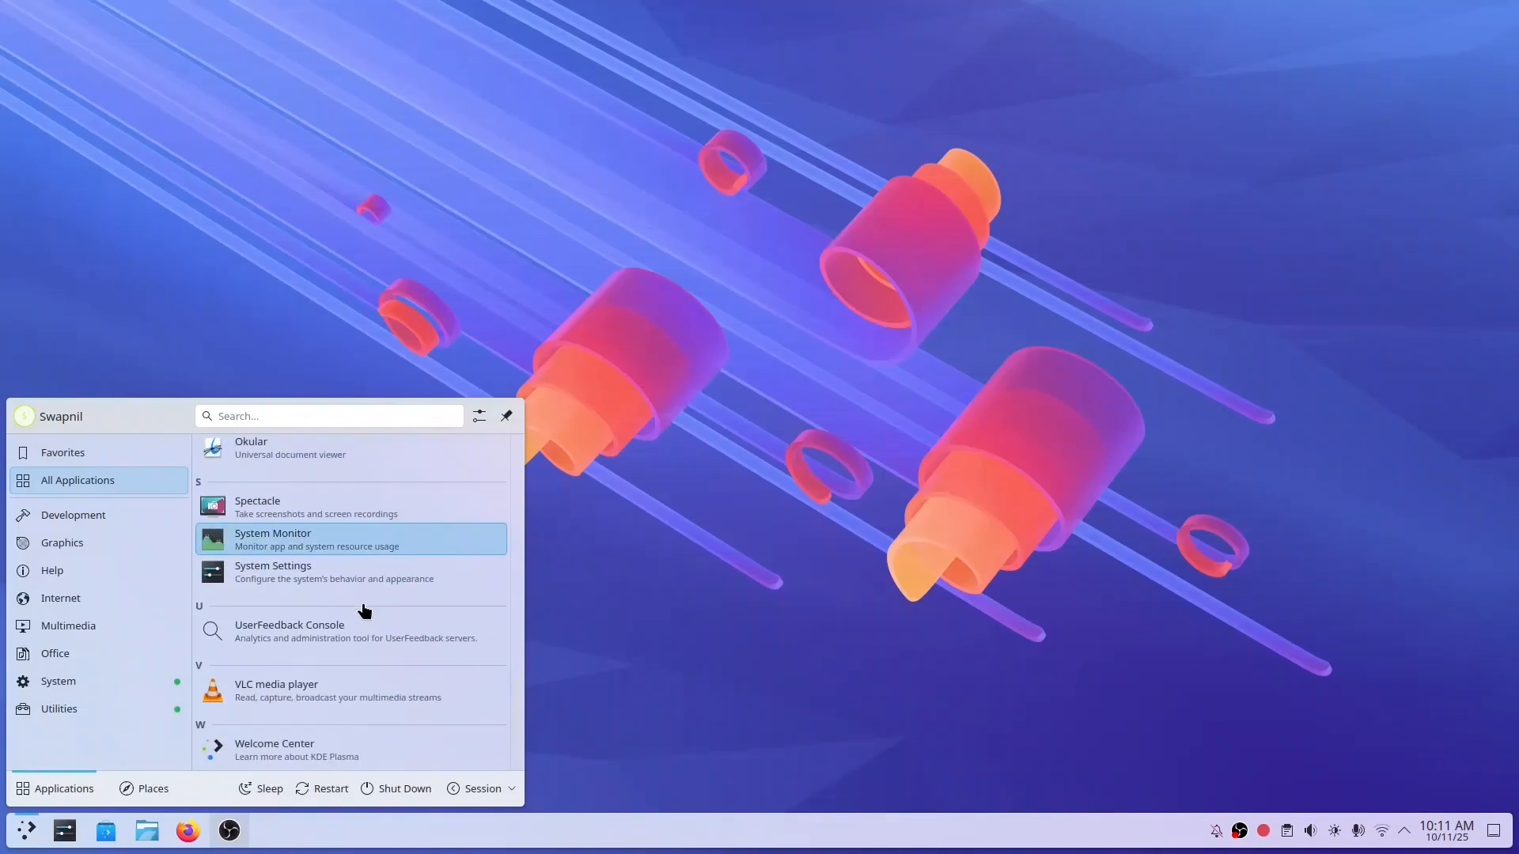
pyautogui.click(52, 569)
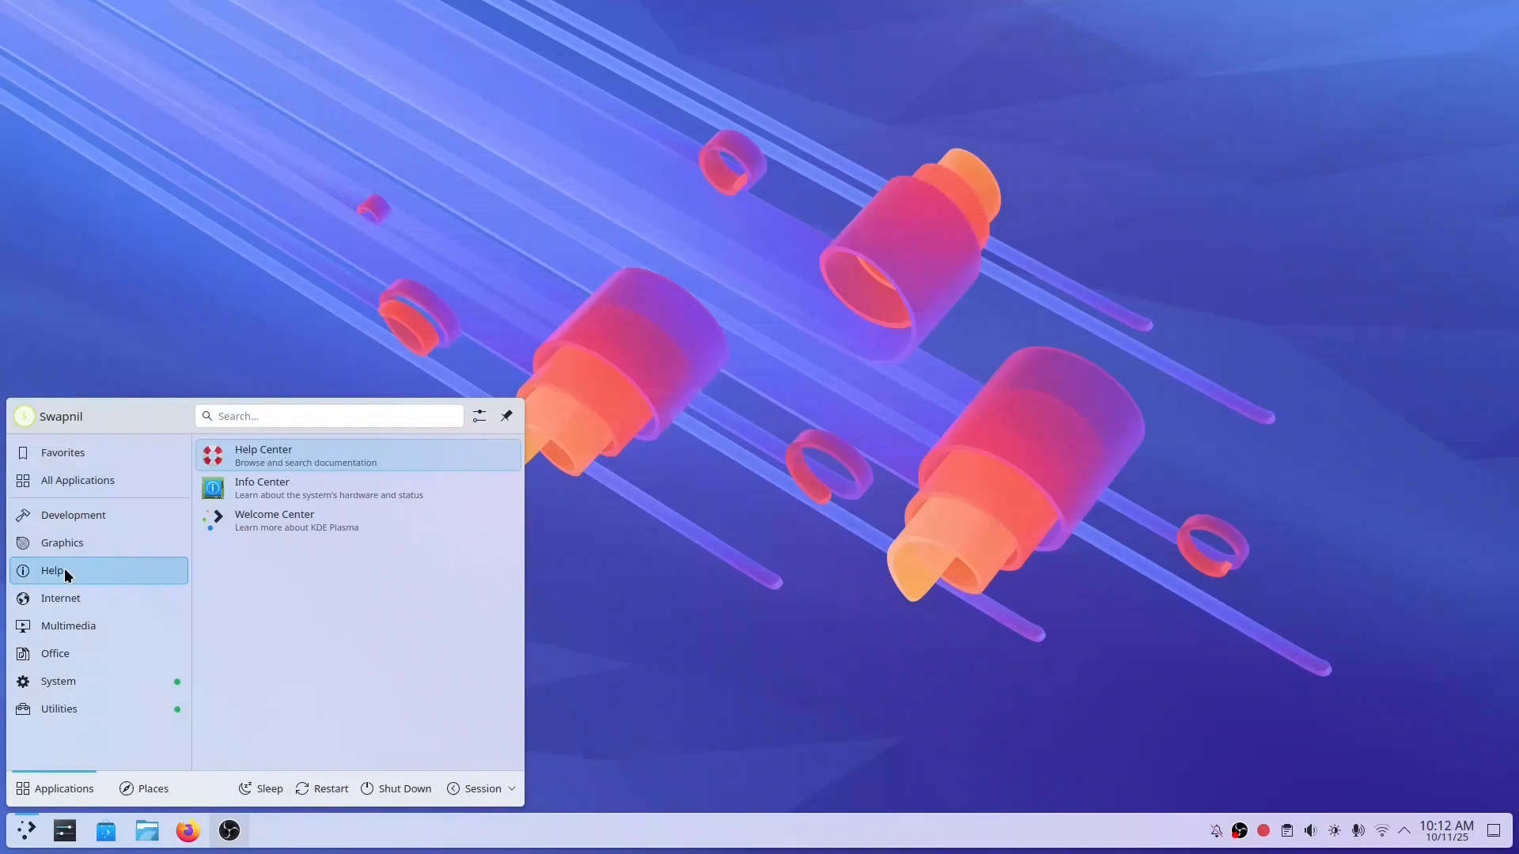